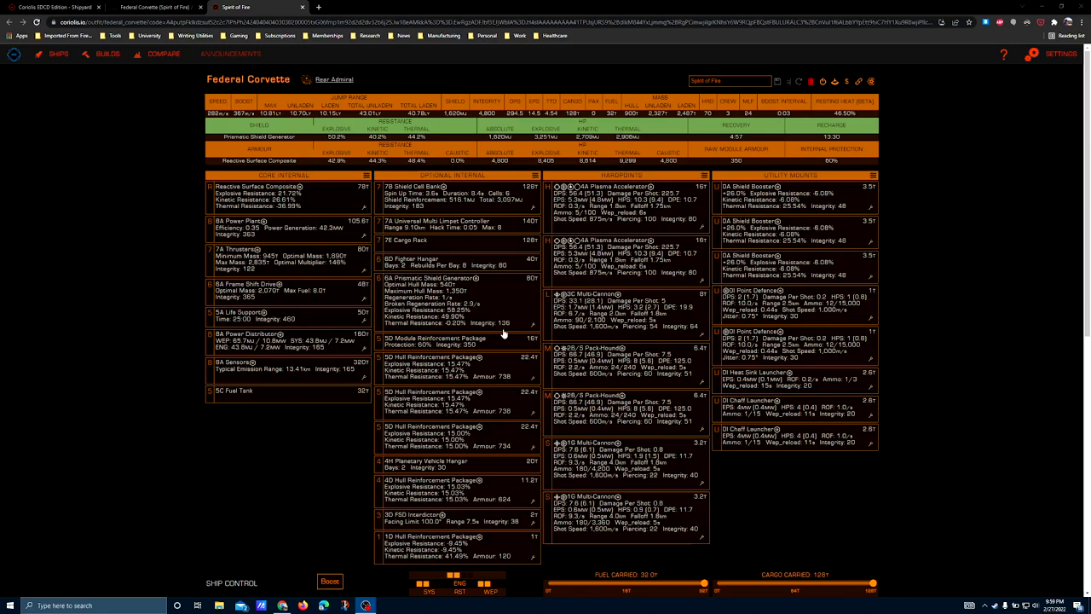
mouse_move(218, 106)
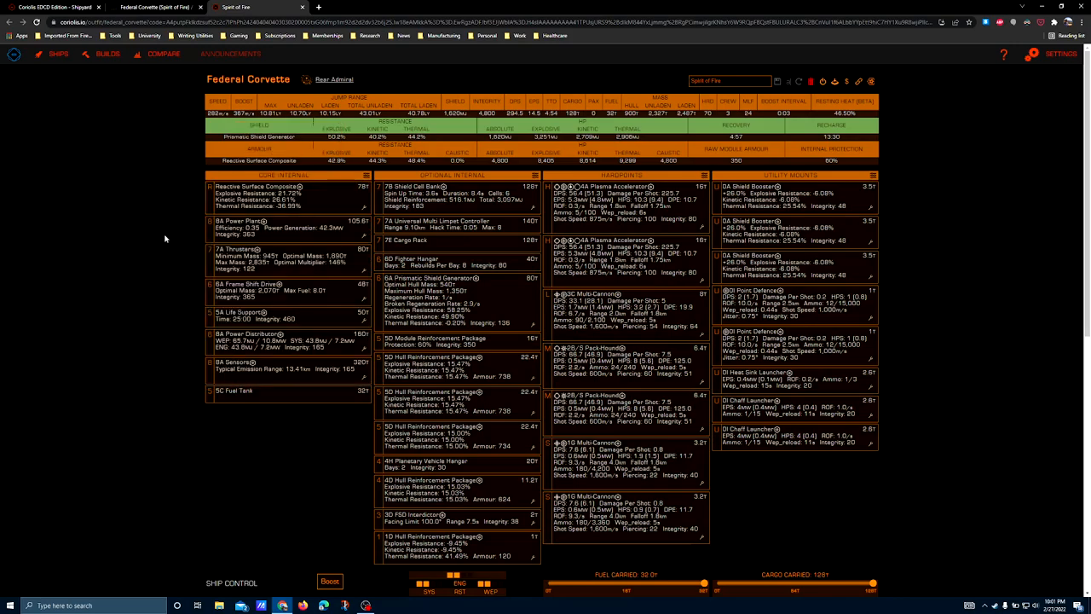
mouse_move(201, 271)
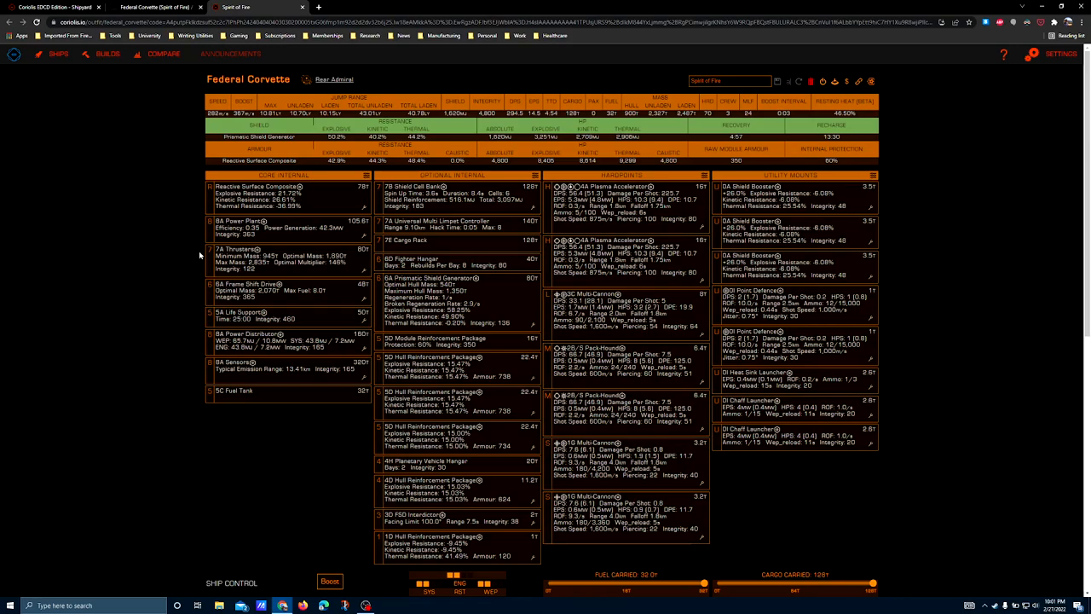
Review the core internal module slots of the Corvette build.
right_click(174, 244)
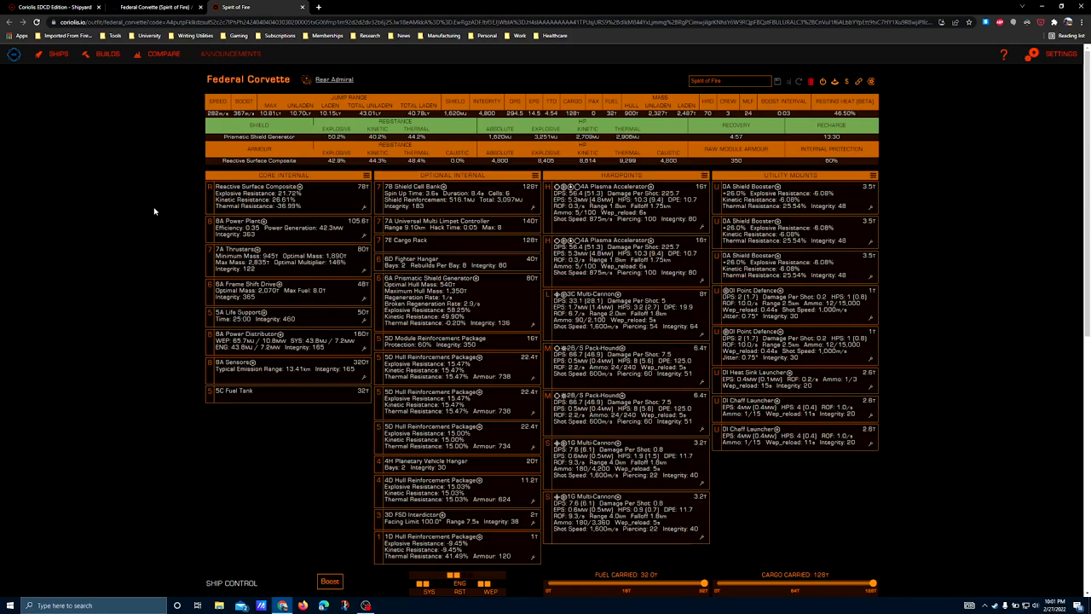
mouse_move(164, 210)
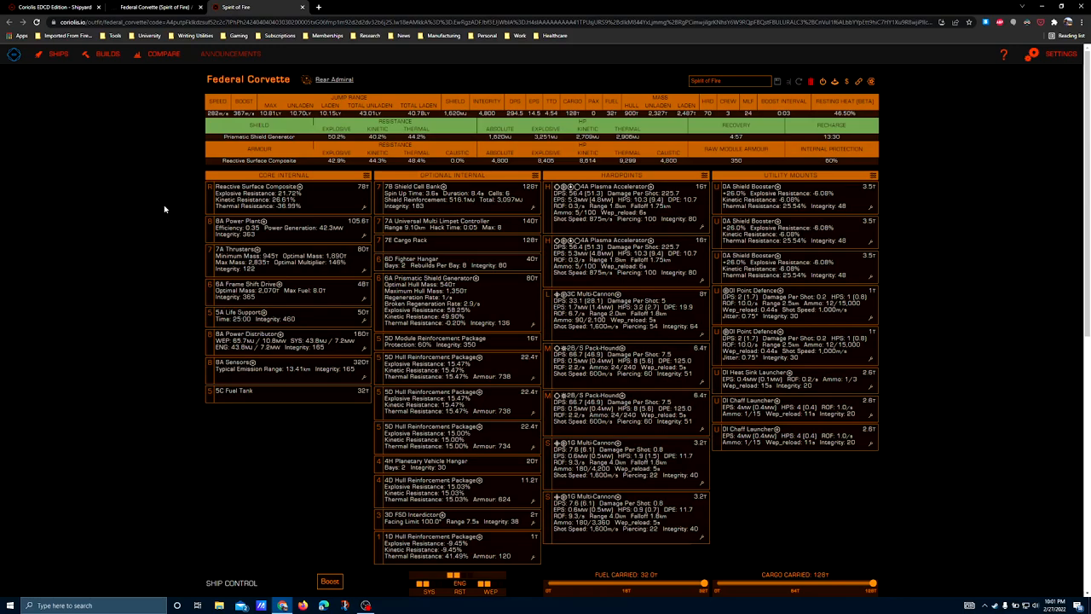
mouse_move(179, 219)
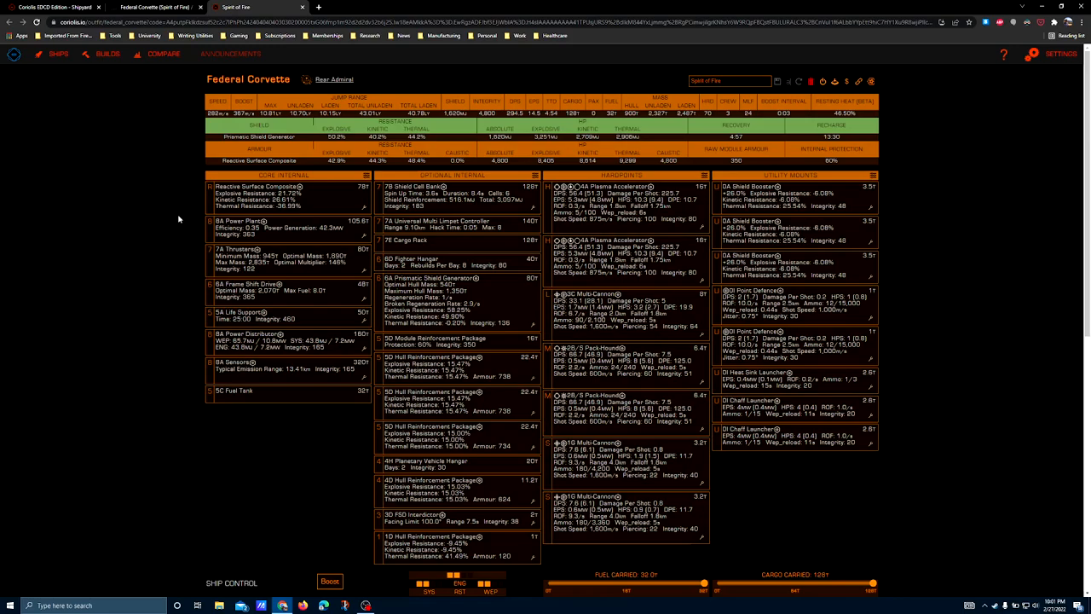
mouse_move(160, 273)
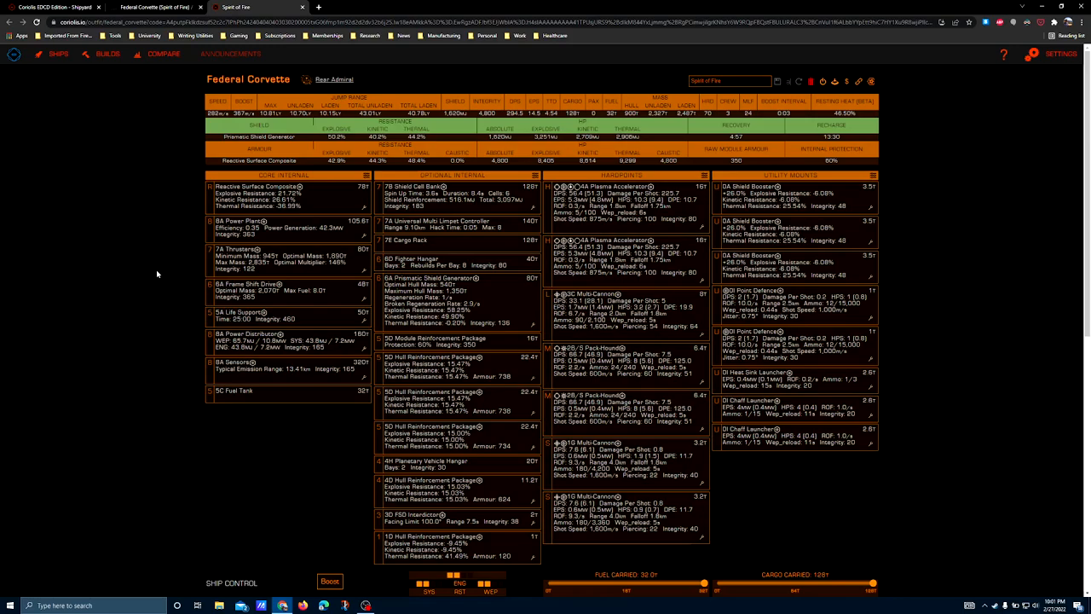
mouse_move(143, 307)
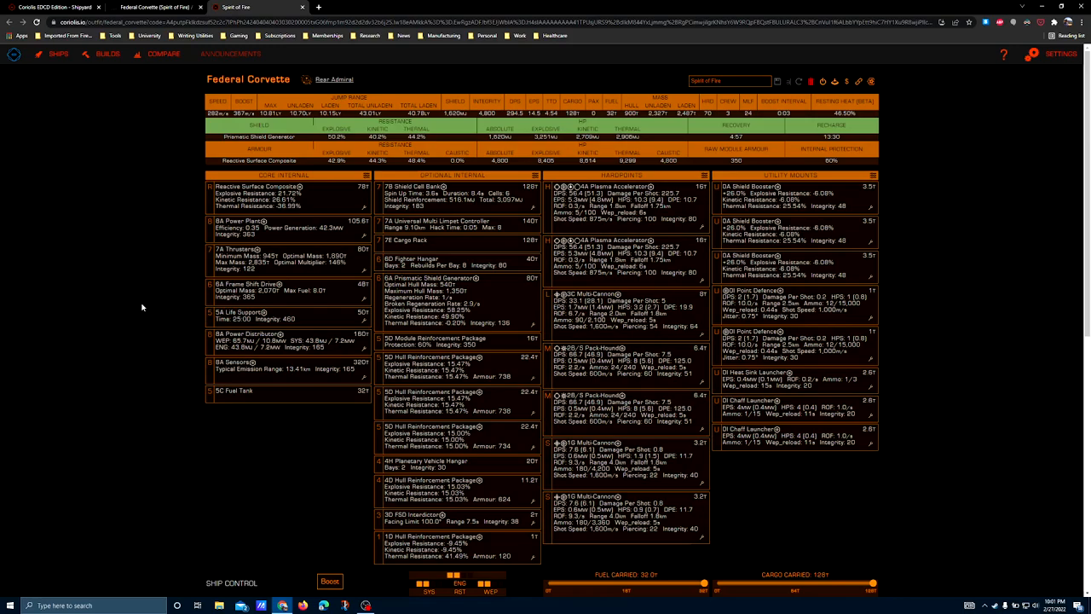
mouse_move(133, 317)
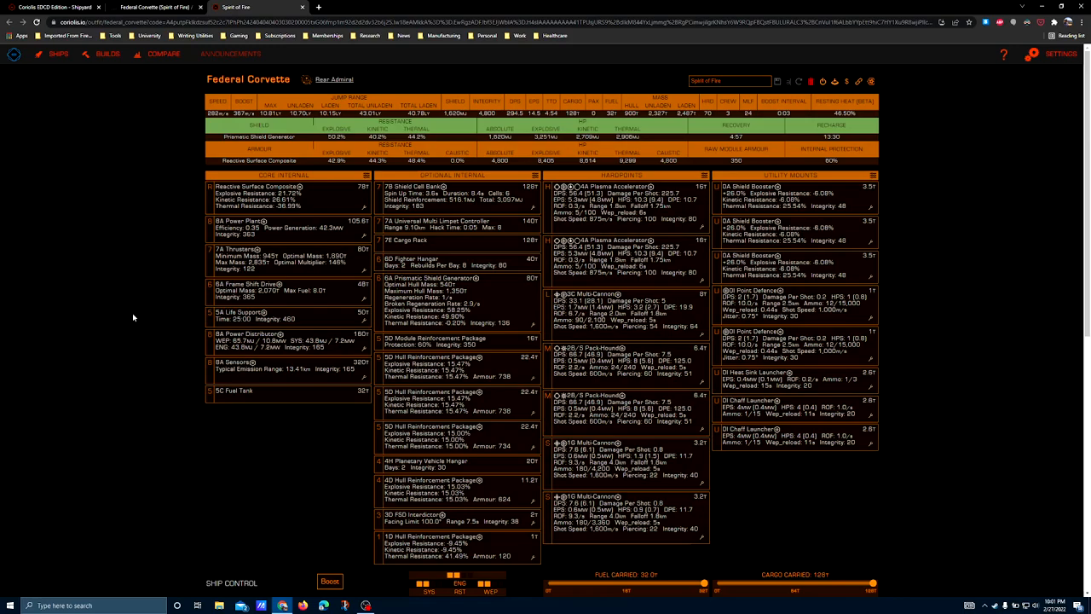
mouse_move(104, 347)
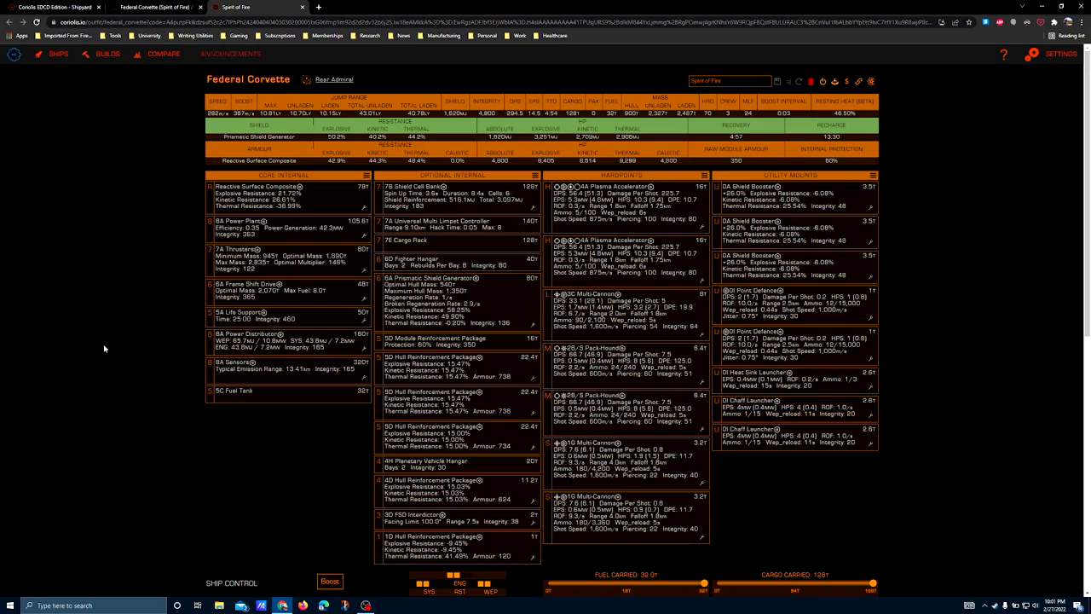
mouse_move(102, 348)
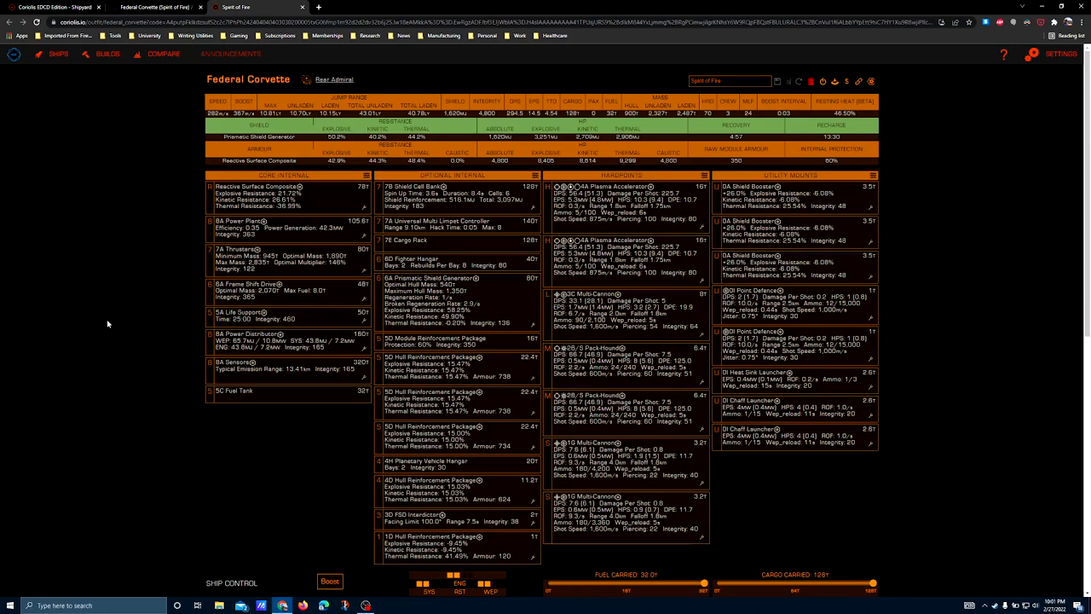
mouse_move(116, 300)
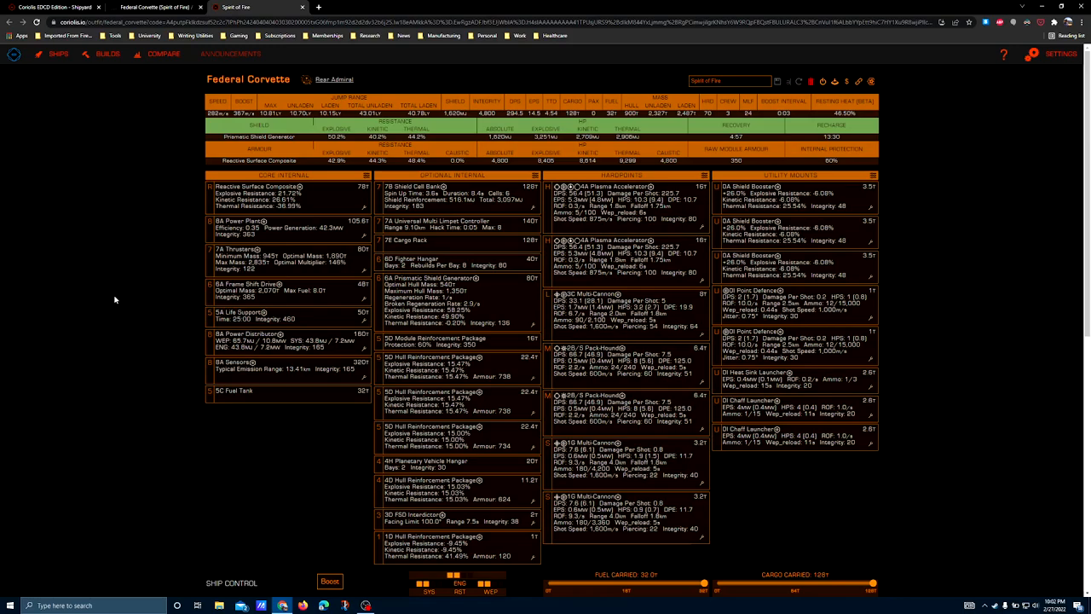
mouse_move(109, 324)
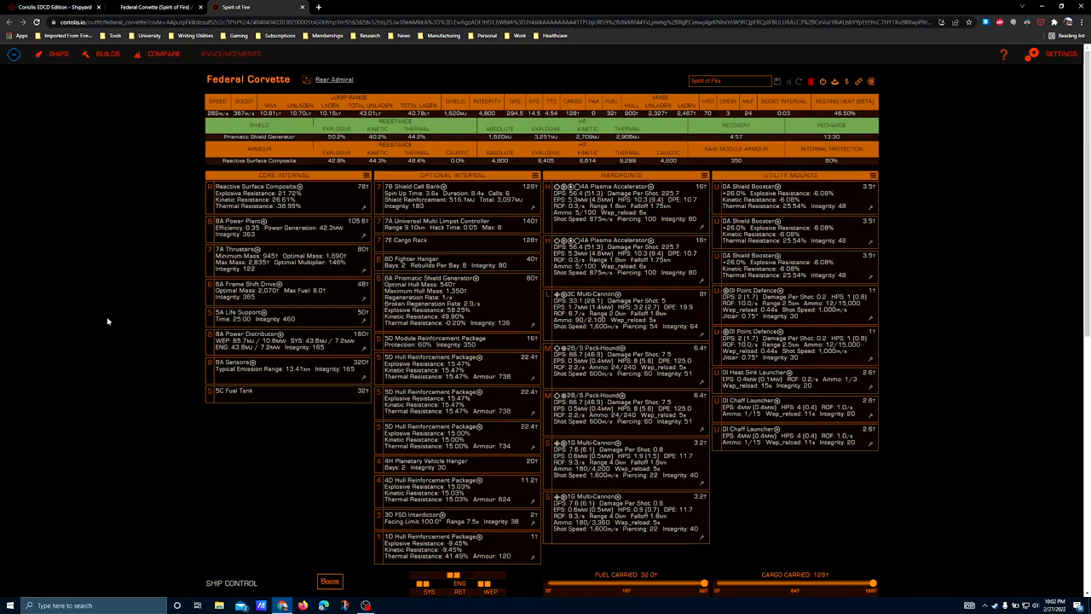
mouse_move(119, 314)
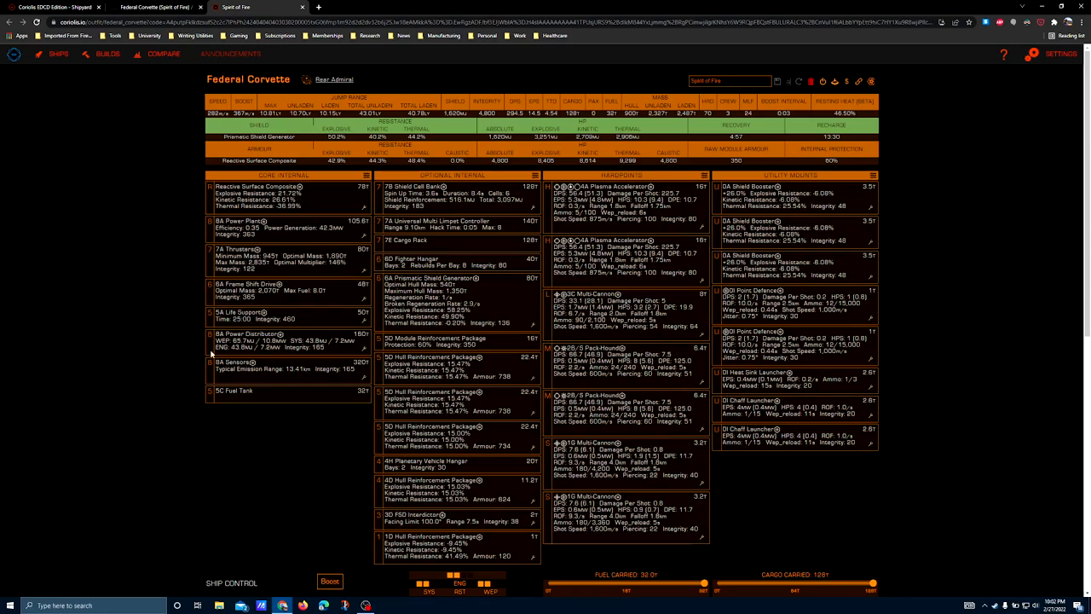
mouse_move(158, 320)
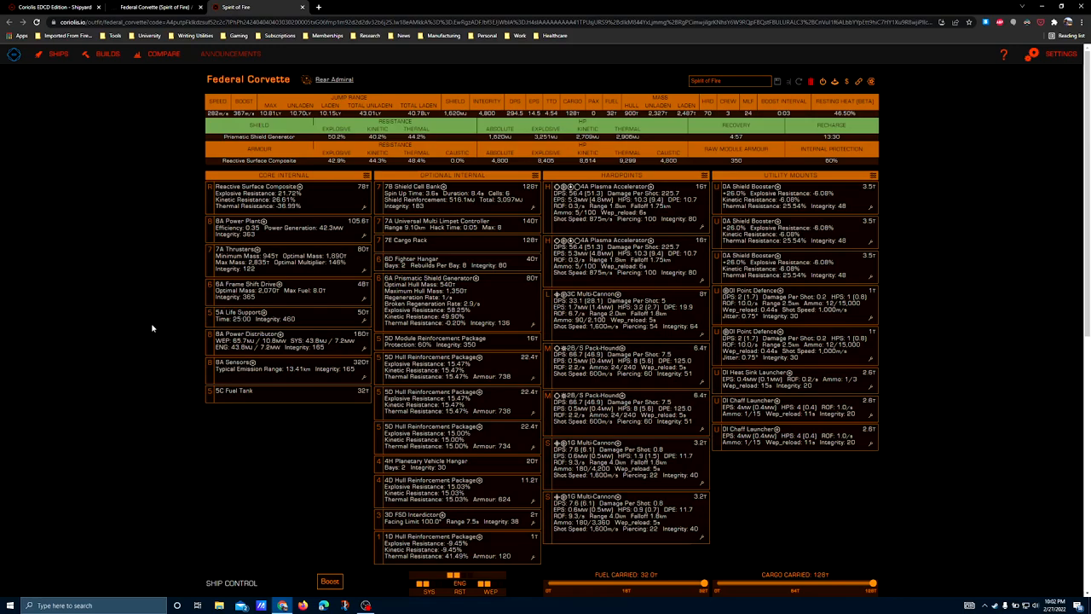
mouse_move(157, 257)
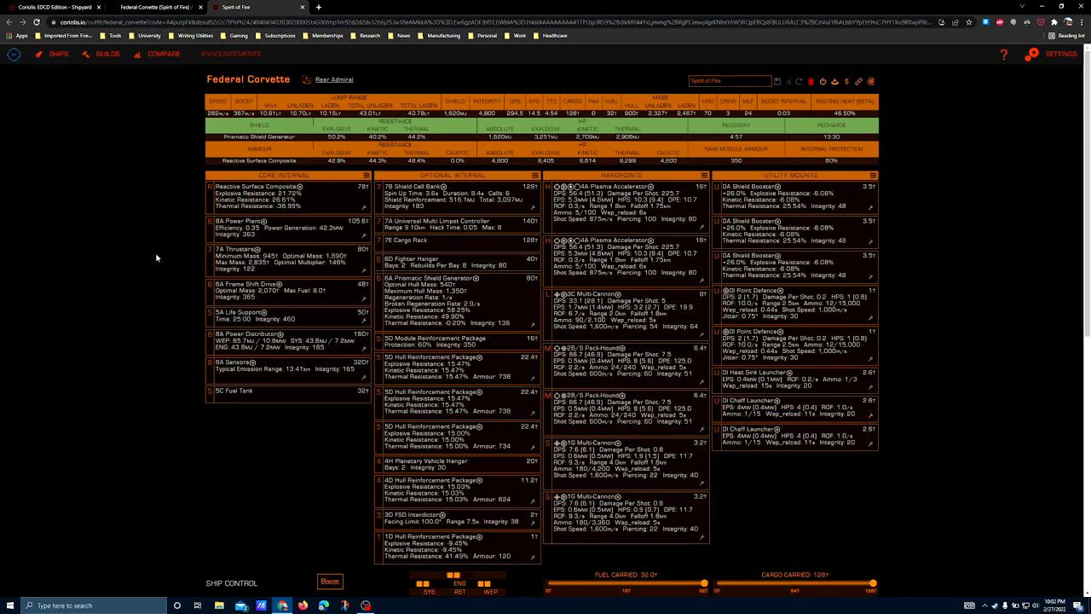
mouse_move(116, 225)
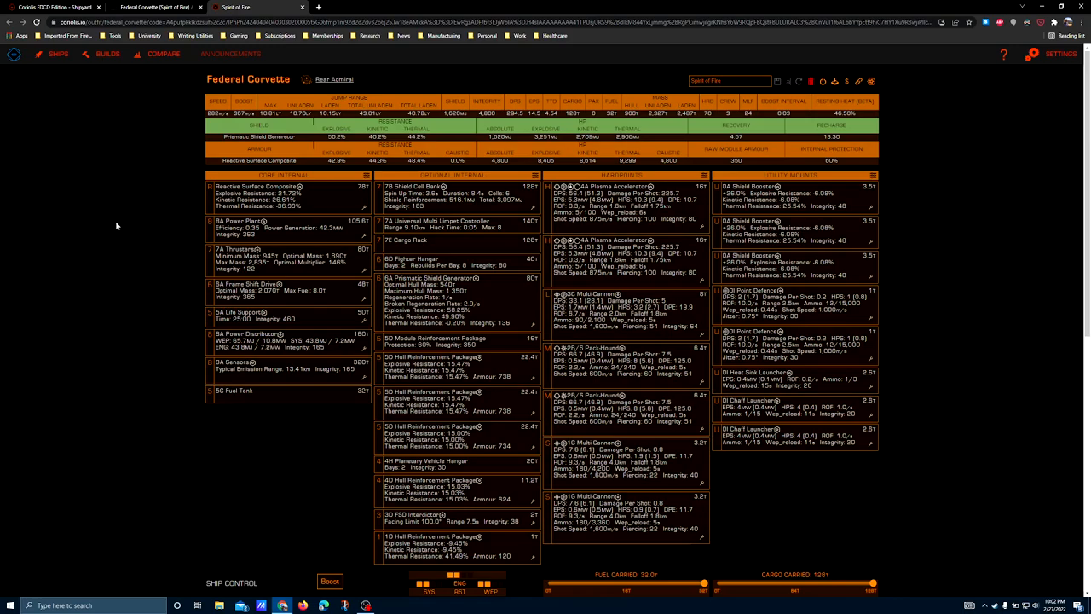
mouse_move(59, 173)
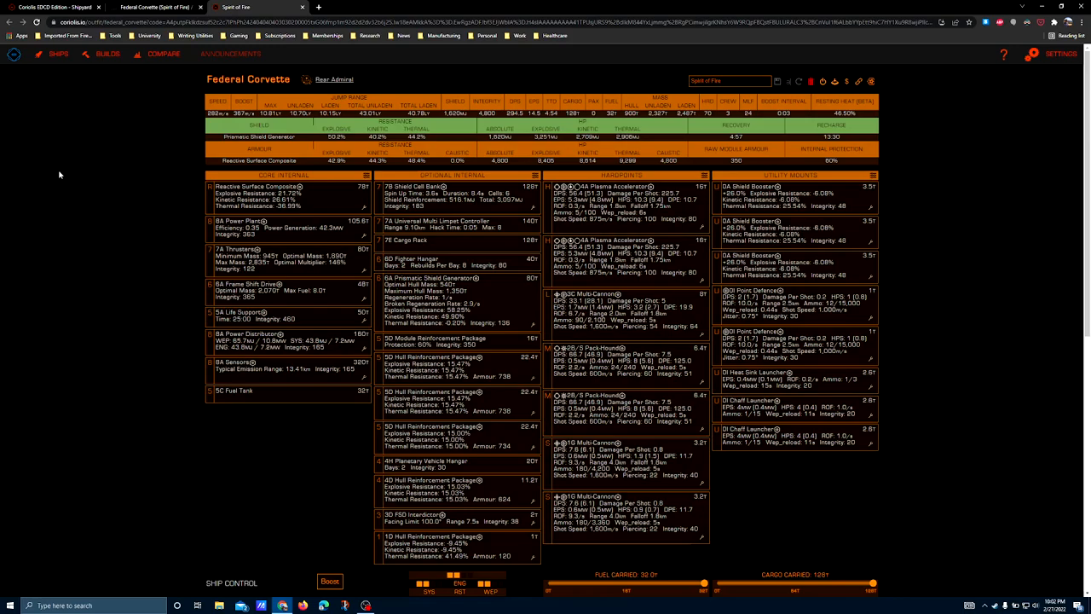
mouse_move(75, 209)
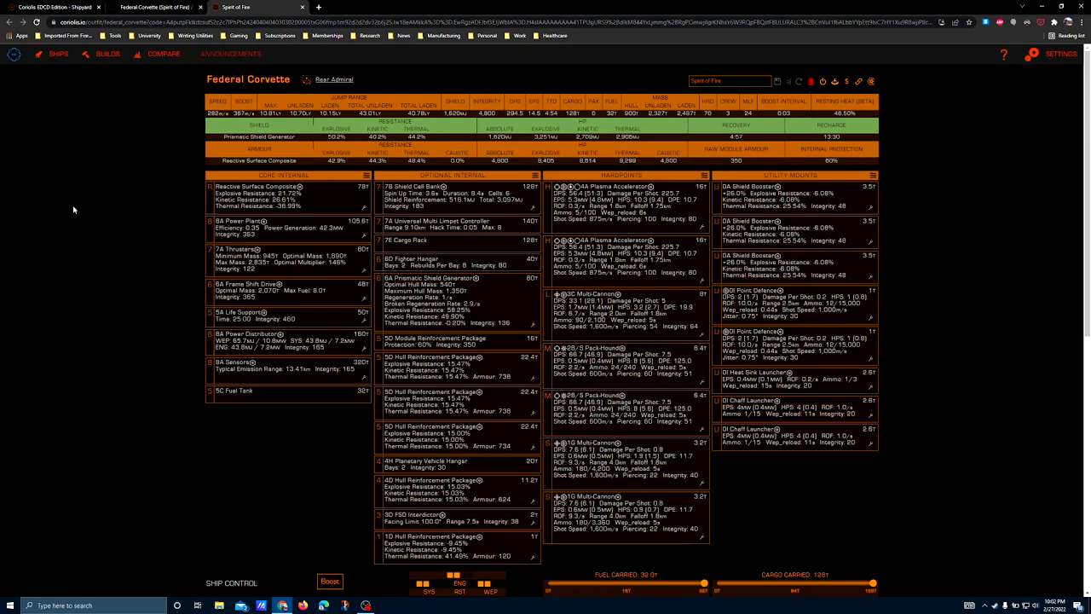
mouse_move(130, 288)
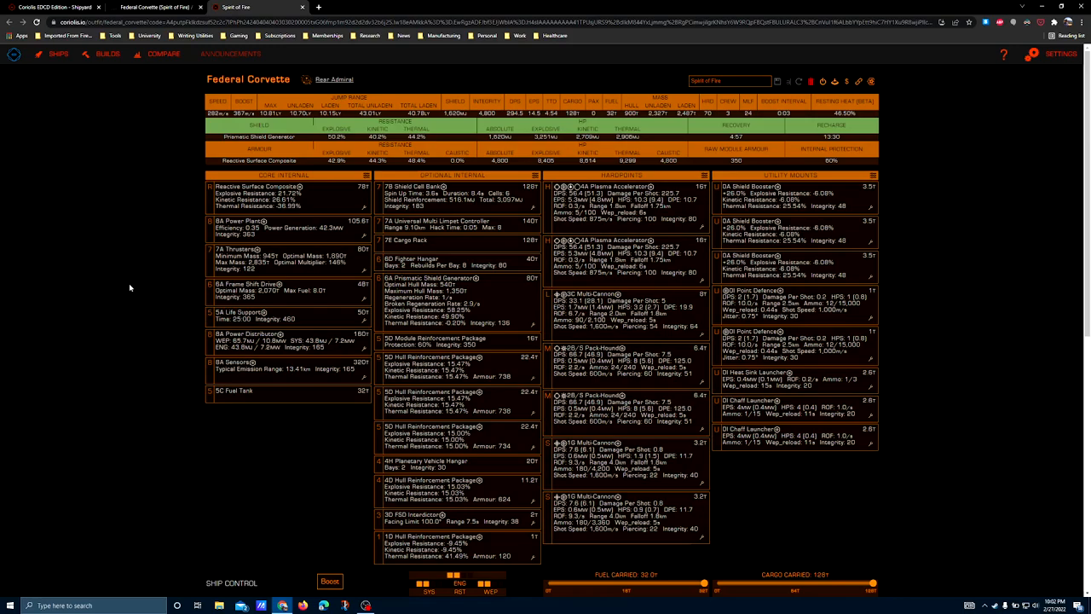
mouse_move(144, 293)
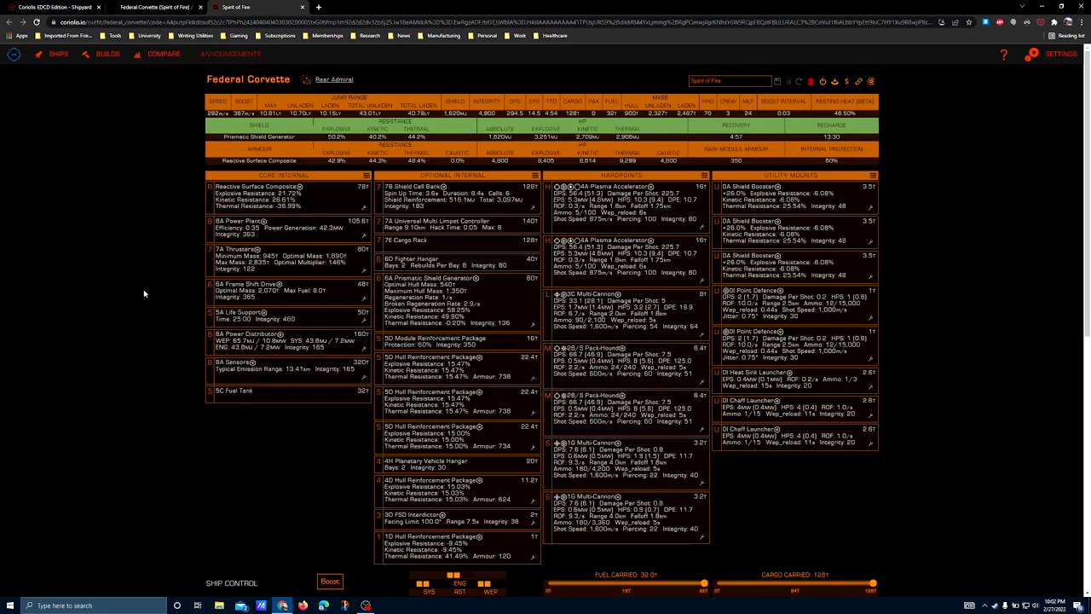
mouse_move(182, 269)
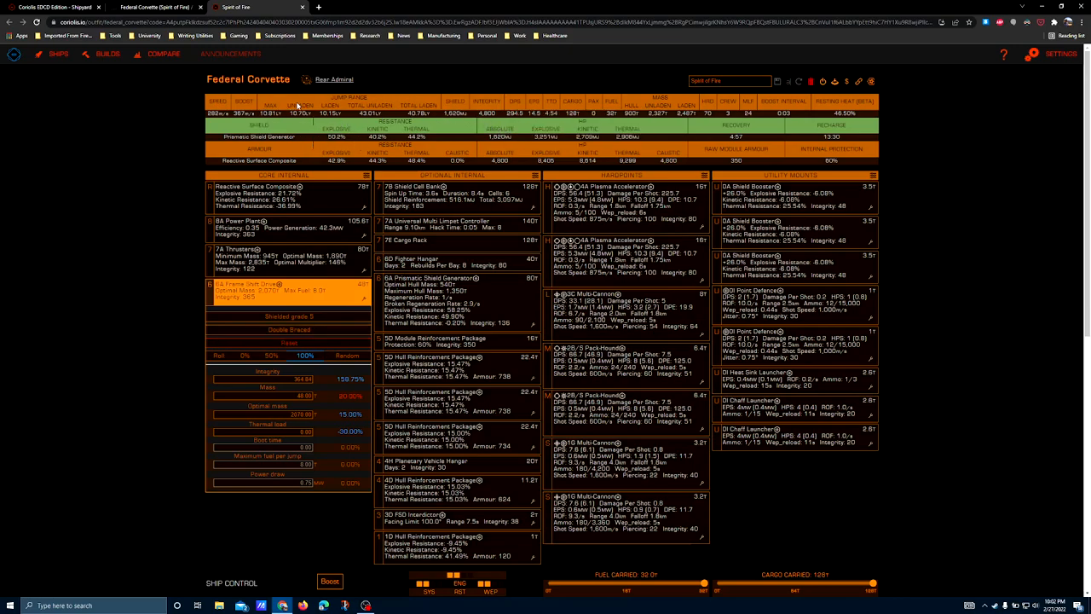
mouse_move(296, 106)
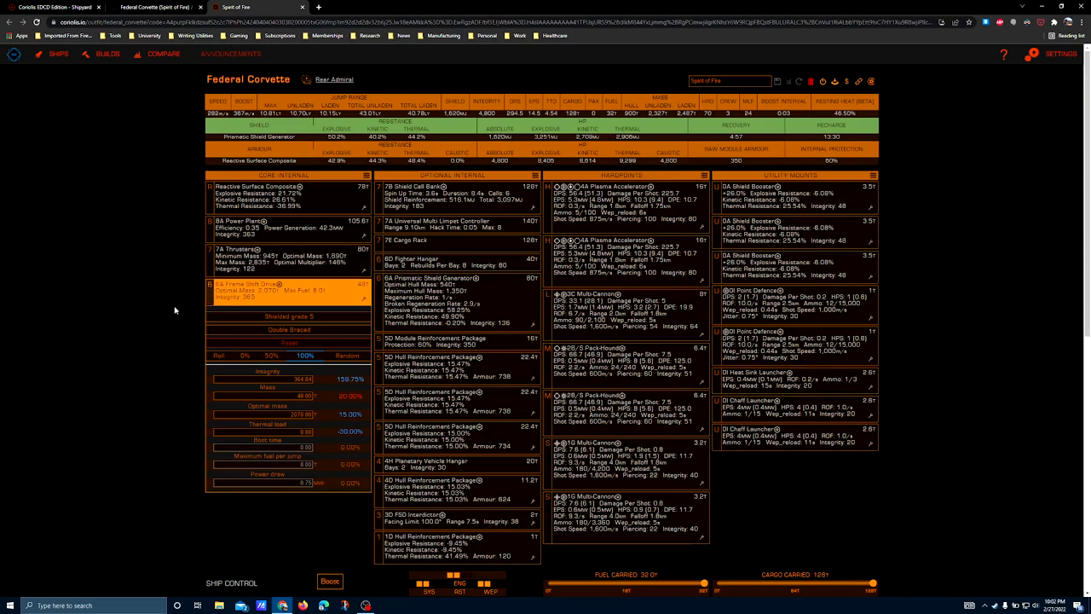
mouse_move(135, 351)
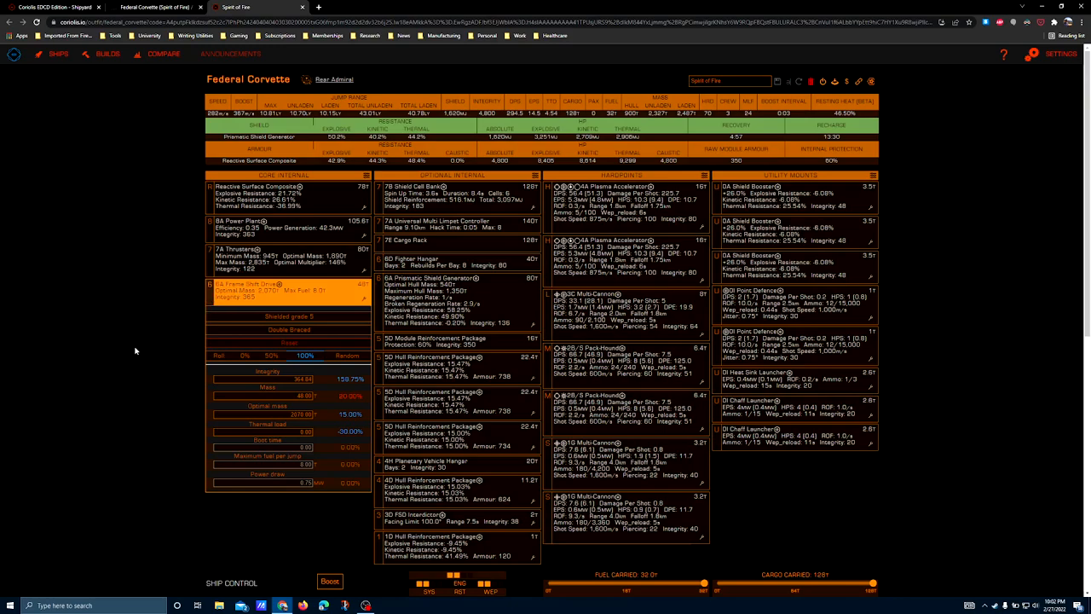
mouse_move(171, 316)
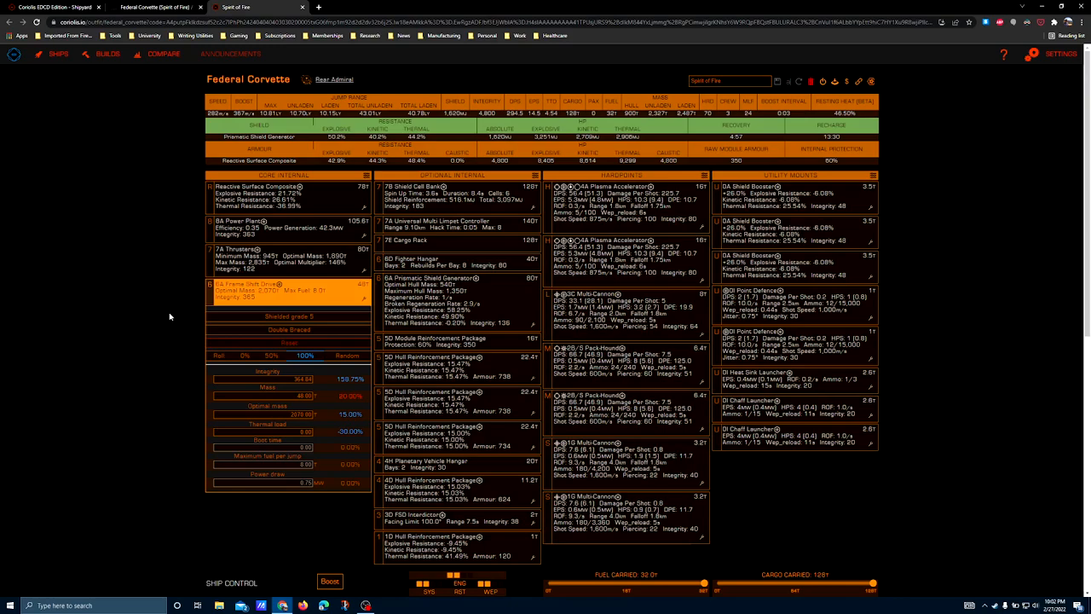
mouse_move(139, 332)
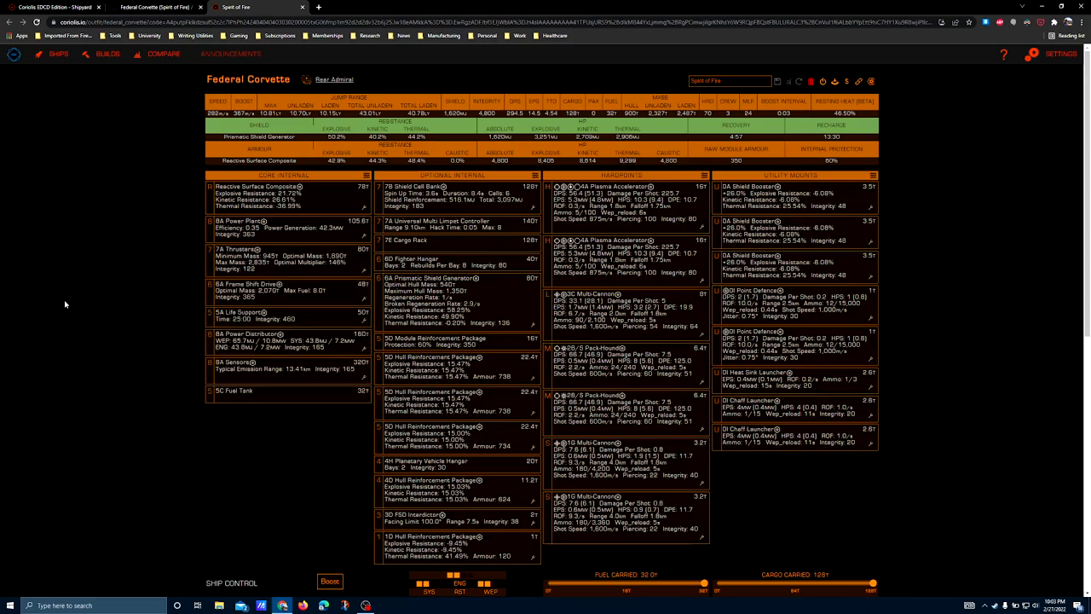
mouse_move(71, 315)
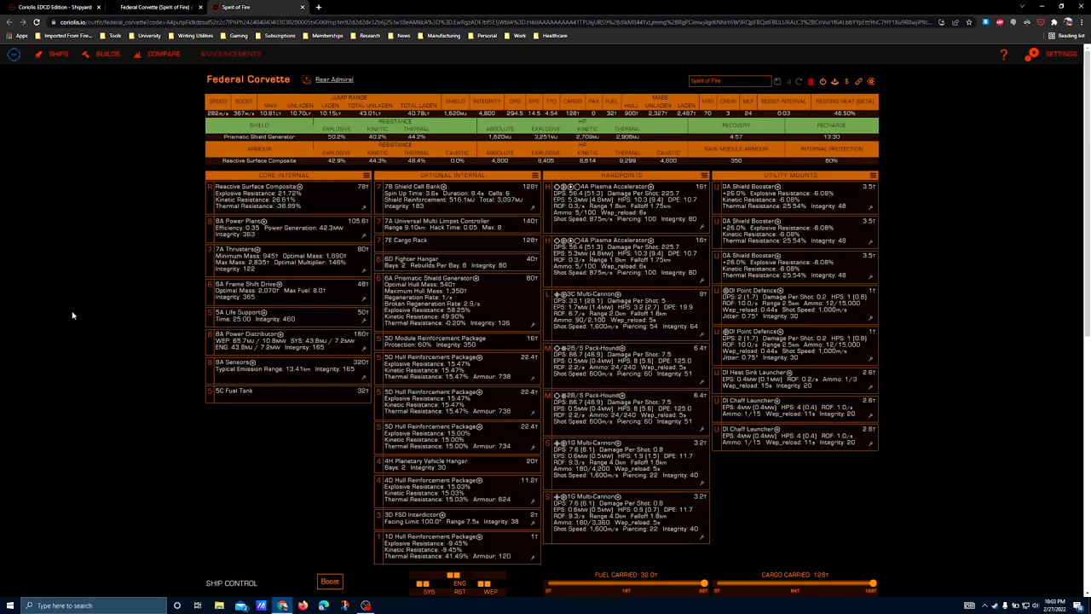
mouse_move(73, 315)
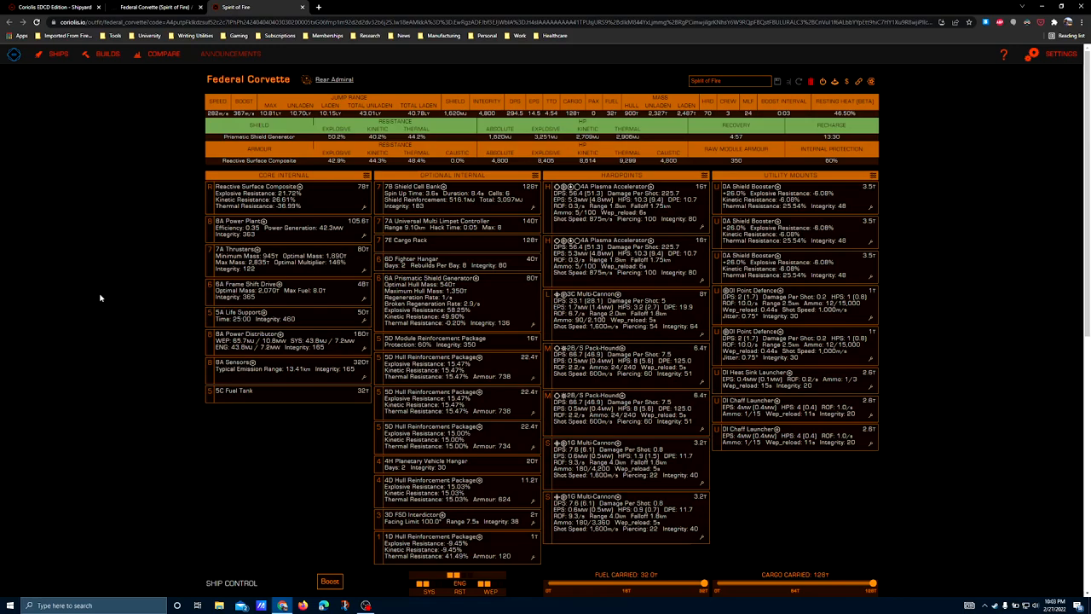
mouse_move(123, 356)
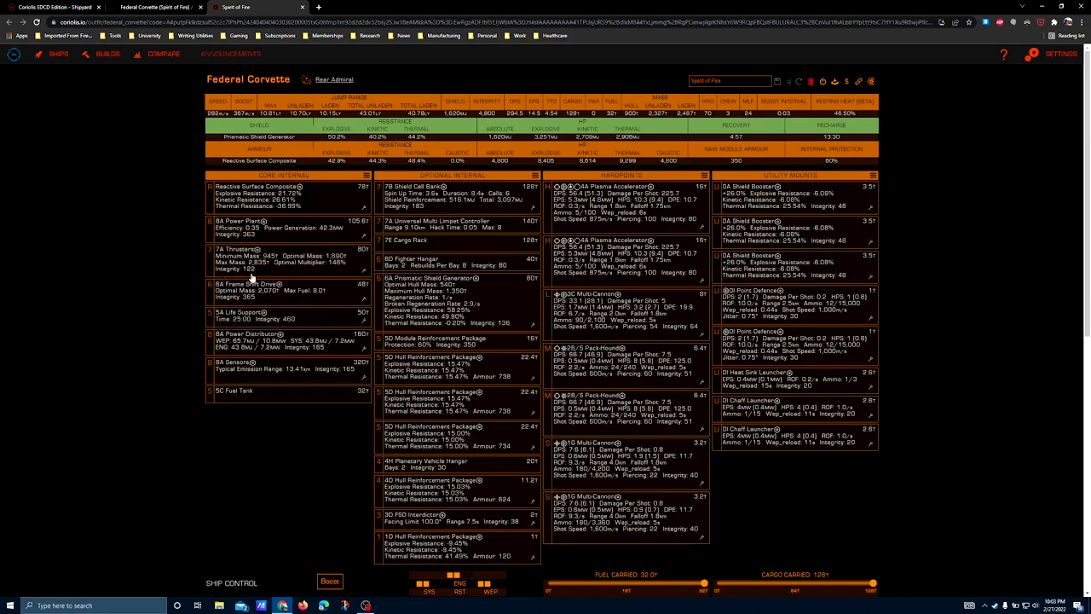
mouse_move(365, 293)
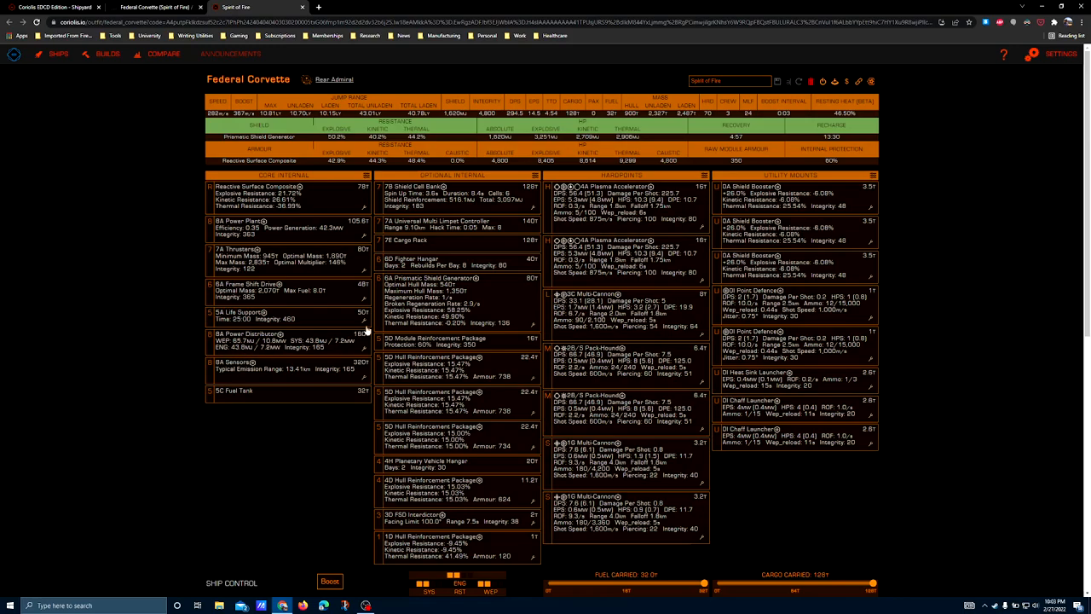
click(247, 312)
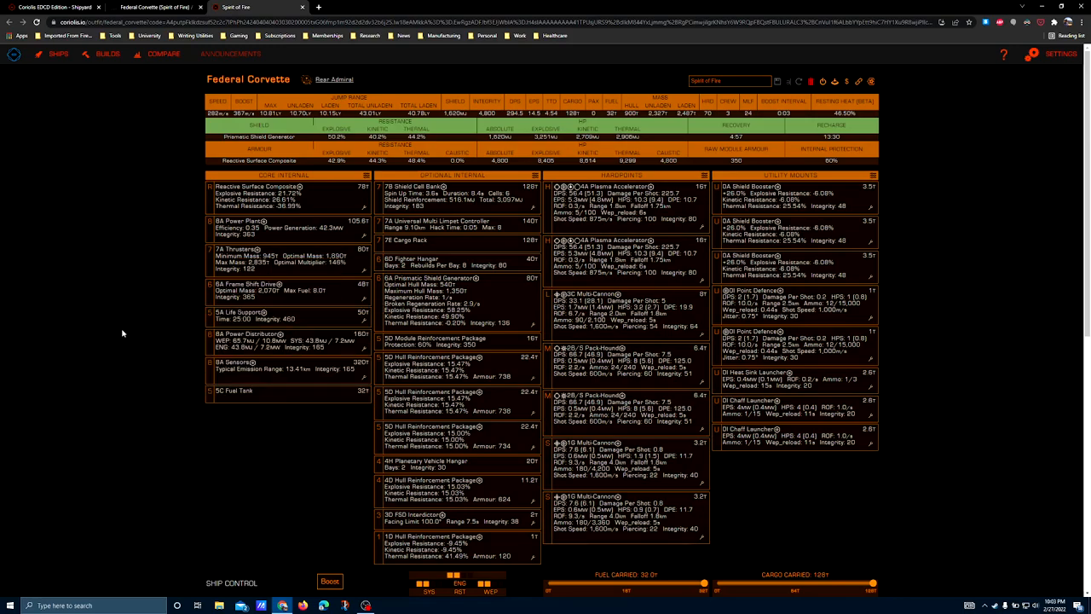
mouse_move(95, 345)
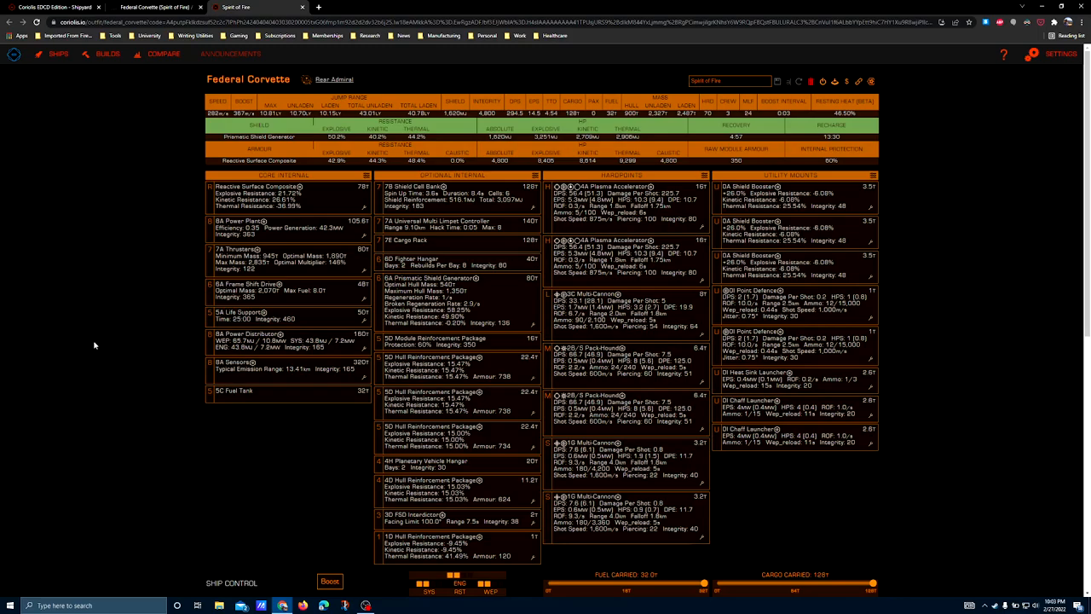
mouse_move(256, 101)
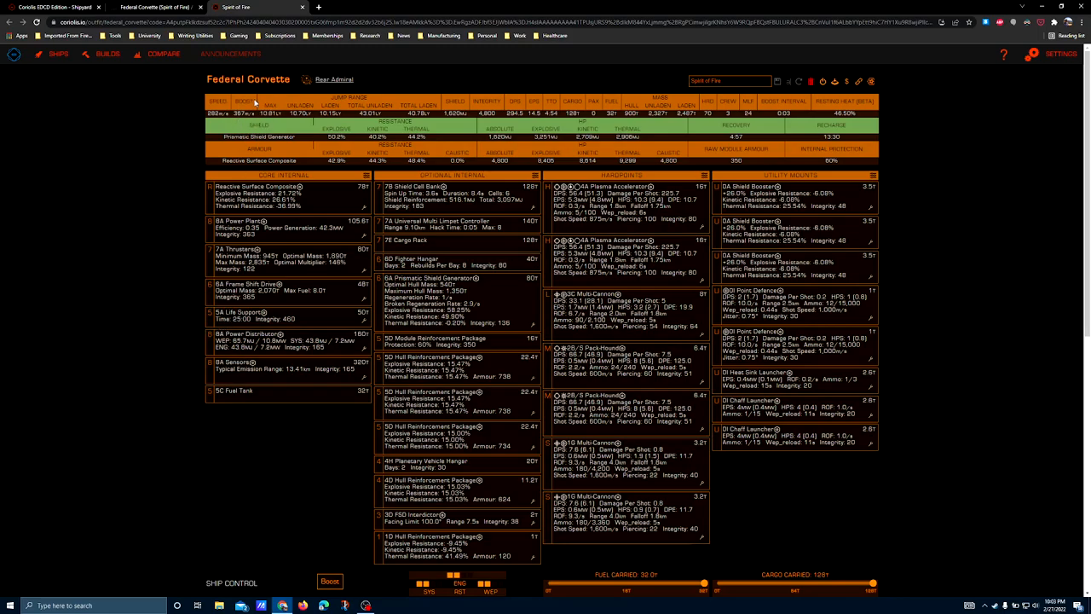
click(247, 312)
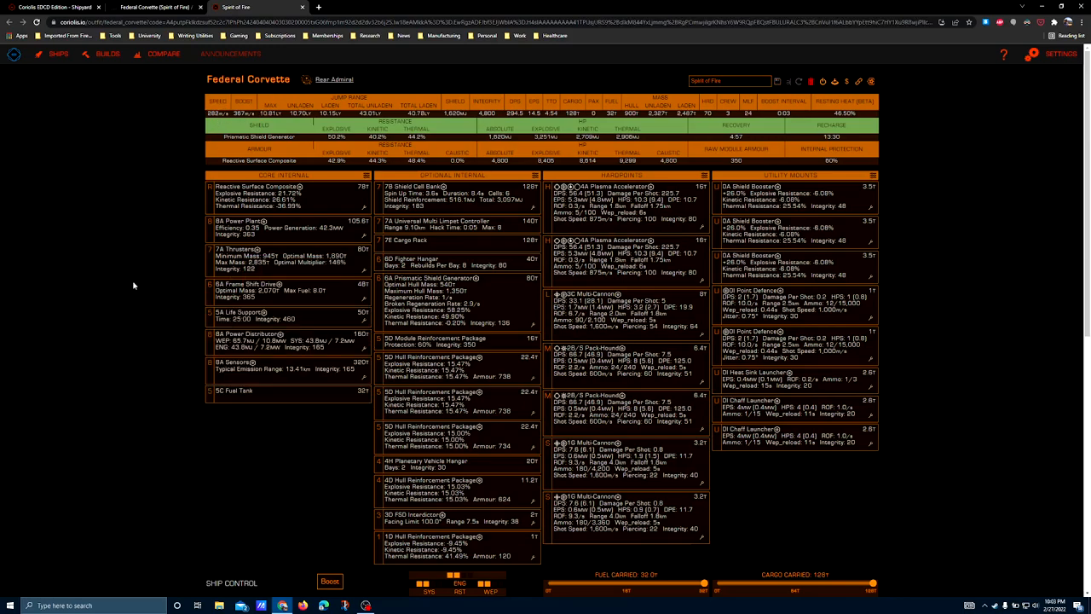
mouse_move(271, 317)
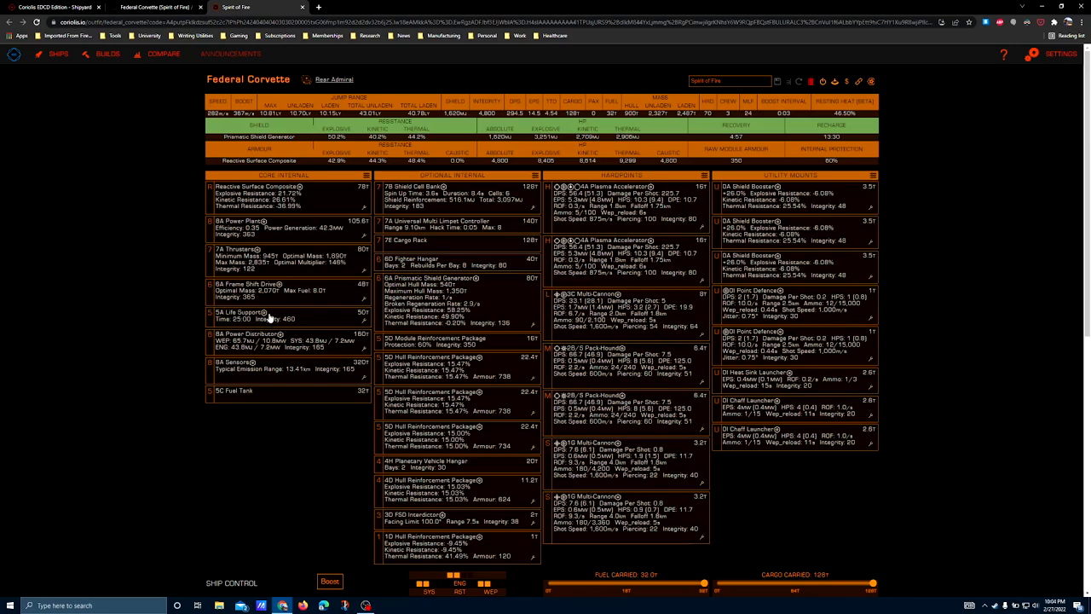
mouse_move(450, 402)
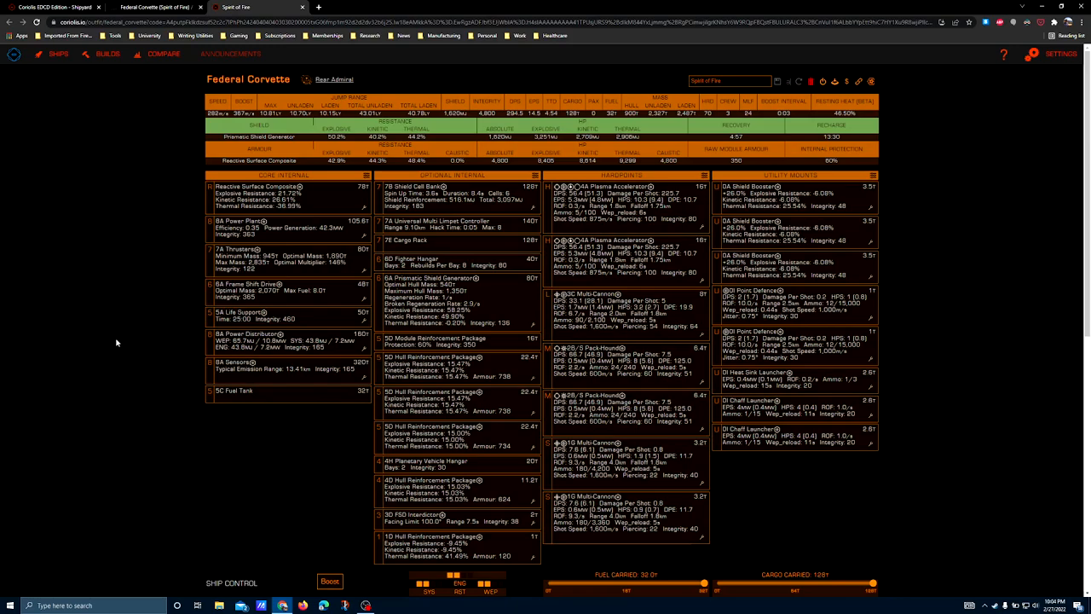
mouse_move(307, 326)
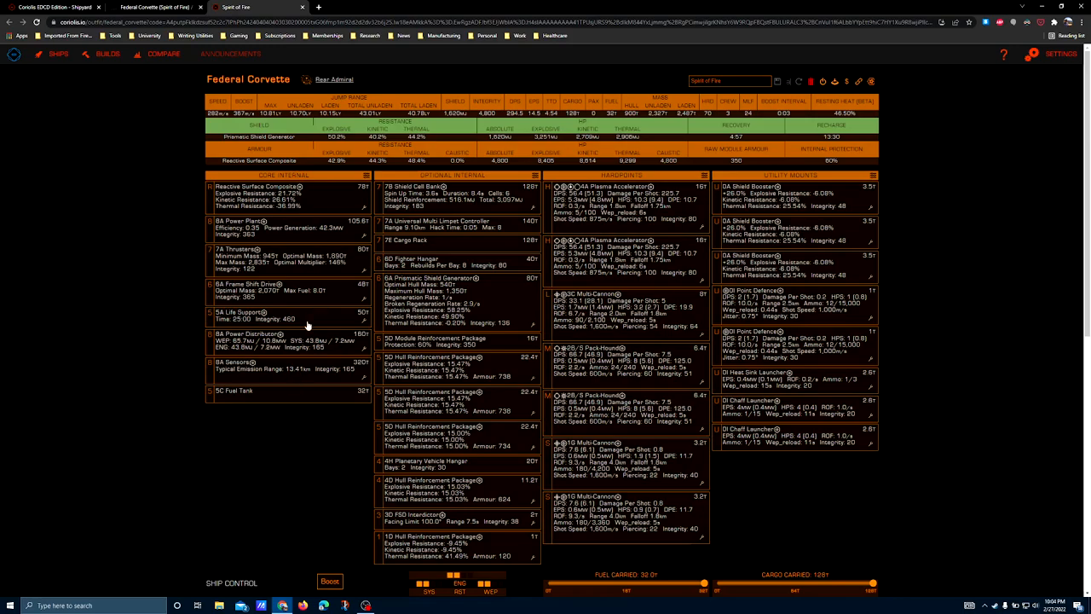
mouse_move(264, 269)
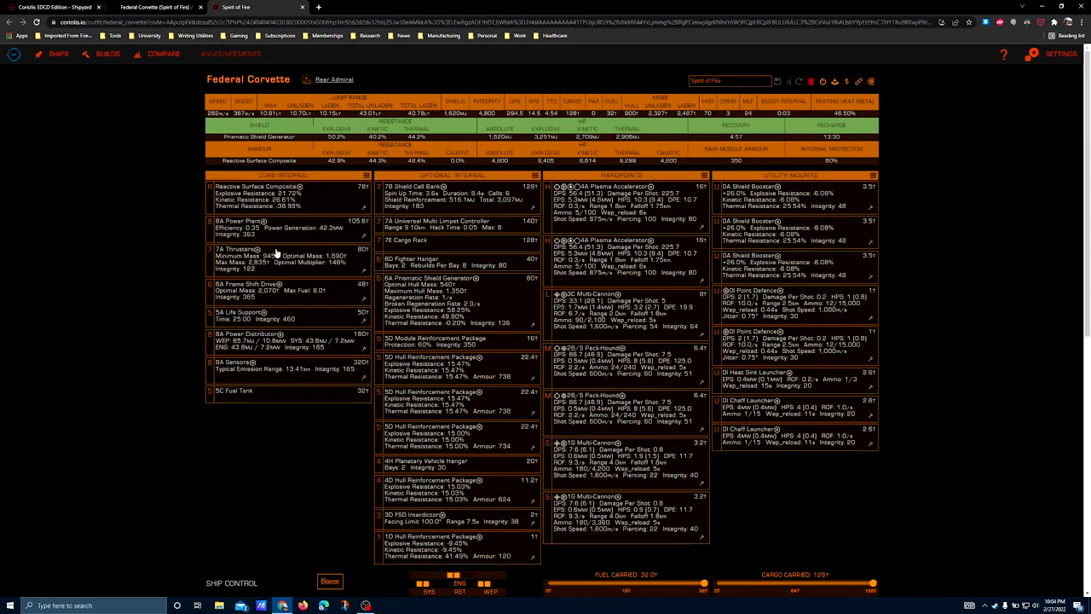
click(255, 249)
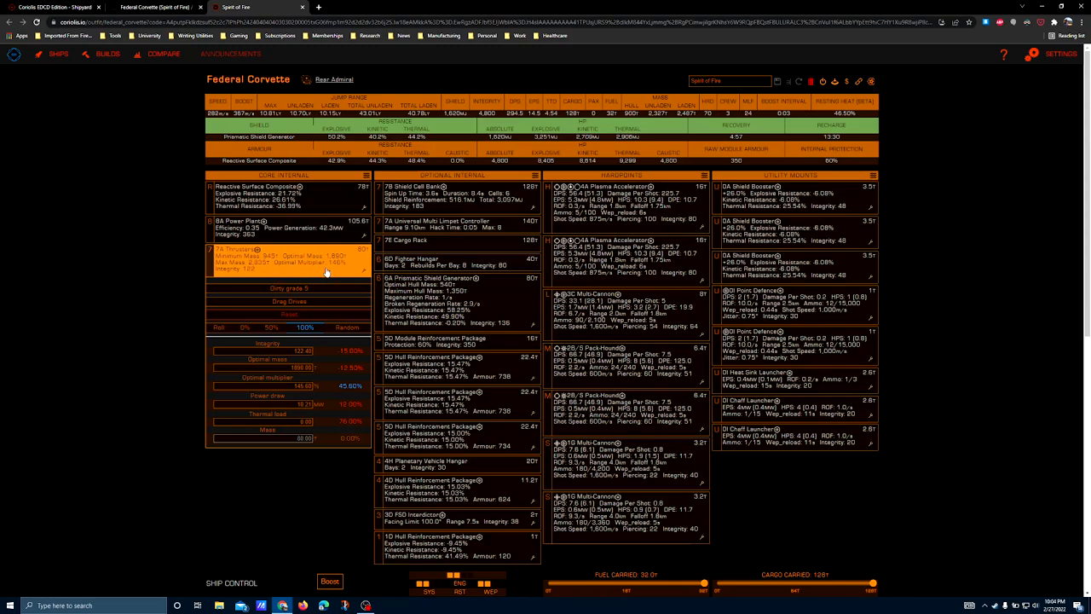
mouse_move(256, 246)
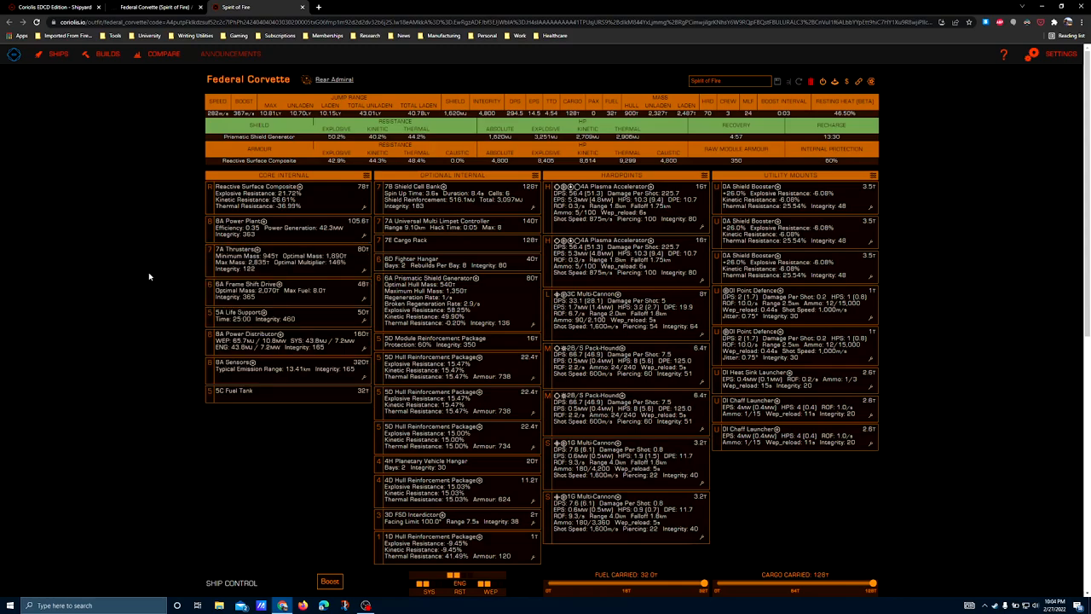
click(273, 337)
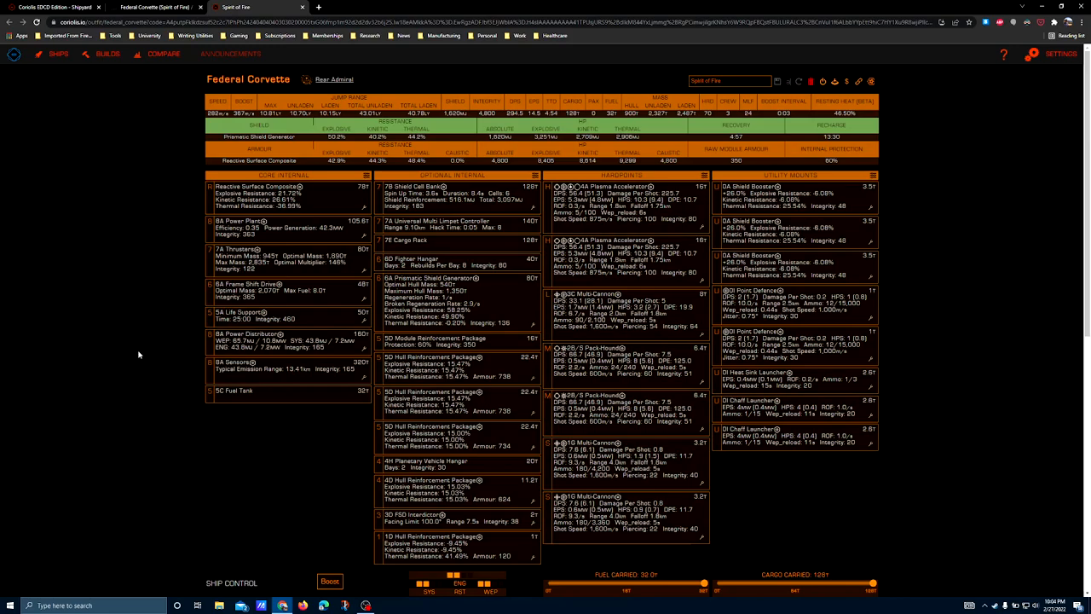
mouse_move(249, 372)
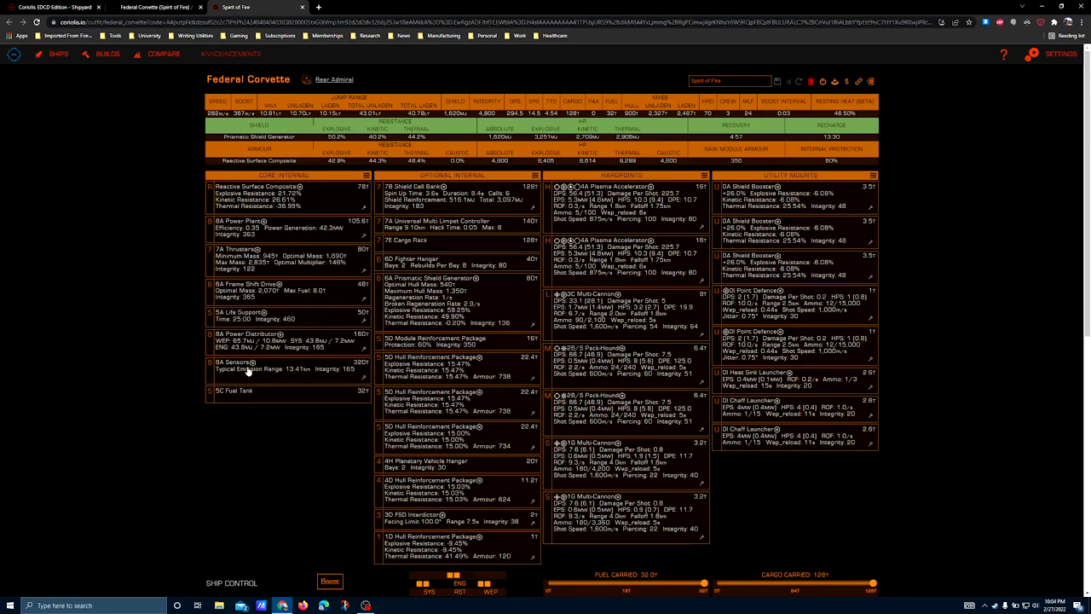
mouse_move(159, 353)
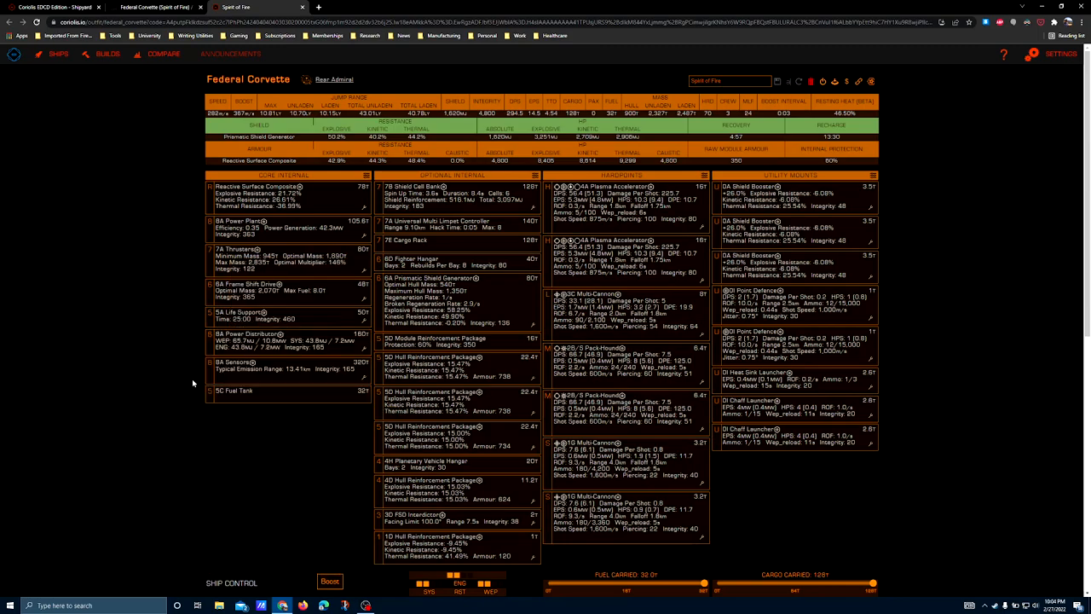
mouse_move(188, 384)
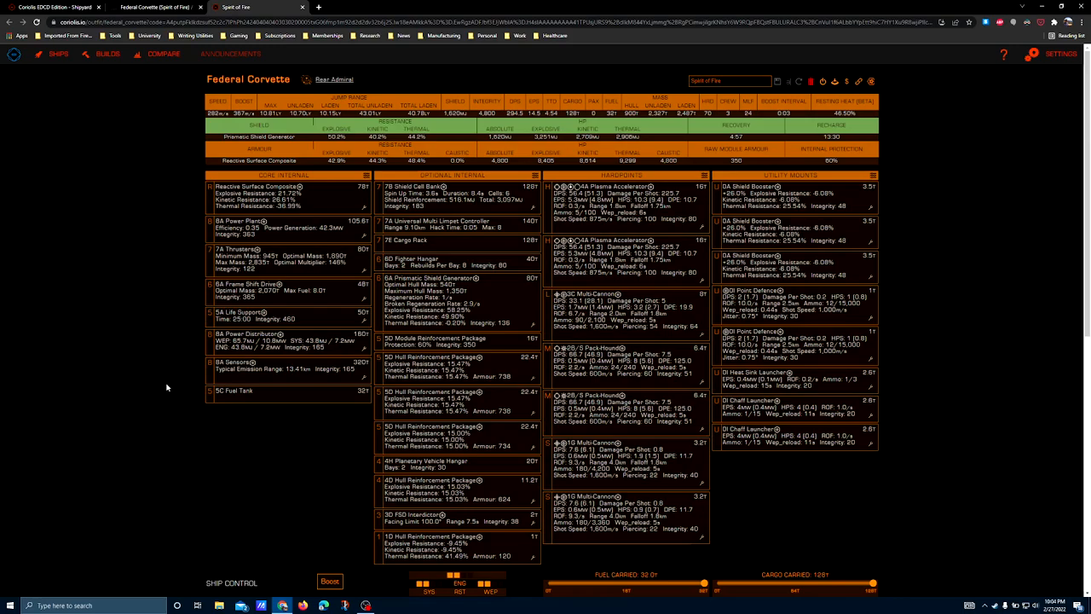
mouse_move(150, 399)
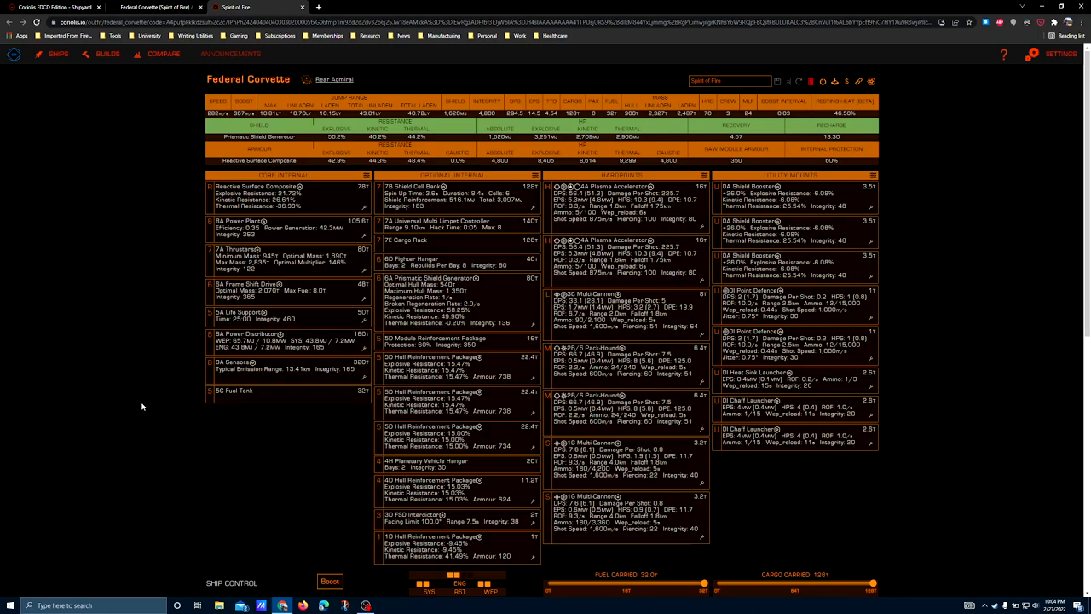
mouse_move(264, 194)
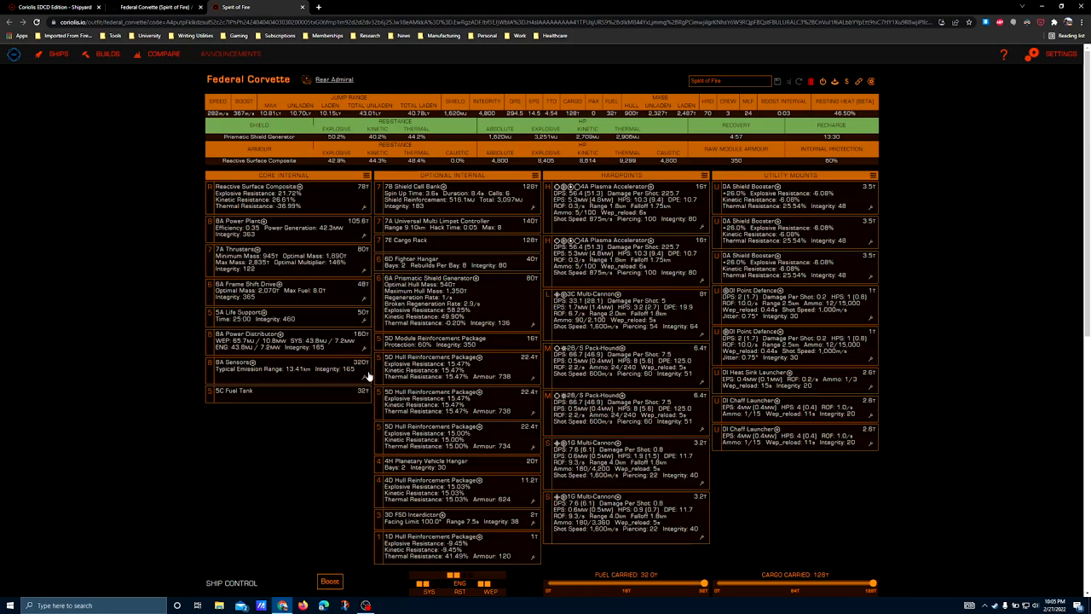
click(259, 361)
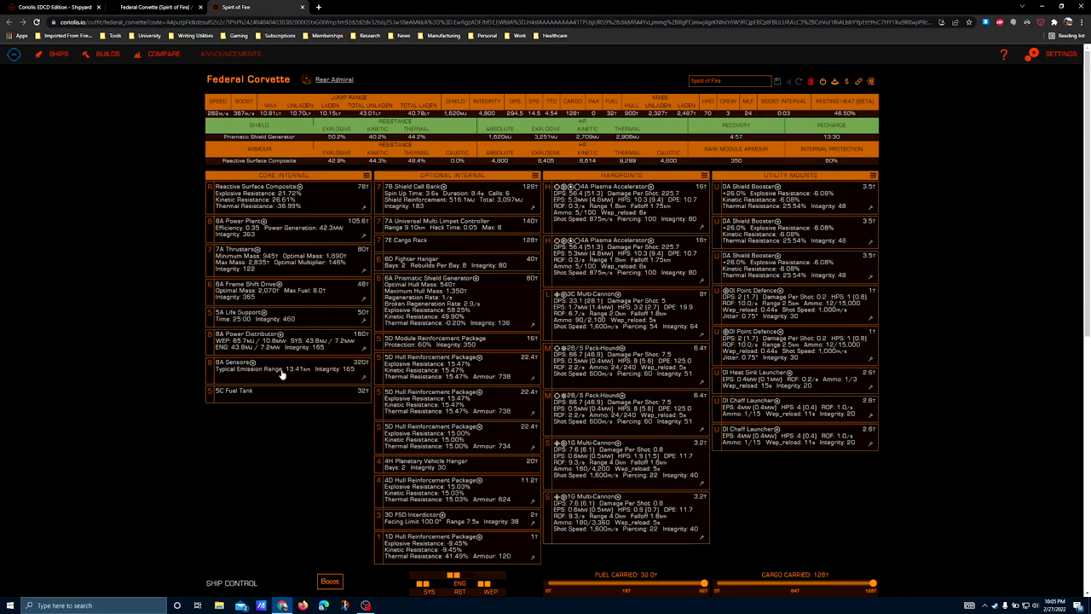
mouse_move(282, 382)
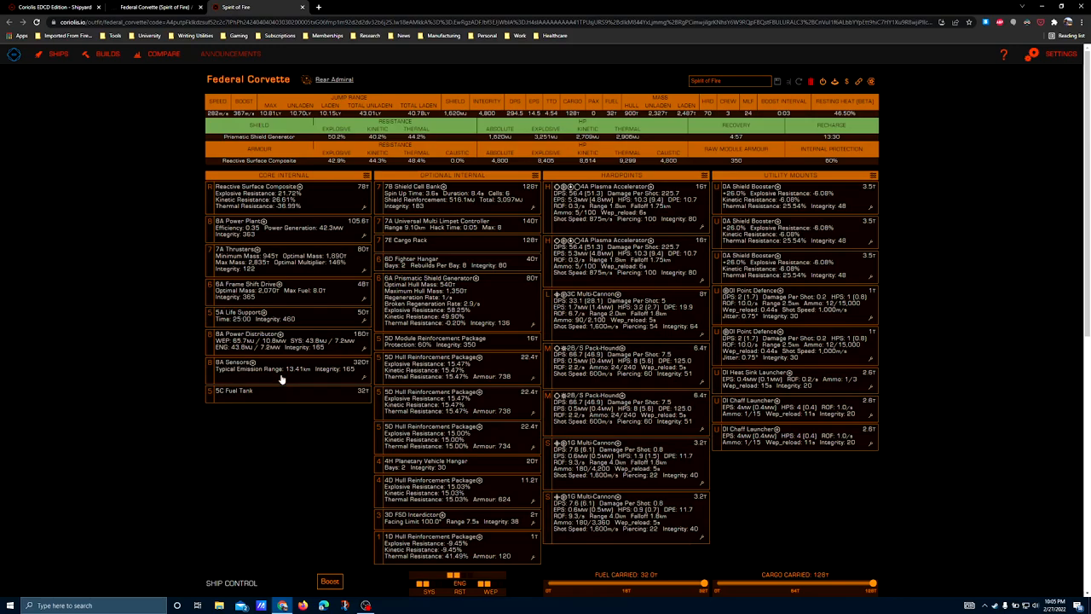
mouse_move(281, 380)
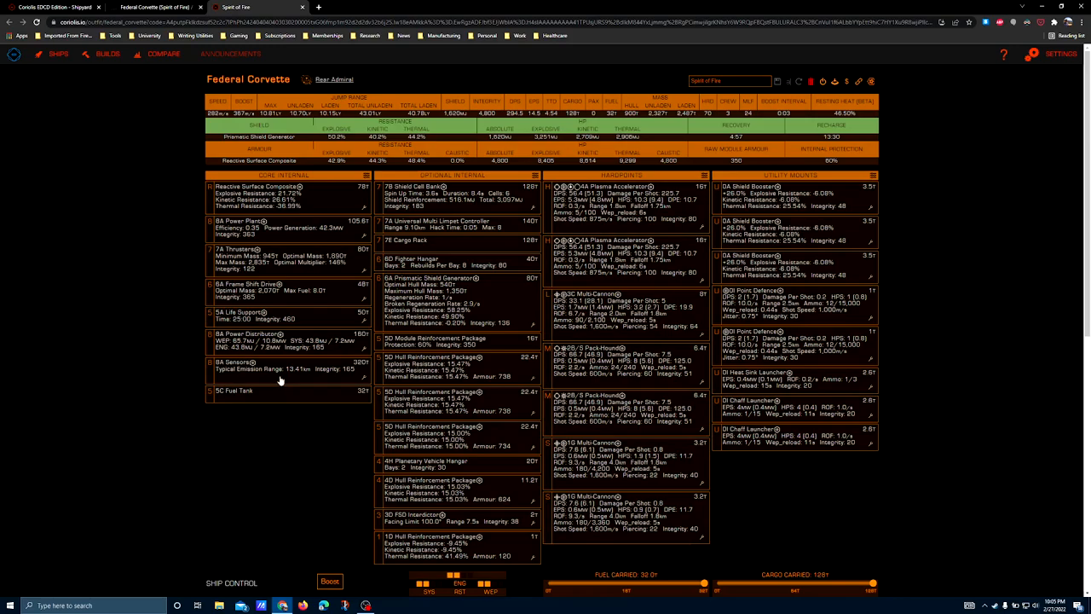
mouse_move(220, 382)
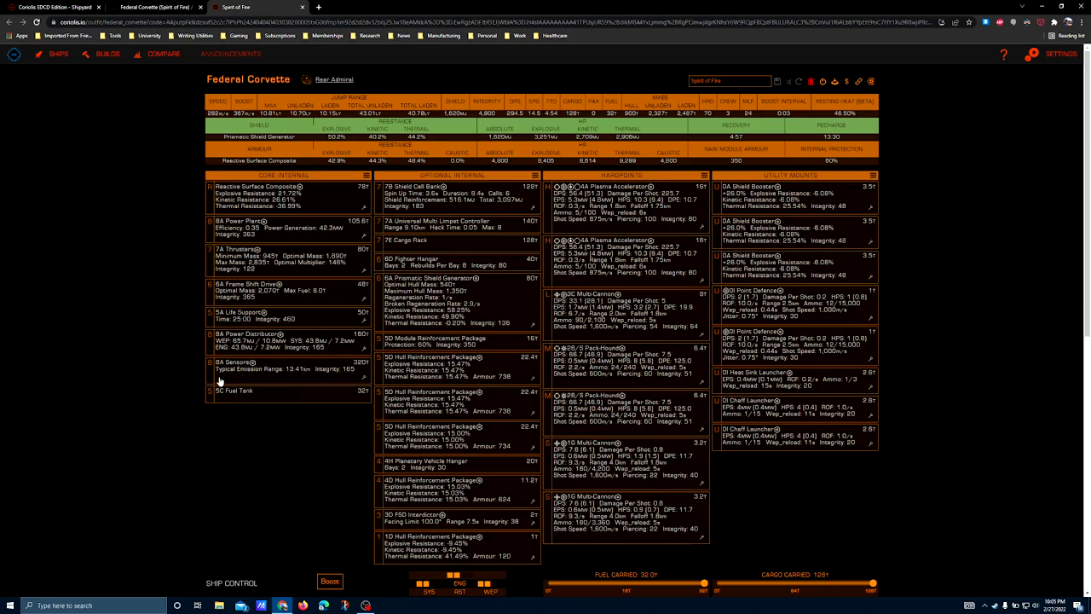
mouse_move(259, 391)
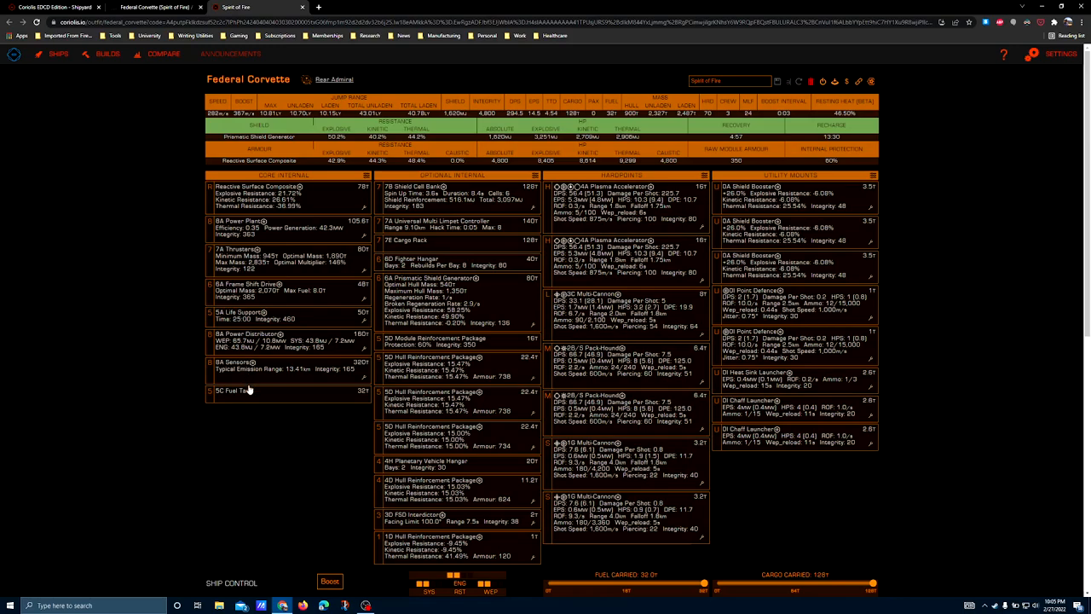
mouse_move(228, 400)
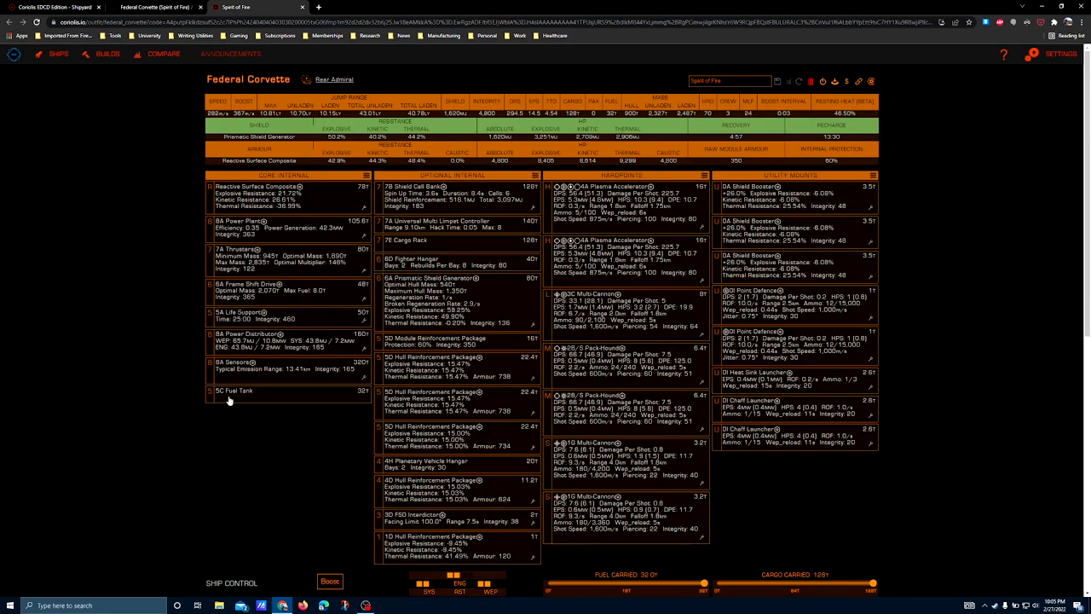
mouse_move(235, 365)
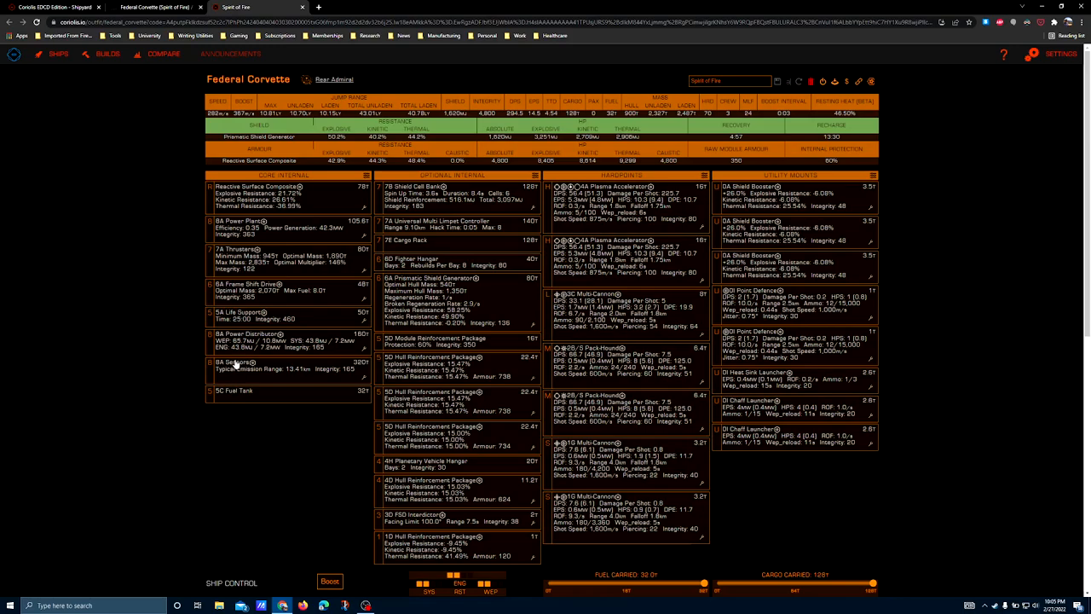
mouse_move(235, 365)
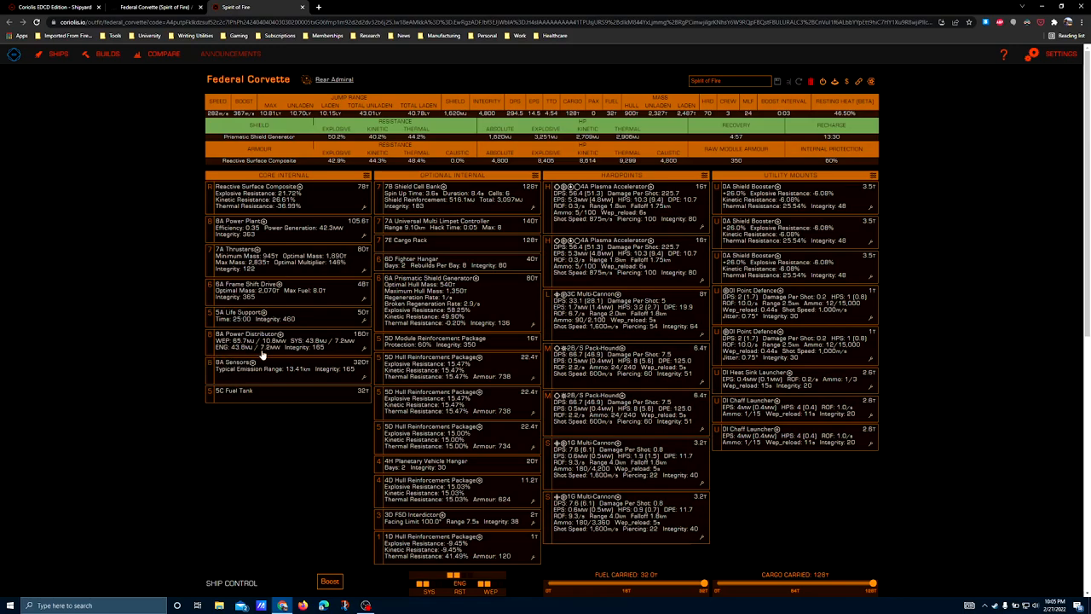
mouse_move(318, 379)
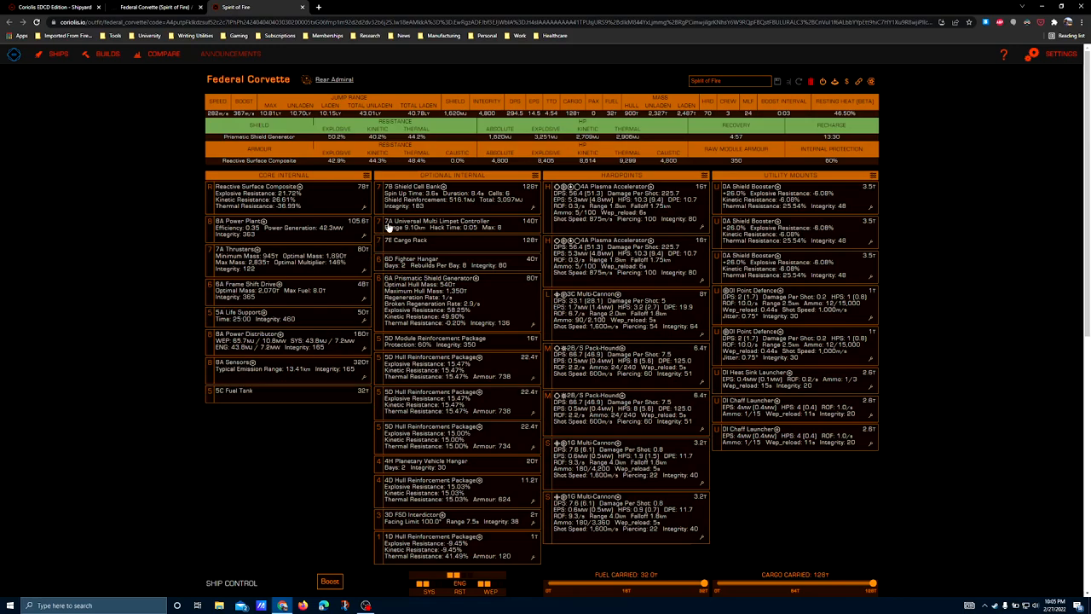
mouse_move(358, 60)
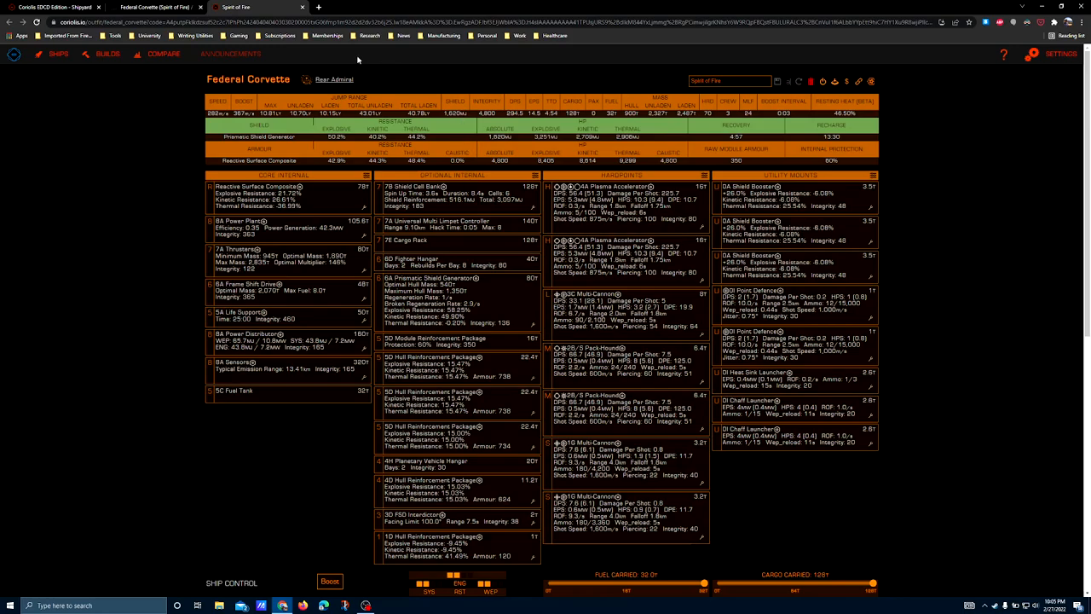
mouse_move(495, 113)
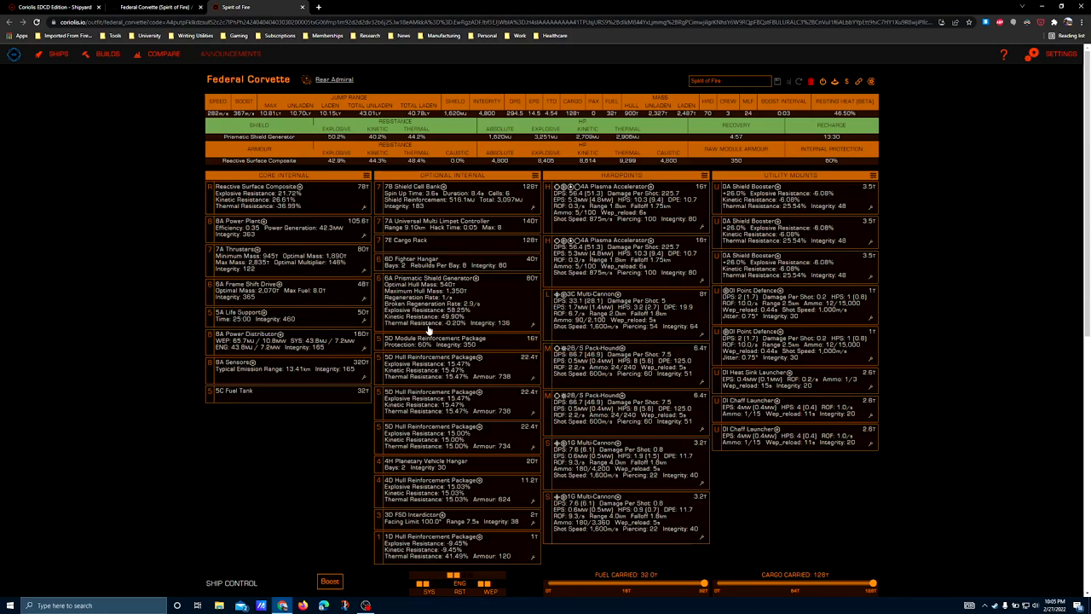
mouse_move(508, 164)
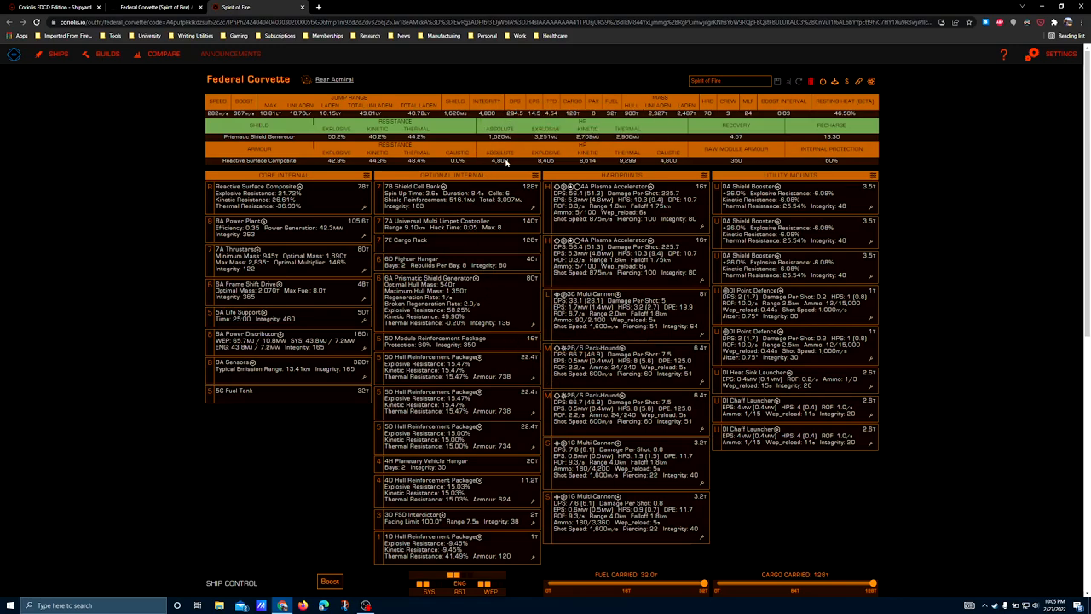
mouse_move(497, 184)
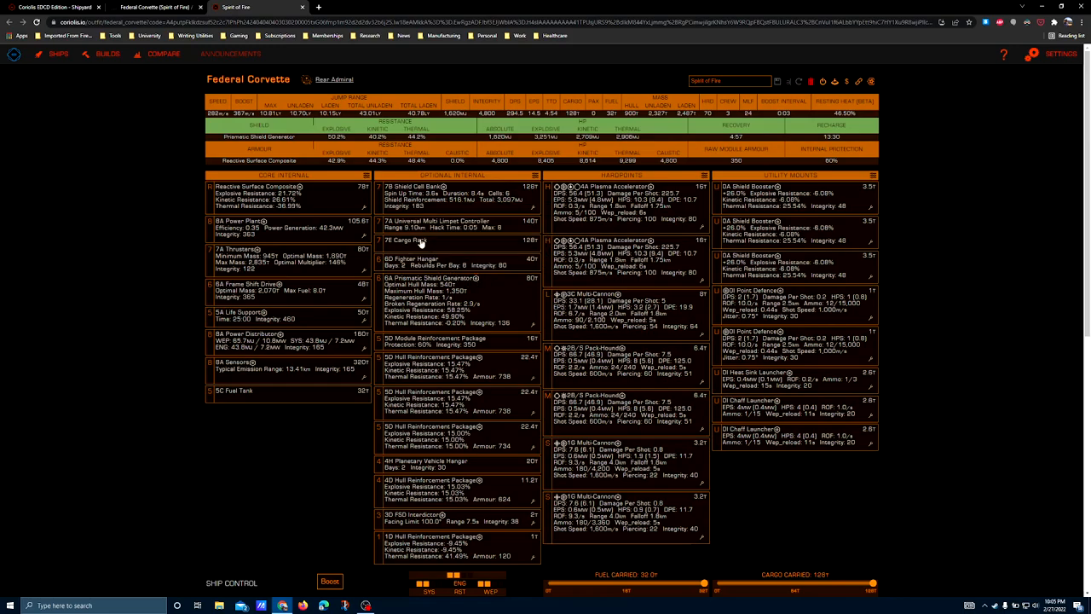
mouse_move(290, 275)
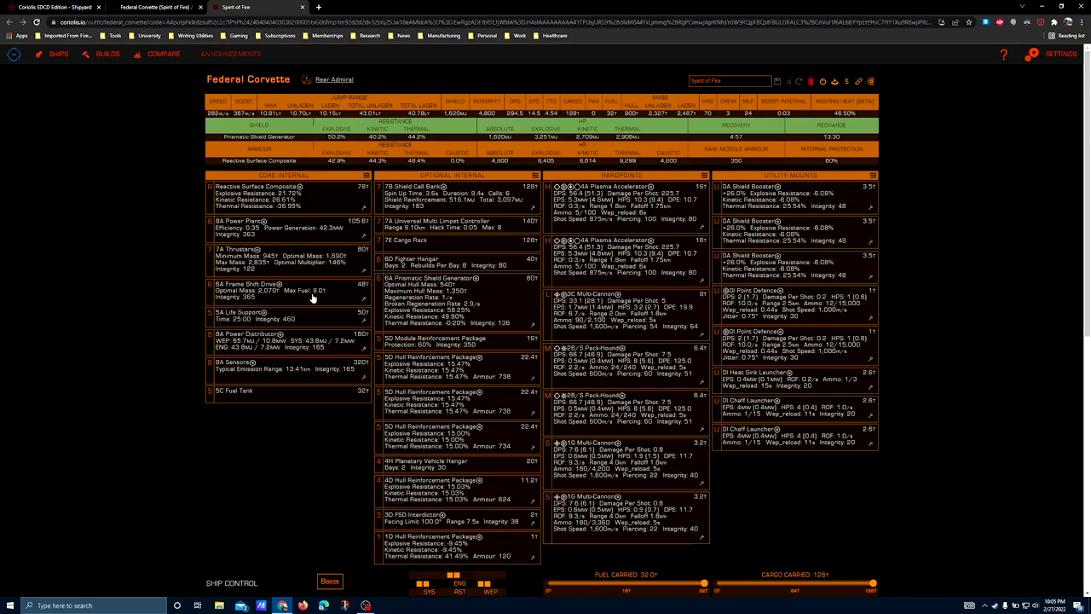
mouse_move(416, 238)
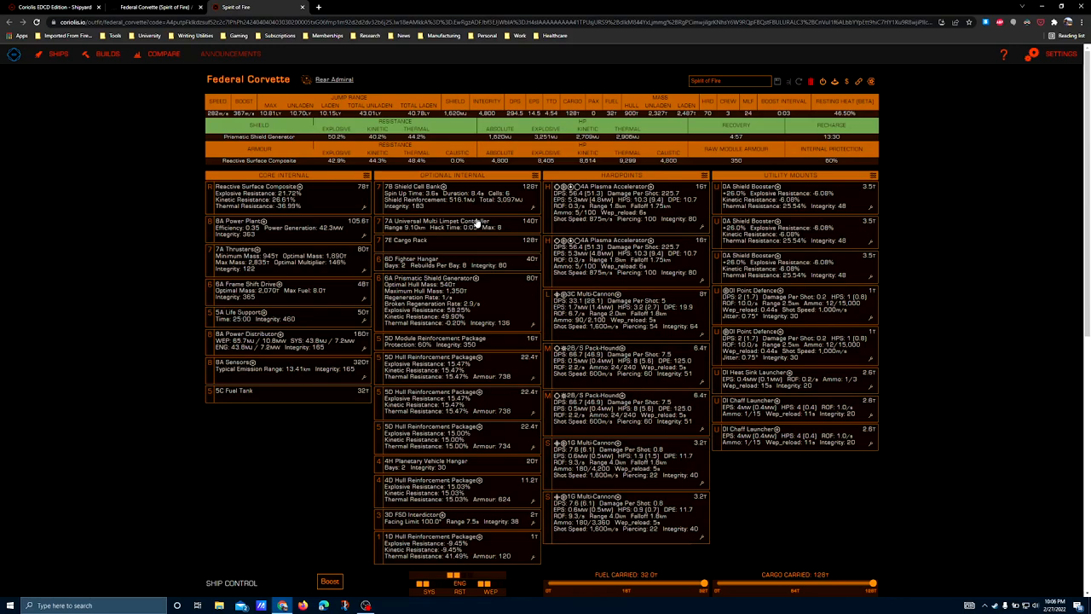
mouse_move(477, 238)
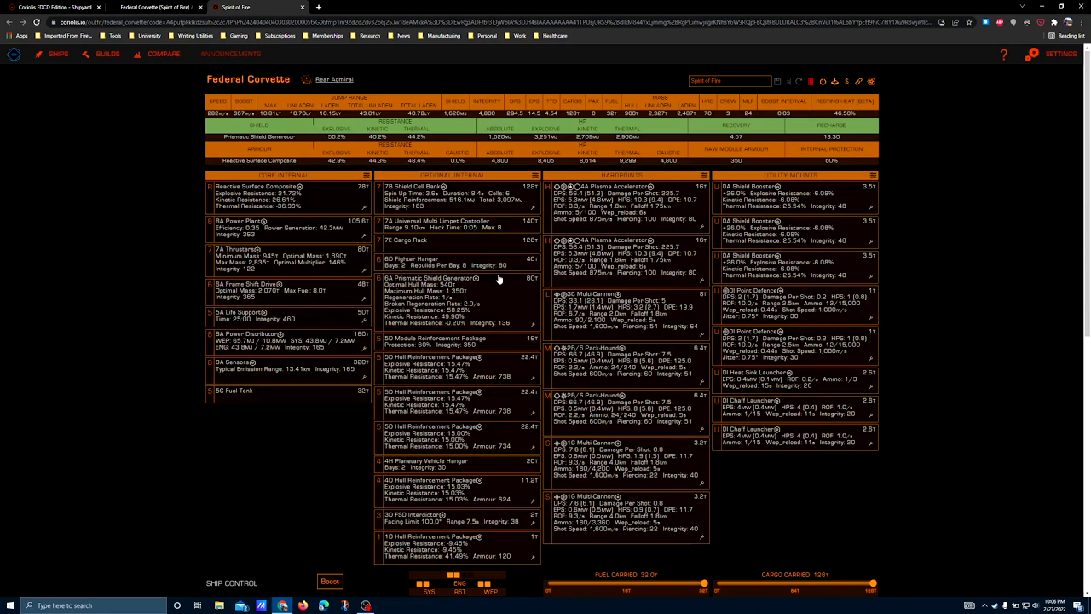
mouse_move(473, 253)
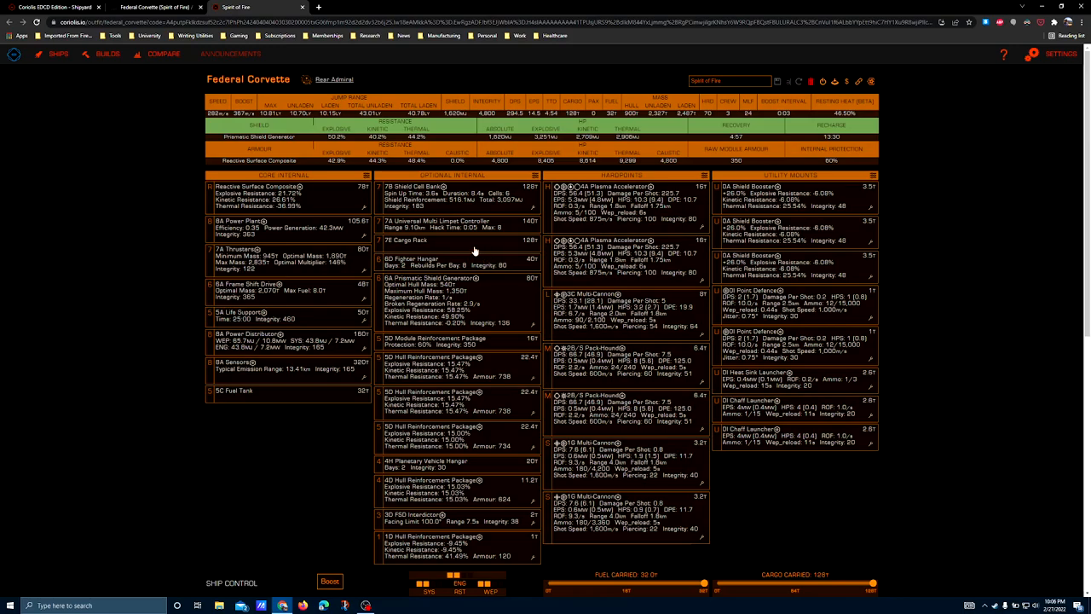
mouse_move(473, 252)
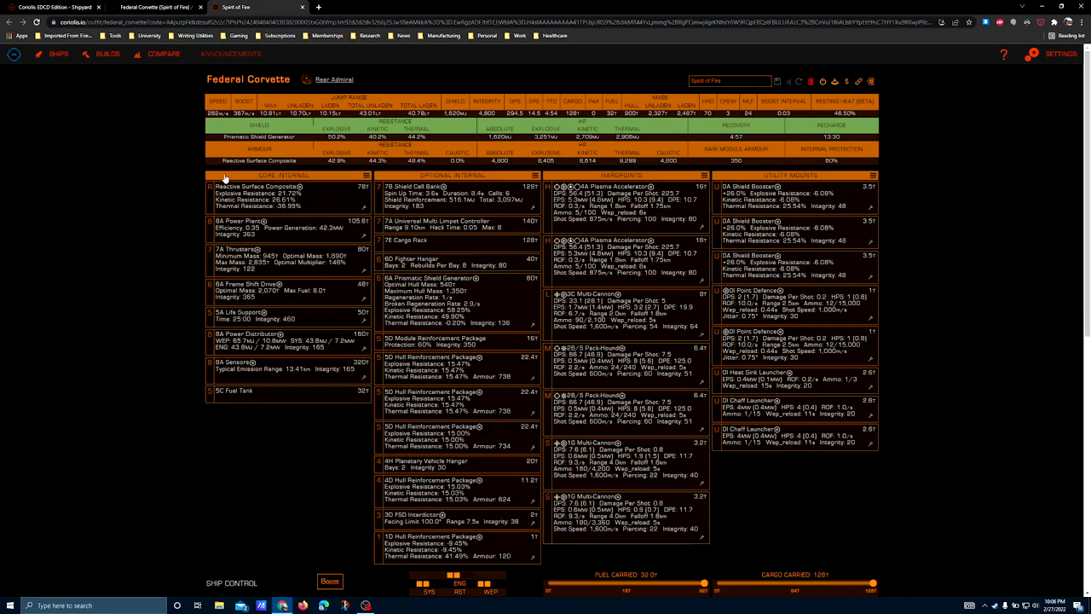
mouse_move(539, 199)
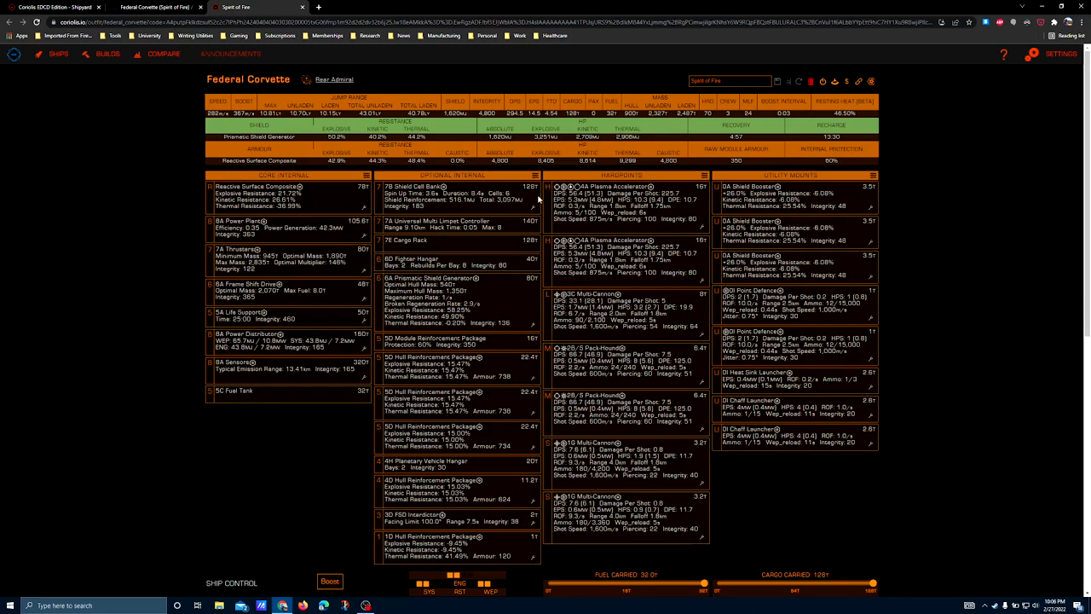
mouse_move(486, 320)
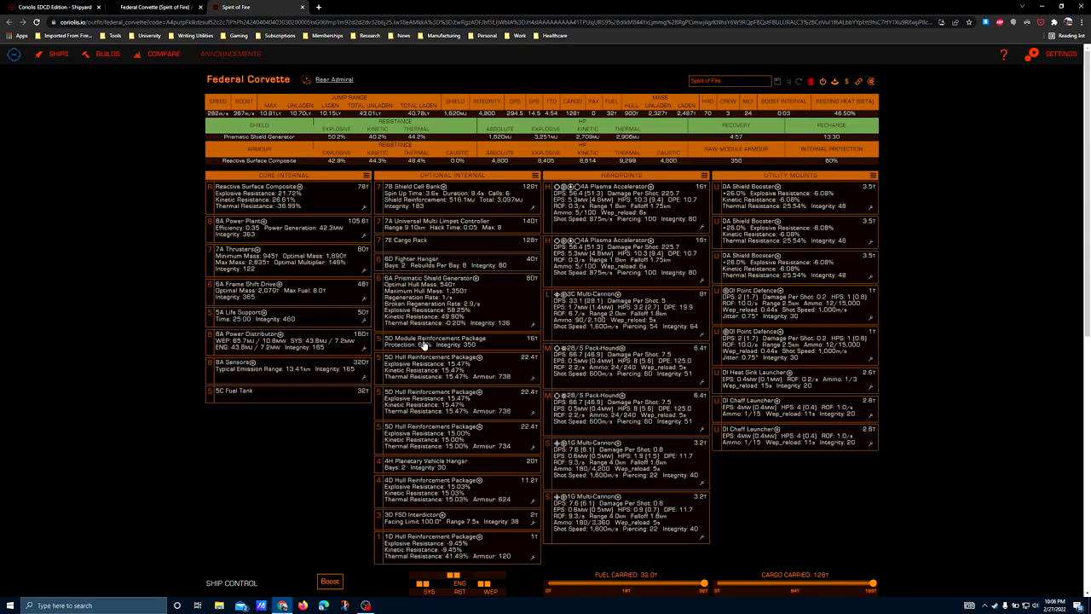
mouse_move(423, 361)
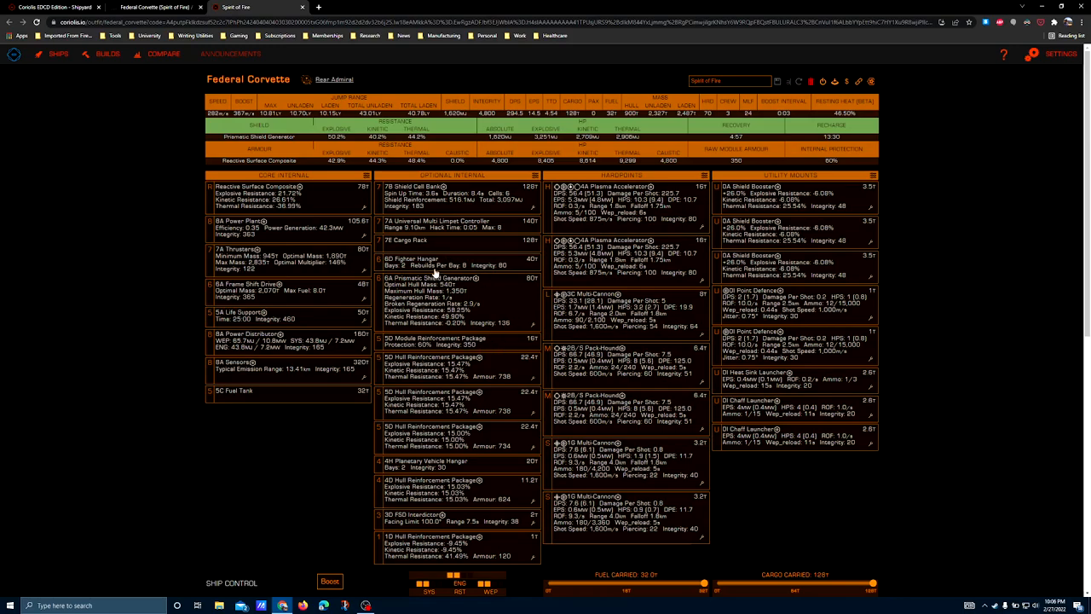
mouse_move(440, 334)
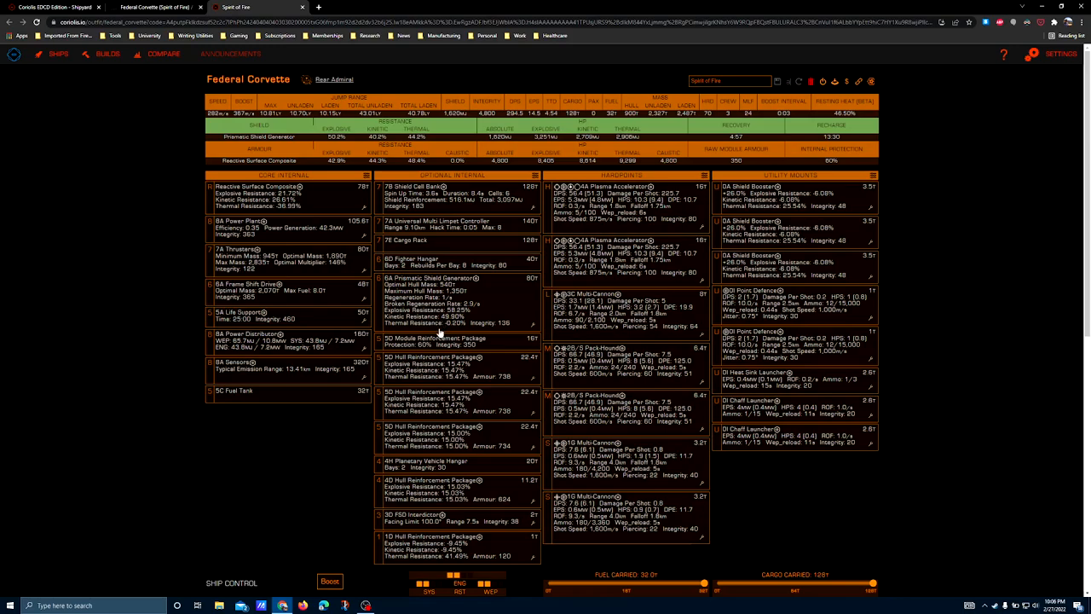
mouse_move(389, 324)
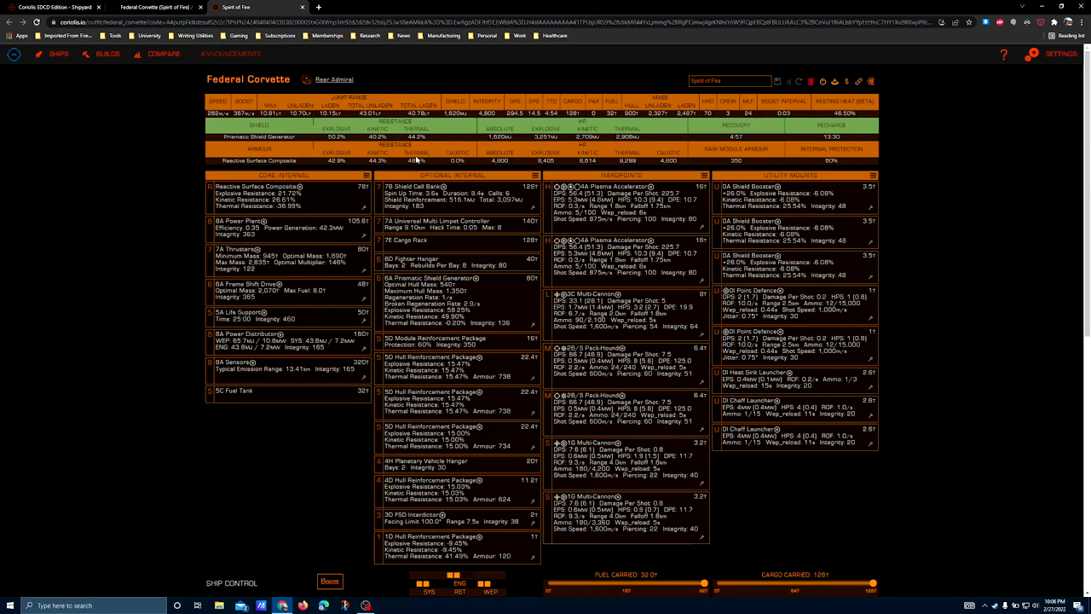
Browse options for the shield cell bank, limpet controller, cargo rack and fighter hangar slots.
click(418, 186)
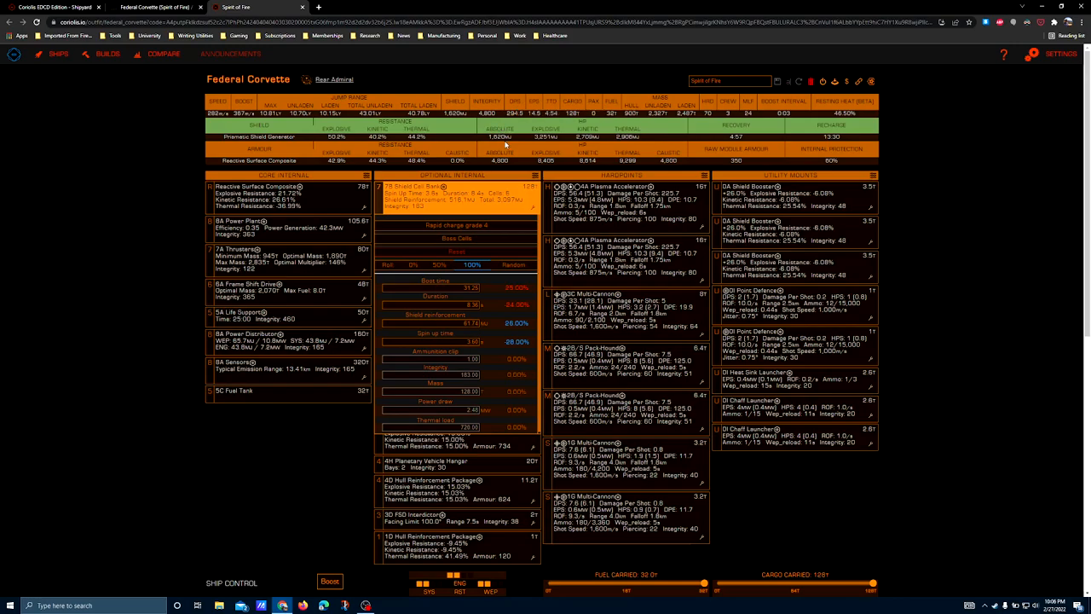
mouse_move(506, 146)
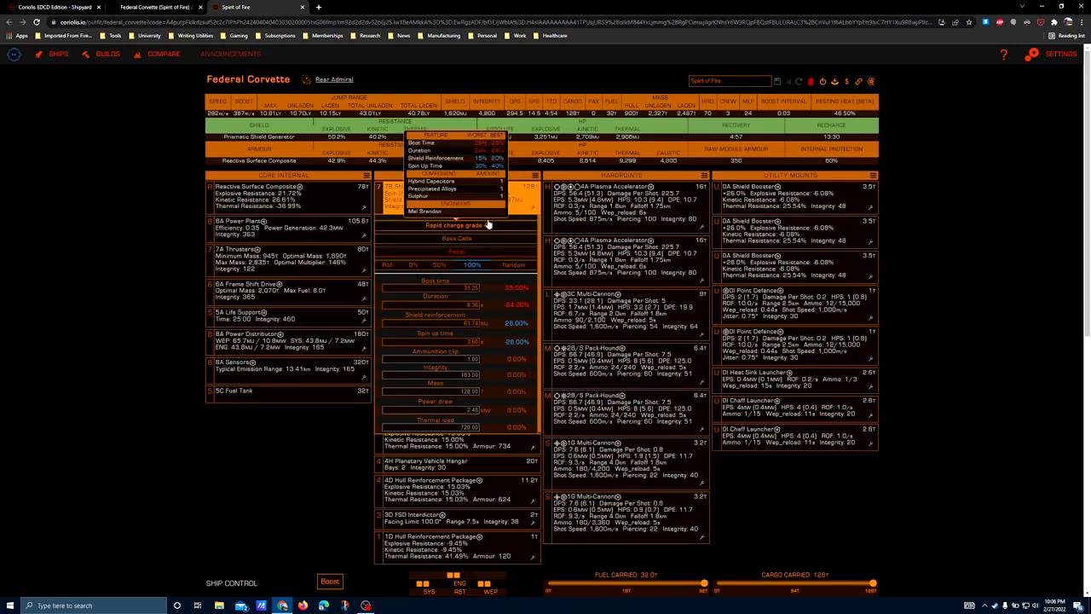
mouse_move(316, 457)
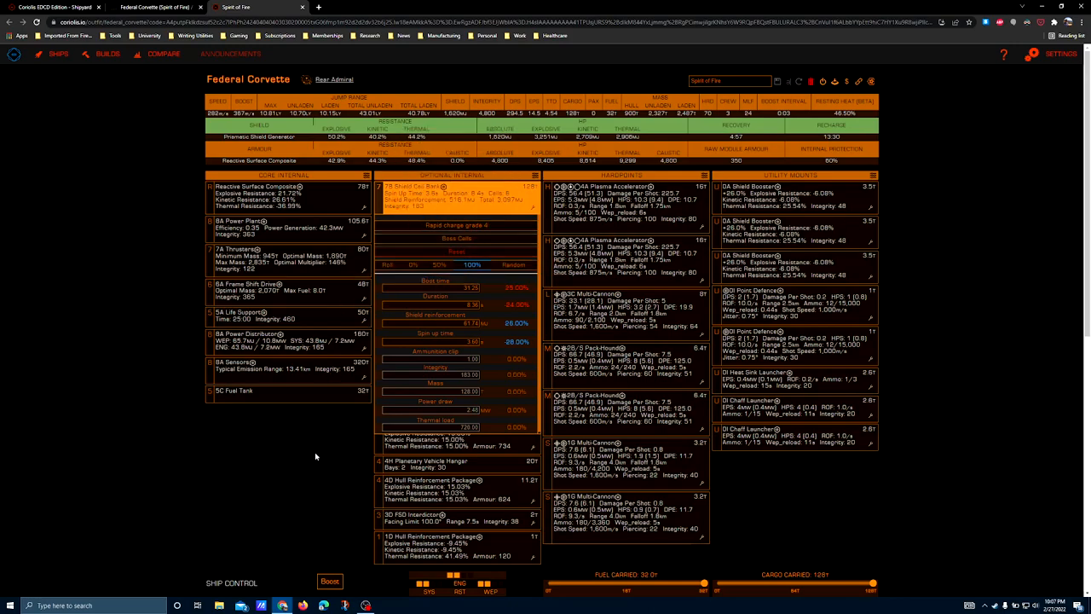
mouse_move(307, 488)
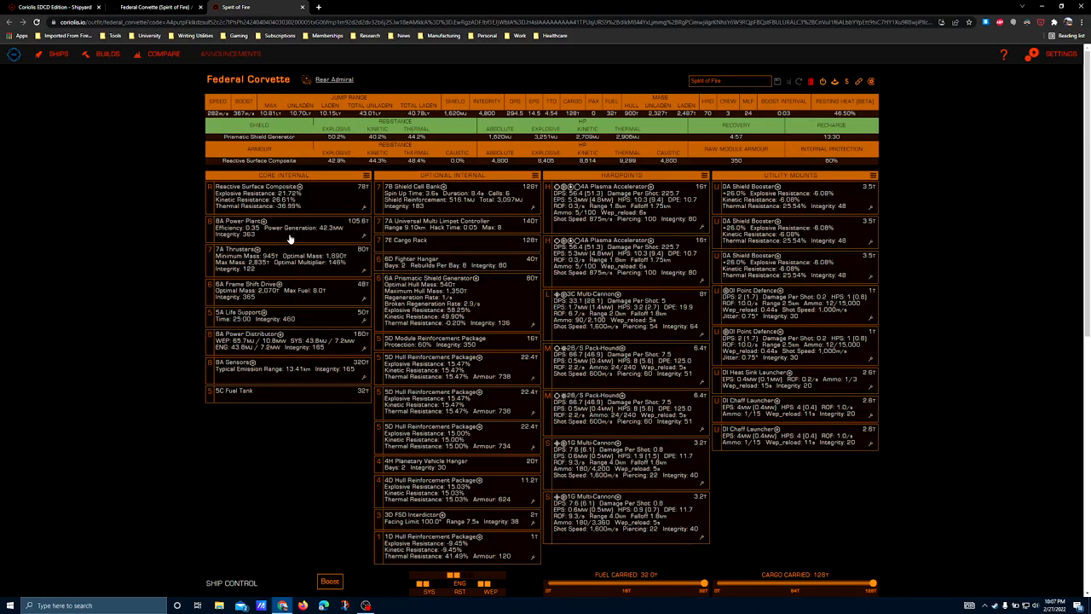
mouse_move(467, 187)
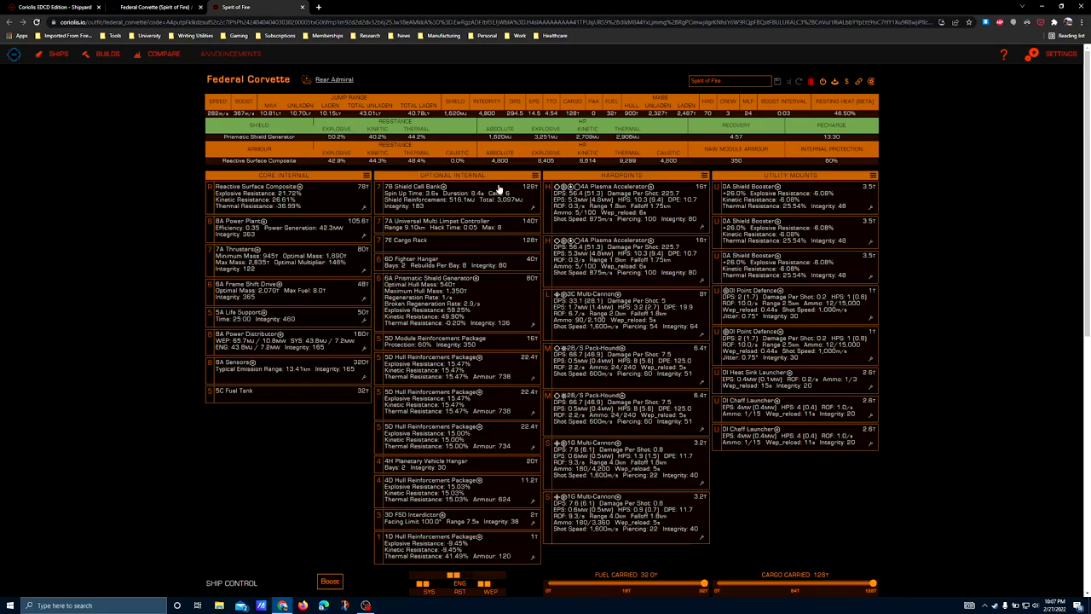
mouse_move(464, 208)
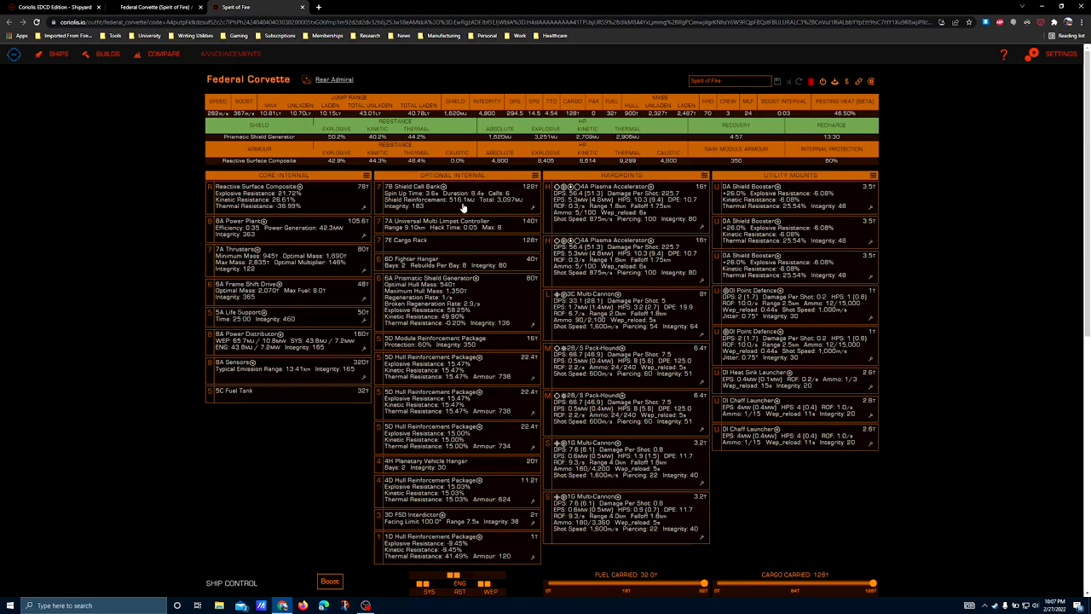
mouse_move(461, 208)
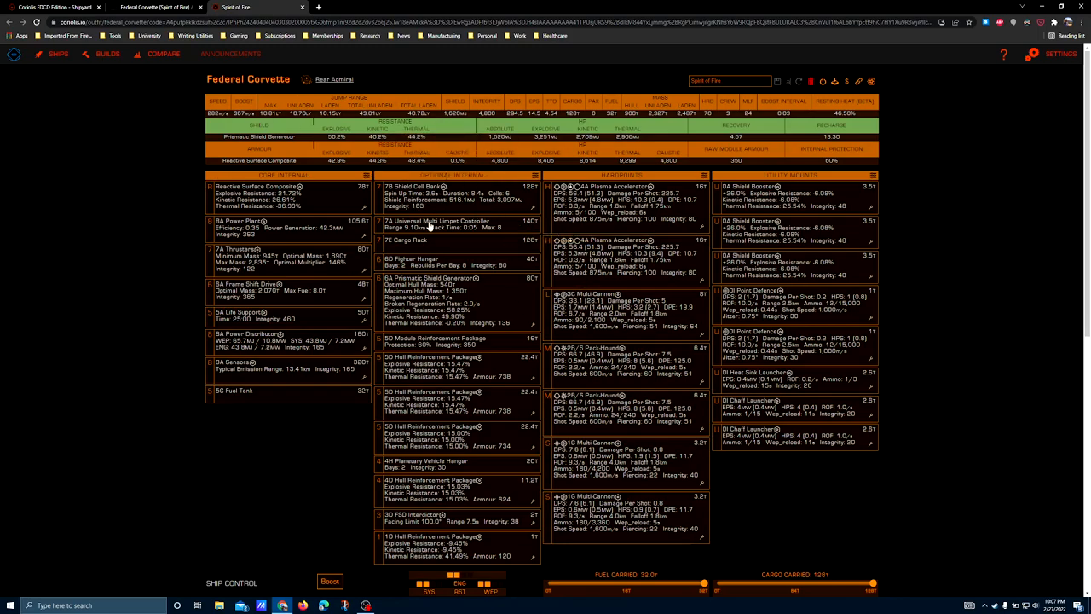
click(436, 225)
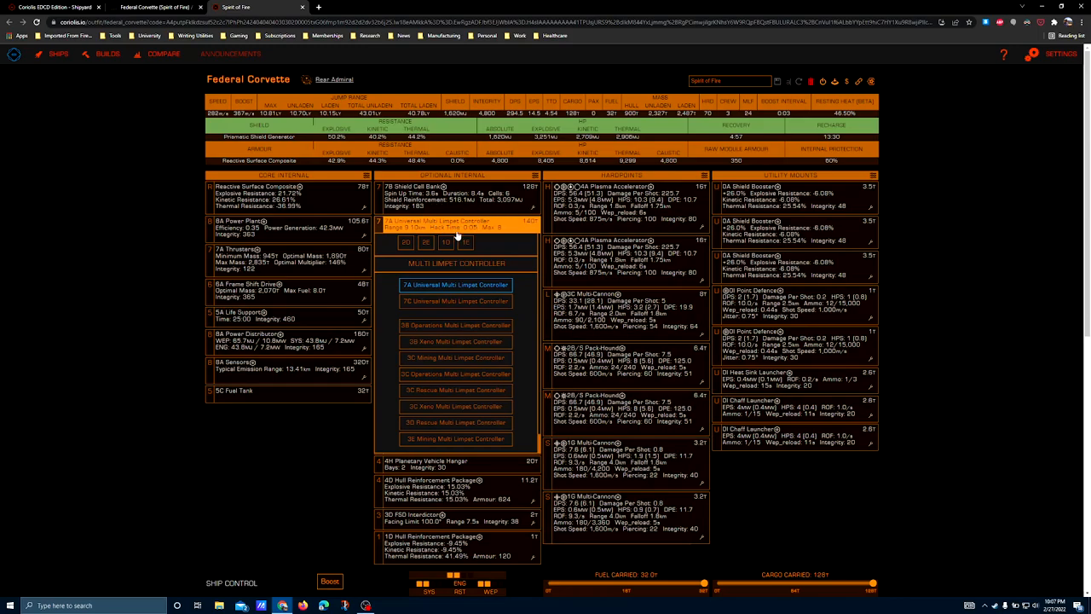
mouse_move(529, 280)
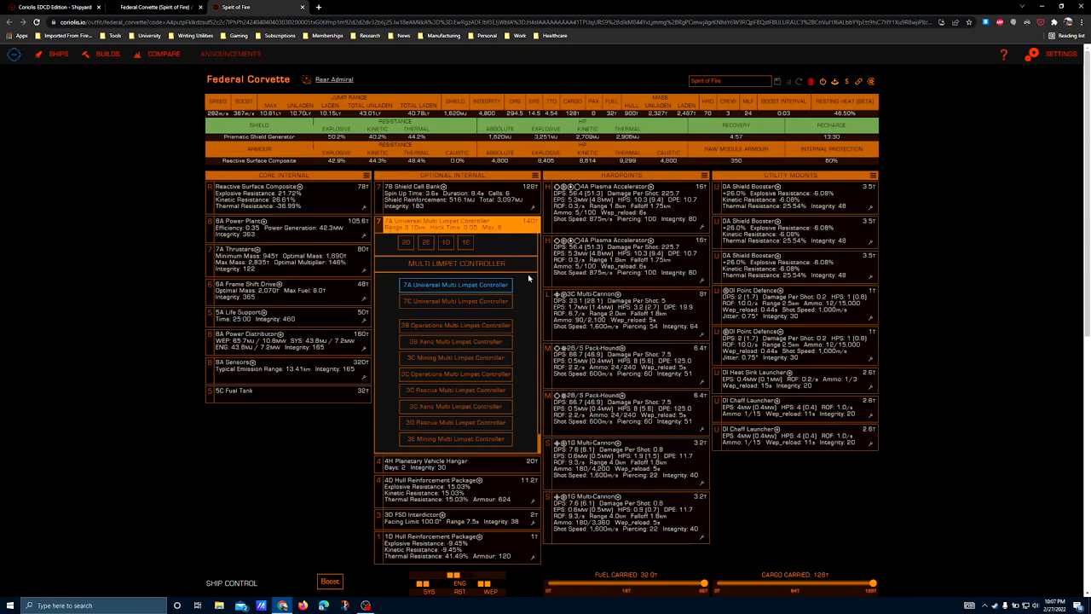
mouse_move(263, 450)
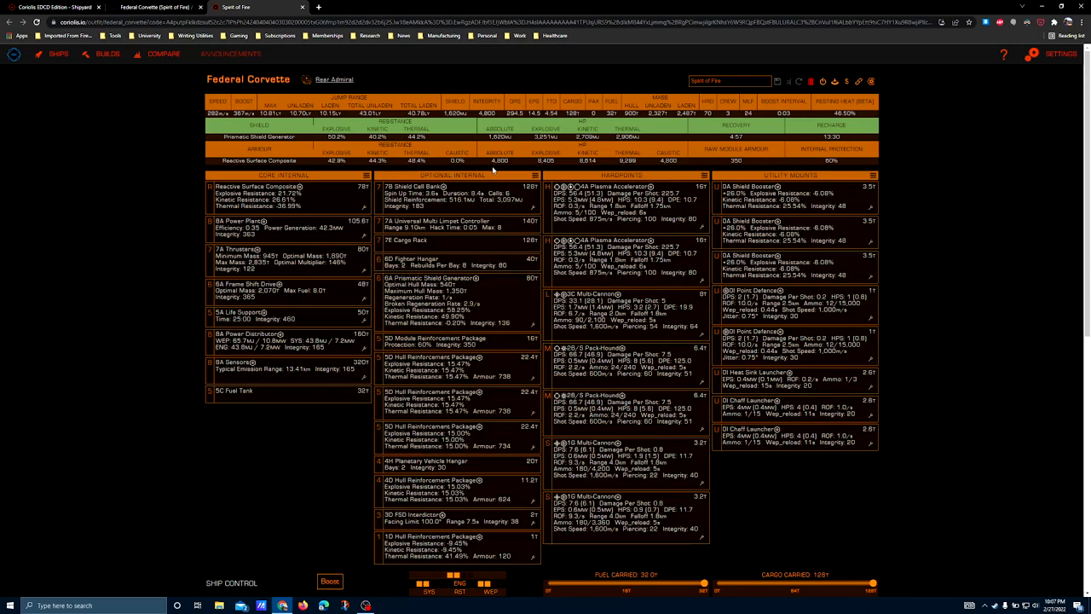
mouse_move(429, 215)
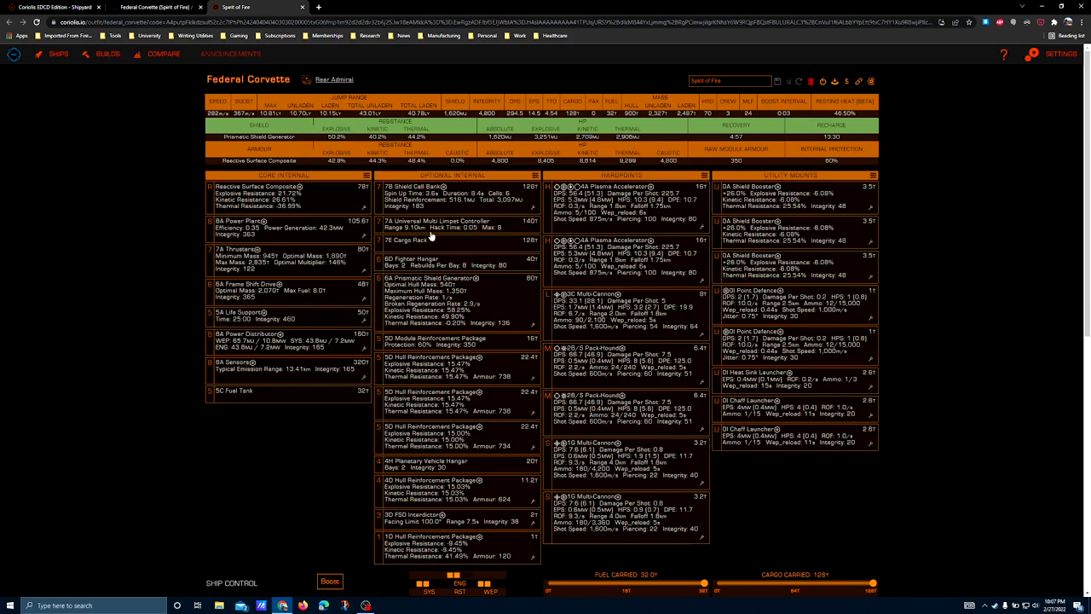
mouse_move(437, 237)
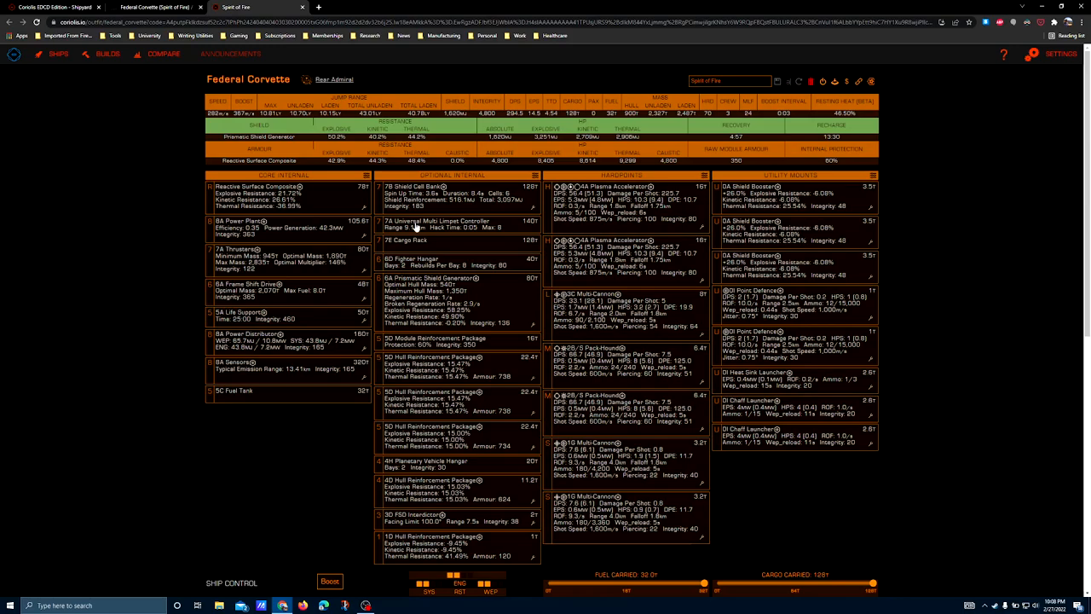
mouse_move(452, 208)
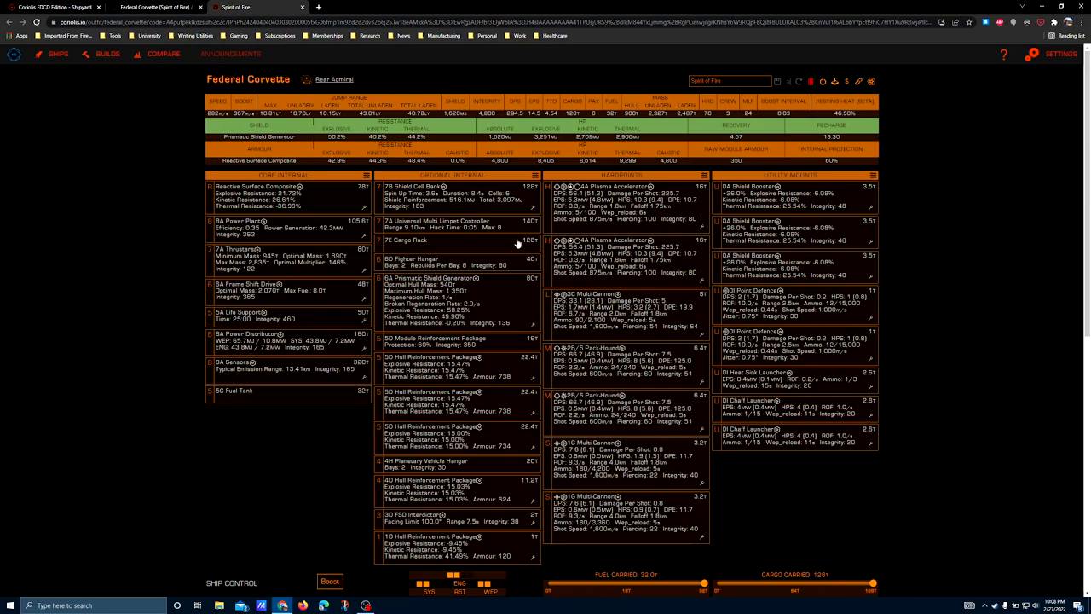
click(407, 238)
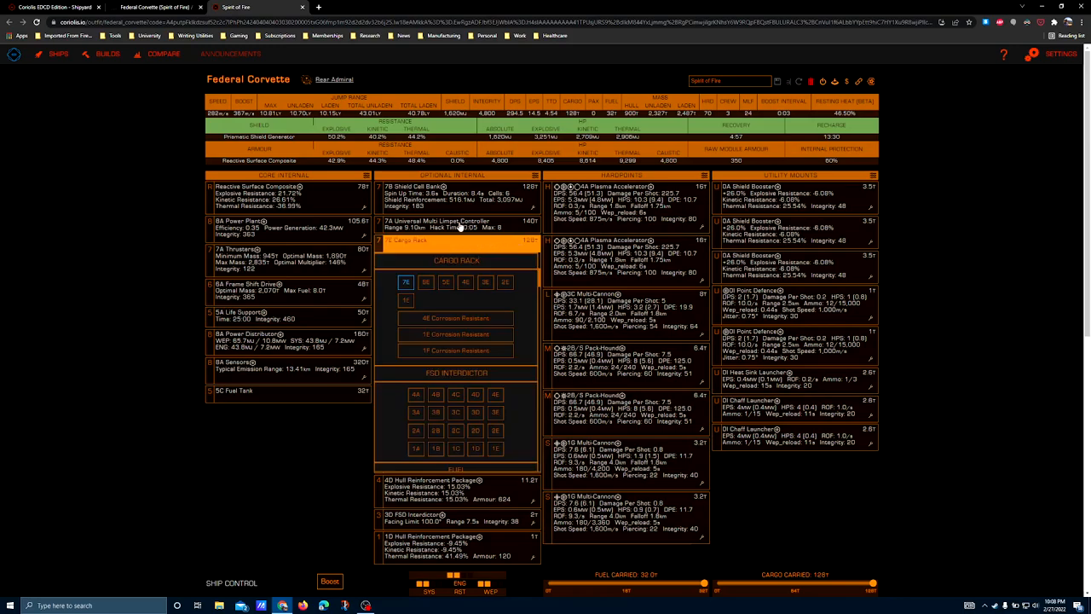
mouse_move(272, 520)
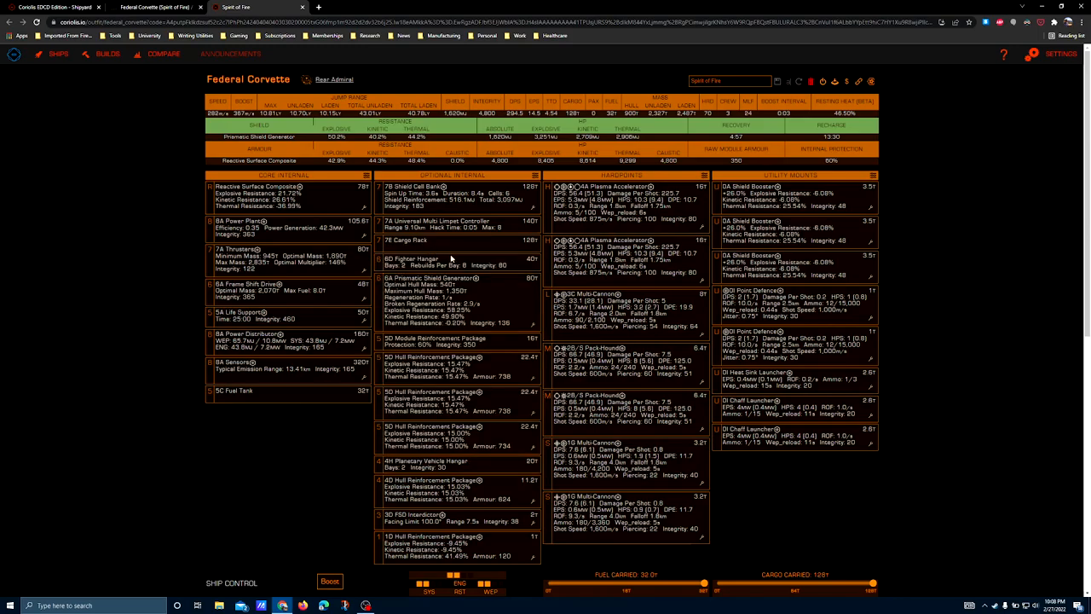
click(417, 259)
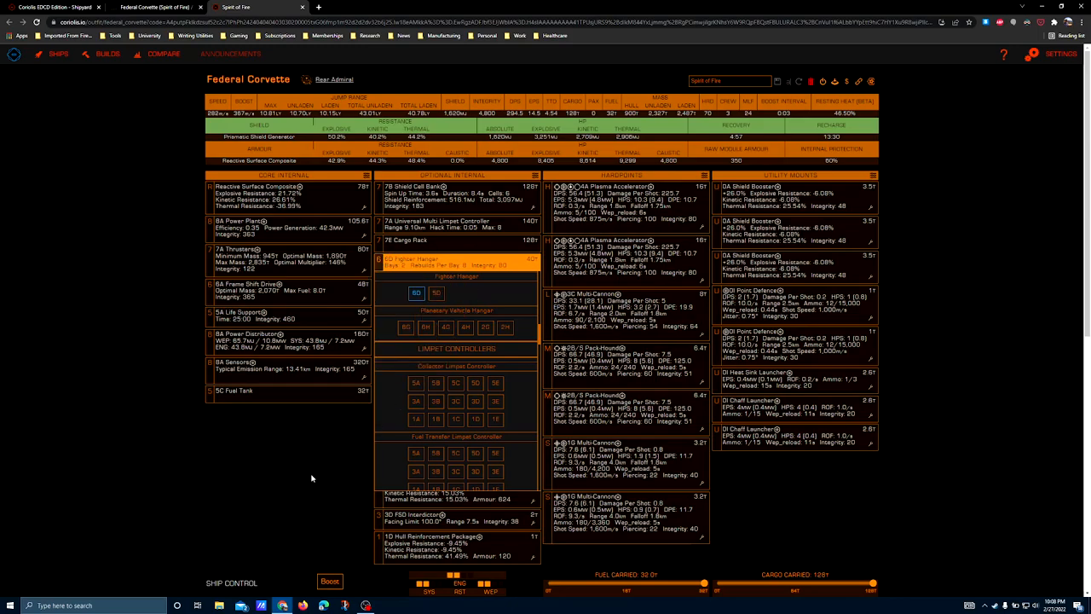
mouse_move(298, 469)
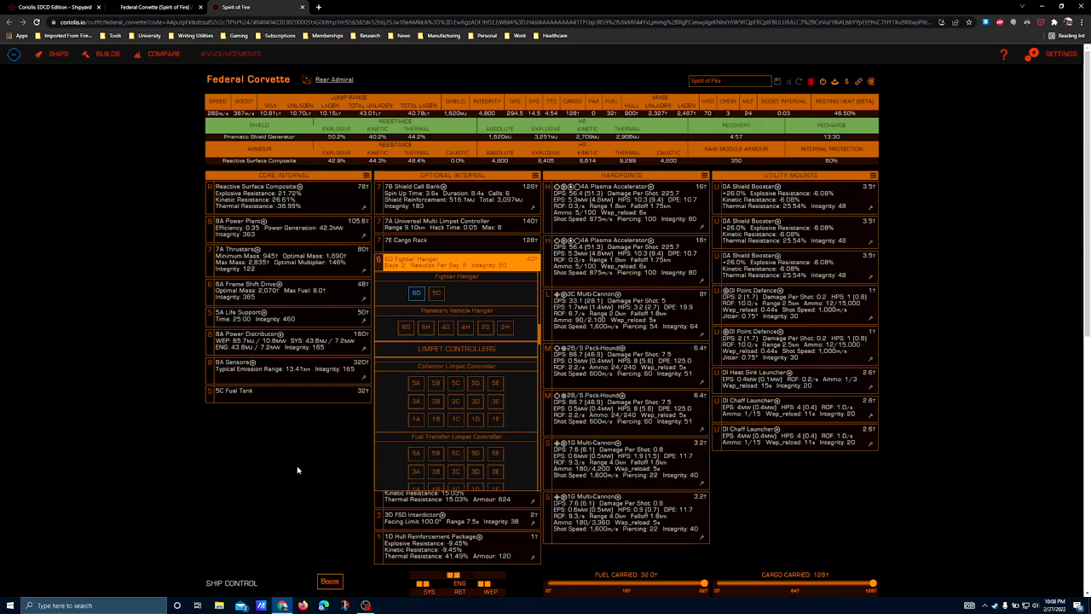
mouse_move(287, 462)
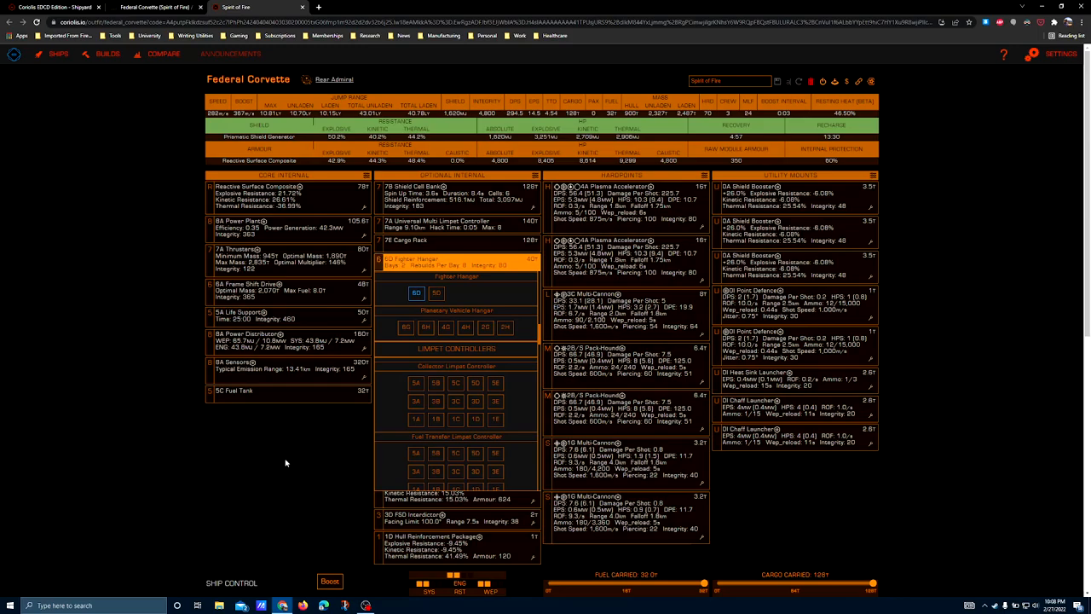
mouse_move(286, 460)
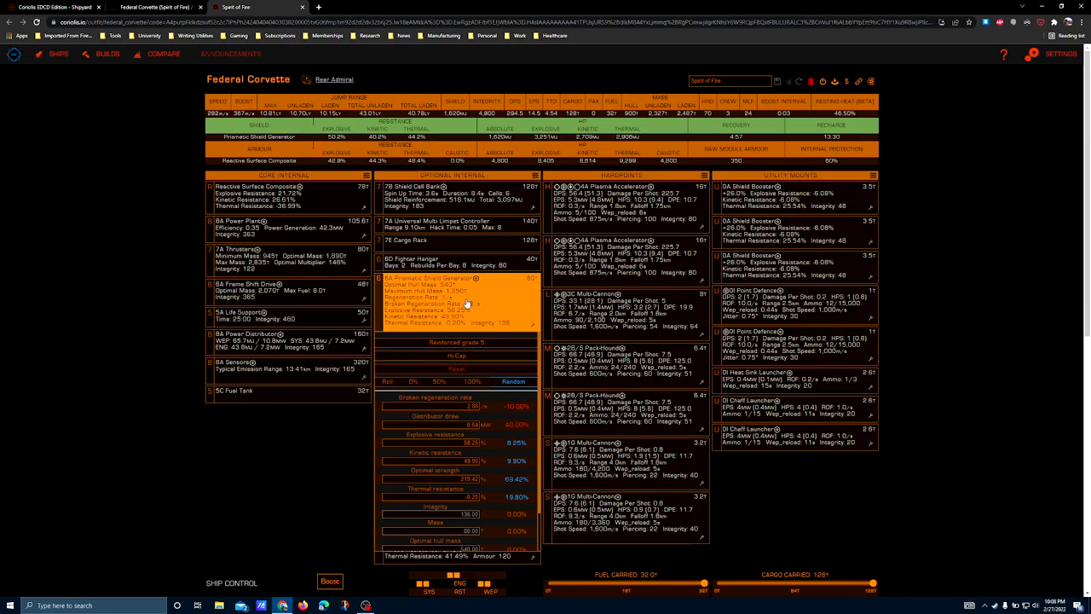
mouse_move(503, 304)
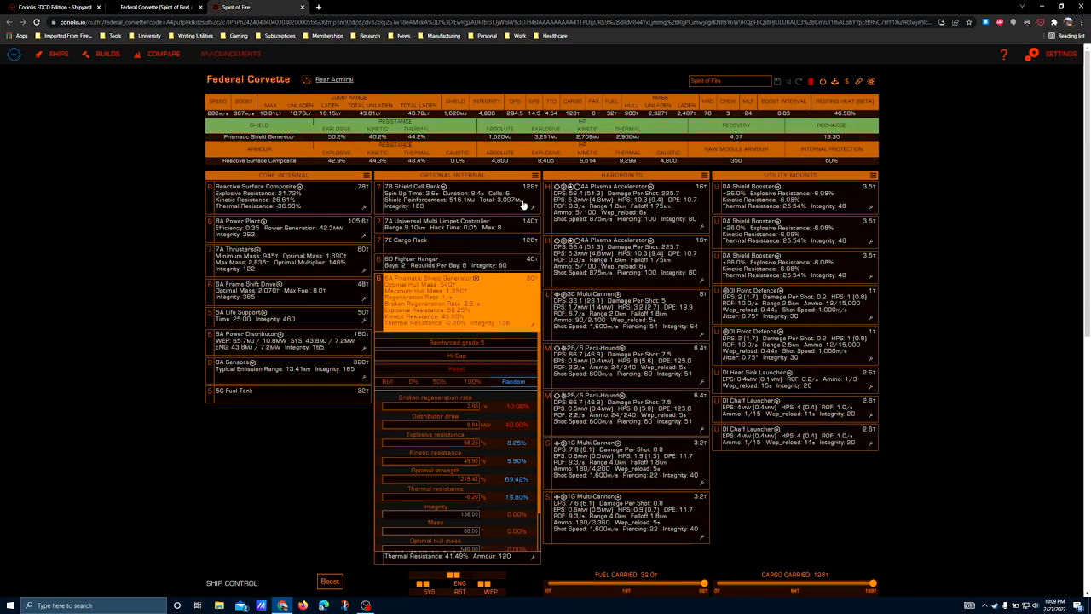
mouse_move(521, 201)
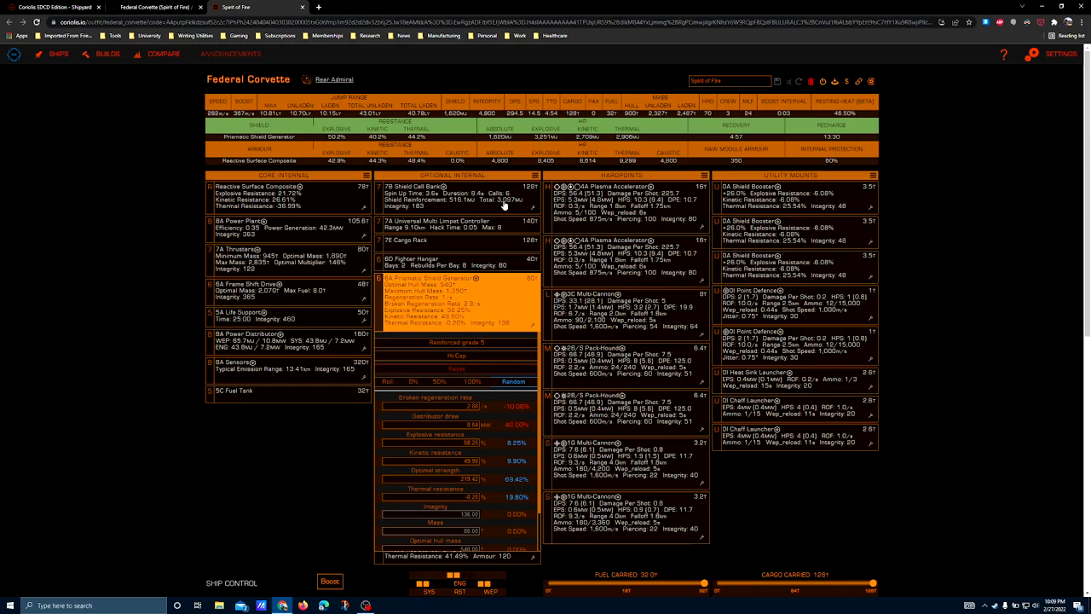
mouse_move(502, 137)
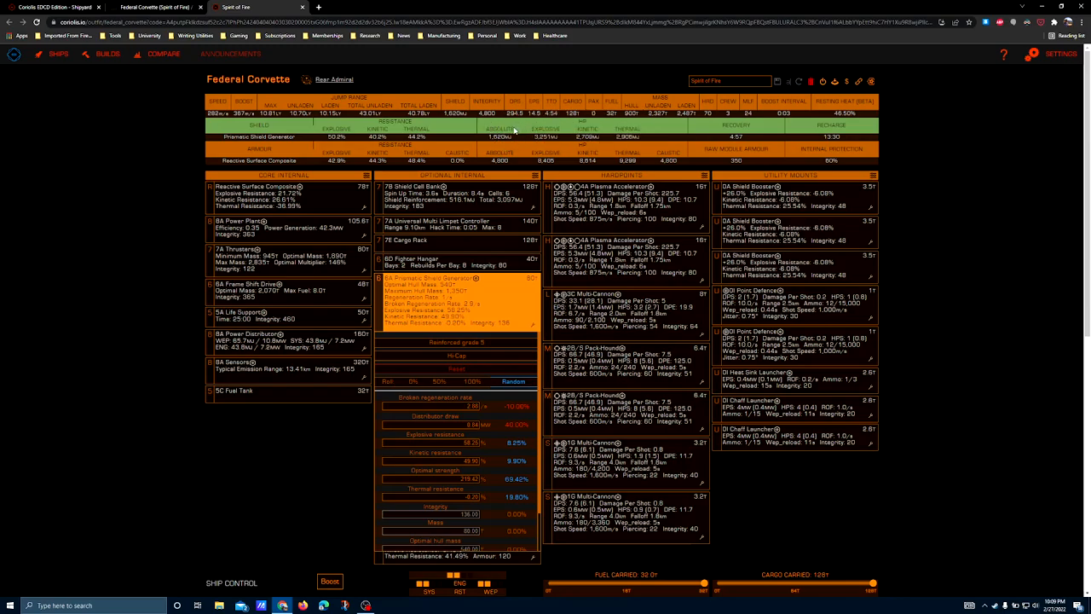
mouse_move(396, 266)
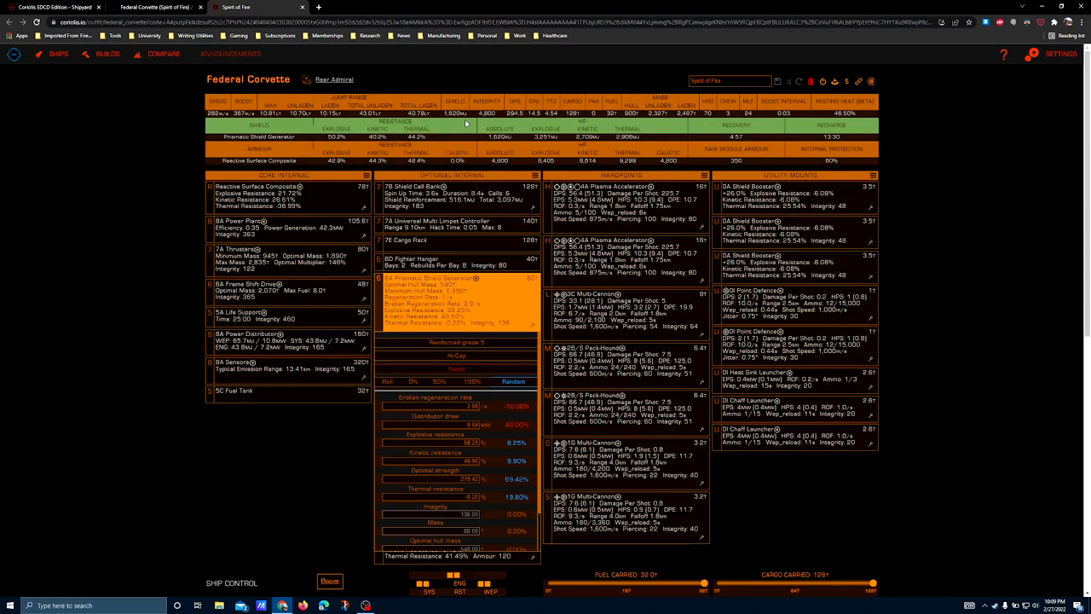
mouse_move(519, 147)
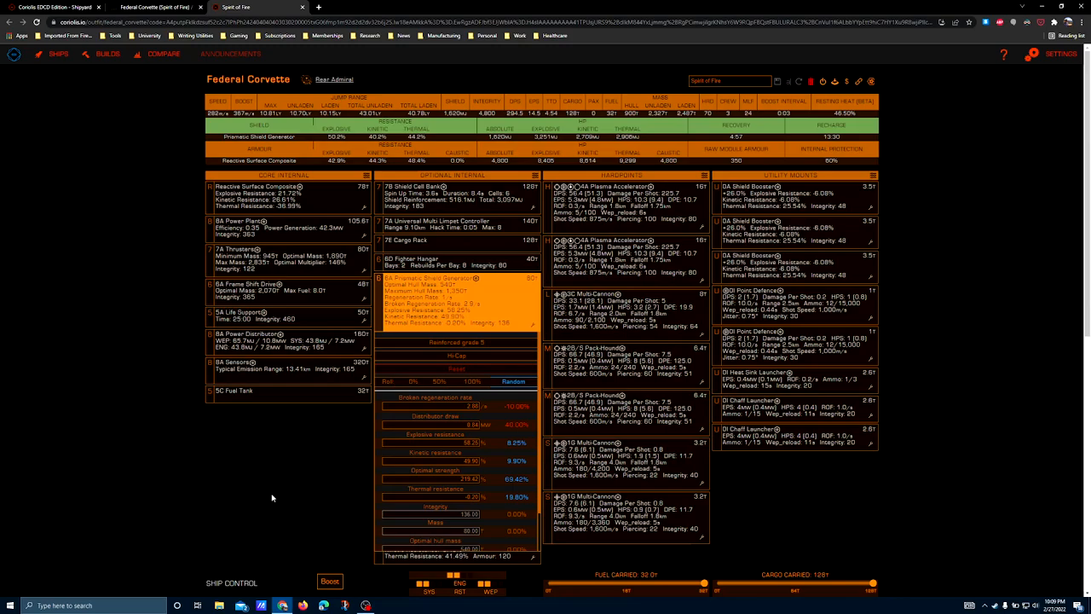
mouse_move(453, 248)
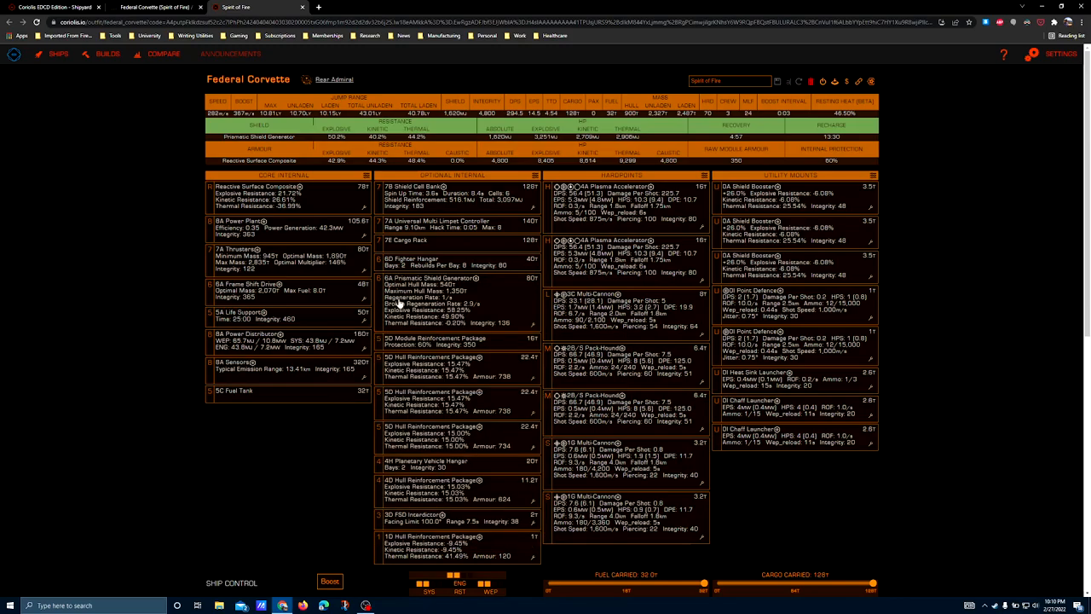
List replacement modules for the 5D Module Reinforcement Package slot.
scroll(down, 3)
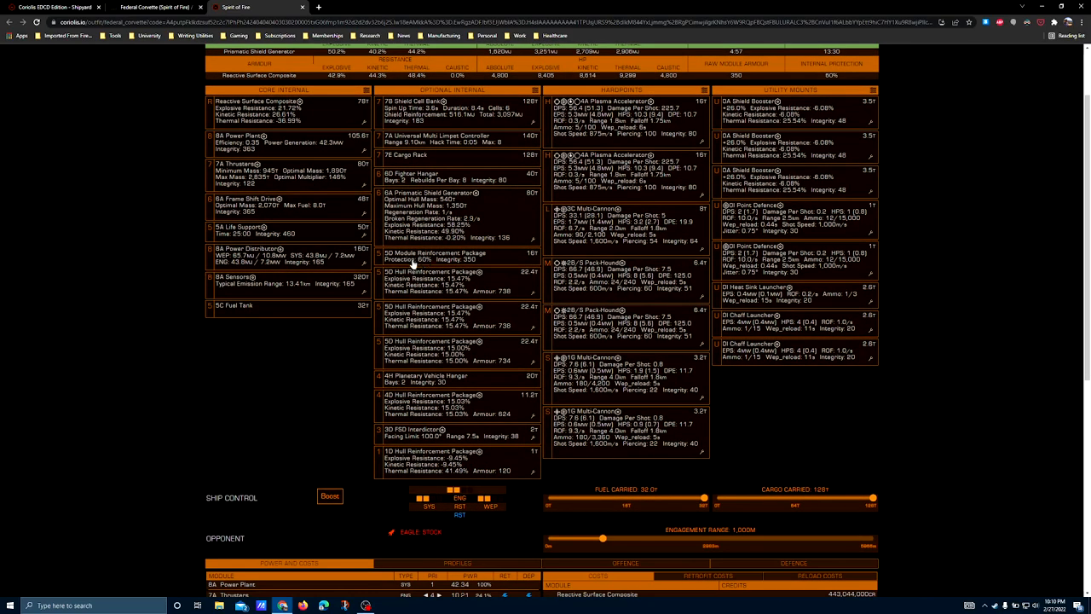
click(435, 256)
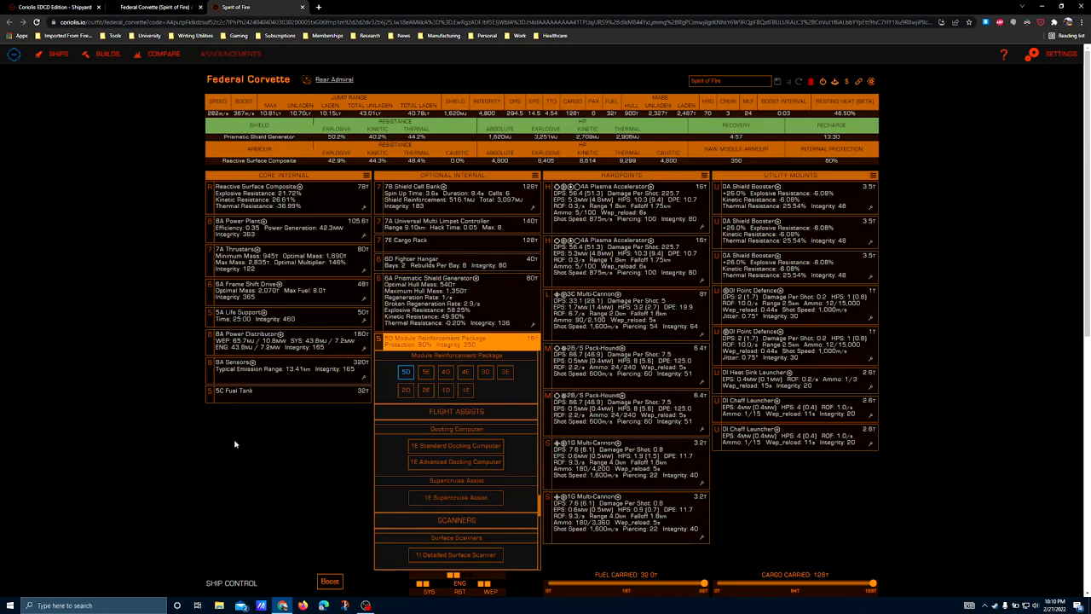
mouse_move(231, 449)
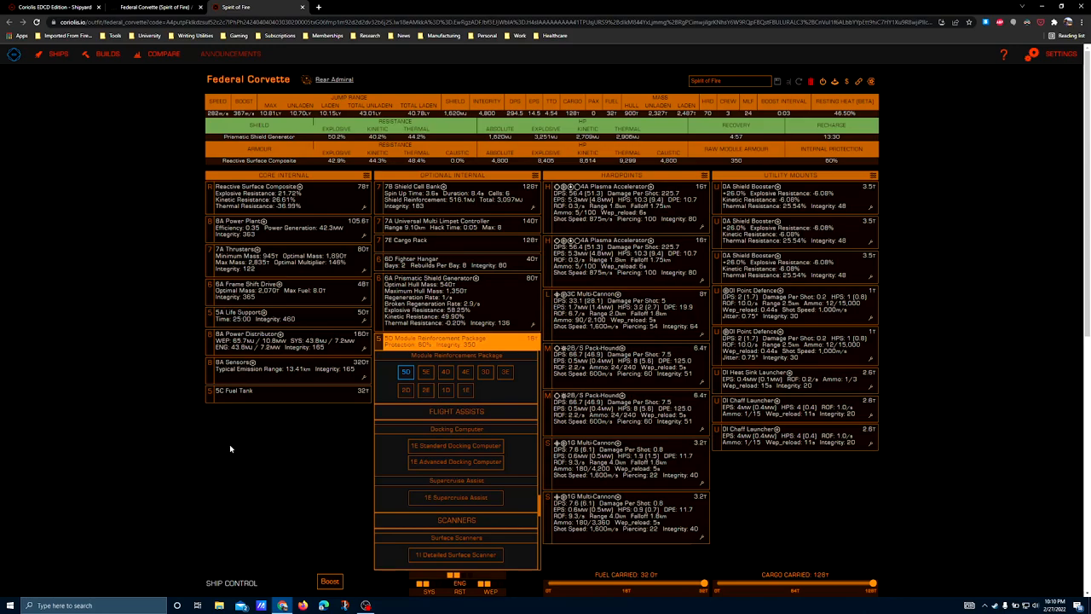
mouse_move(229, 454)
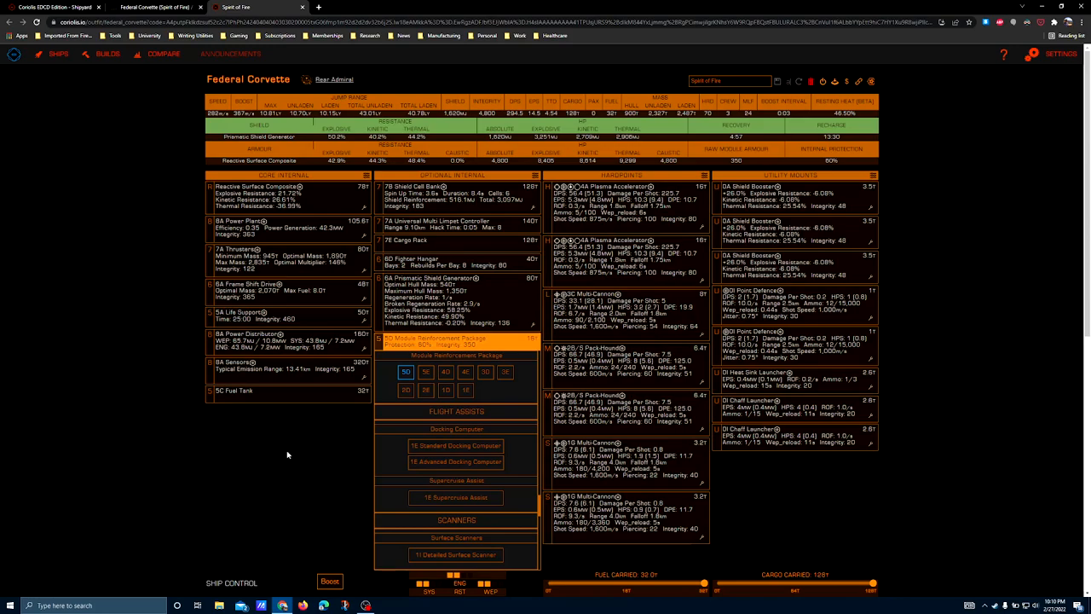
mouse_move(214, 525)
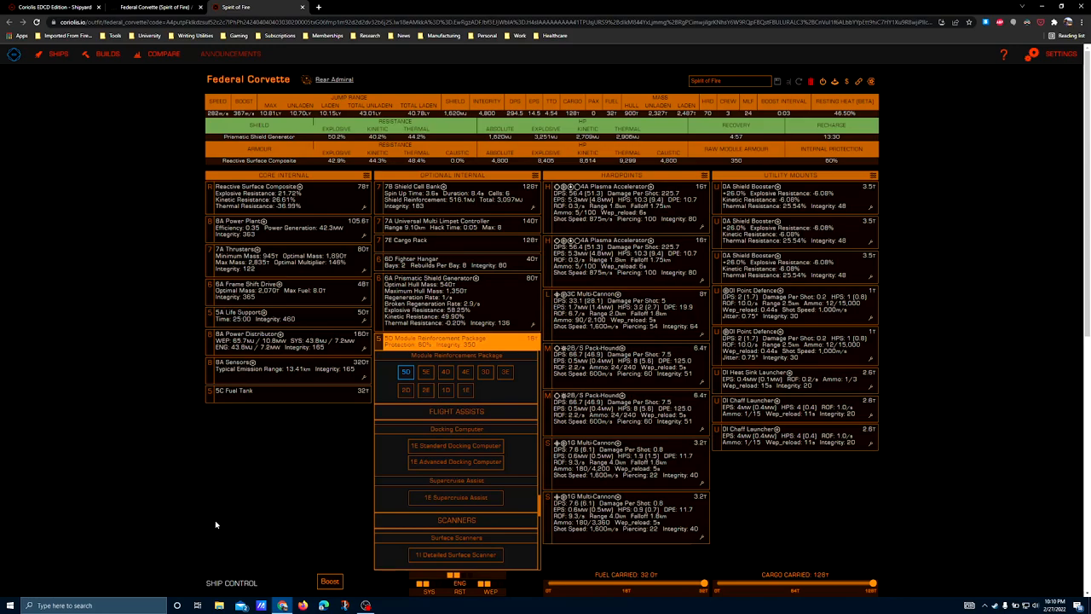
mouse_move(356, 356)
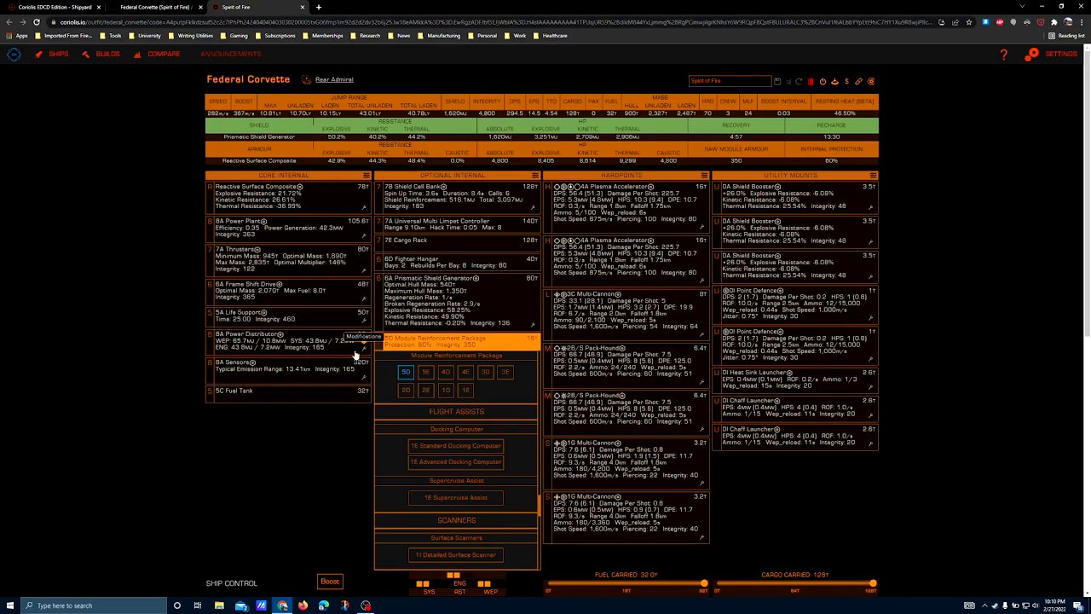
scroll(down, 3)
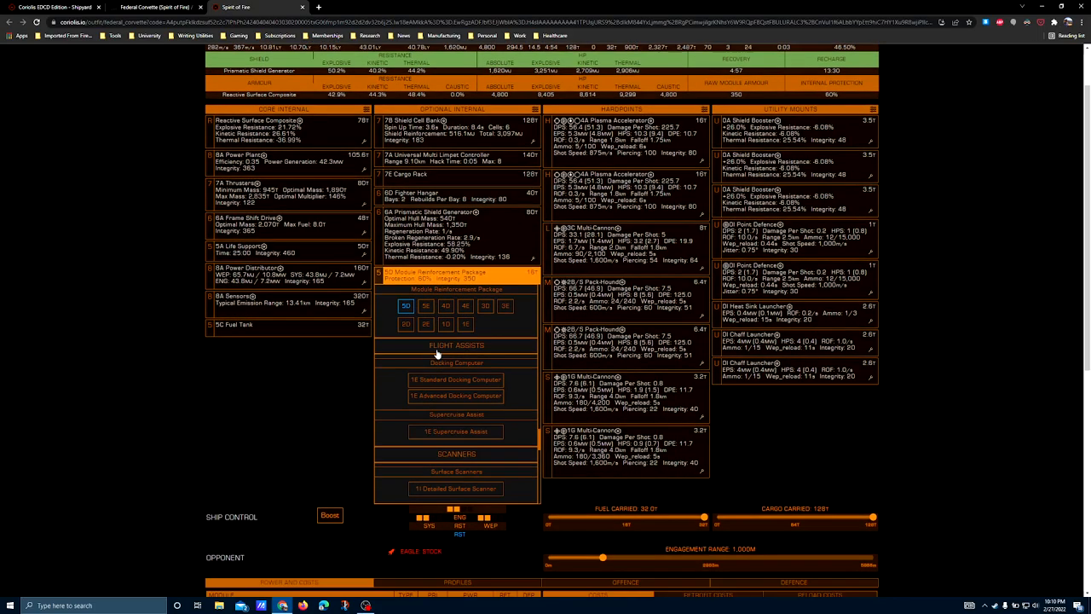
Dismiss the module choices, keeping the Module Reinforcement Package installed.
scroll(down, 3)
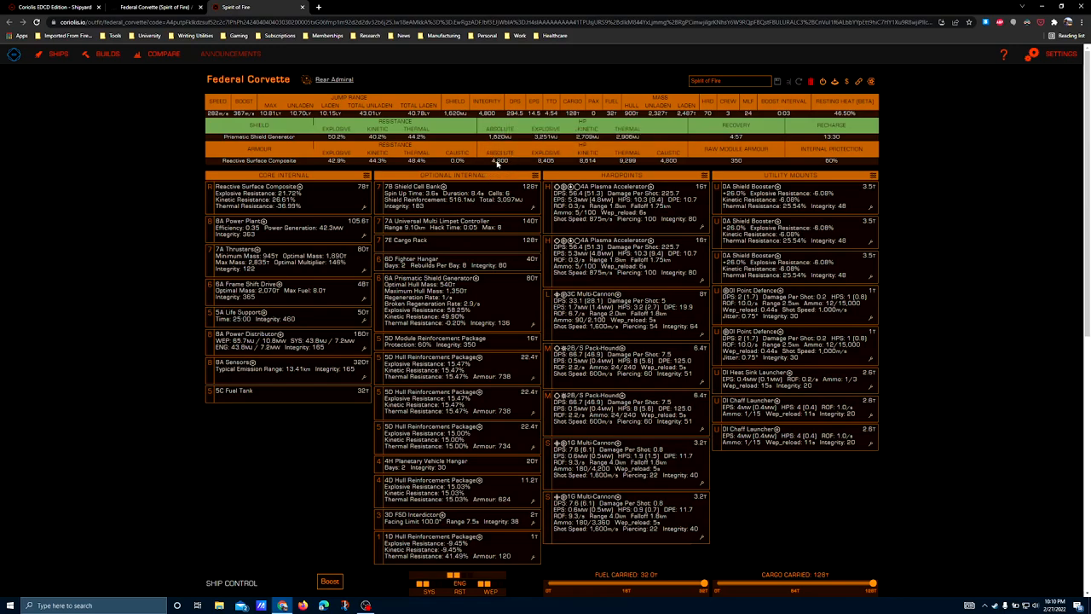
mouse_move(482, 181)
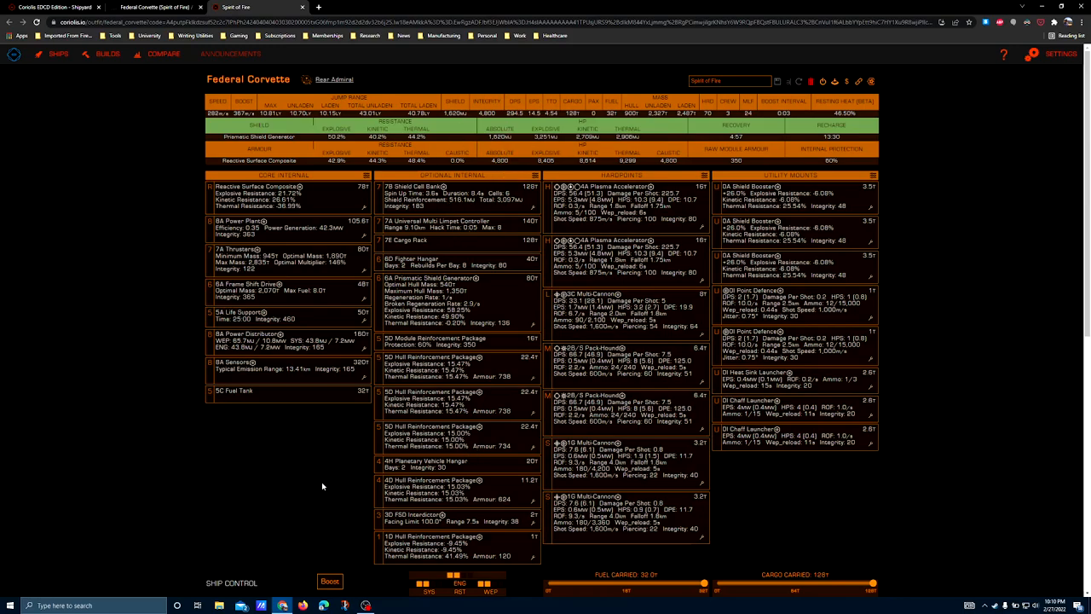
mouse_move(337, 435)
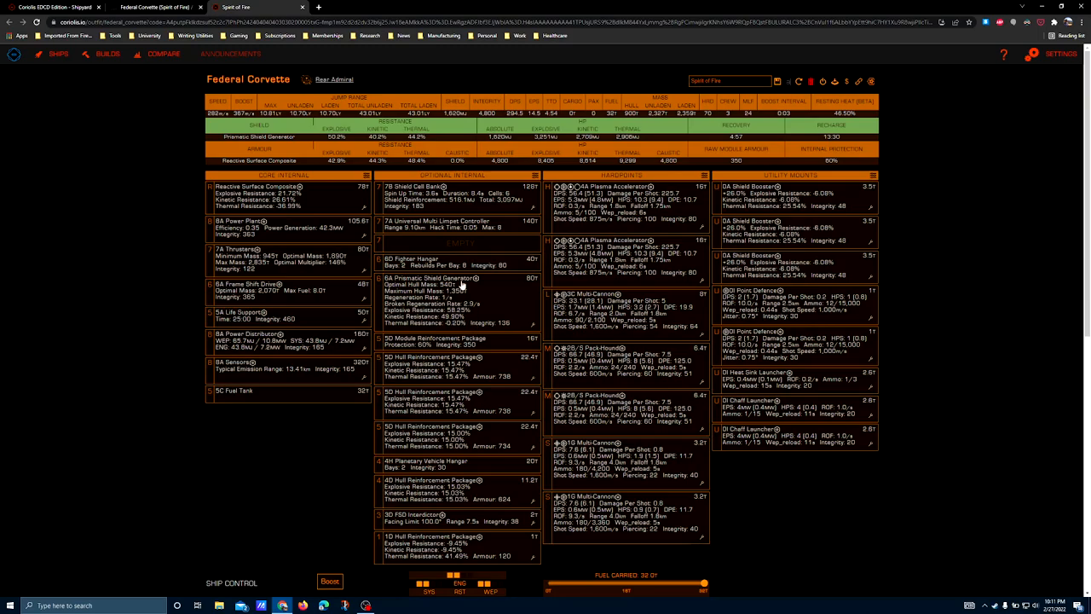
mouse_move(459, 304)
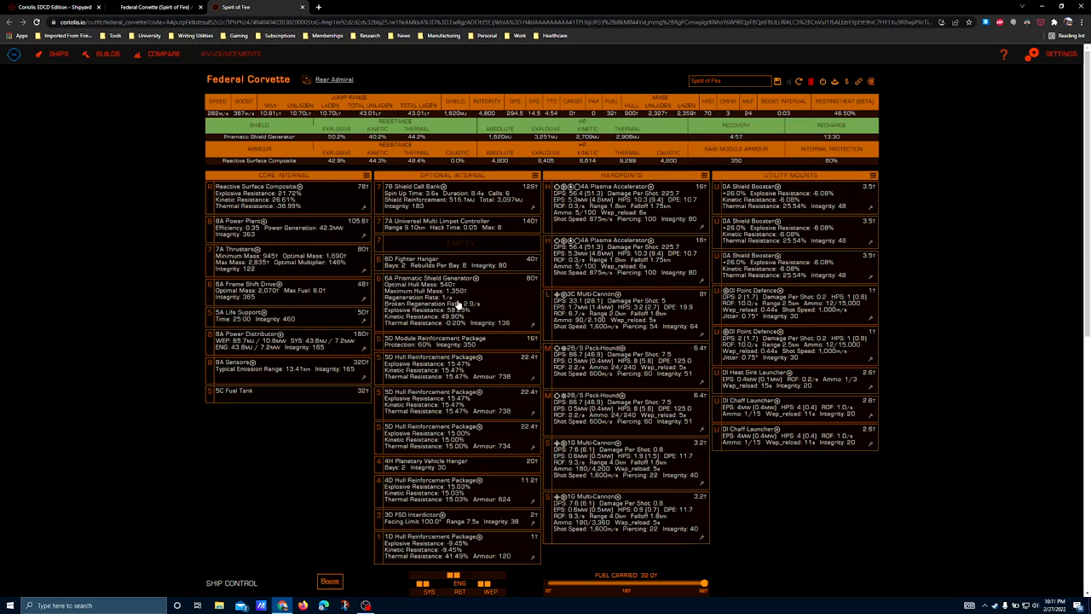
mouse_move(478, 295)
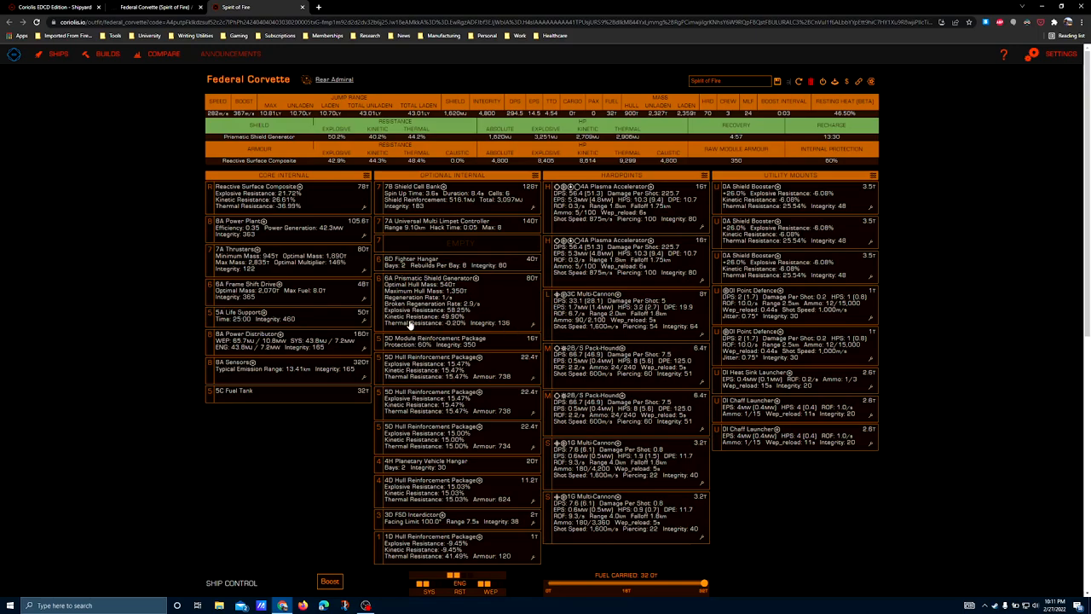
mouse_move(429, 283)
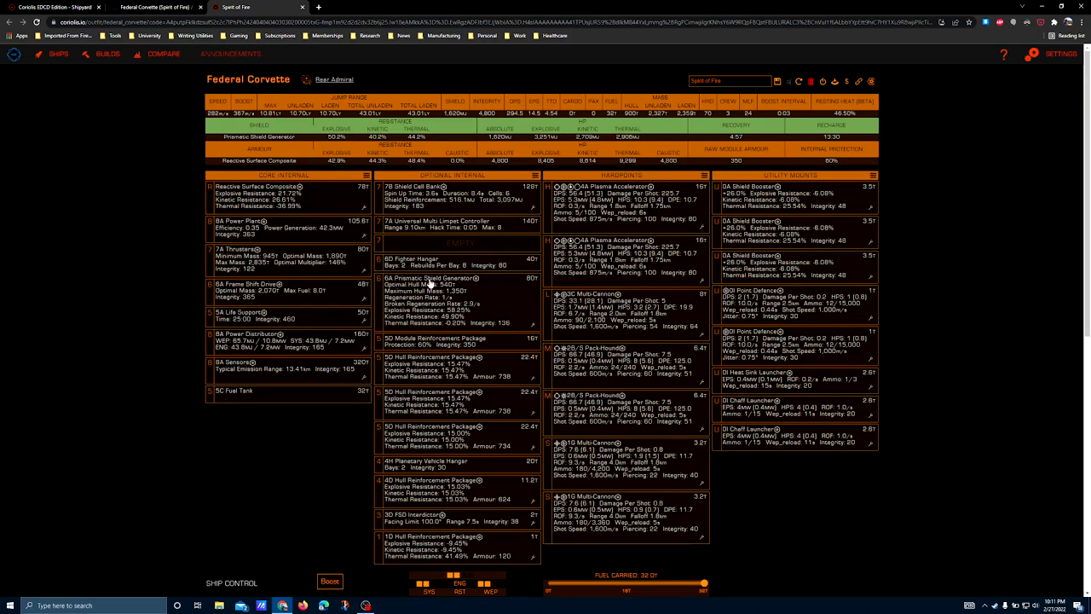
mouse_move(469, 324)
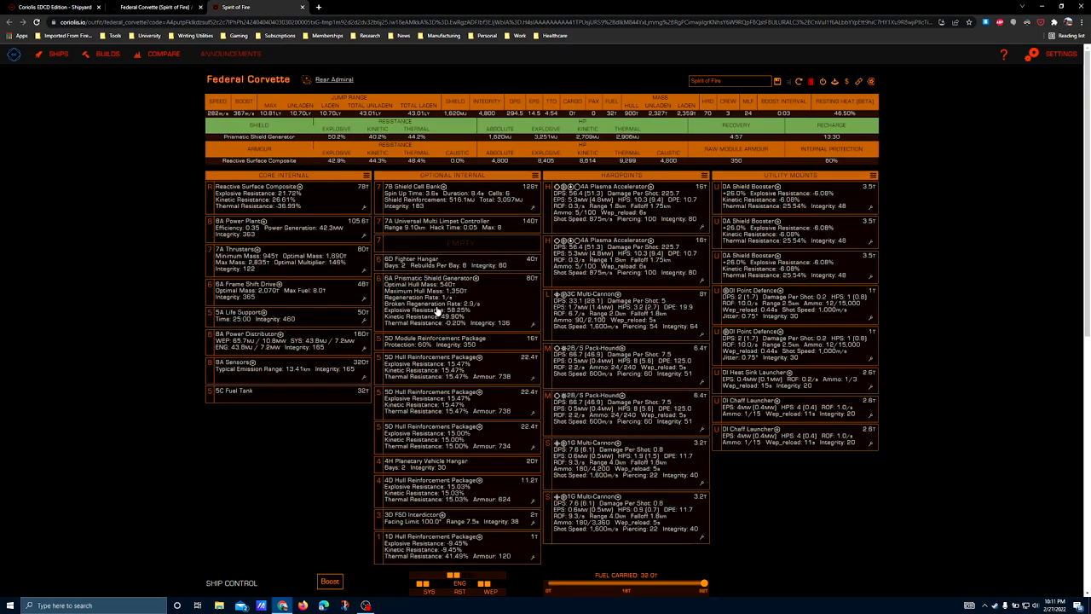
mouse_move(494, 317)
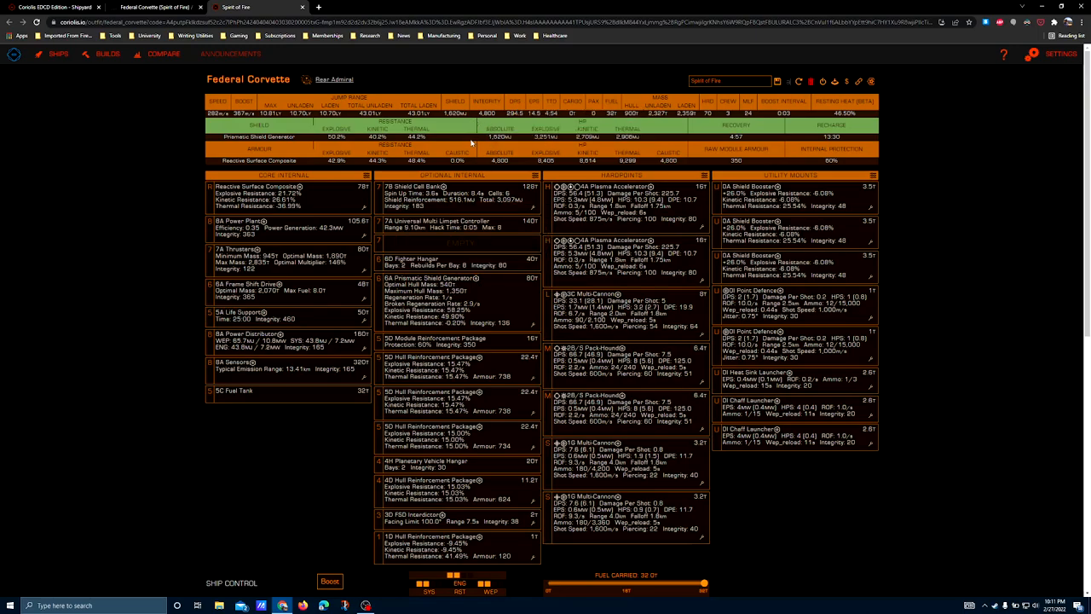
mouse_move(452, 305)
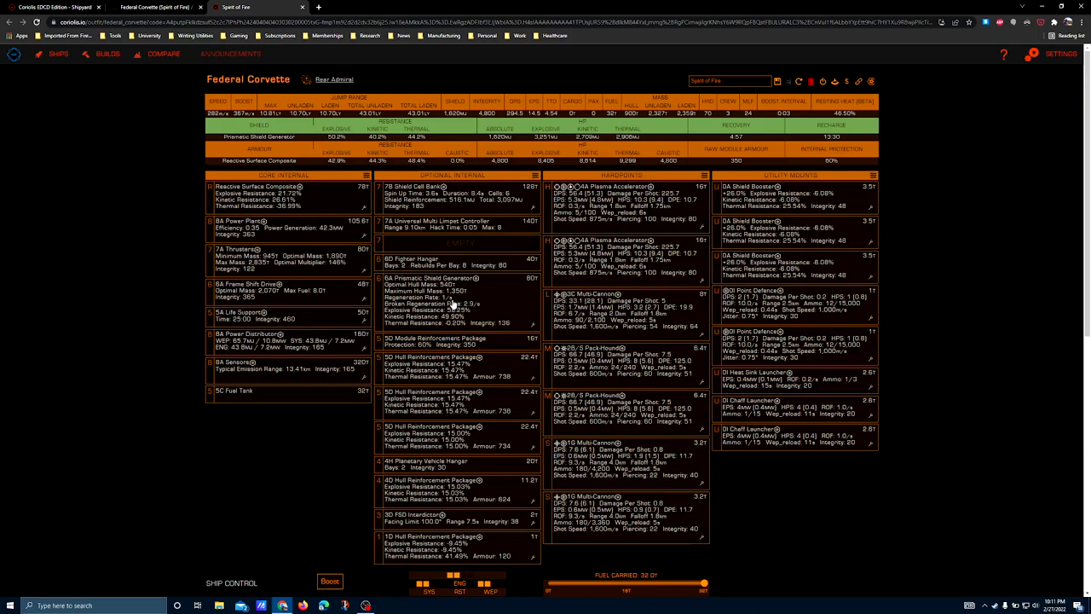
mouse_move(482, 157)
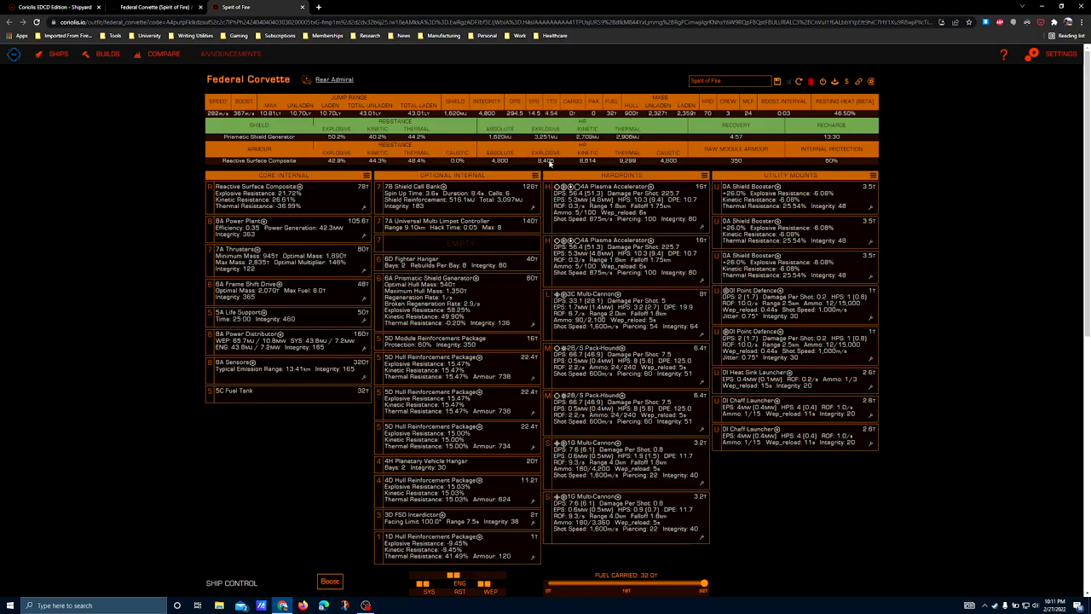
mouse_move(493, 281)
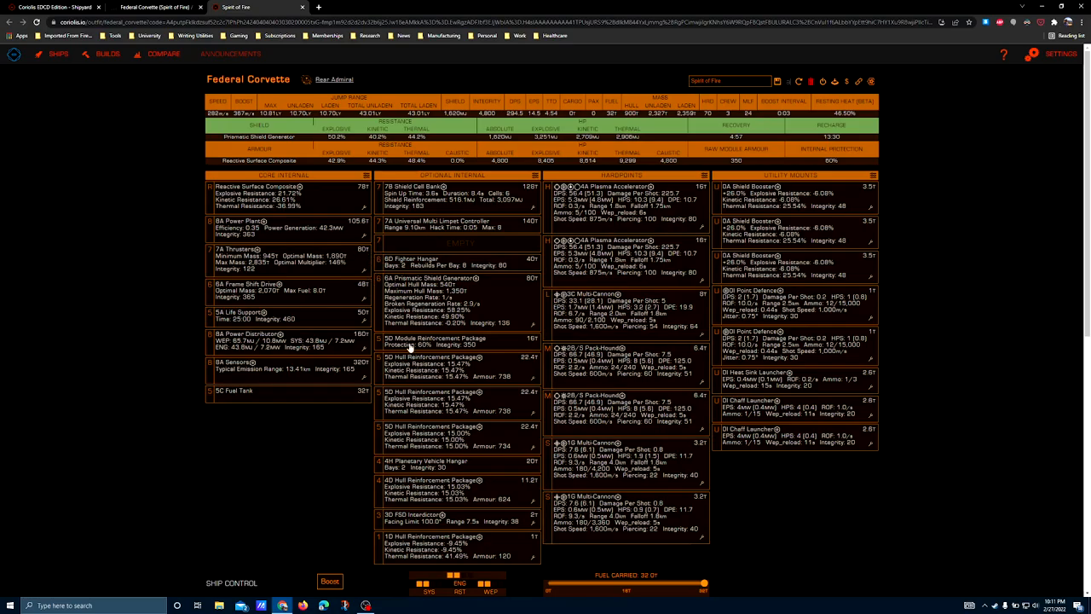
mouse_move(399, 429)
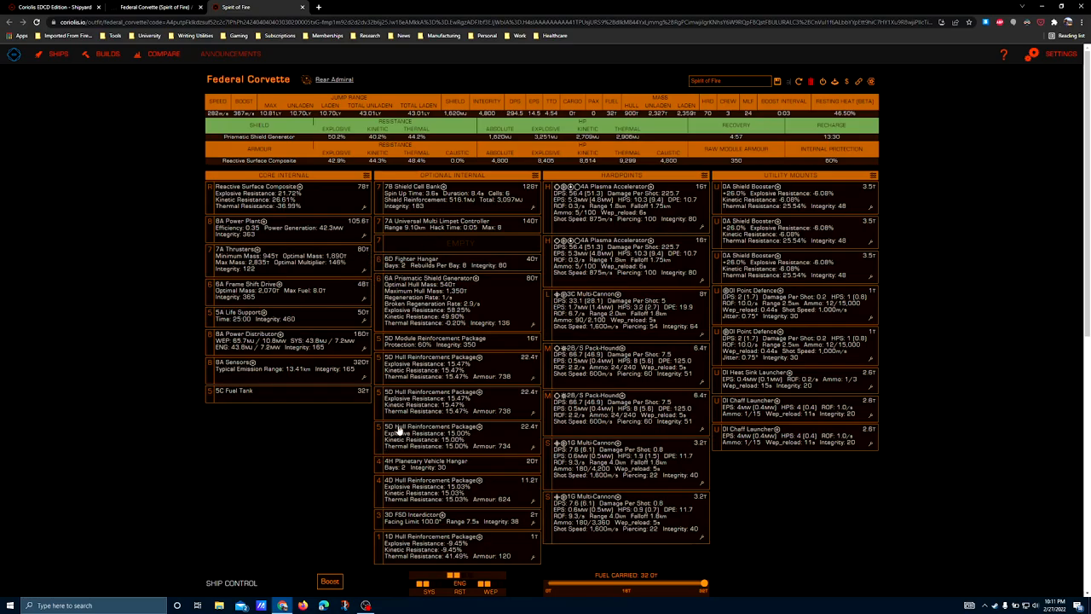
scroll(down, 3)
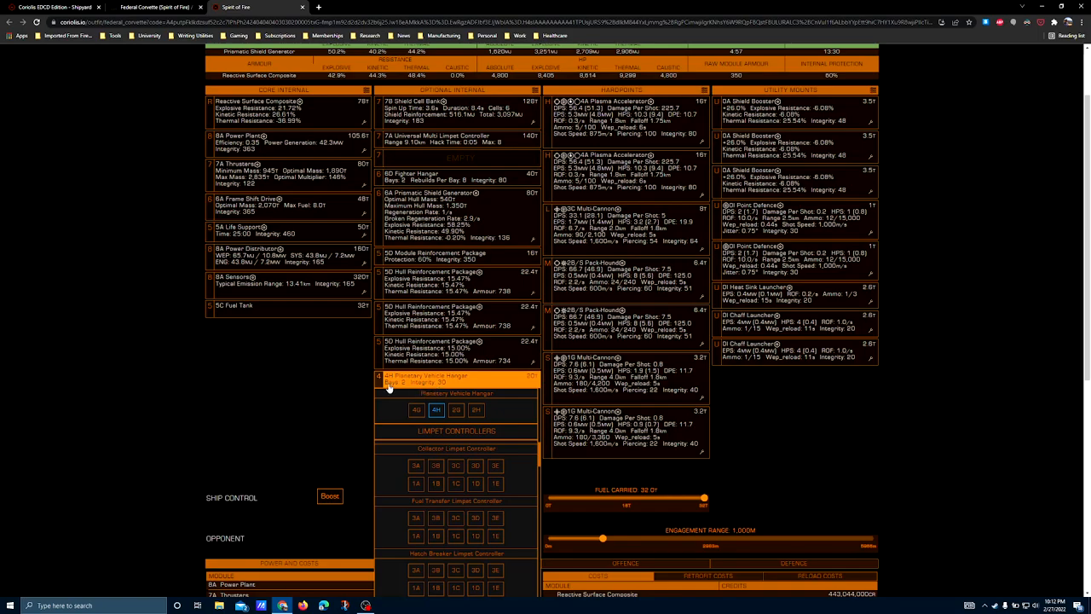
mouse_move(307, 395)
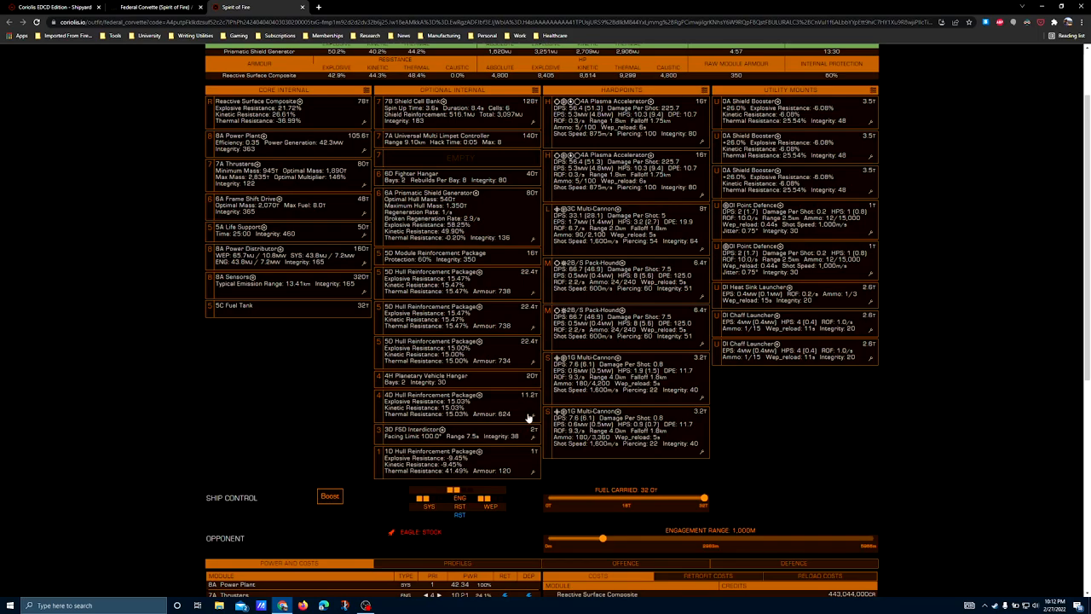
click(430, 341)
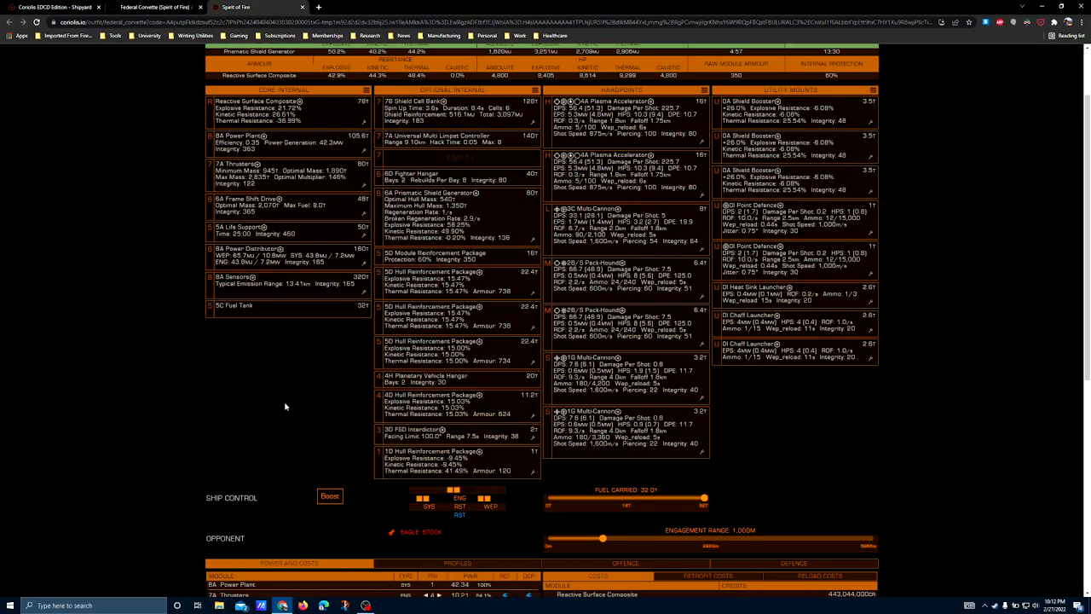
scroll(down, 3)
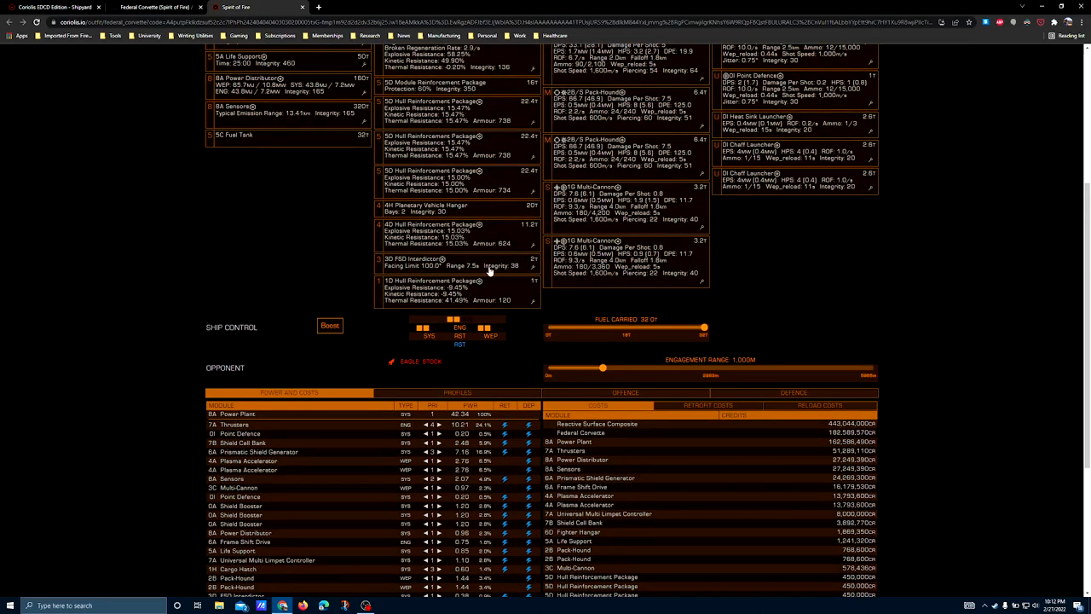
mouse_move(299, 288)
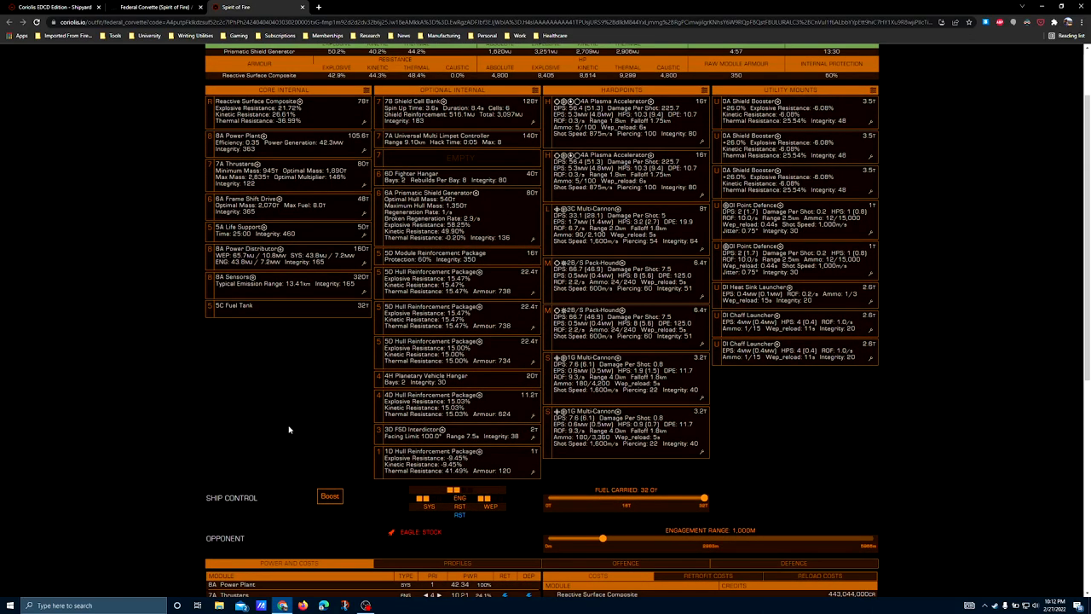
mouse_move(293, 435)
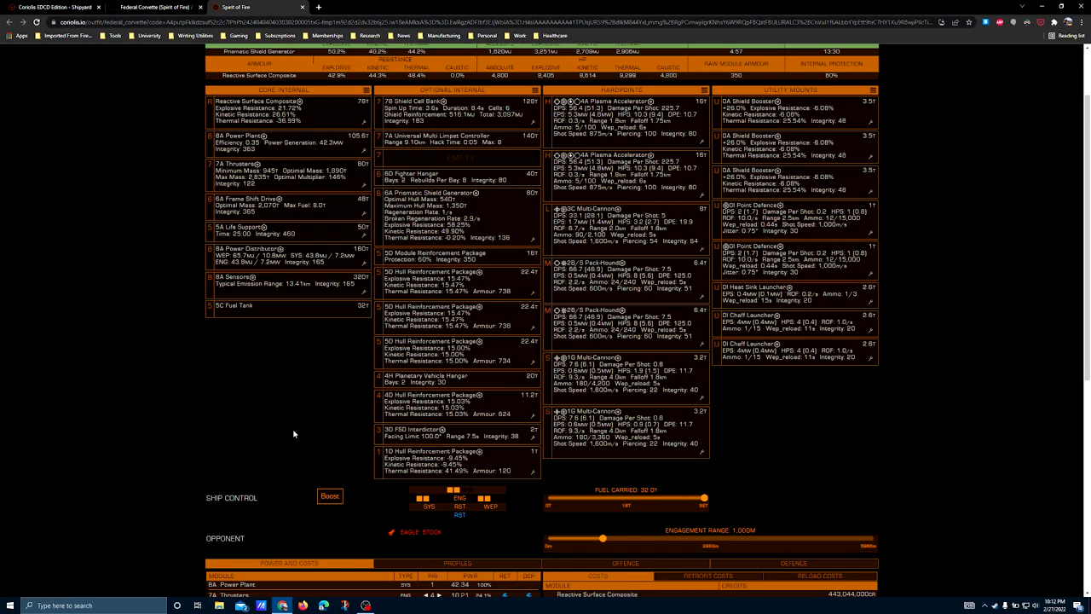
mouse_move(430, 443)
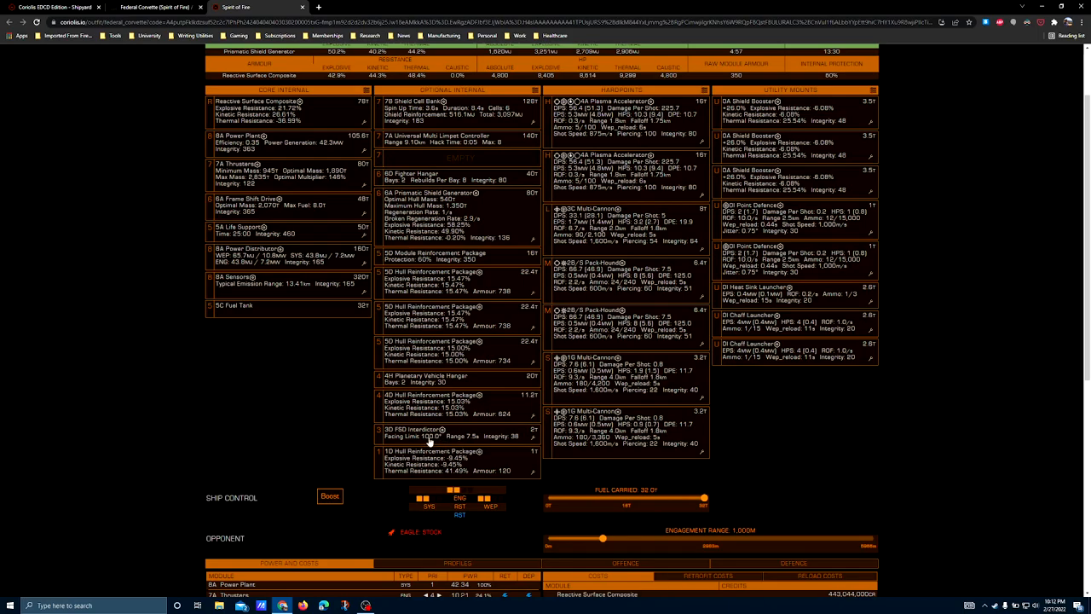
mouse_move(538, 442)
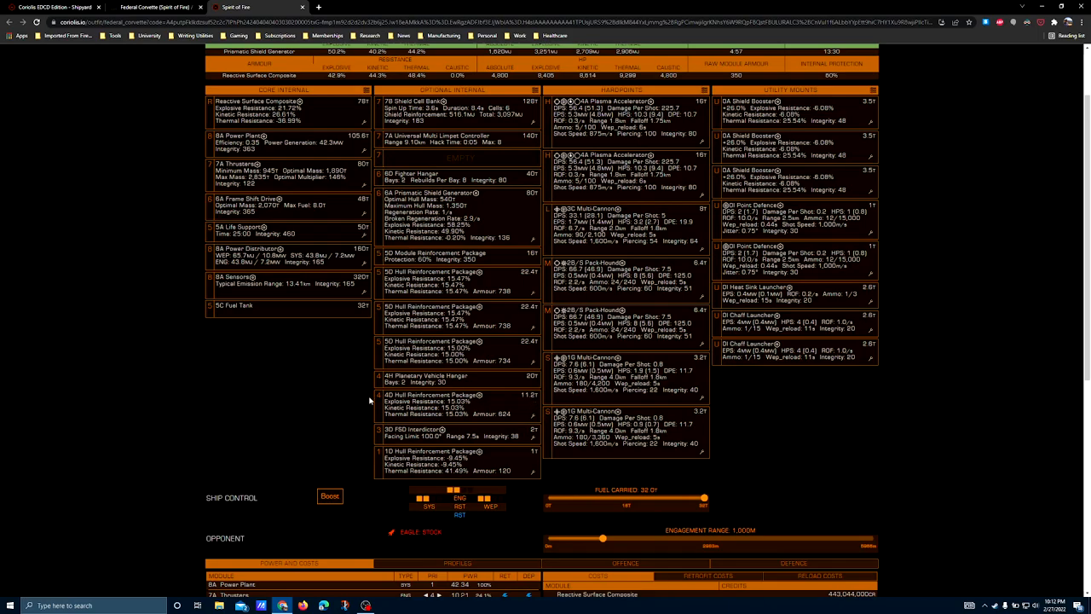
mouse_move(412, 443)
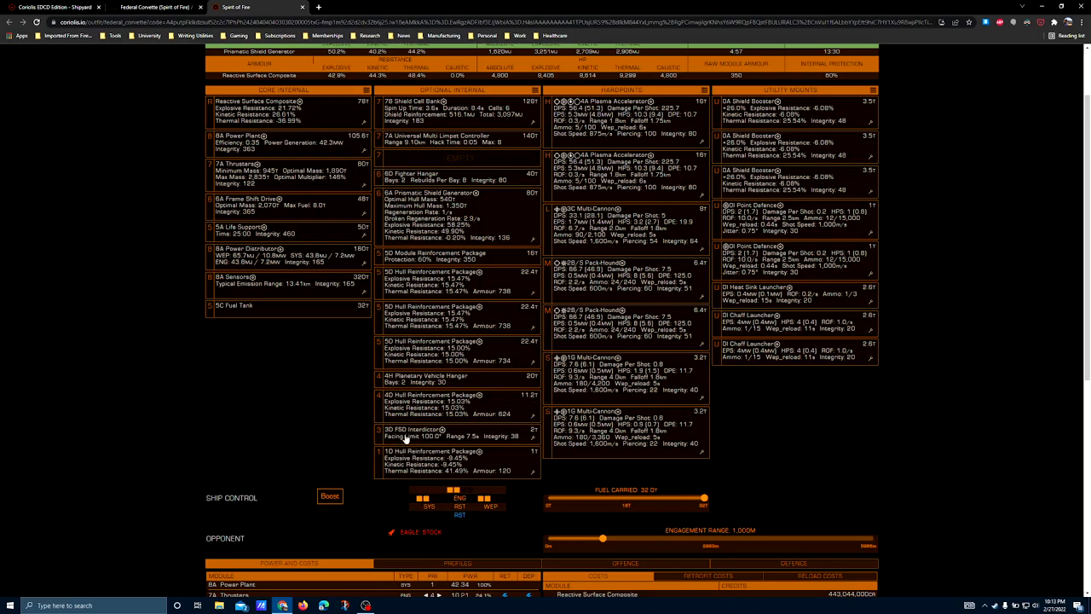
mouse_move(407, 422)
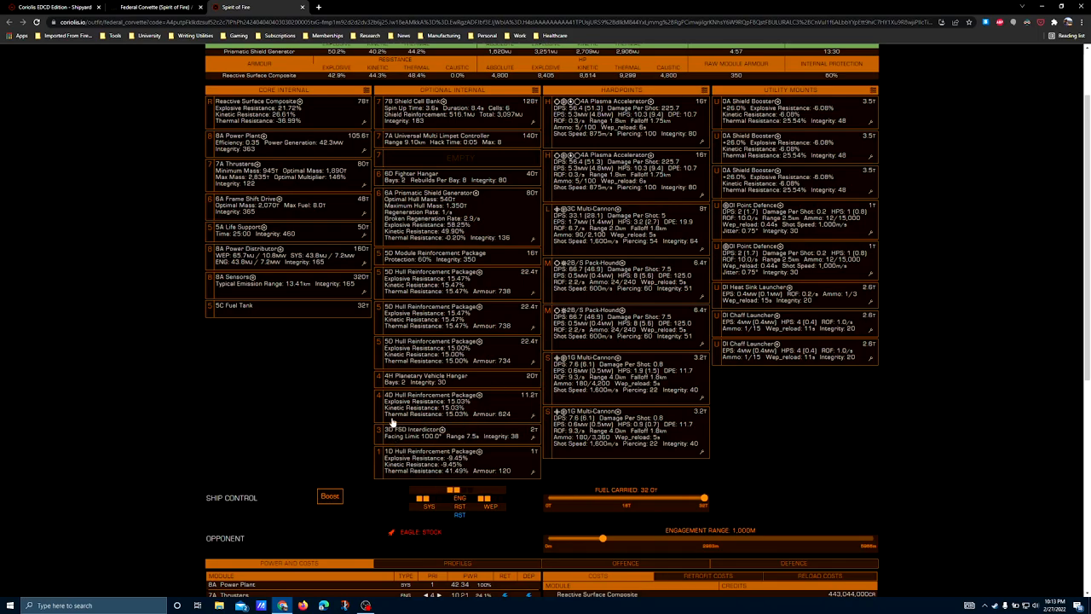
mouse_move(313, 429)
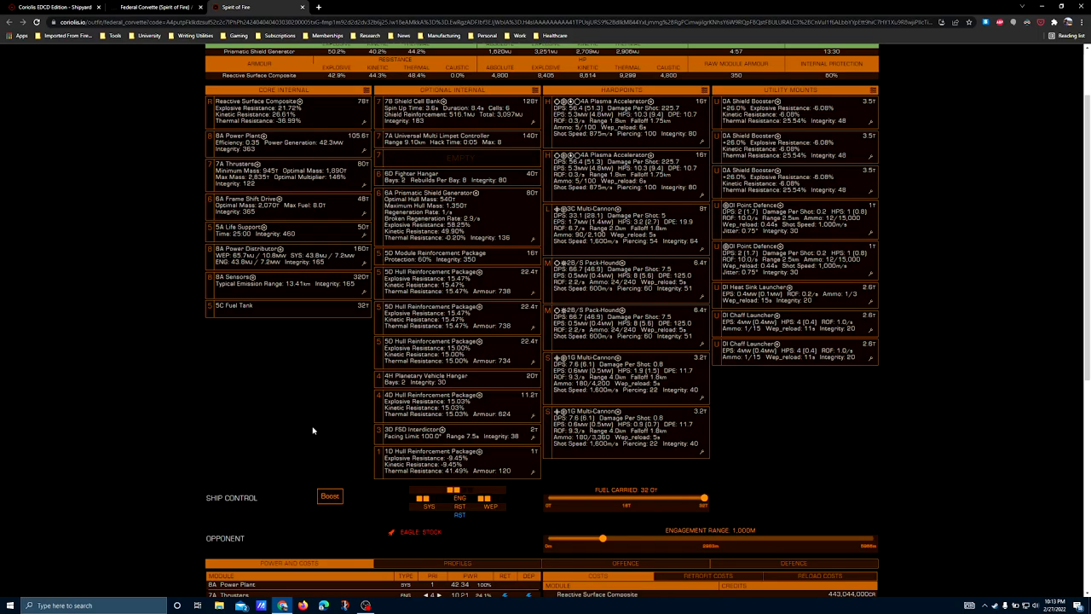
click(435, 457)
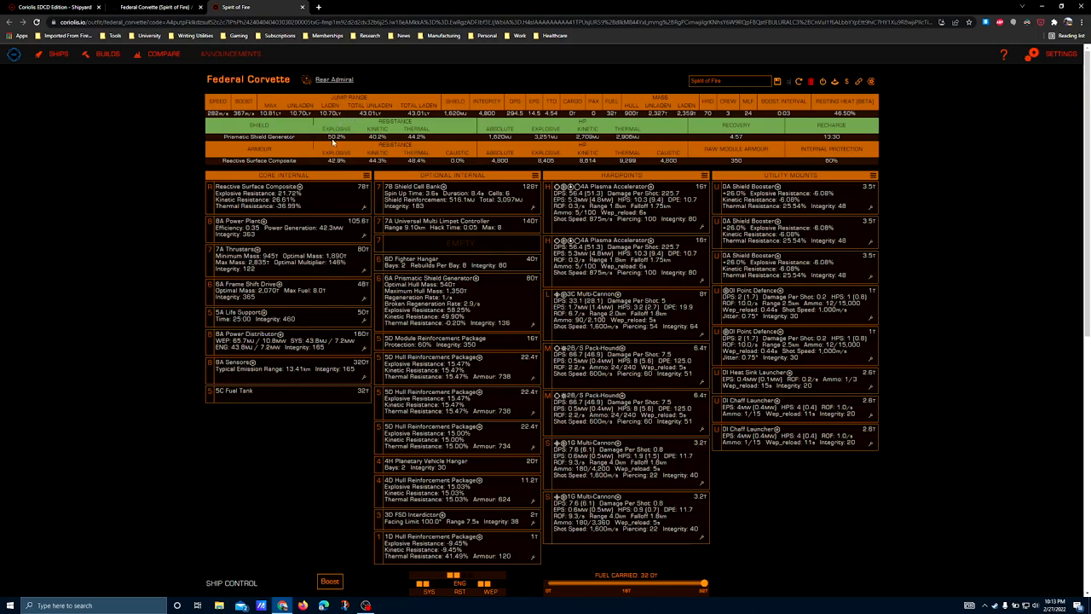
mouse_move(644, 189)
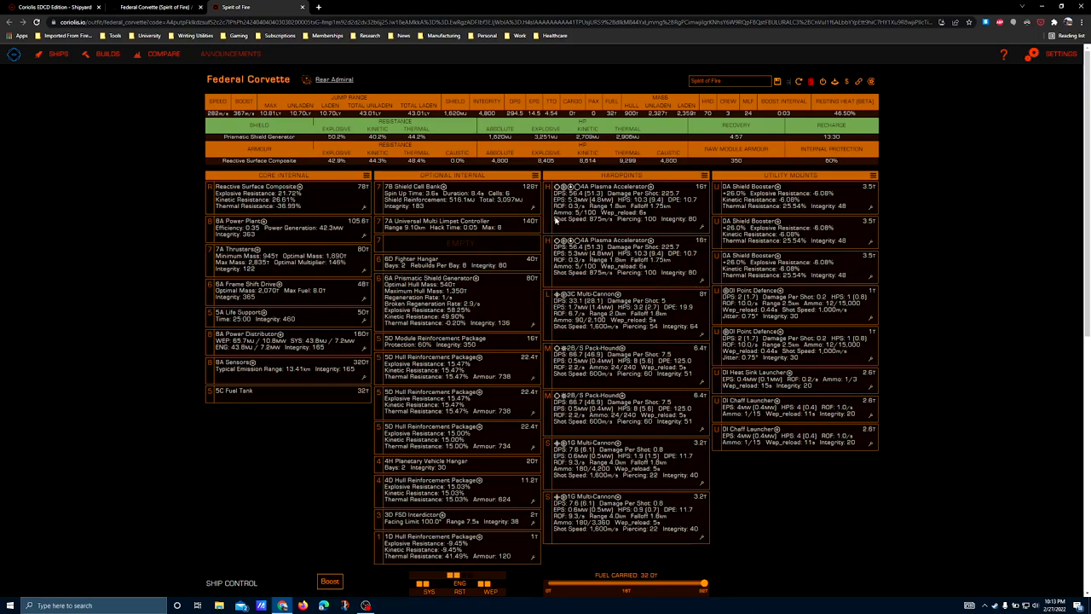
mouse_move(637, 239)
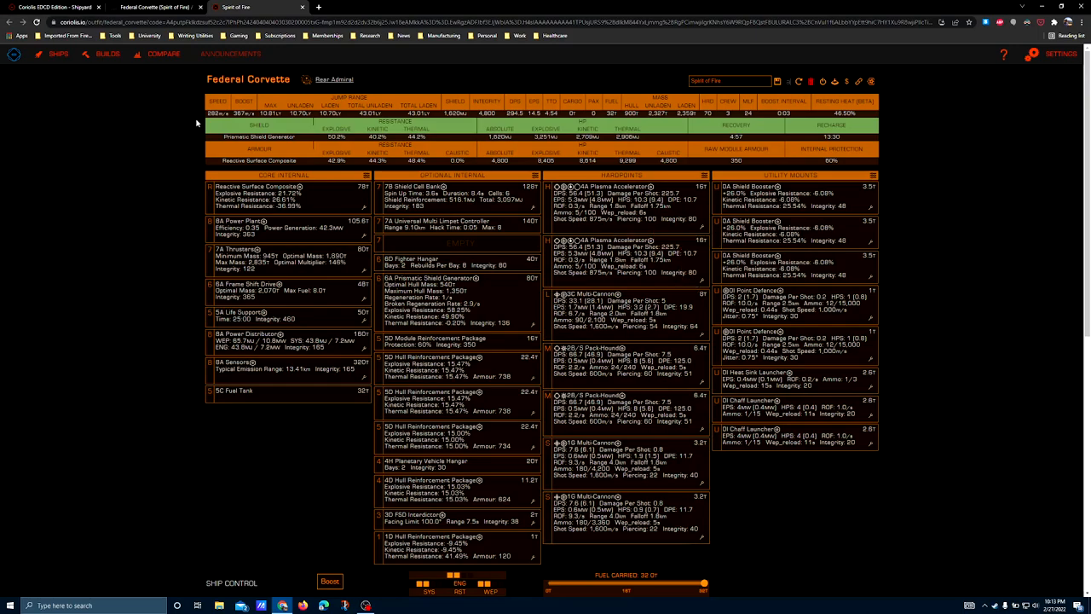
mouse_move(703, 294)
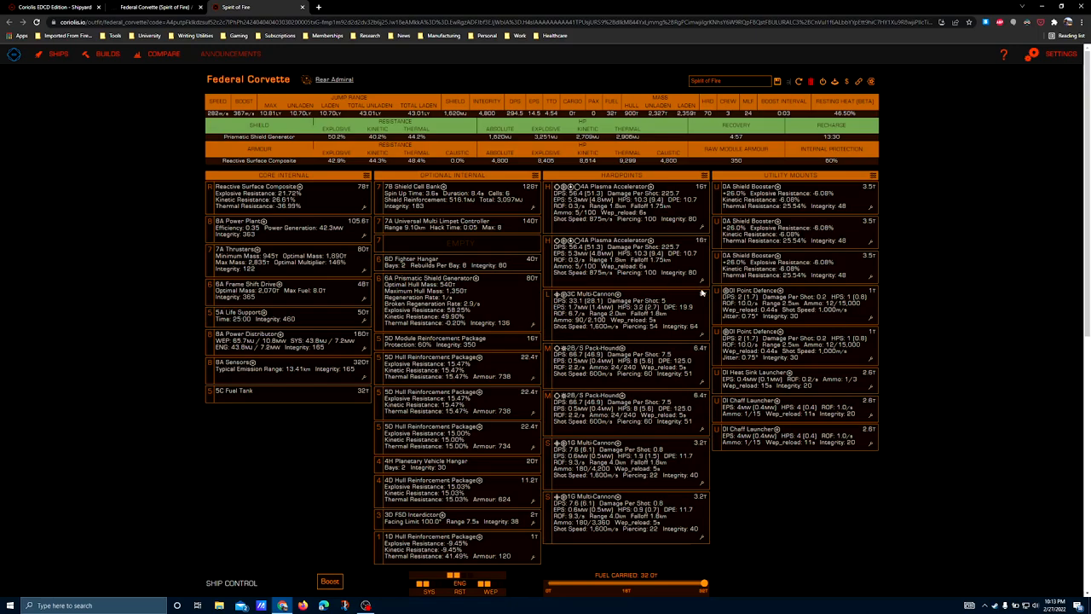
mouse_move(604, 259)
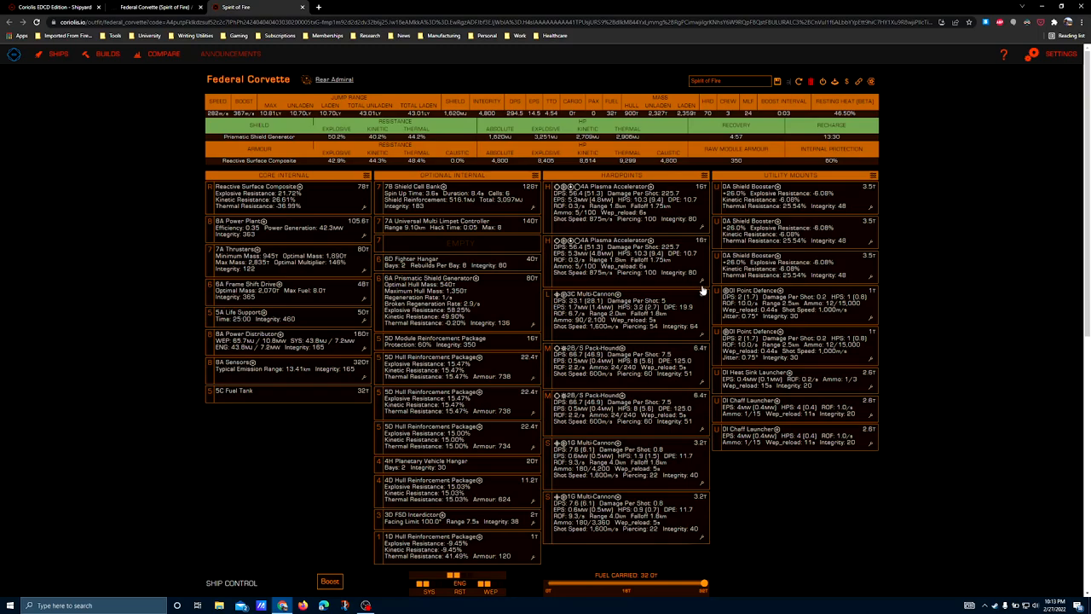
mouse_move(702, 287)
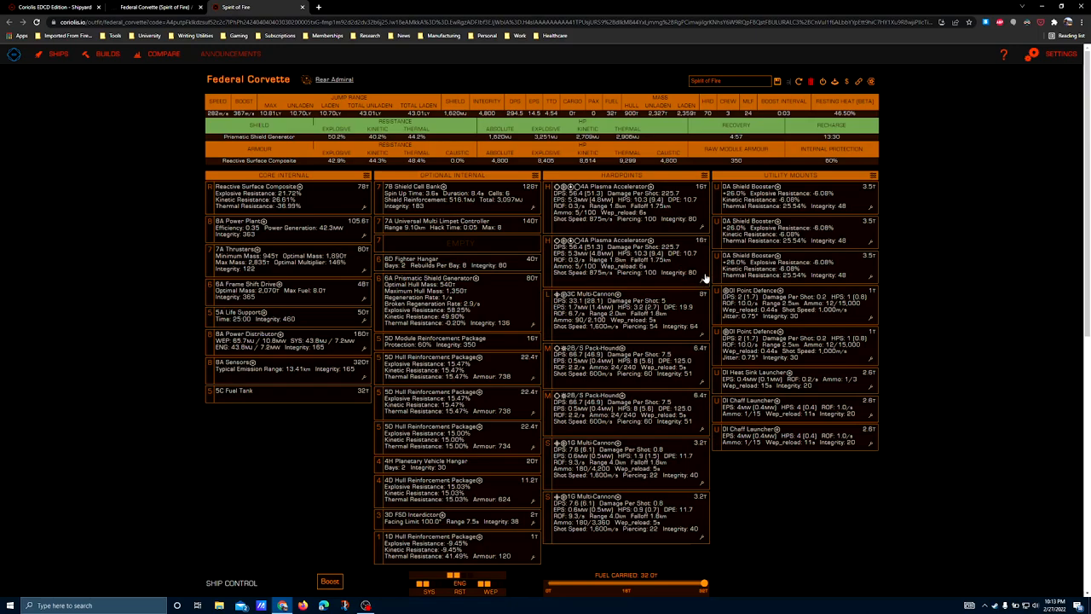
mouse_move(698, 279)
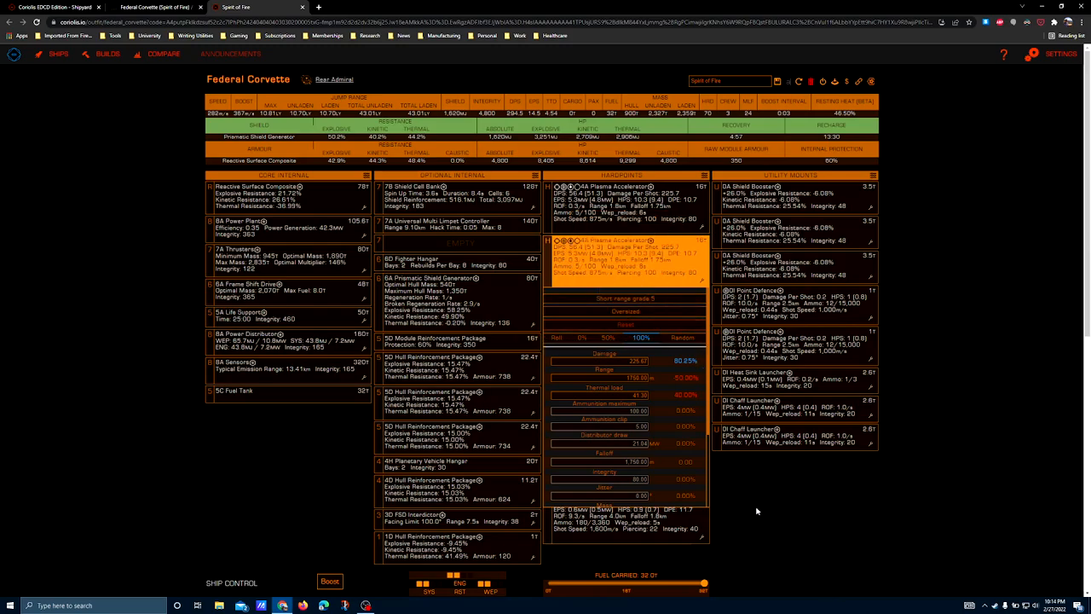
mouse_move(579, 247)
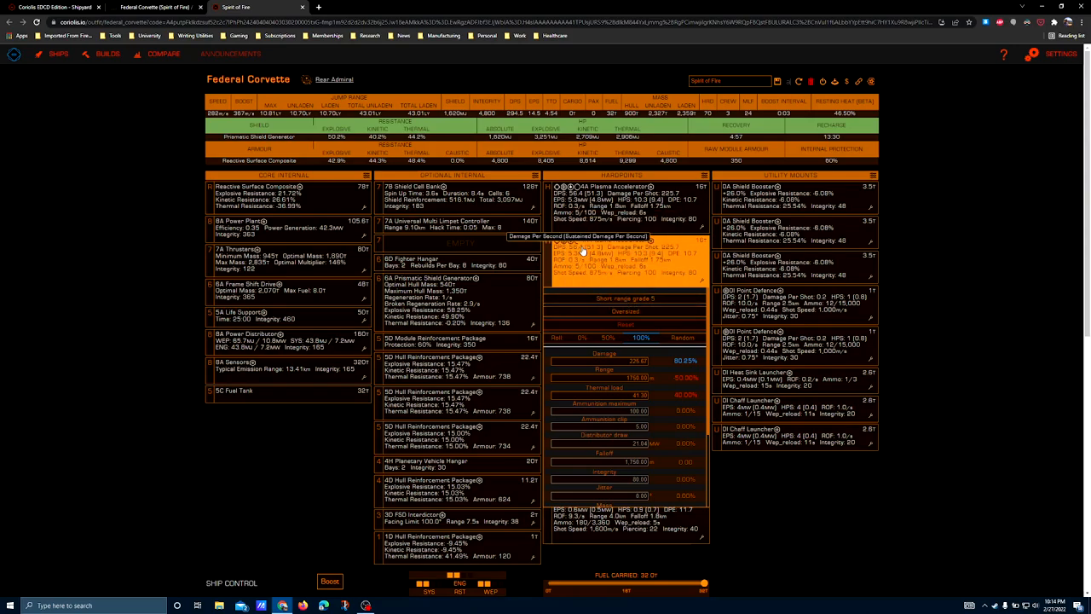
mouse_move(615, 198)
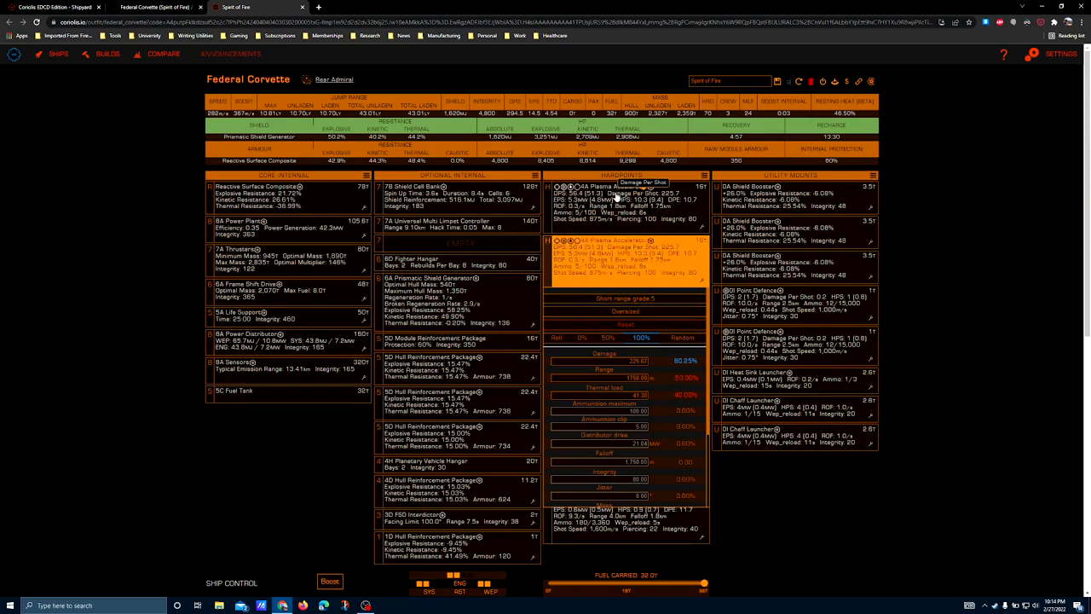
mouse_move(570, 246)
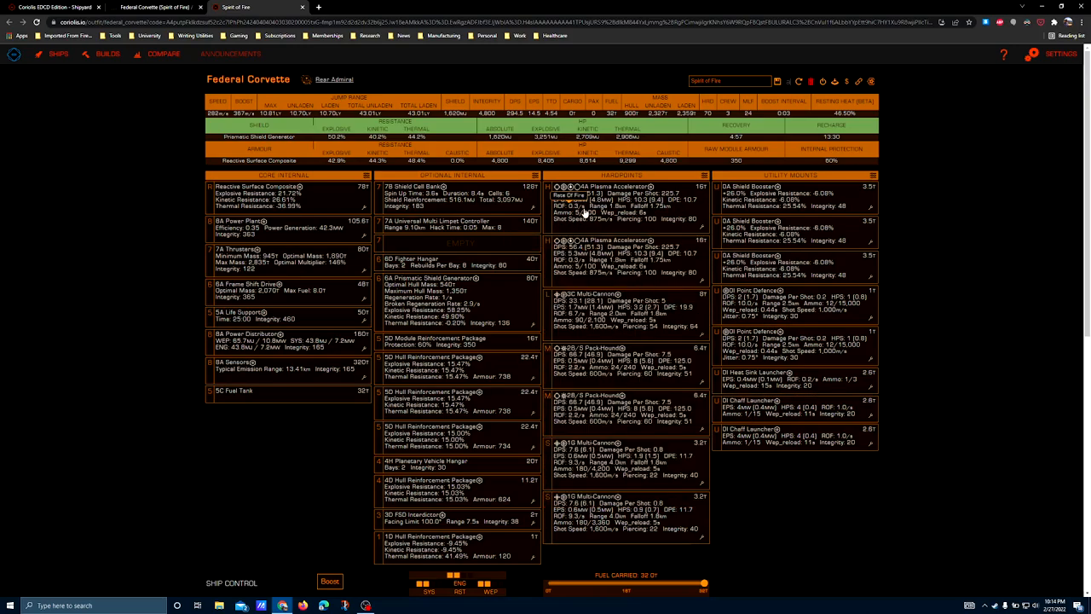
mouse_move(691, 255)
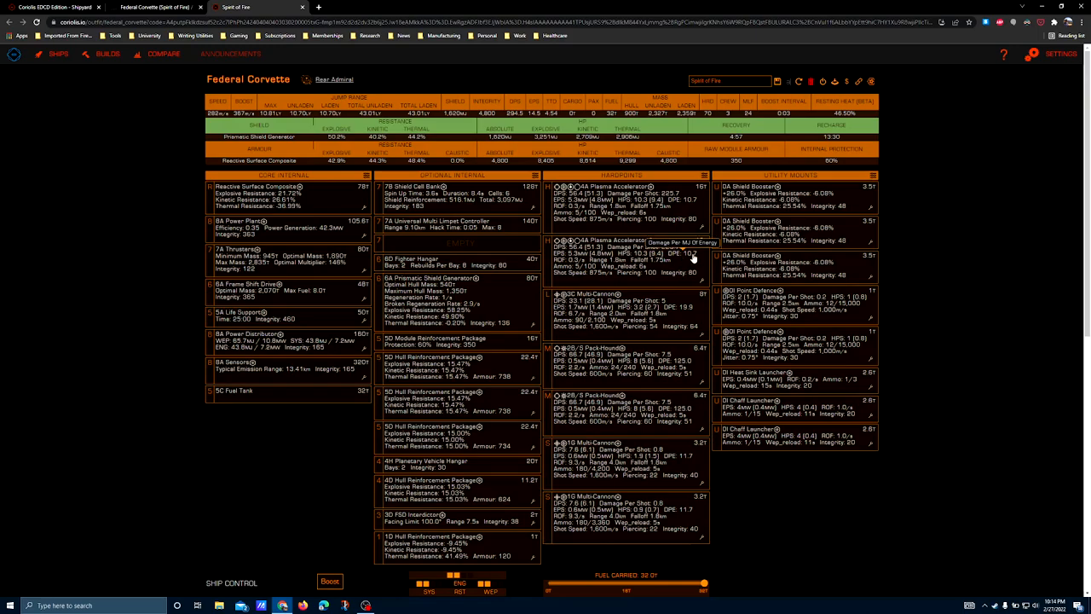
mouse_move(656, 248)
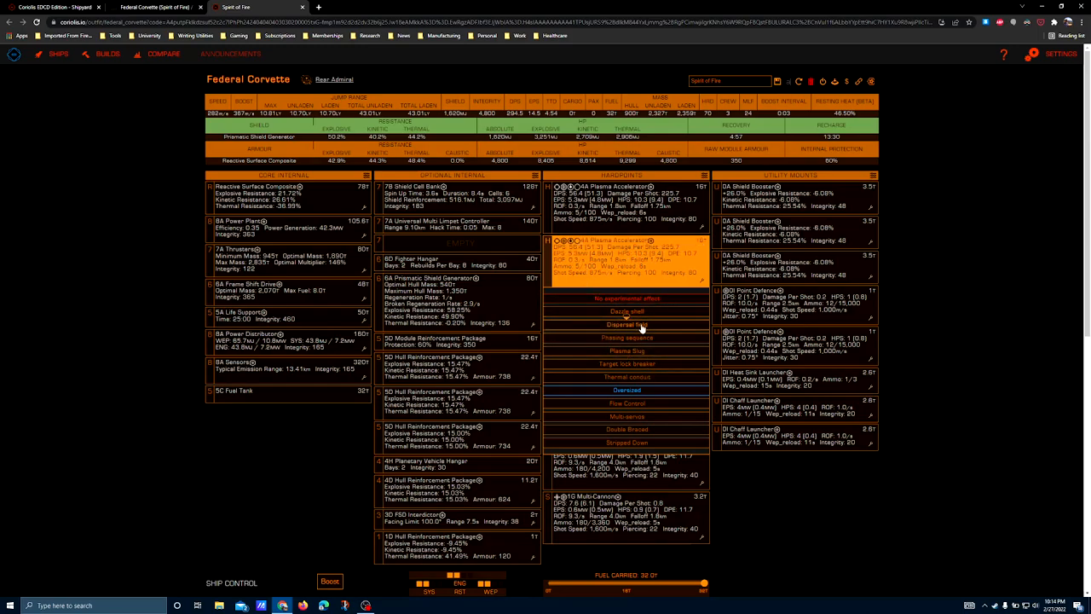
mouse_move(600, 313)
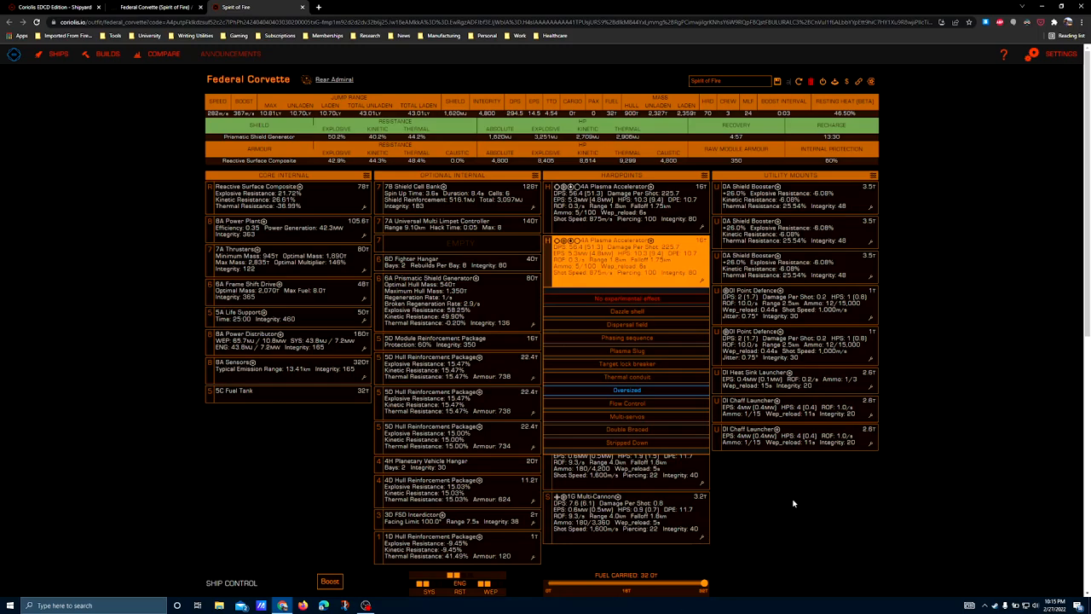
mouse_move(780, 528)
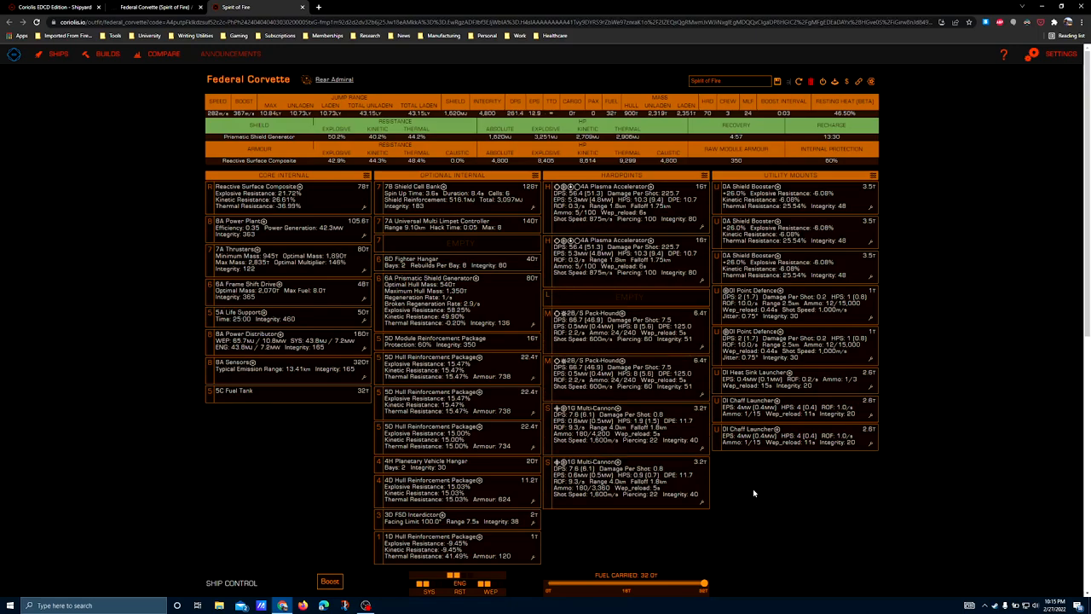
mouse_move(593, 307)
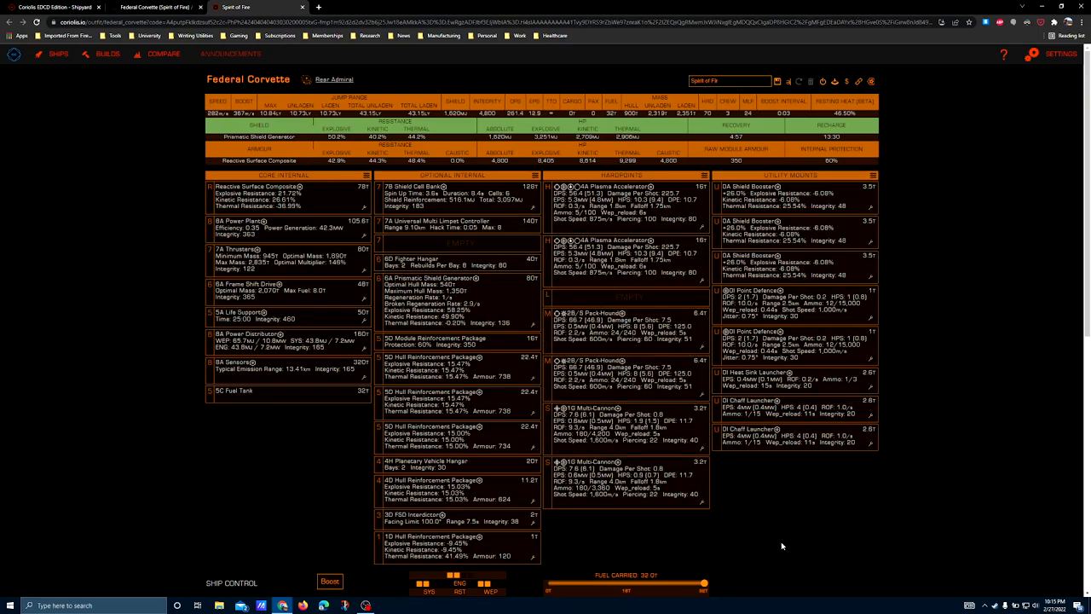
Browse the engineering blueprints available for the first multi-cannon.
click(622, 297)
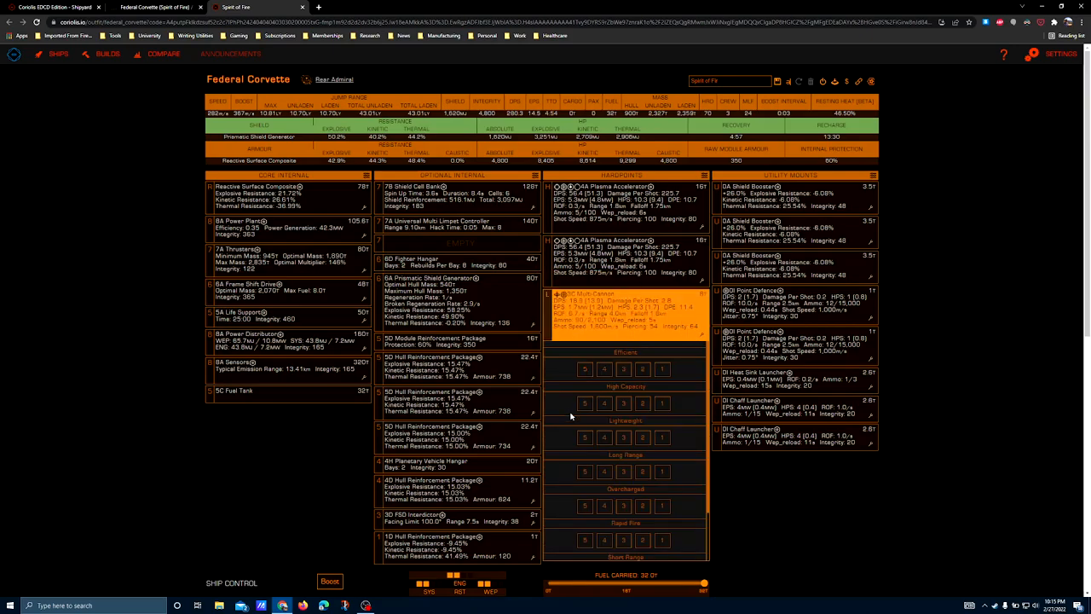
scroll(down, 3)
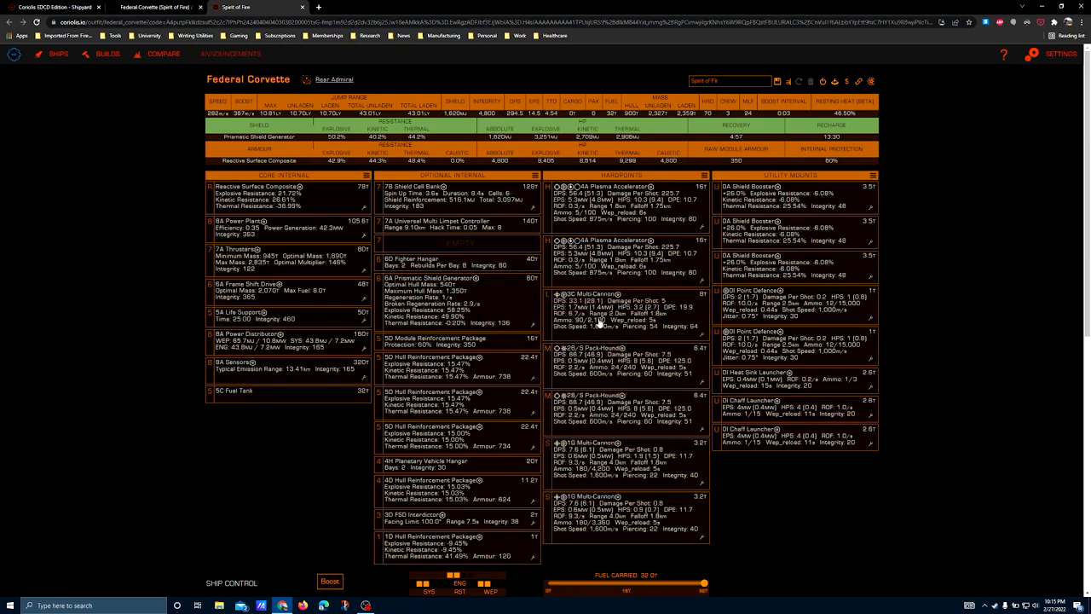
mouse_move(634, 290)
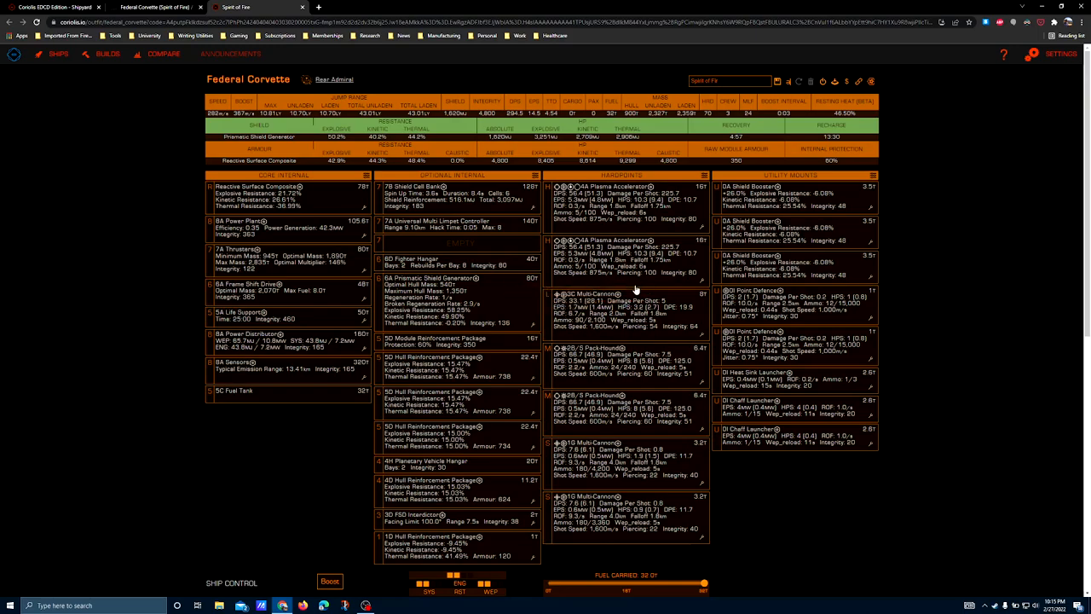
mouse_move(601, 215)
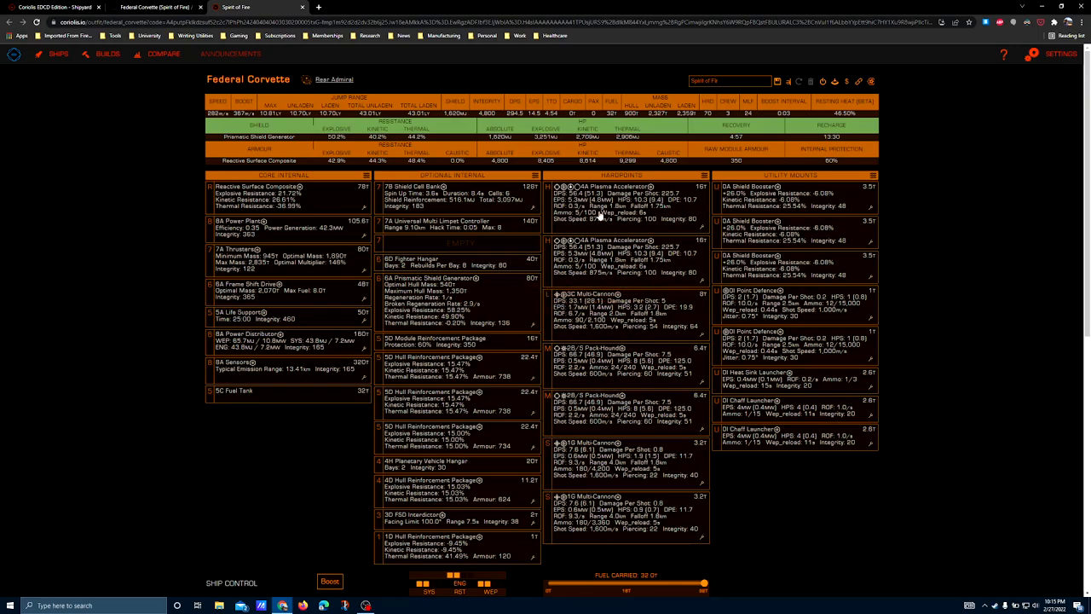
mouse_move(629, 266)
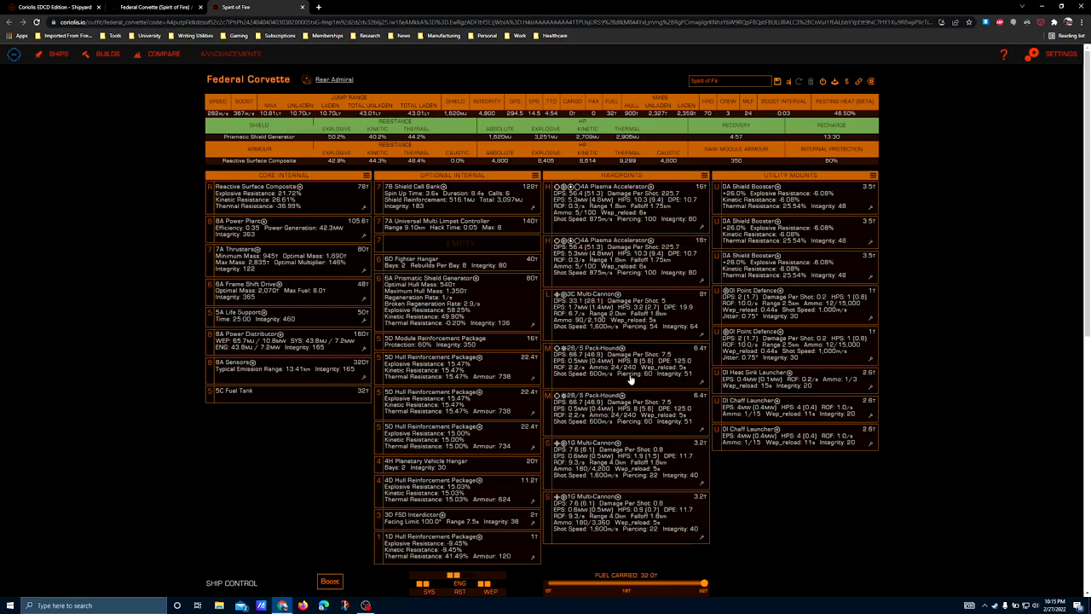
mouse_move(654, 232)
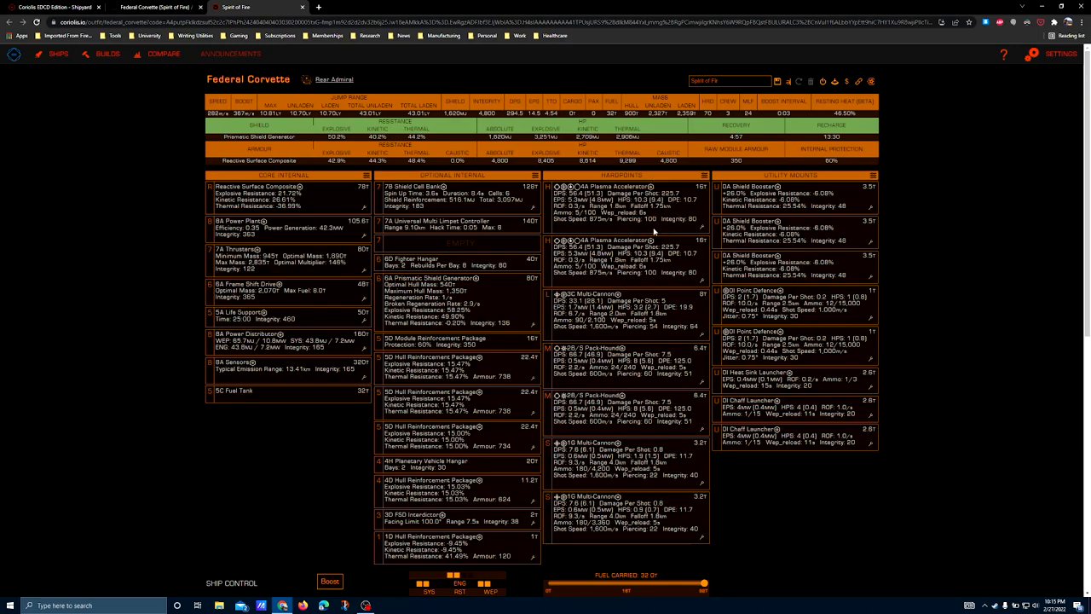
mouse_move(641, 237)
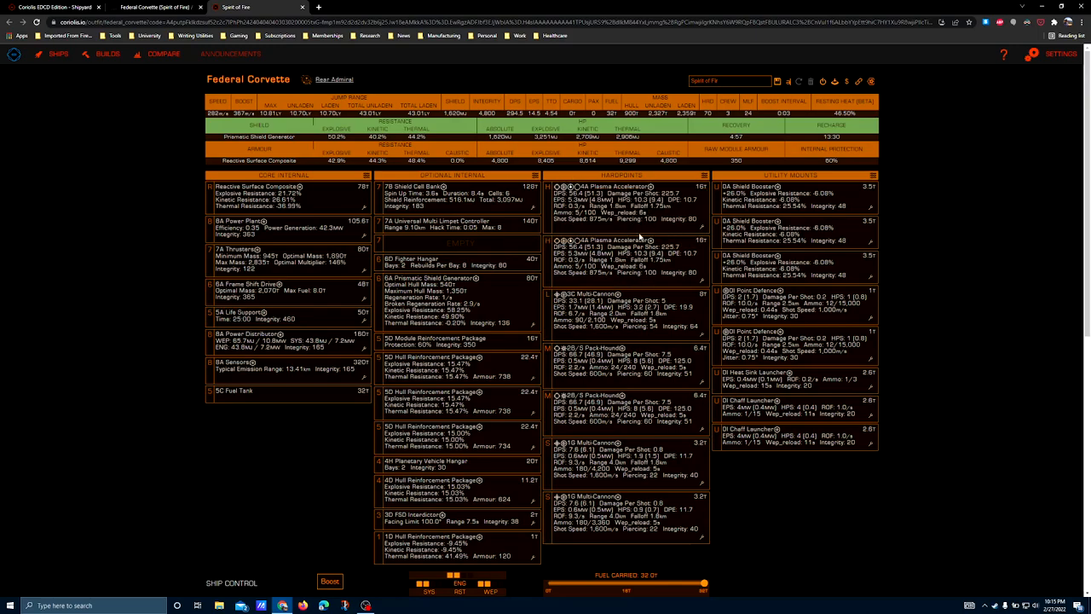
mouse_move(639, 242)
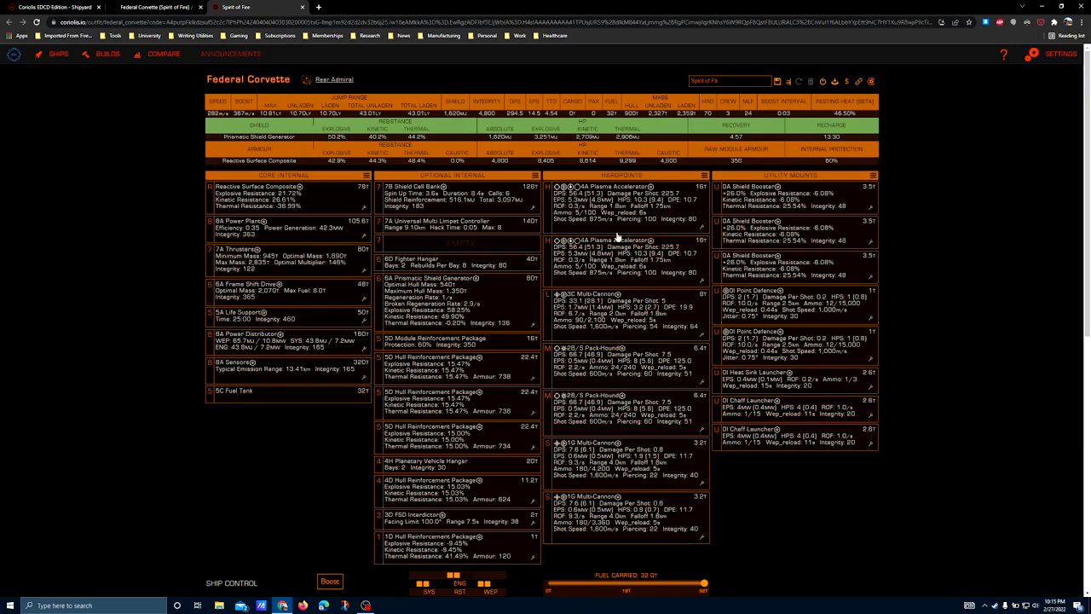
mouse_move(703, 263)
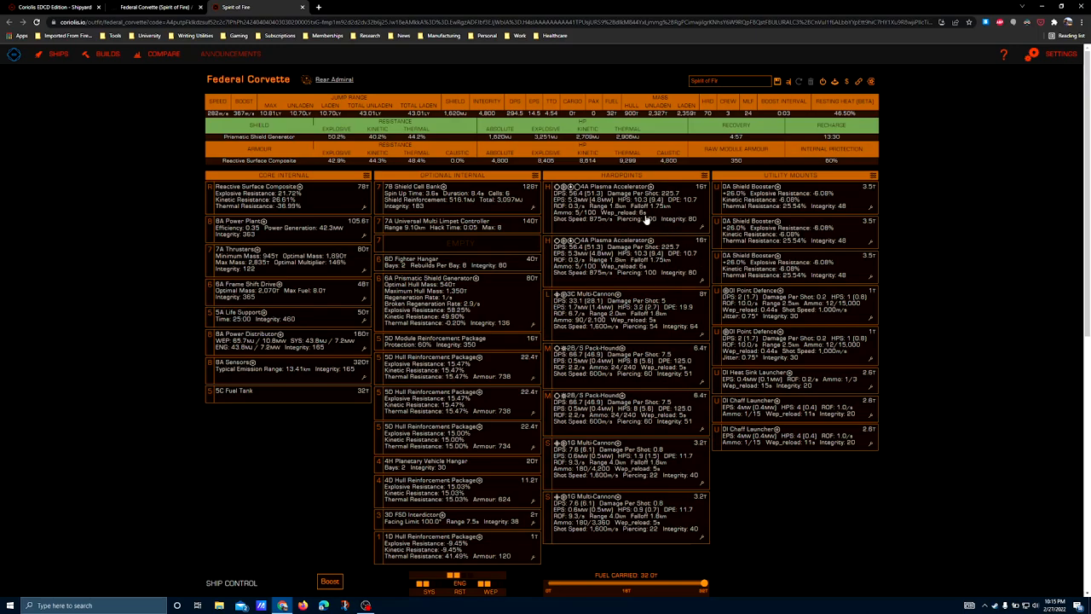
mouse_move(639, 232)
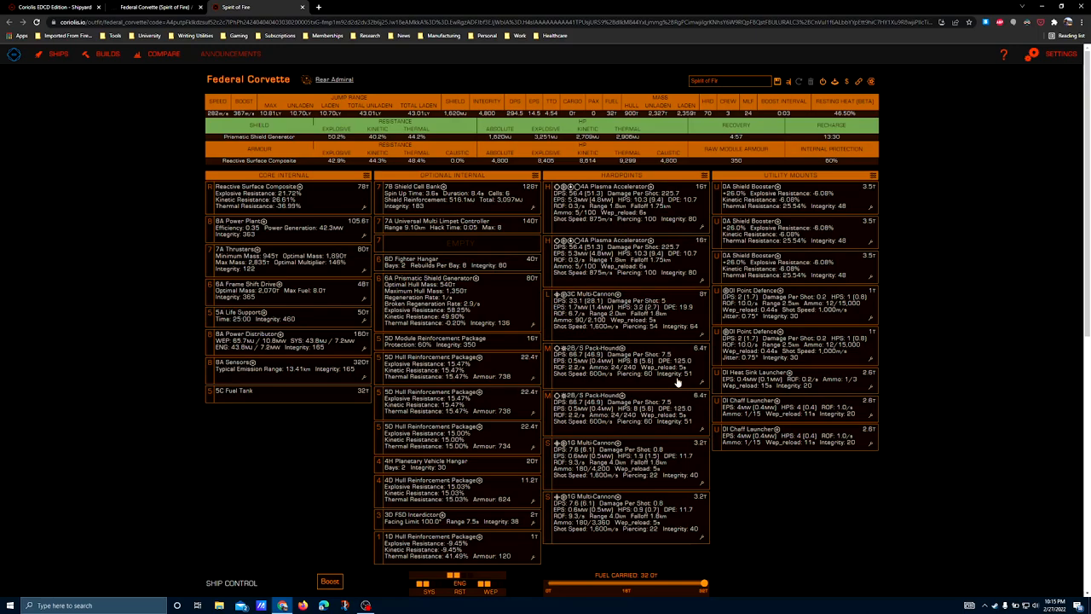
scroll(down, 3)
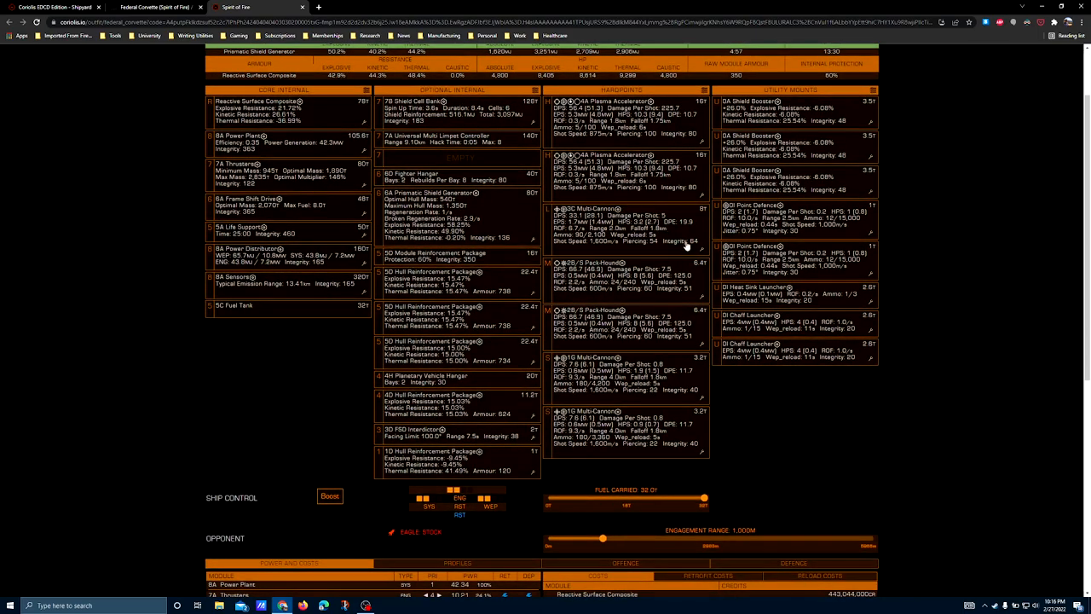
click(596, 208)
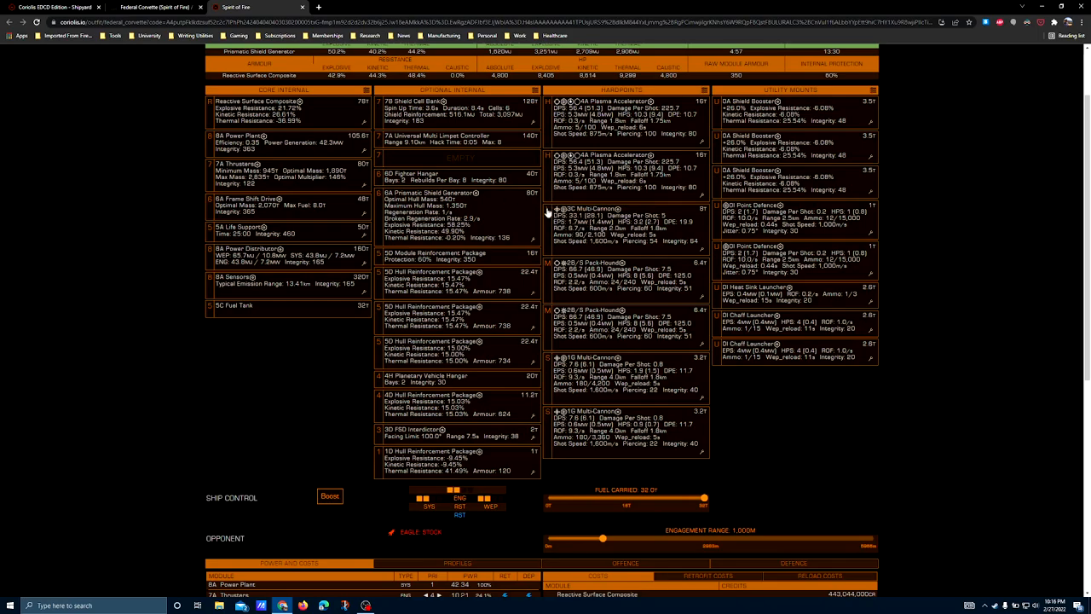
mouse_move(614, 231)
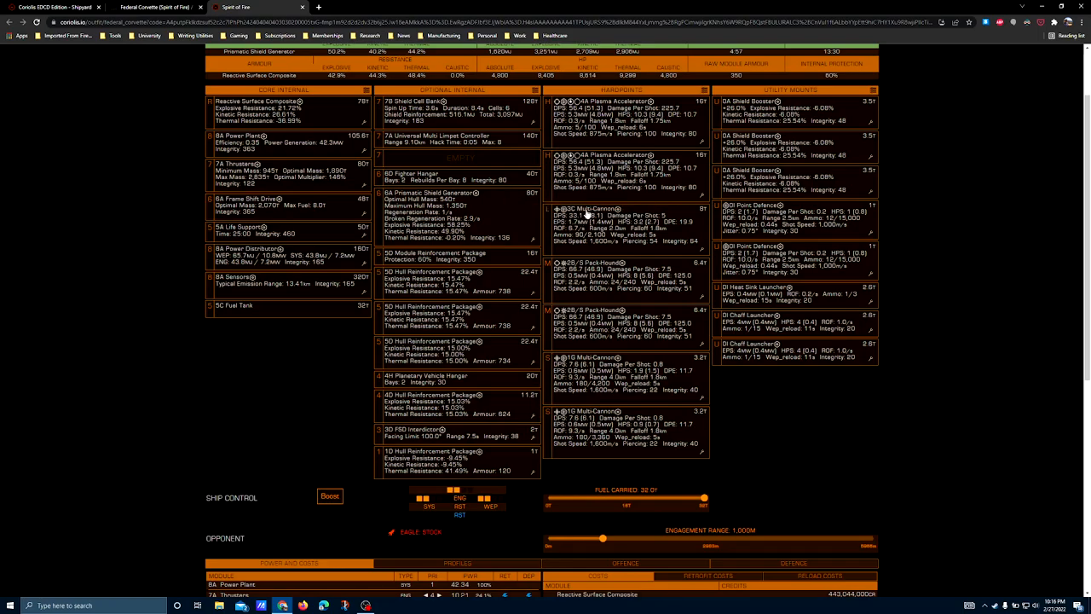
mouse_move(561, 208)
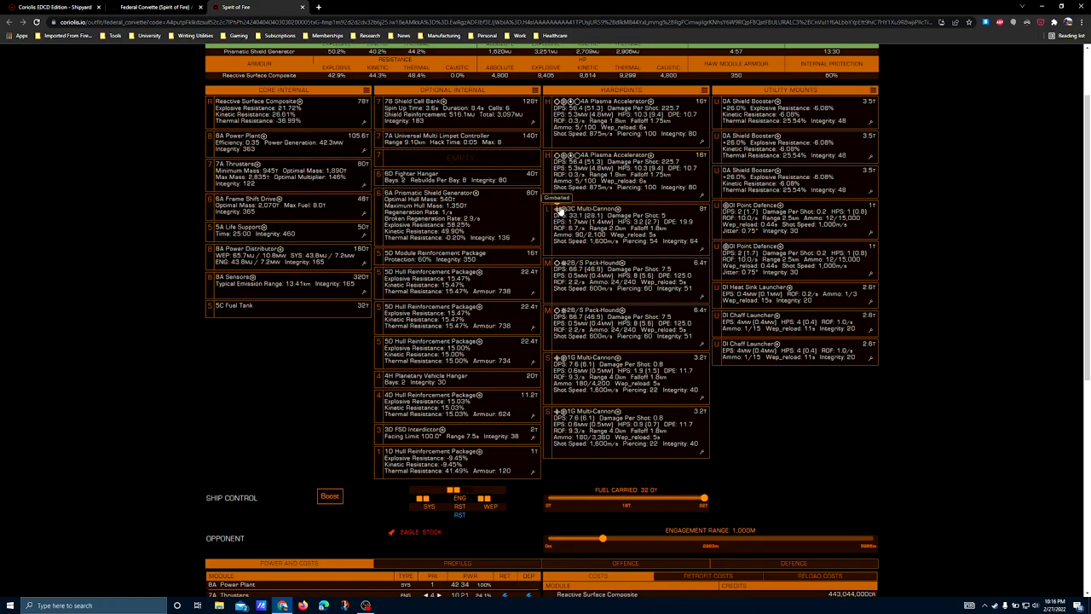
mouse_move(661, 276)
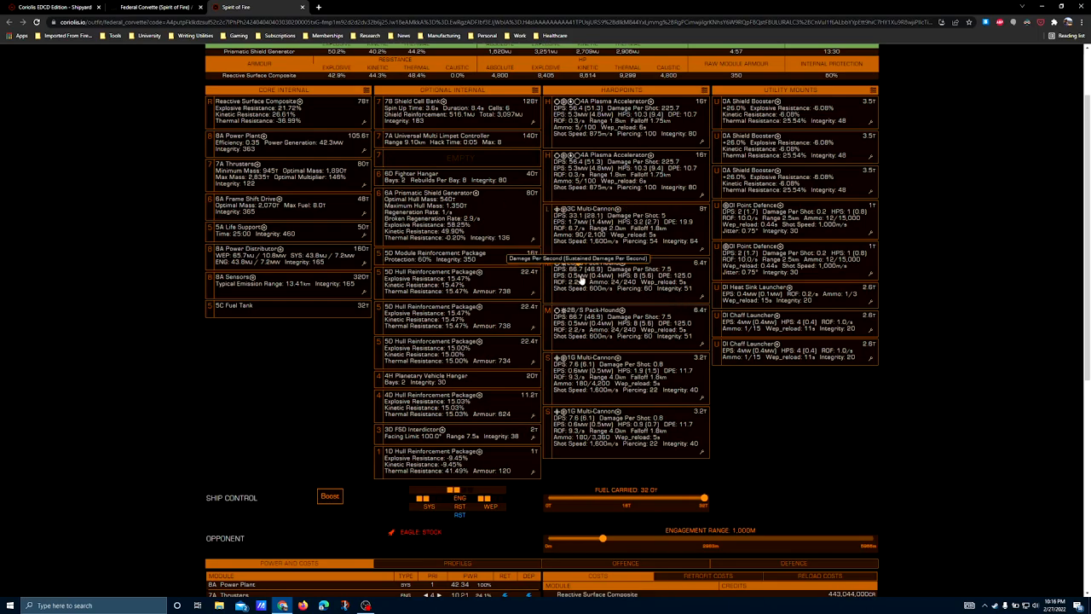
mouse_move(680, 249)
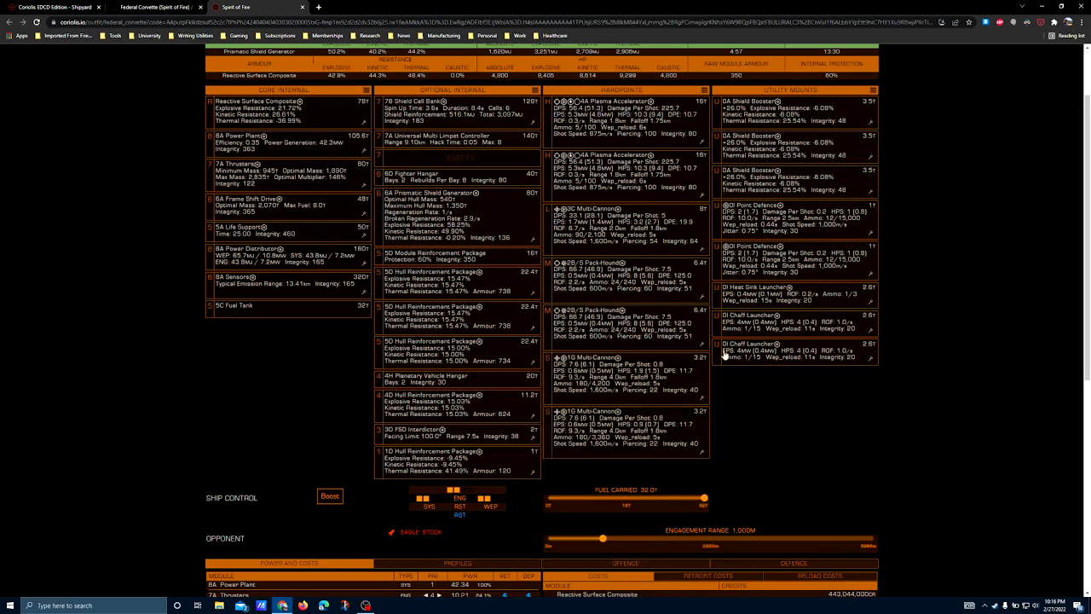
mouse_move(736, 436)
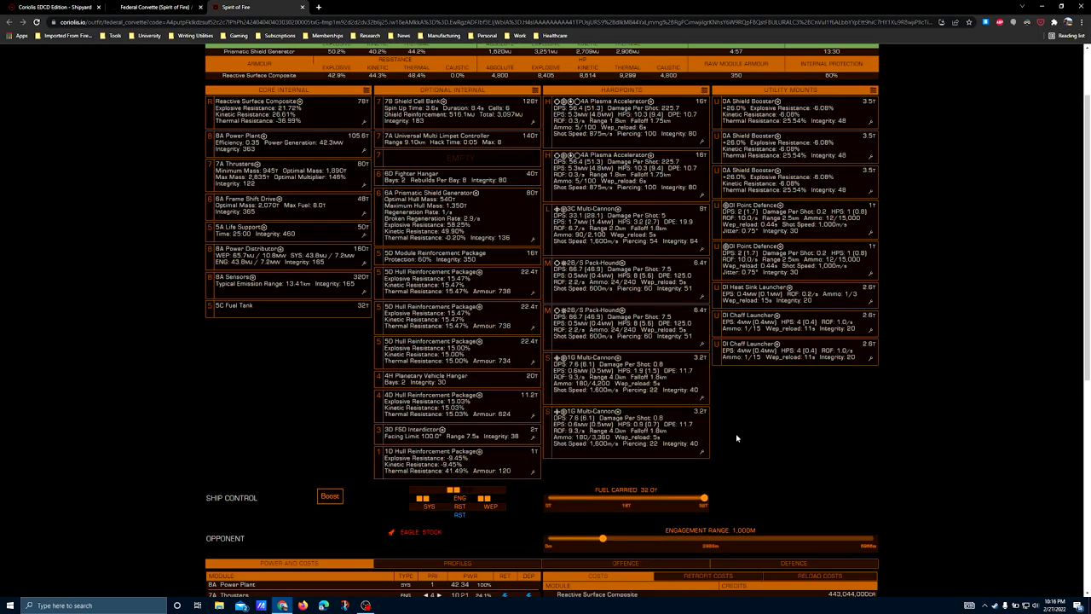
mouse_move(639, 315)
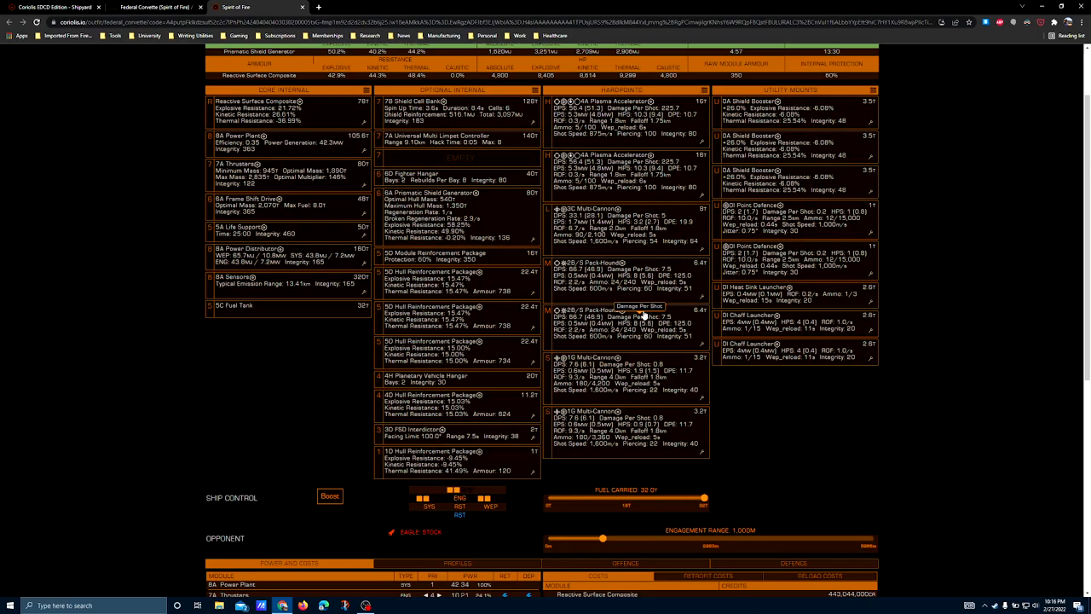
mouse_move(658, 328)
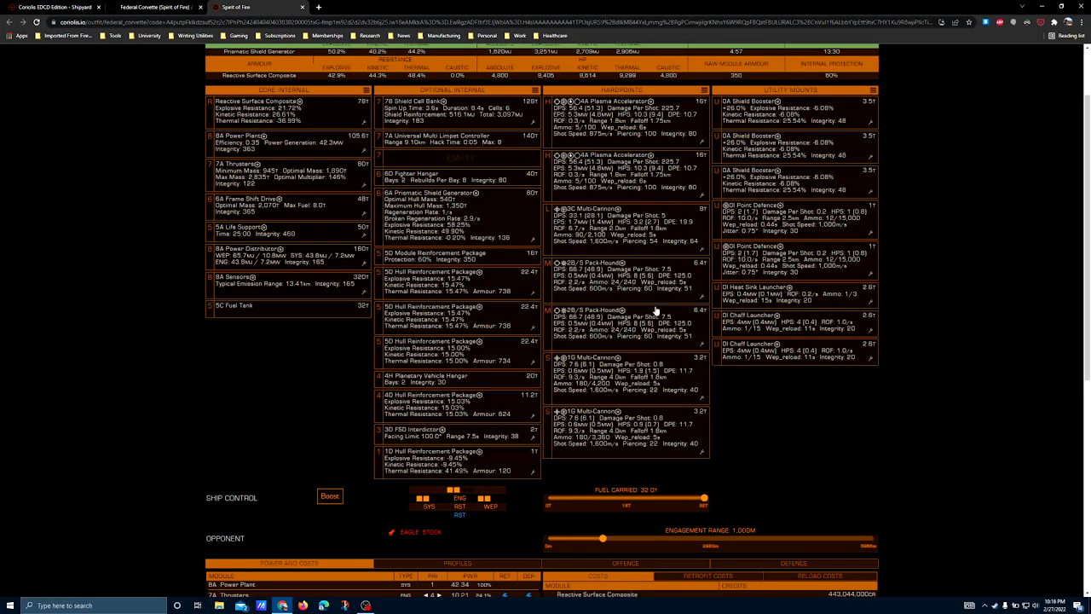
mouse_move(701, 362)
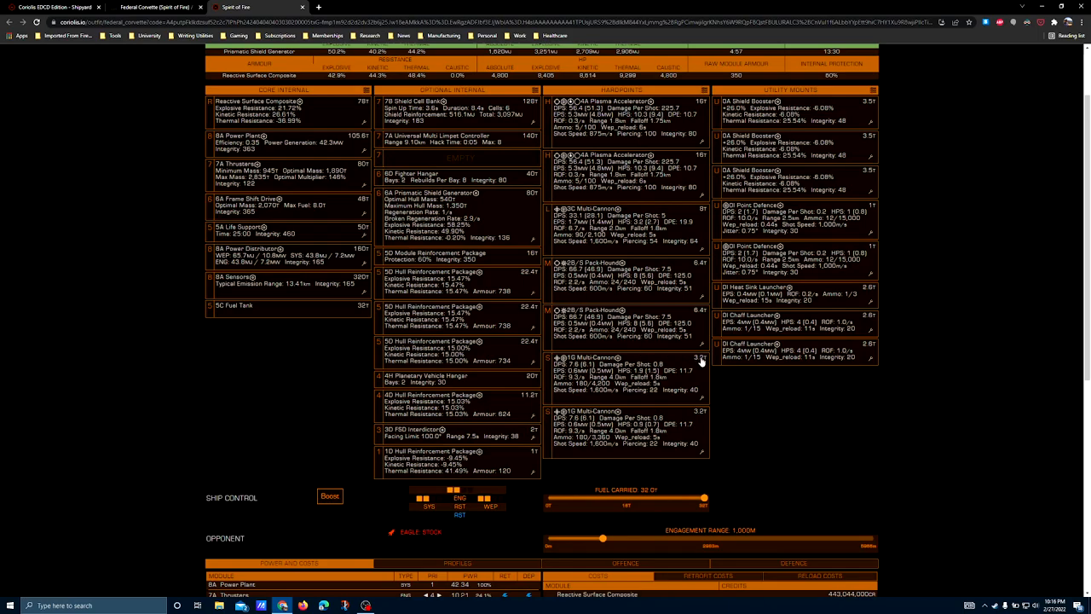
mouse_move(672, 297)
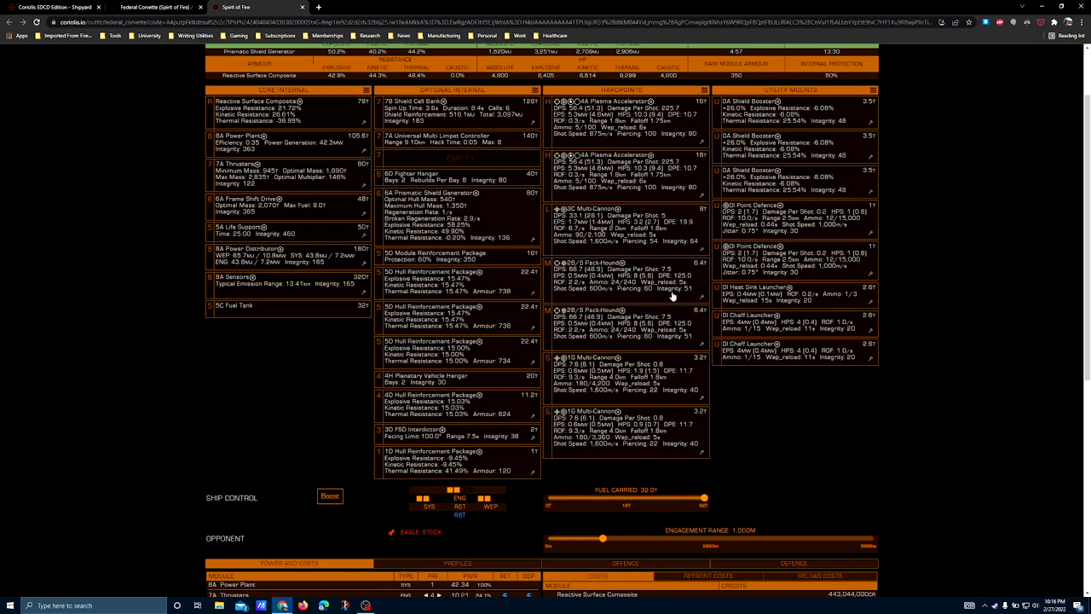
mouse_move(663, 324)
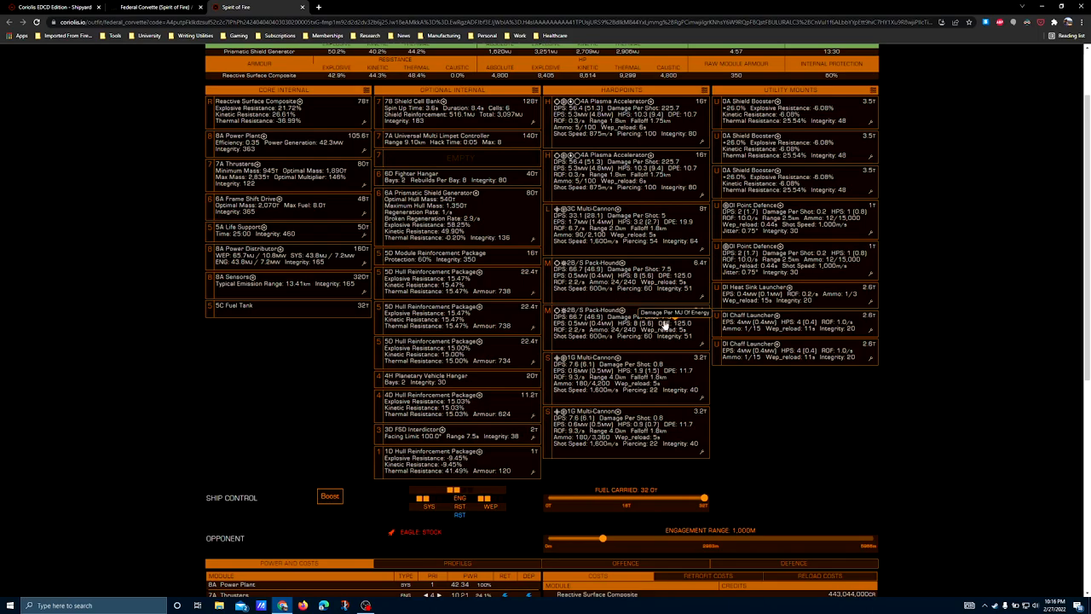
mouse_move(756, 423)
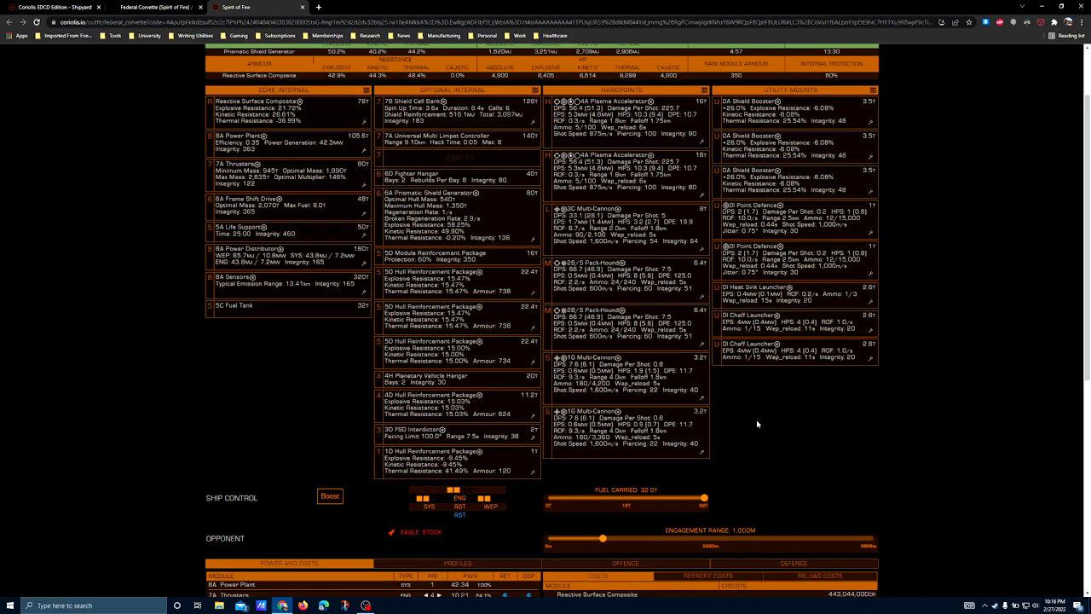
scroll(down, 3)
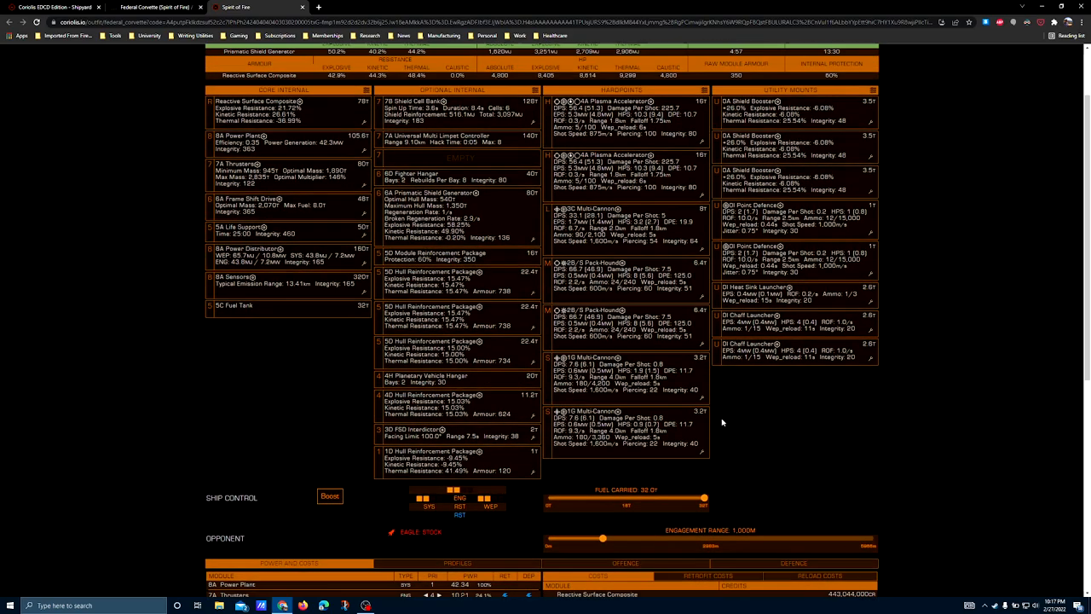
mouse_move(752, 453)
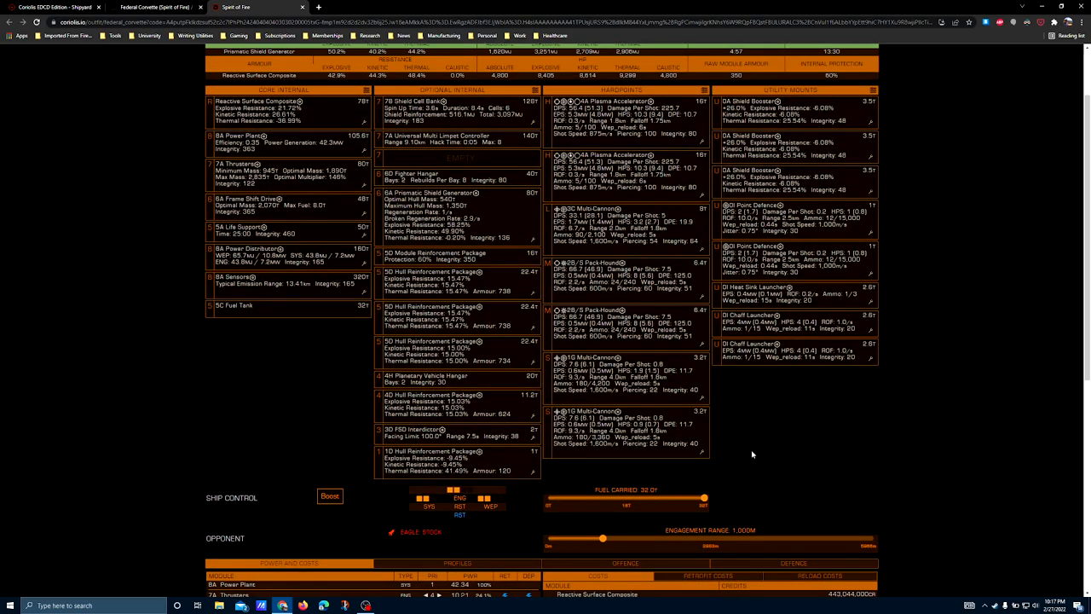
mouse_move(537, 315)
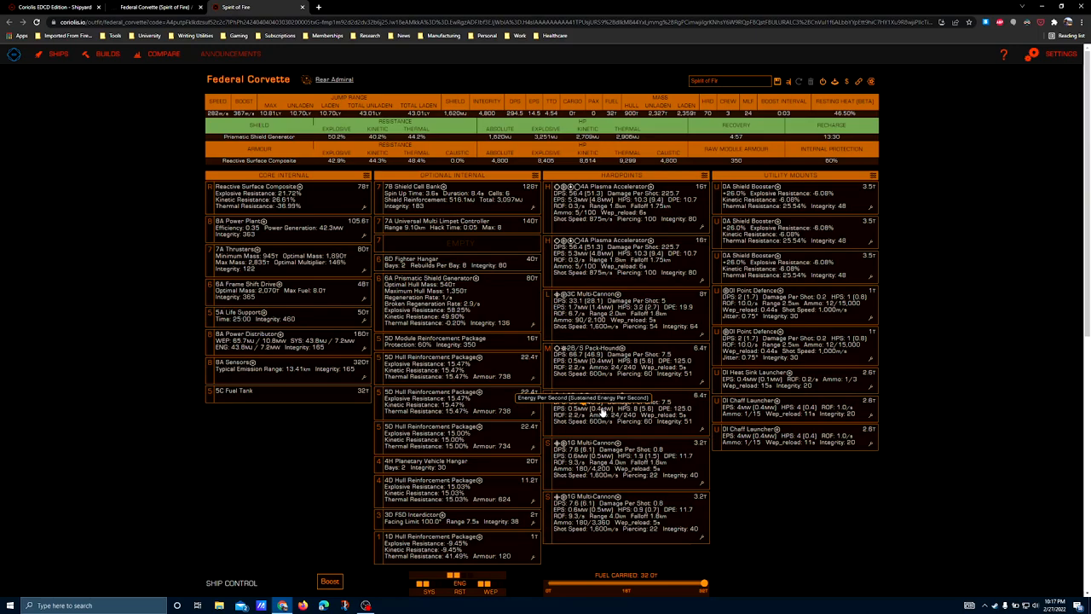
mouse_move(838, 279)
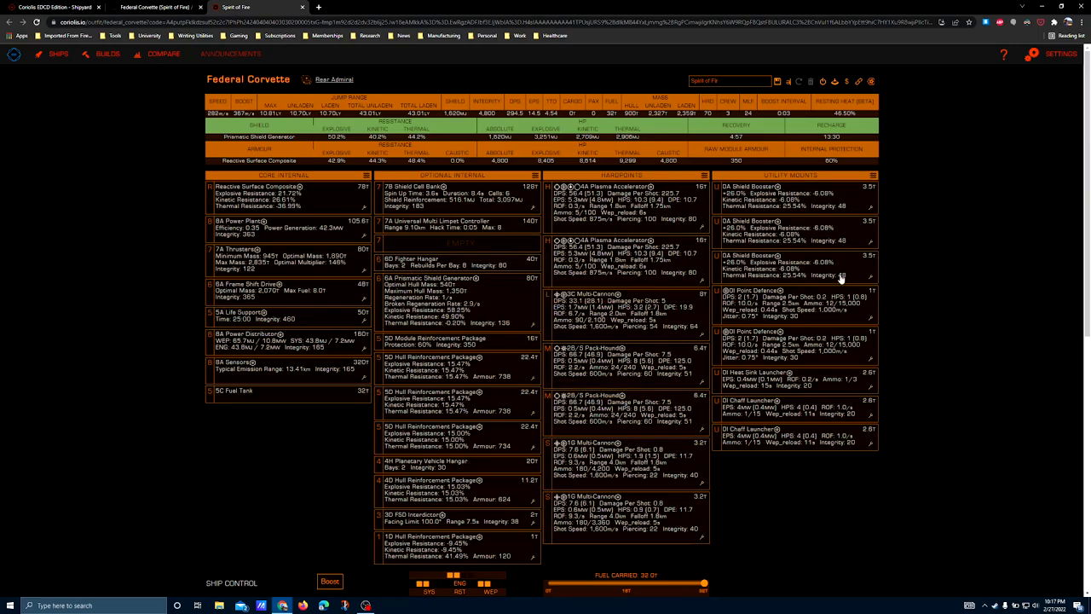
mouse_move(869, 225)
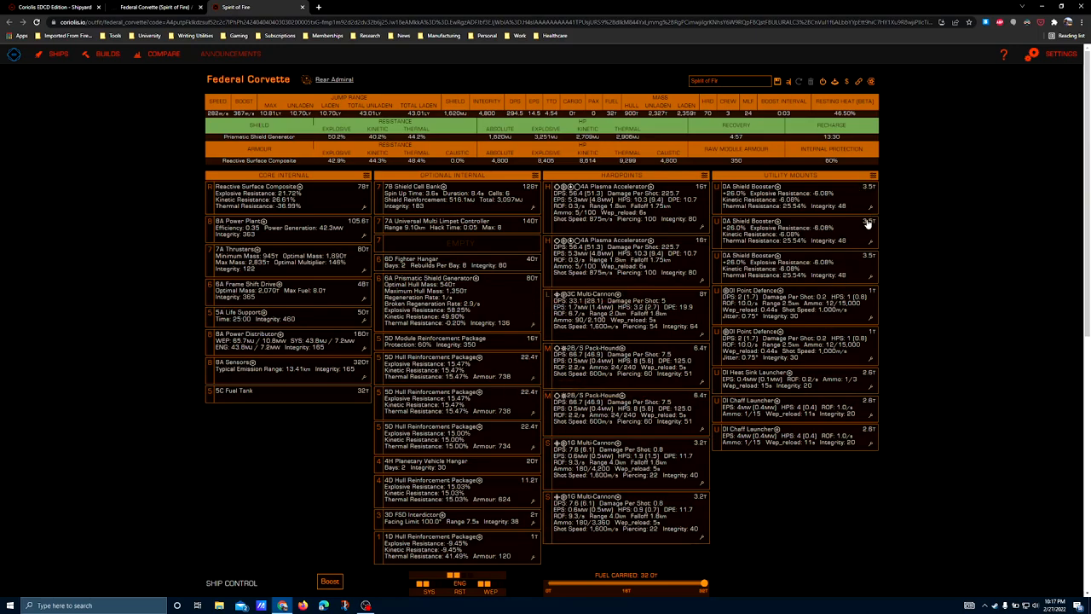
mouse_move(798, 266)
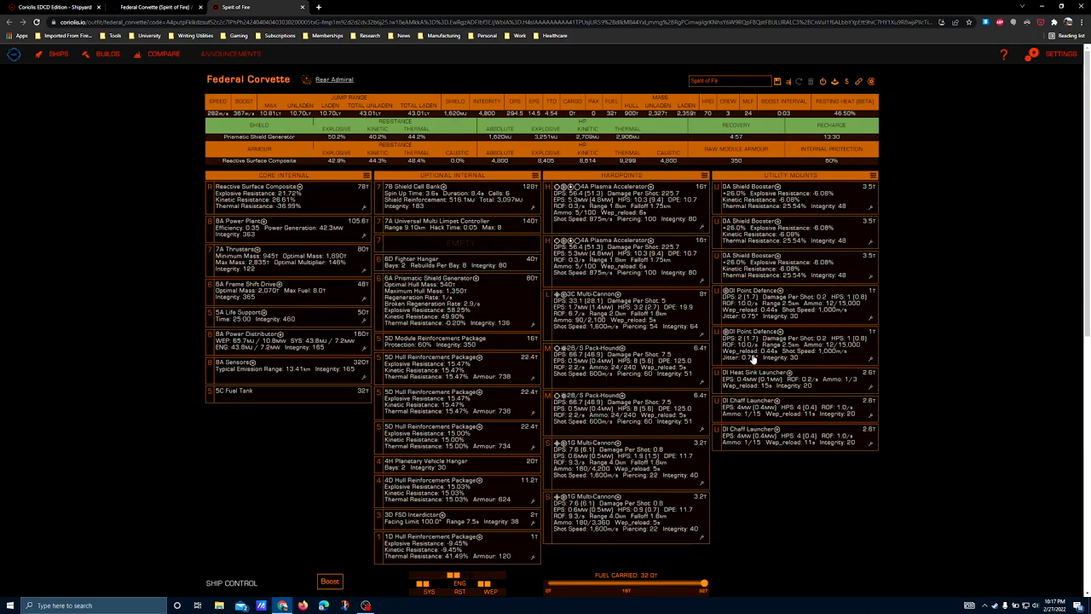
mouse_move(872, 222)
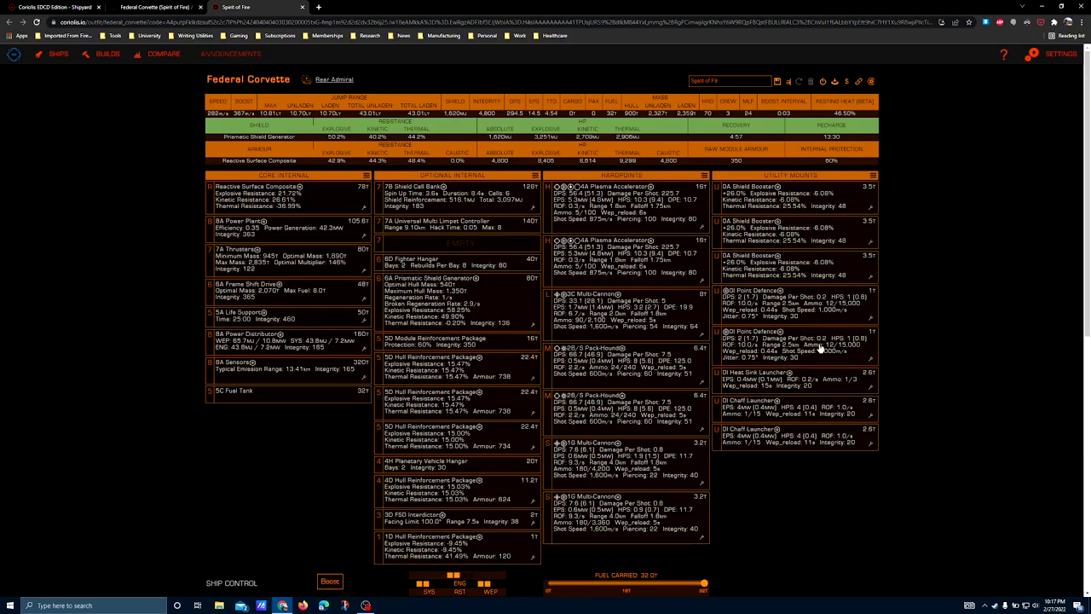
mouse_move(747, 338)
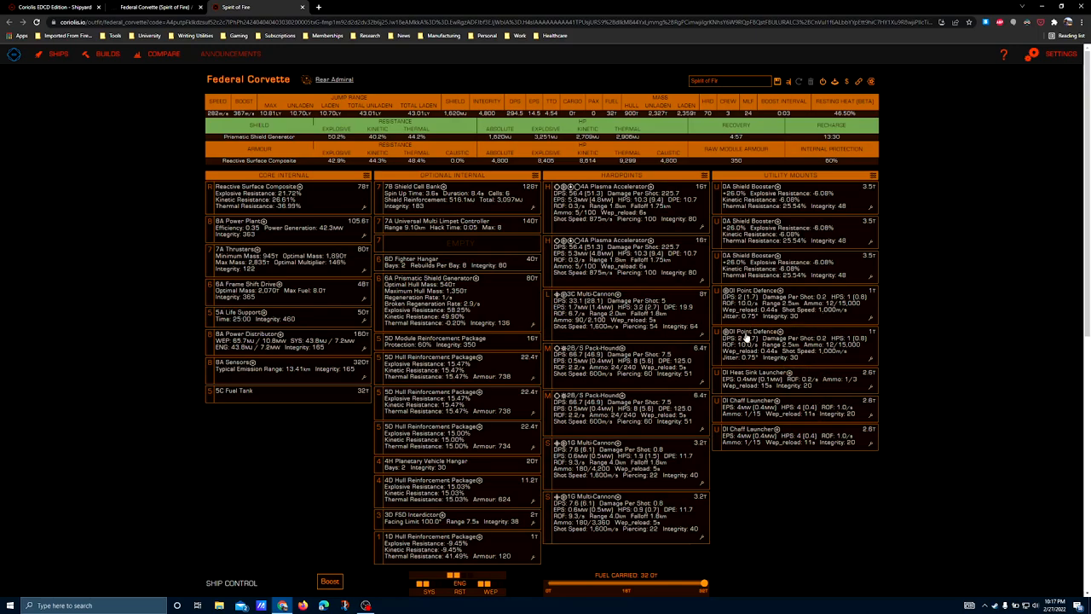
mouse_move(800, 337)
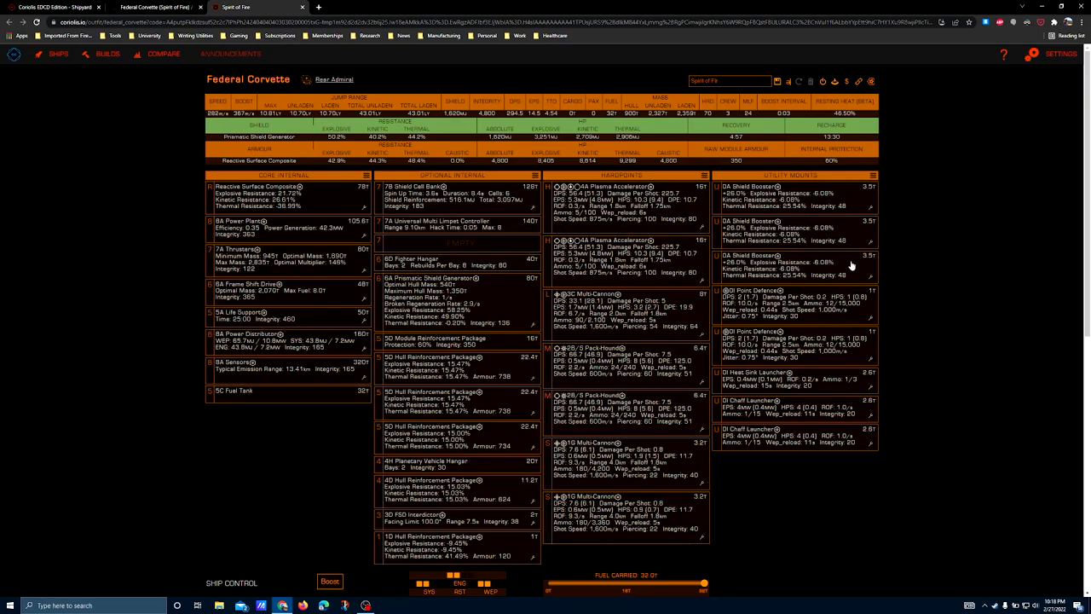
mouse_move(537, 218)
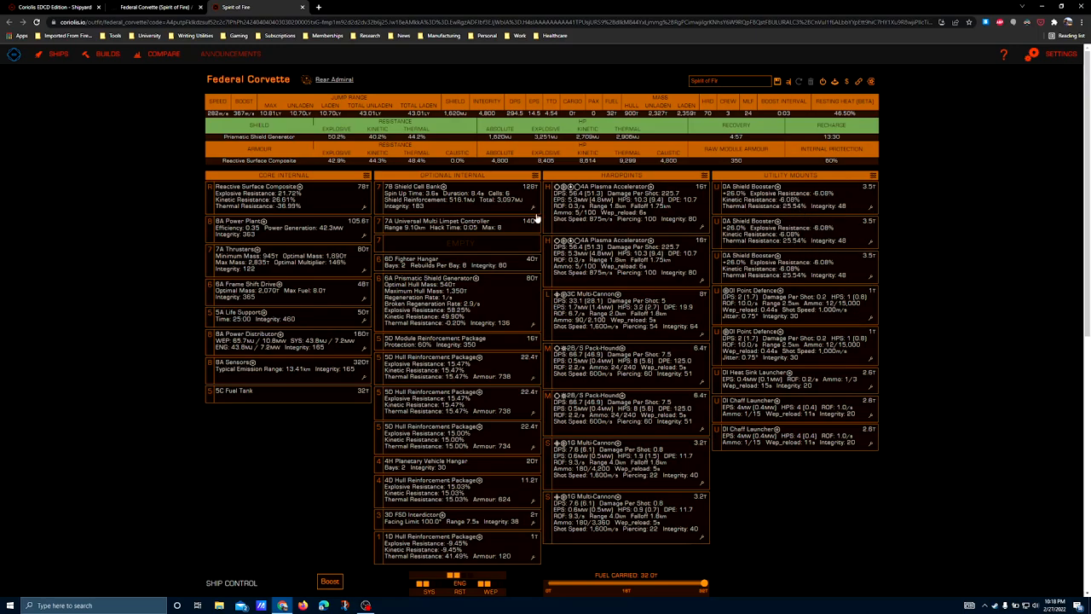
mouse_move(597, 223)
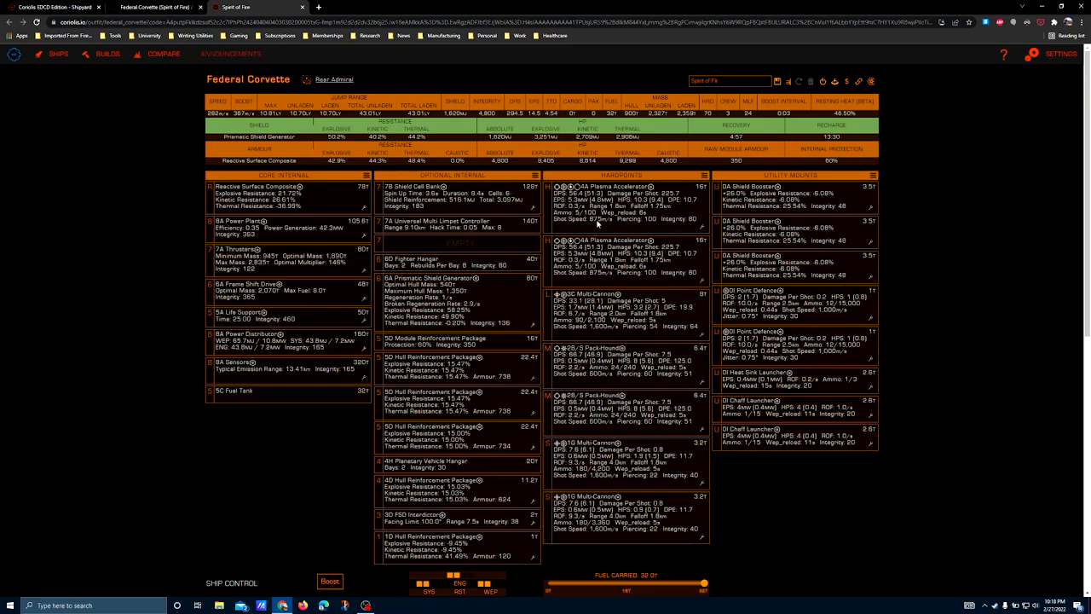
mouse_move(992, 184)
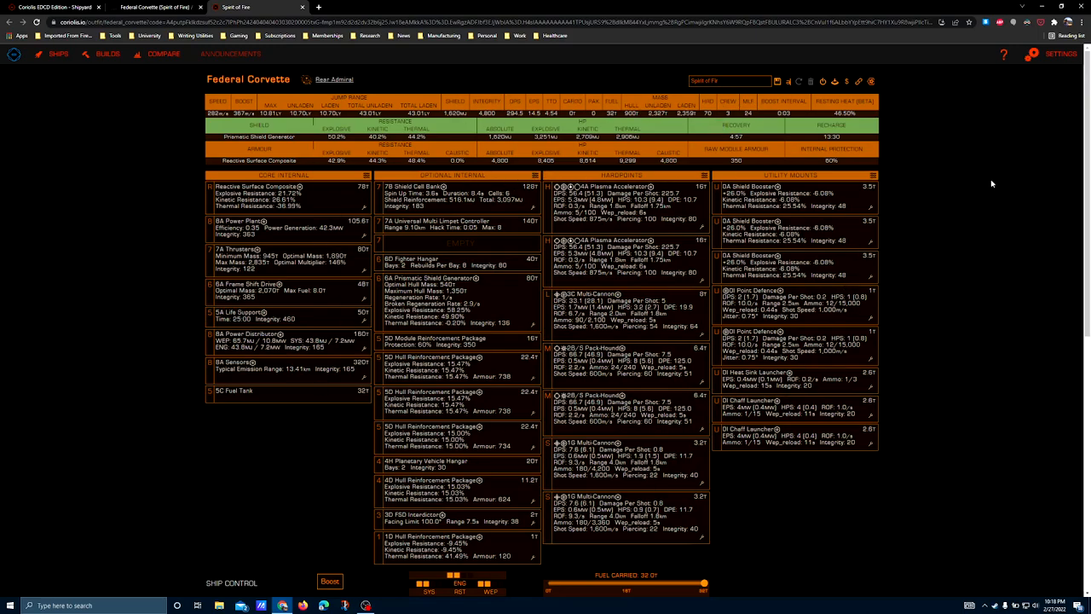
mouse_move(883, 213)
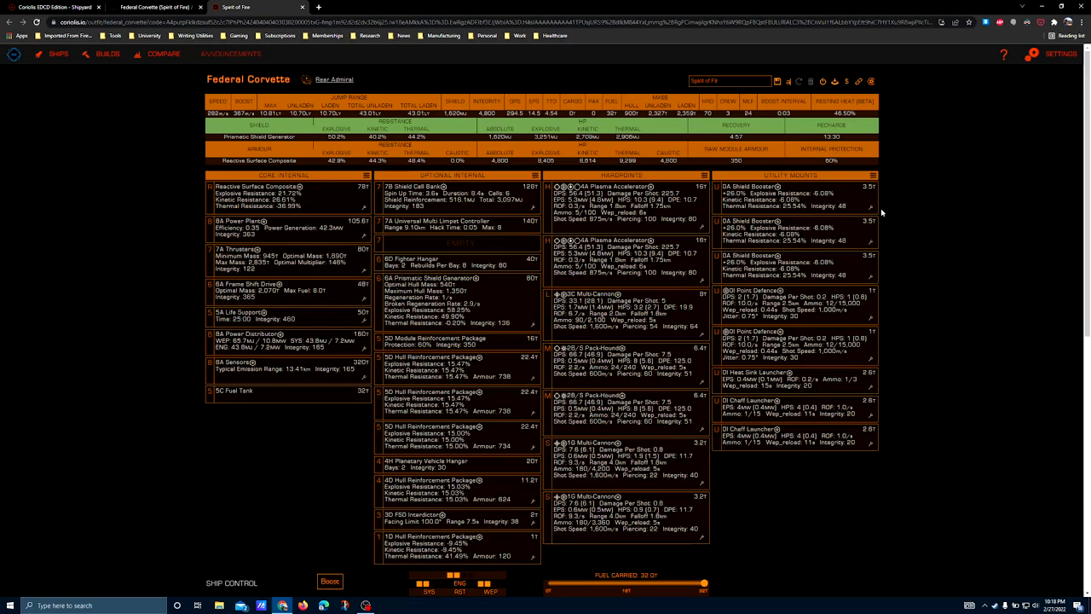
mouse_move(918, 228)
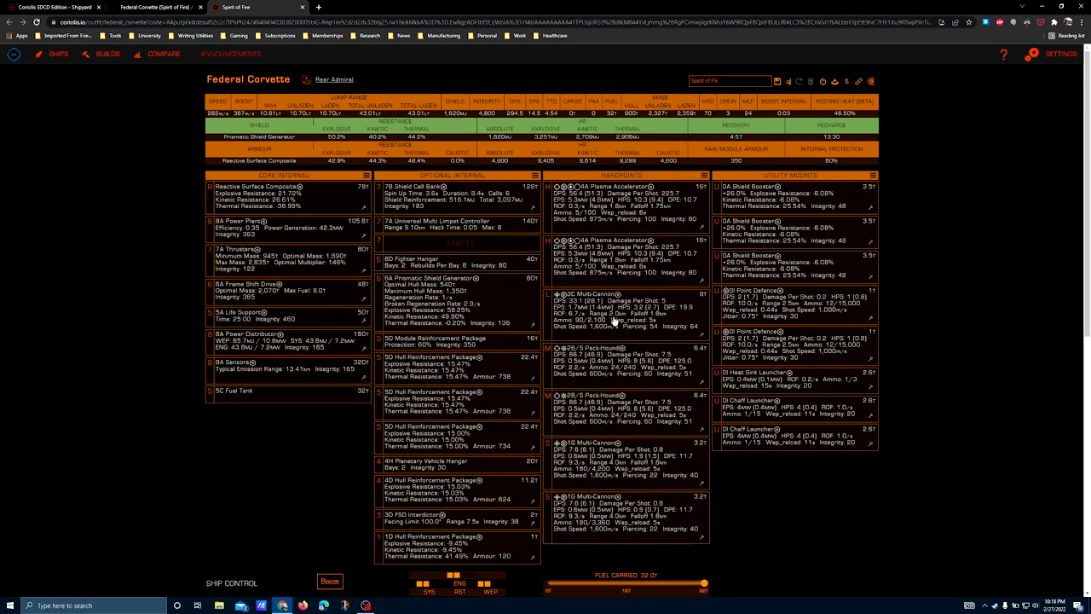
mouse_move(633, 494)
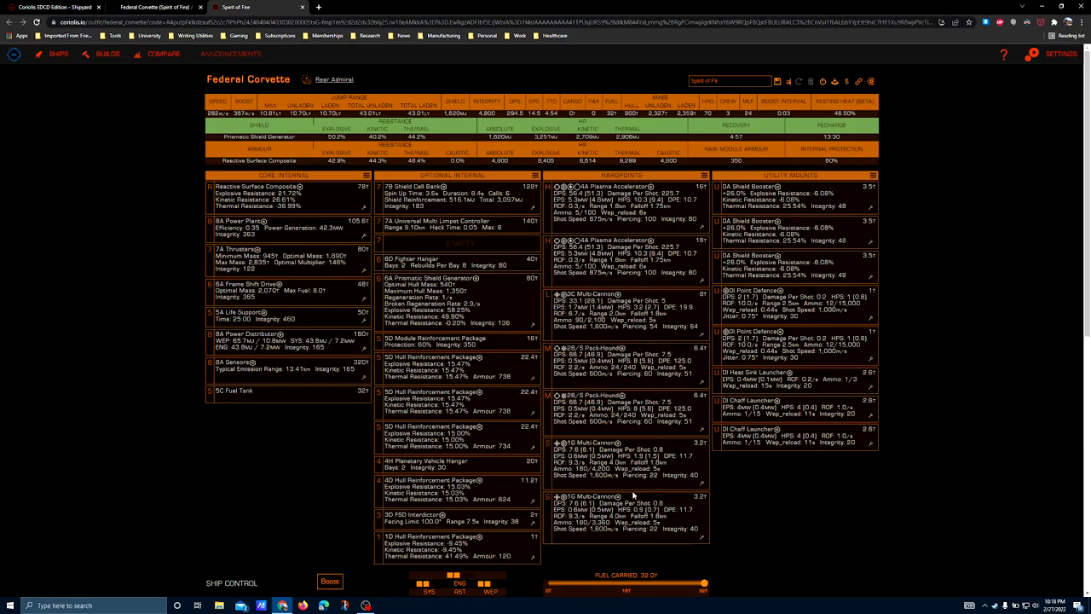
mouse_move(645, 249)
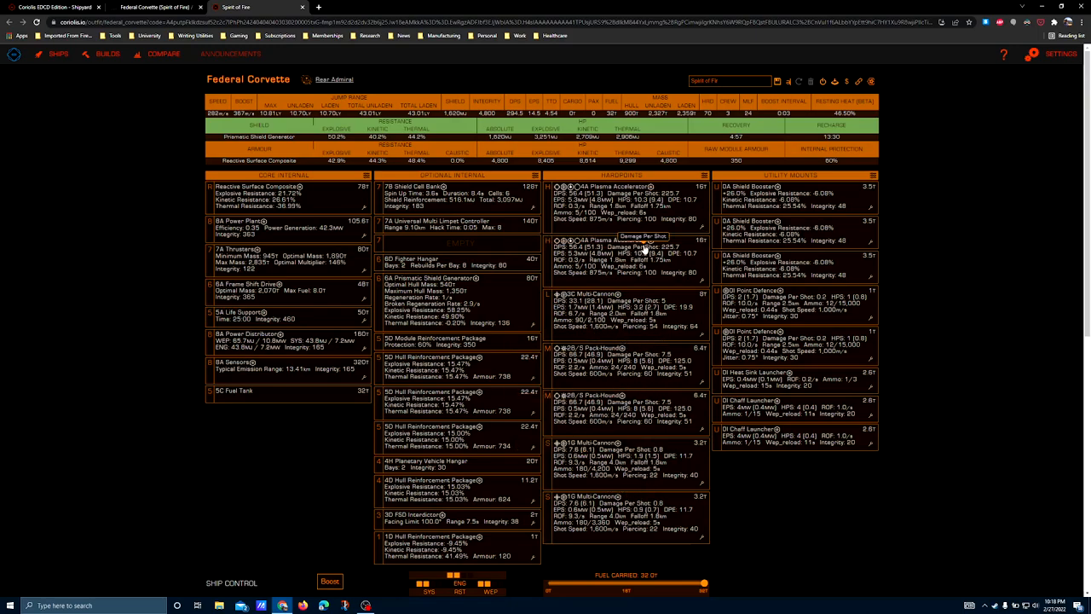
mouse_move(607, 263)
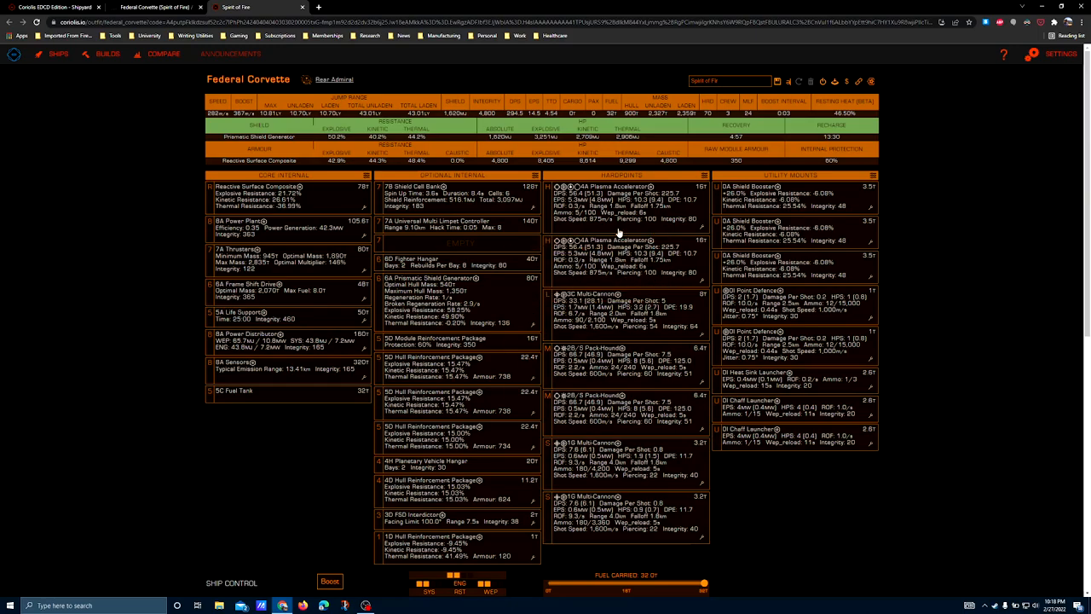
mouse_move(620, 237)
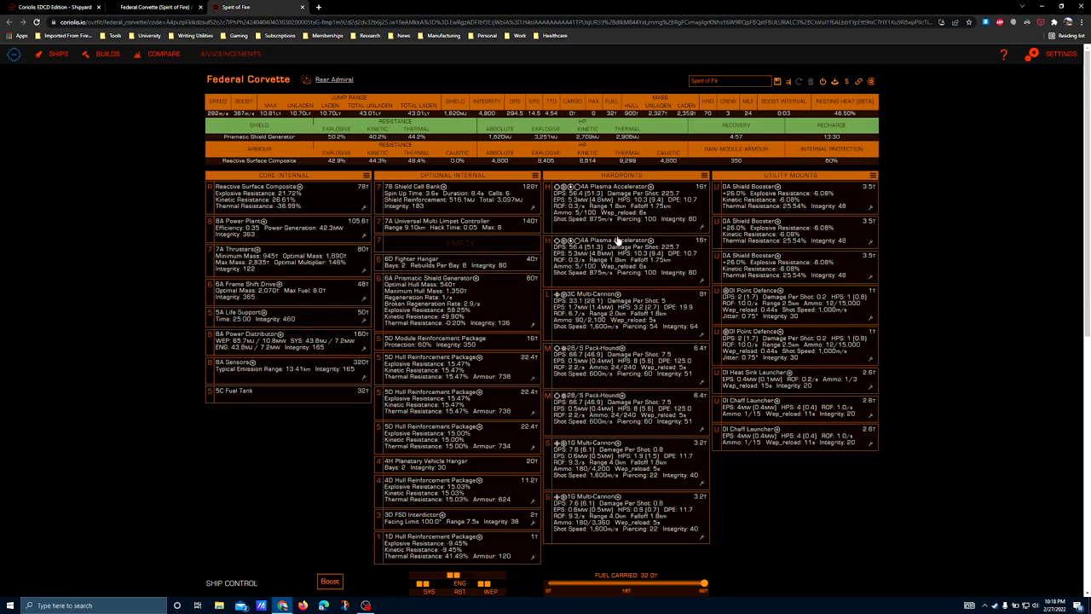
mouse_move(617, 269)
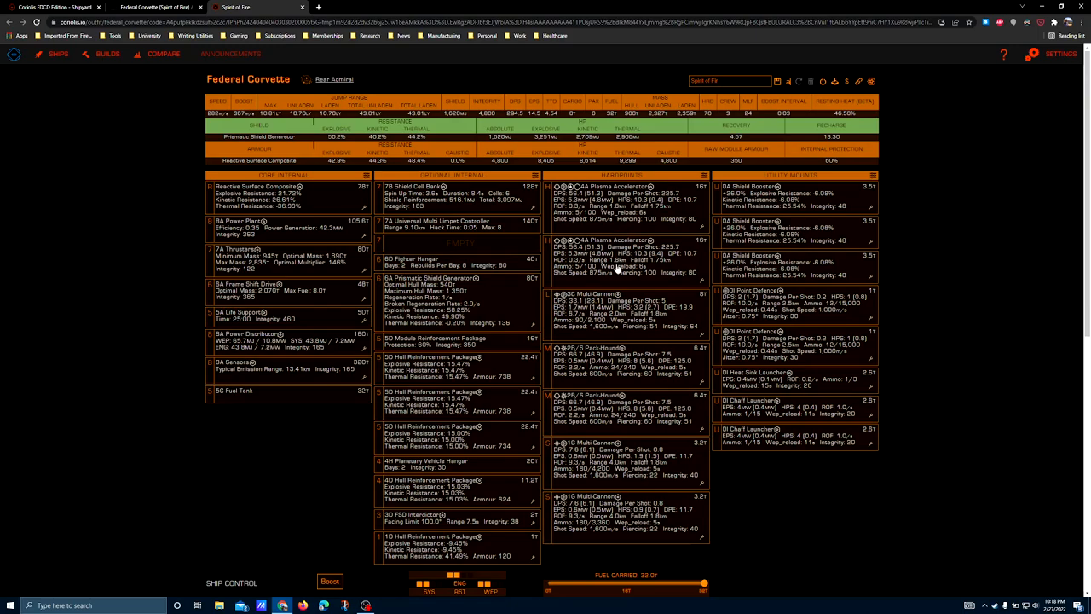
mouse_move(801, 319)
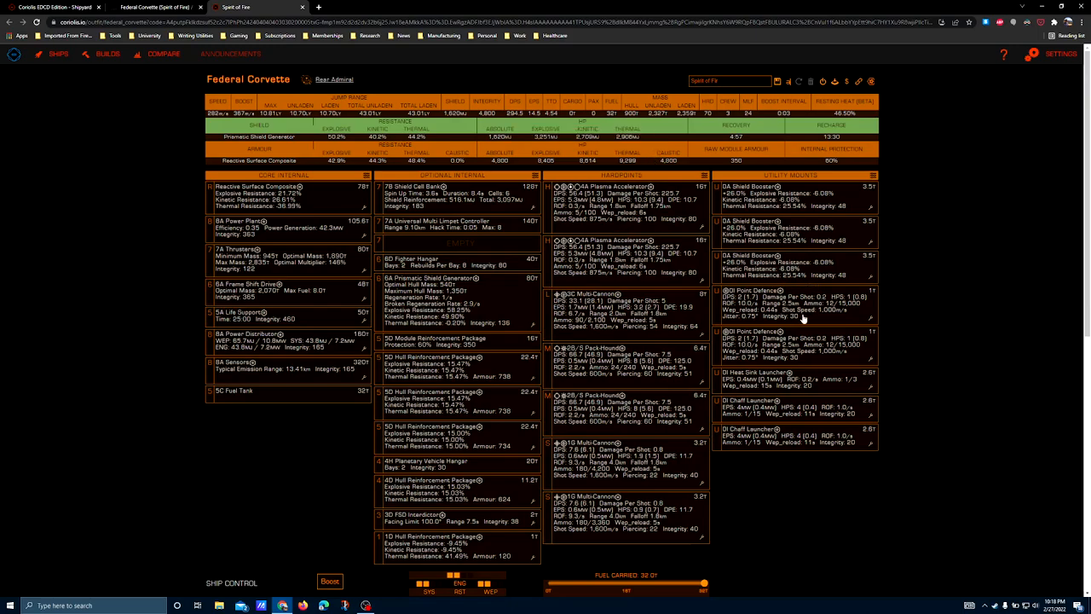
mouse_move(597, 254)
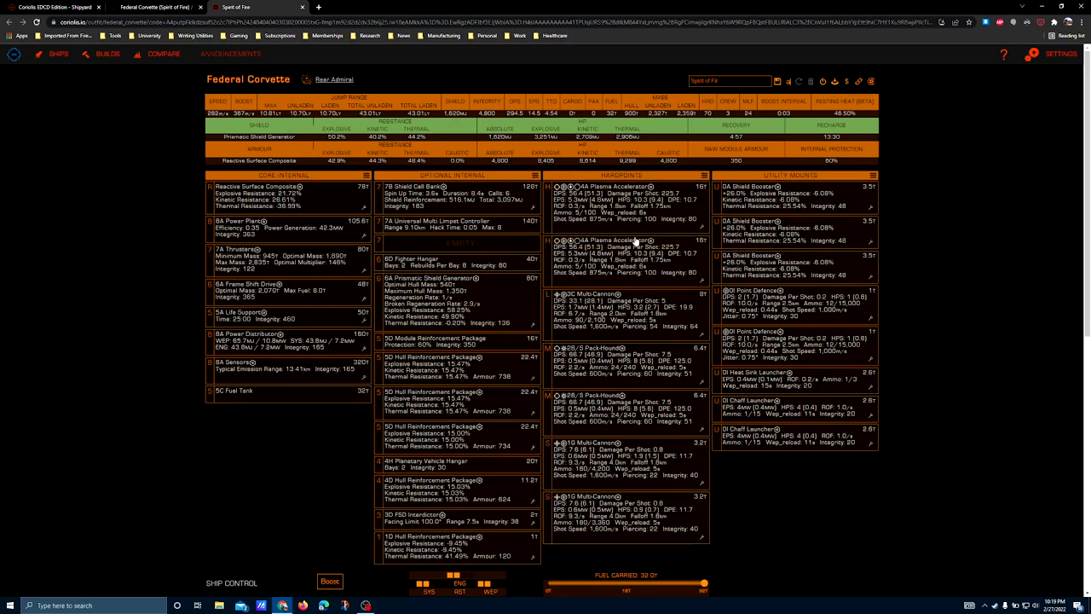
mouse_move(624, 186)
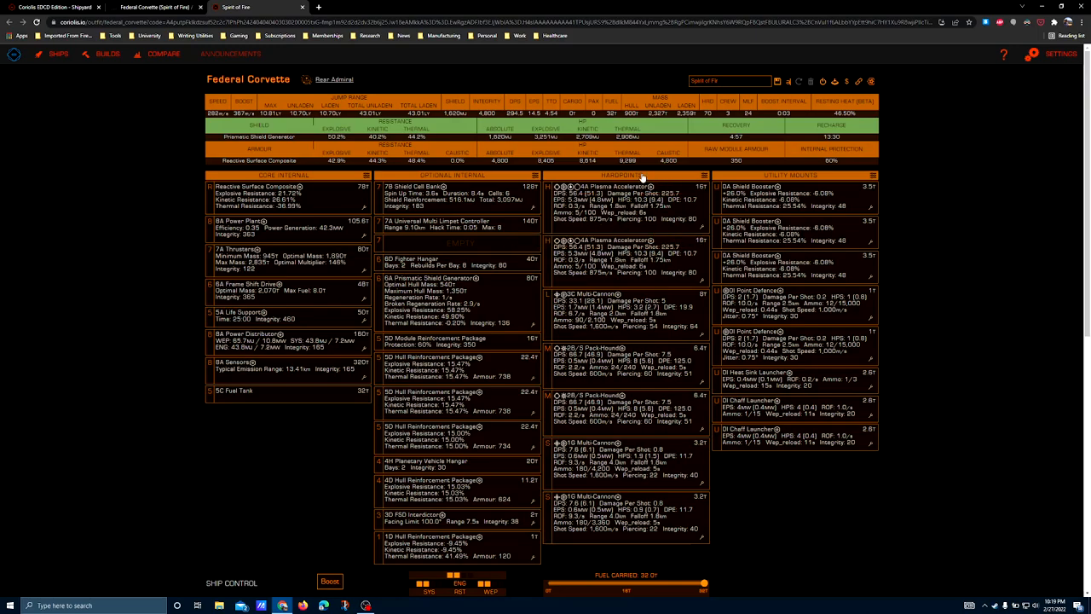
mouse_move(634, 189)
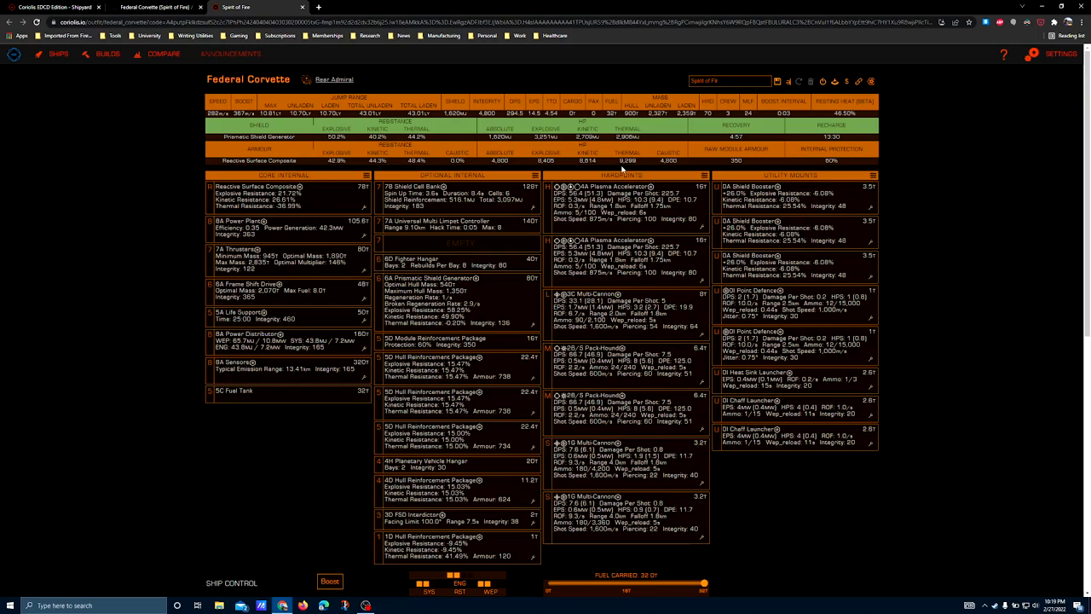
mouse_move(1054, 85)
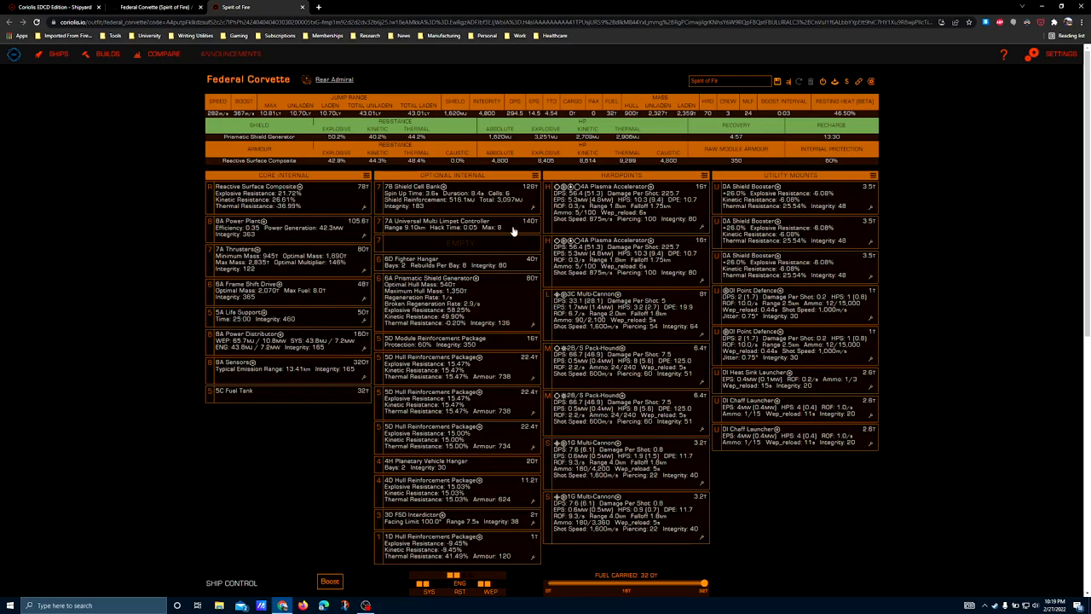
scroll(down, 3)
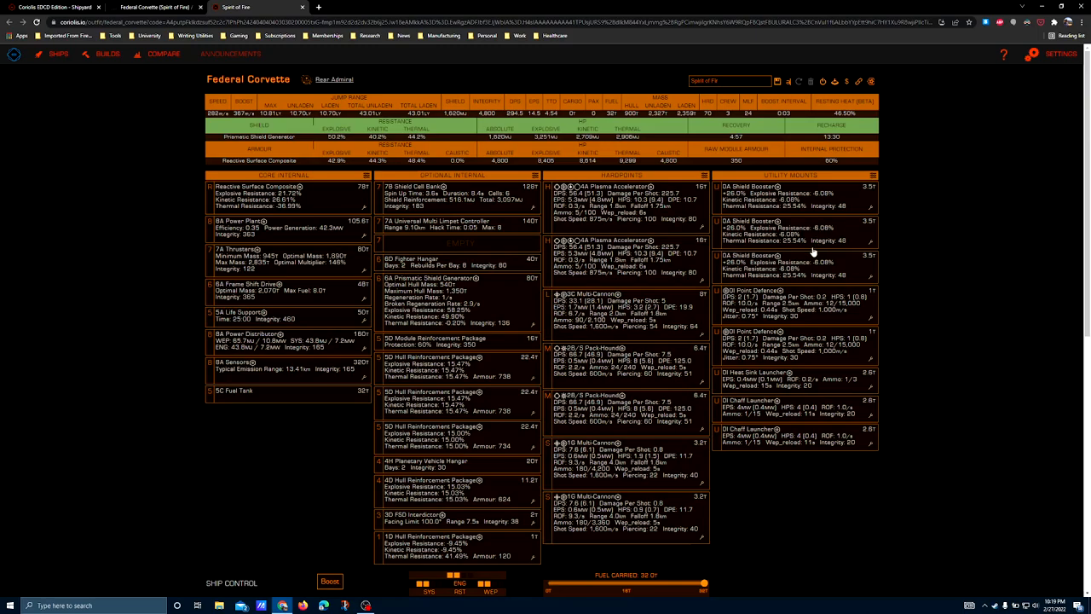
mouse_move(808, 266)
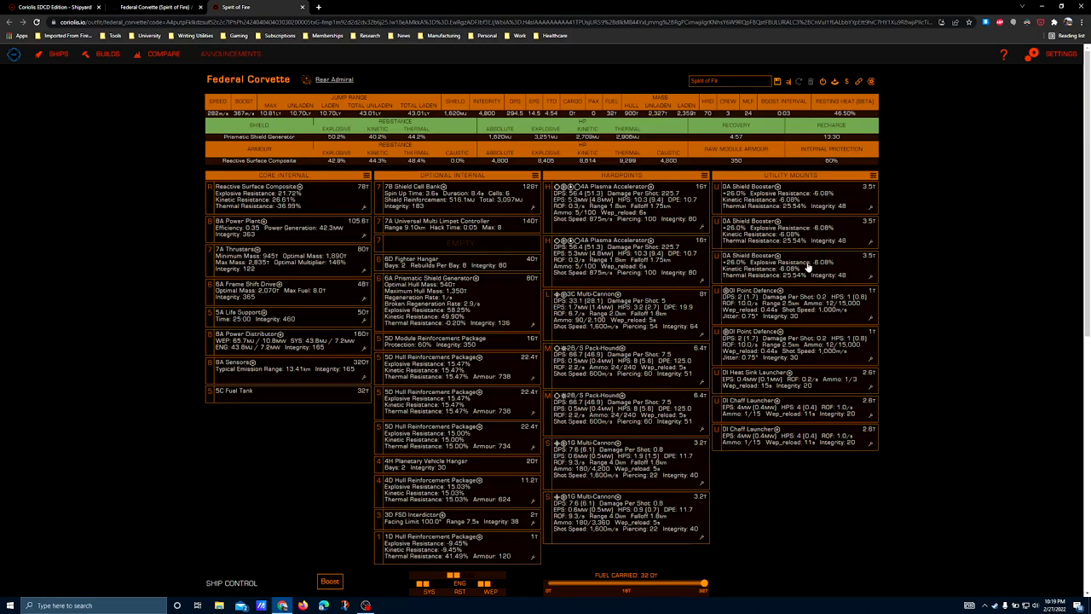
mouse_move(849, 300)
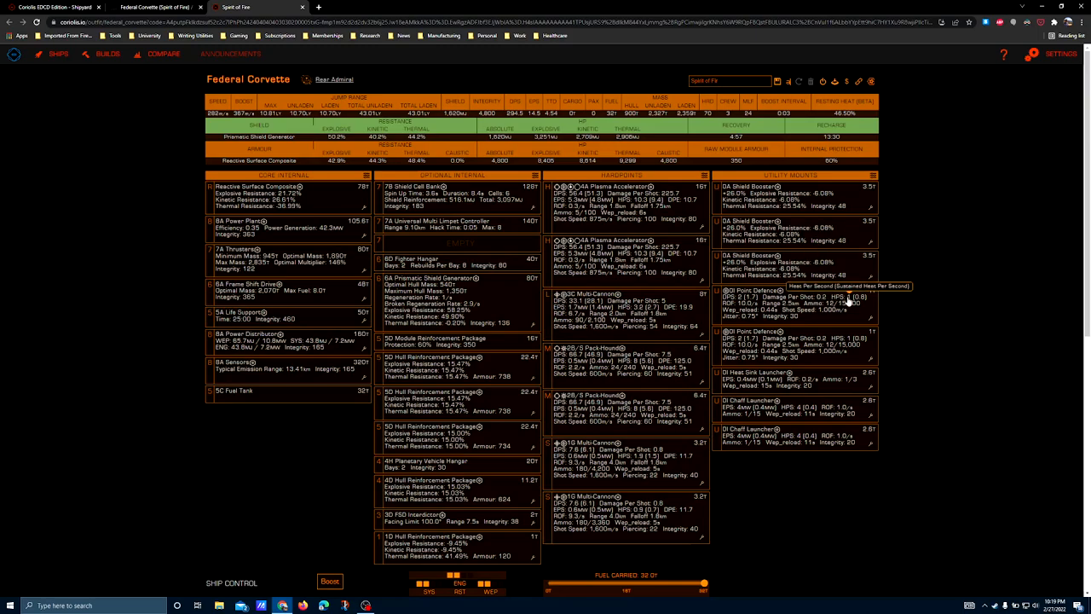
mouse_move(871, 329)
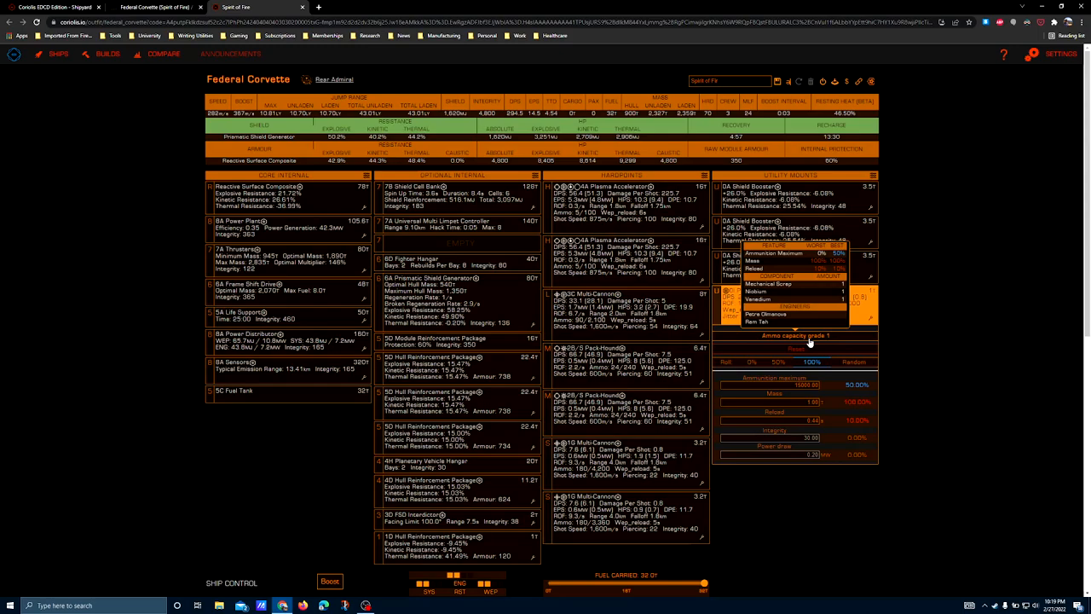
mouse_move(829, 334)
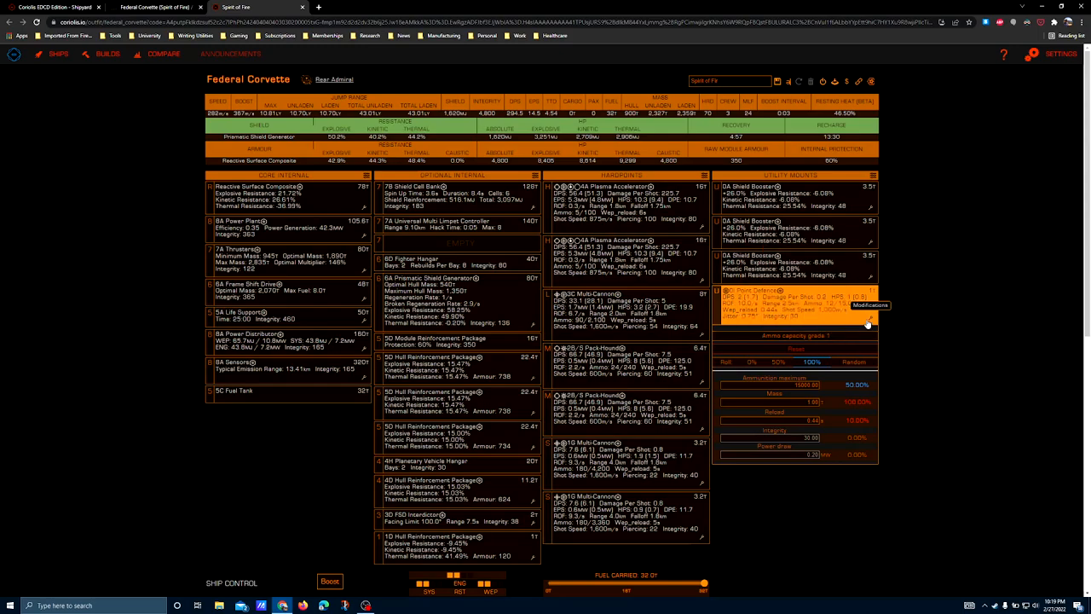
mouse_move(870, 323)
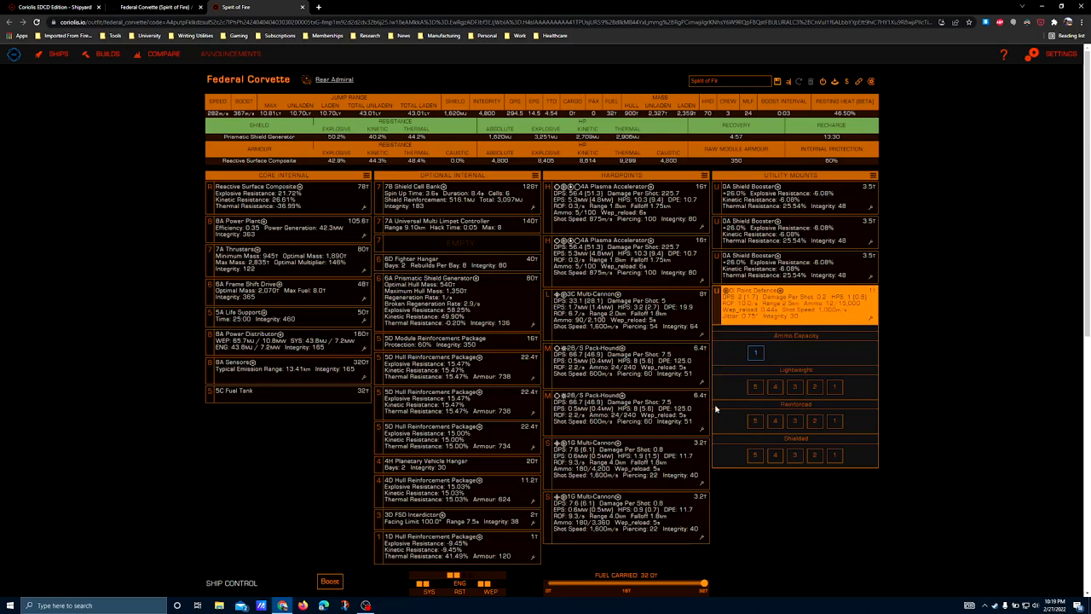
mouse_move(869, 416)
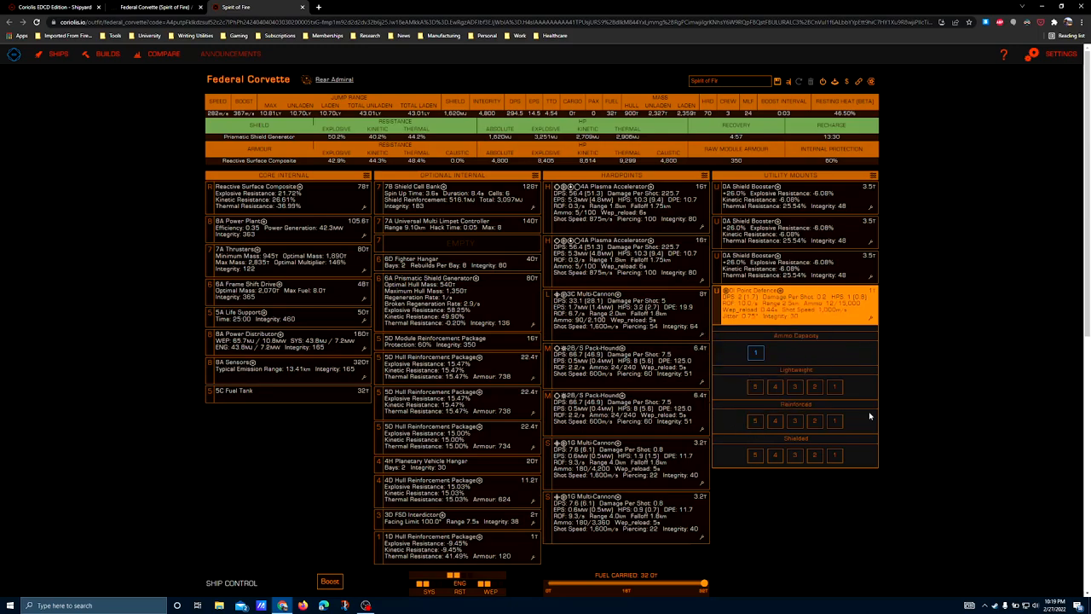
mouse_move(923, 362)
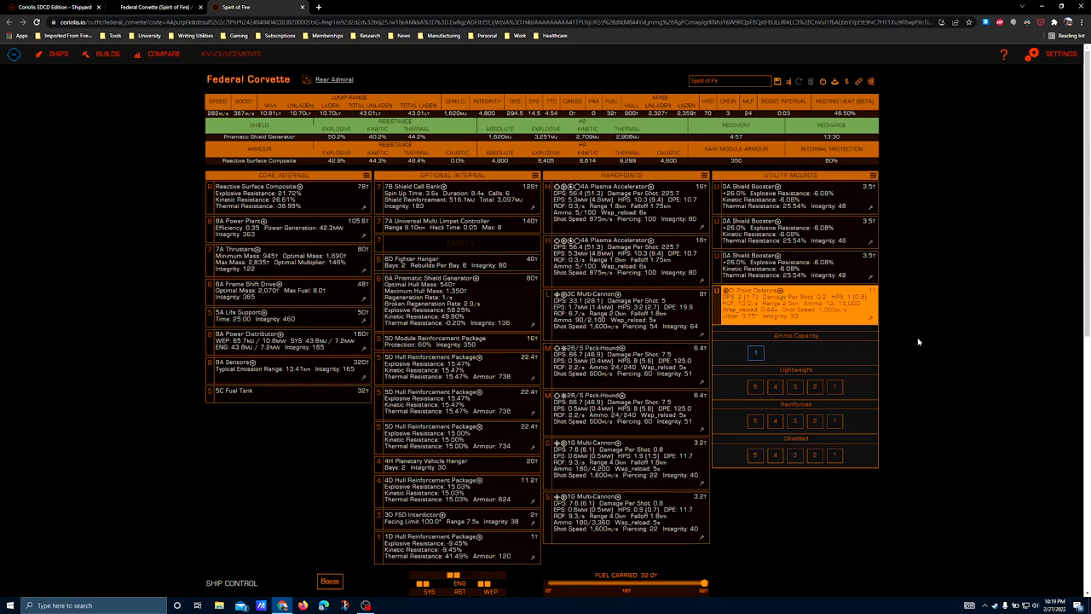
mouse_move(907, 353)
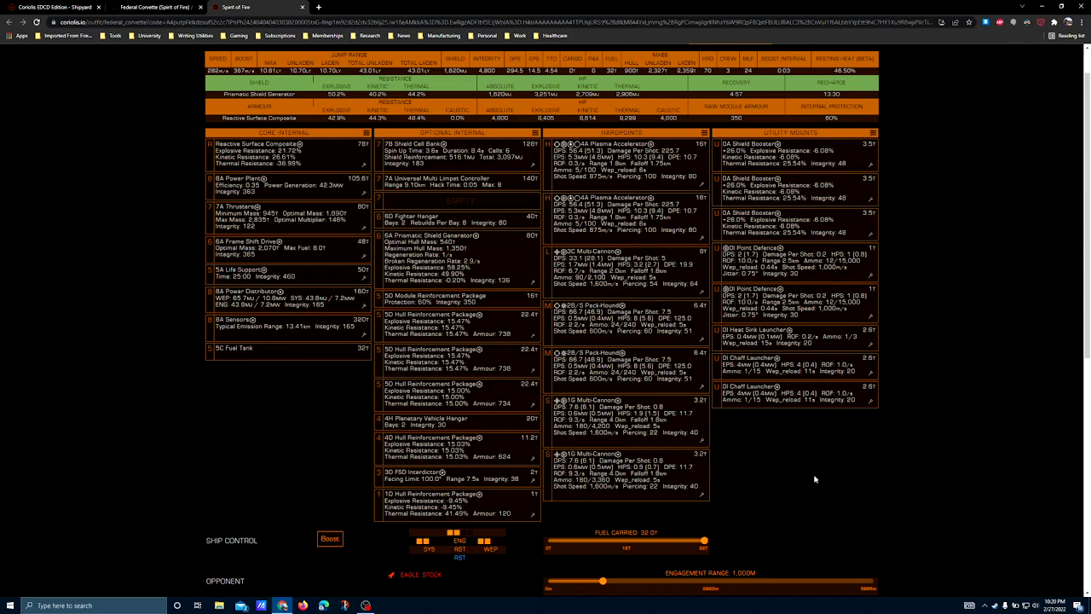
mouse_move(876, 378)
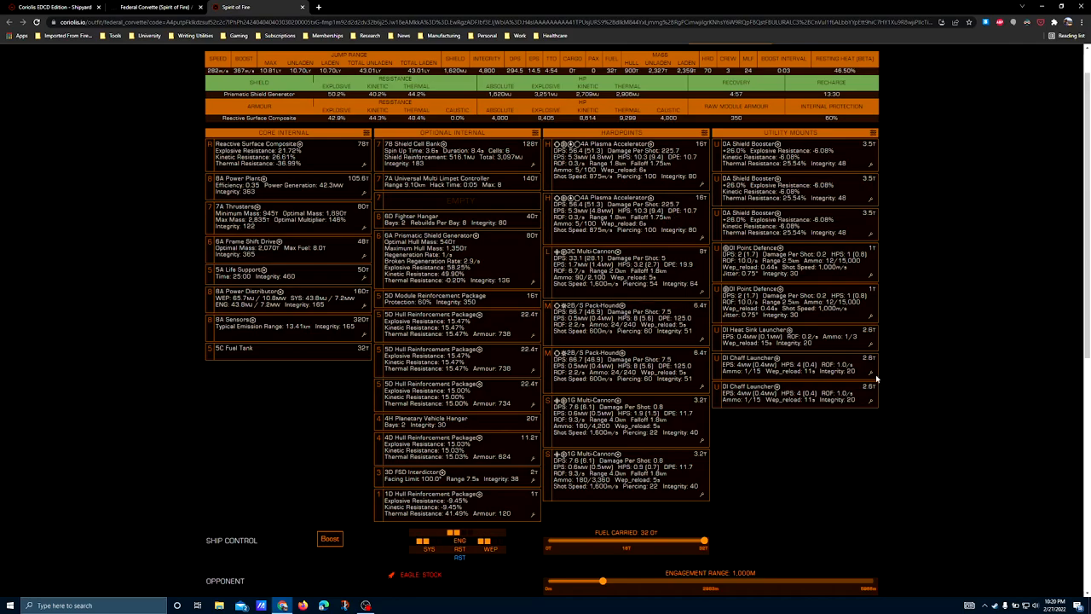
scroll(down, 3)
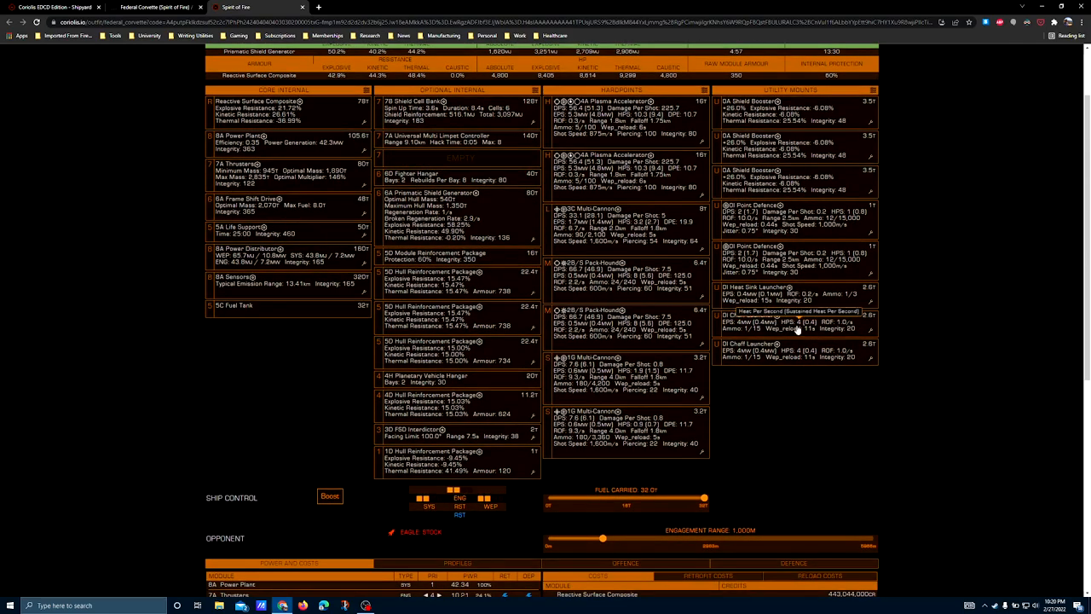
mouse_move(833, 341)
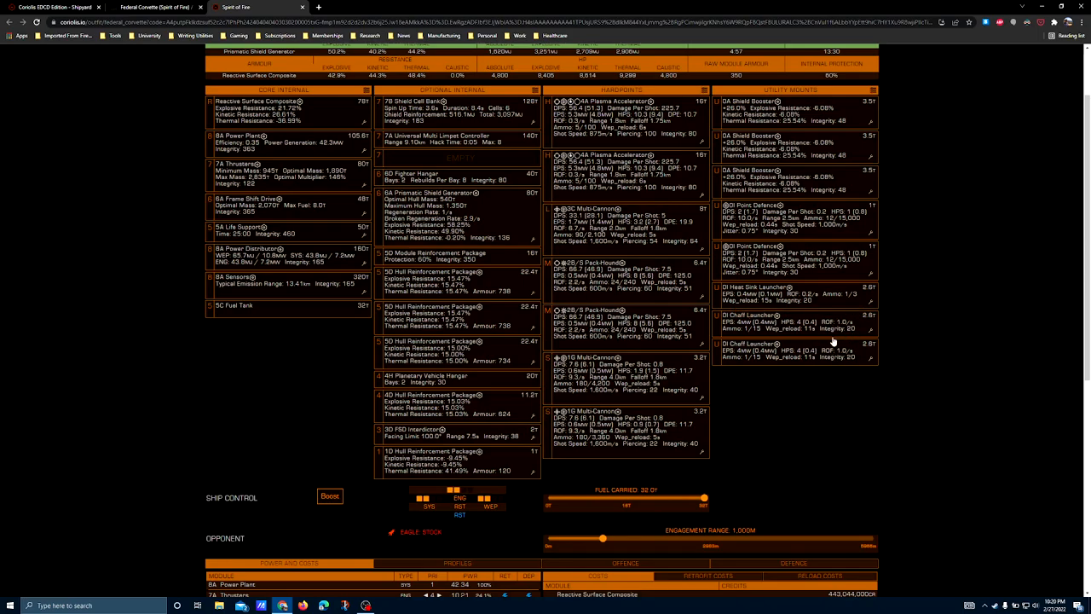
mouse_move(801, 392)
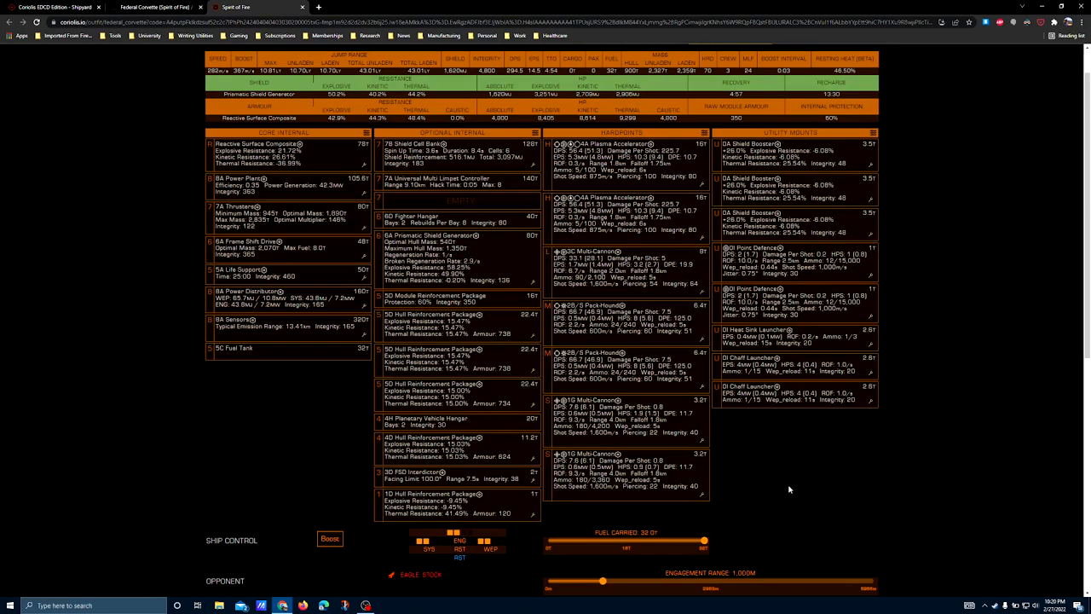
mouse_move(801, 353)
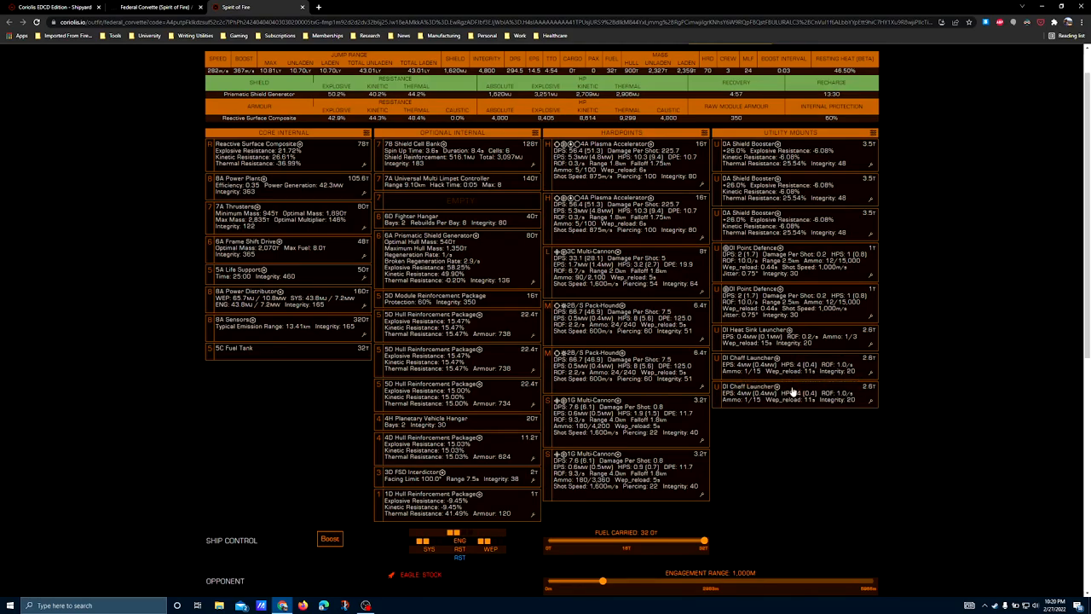
mouse_move(792, 341)
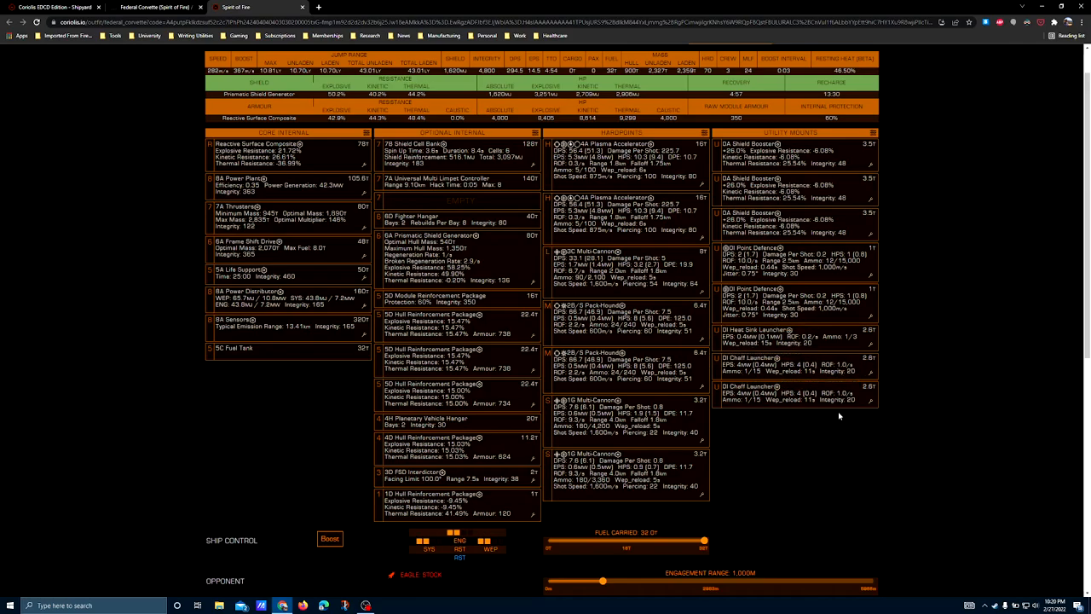
mouse_move(766, 399)
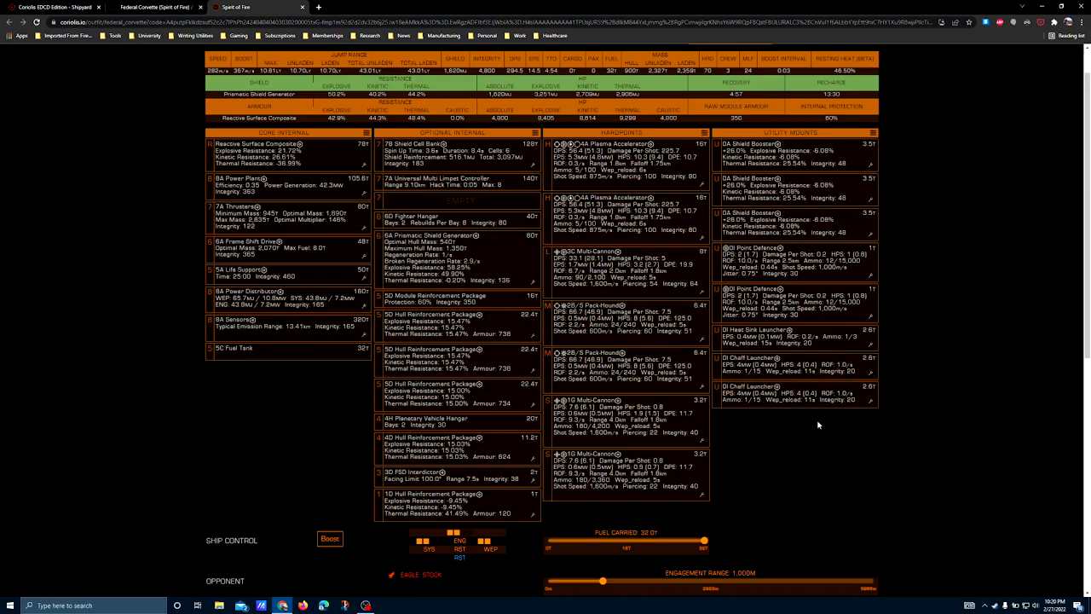
mouse_move(784, 399)
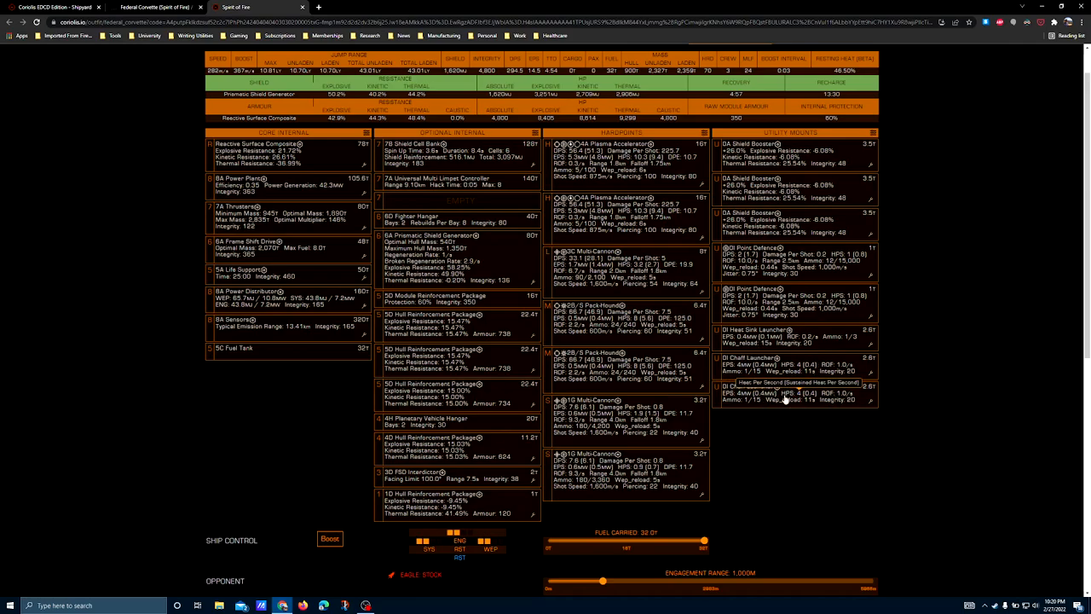
mouse_move(856, 420)
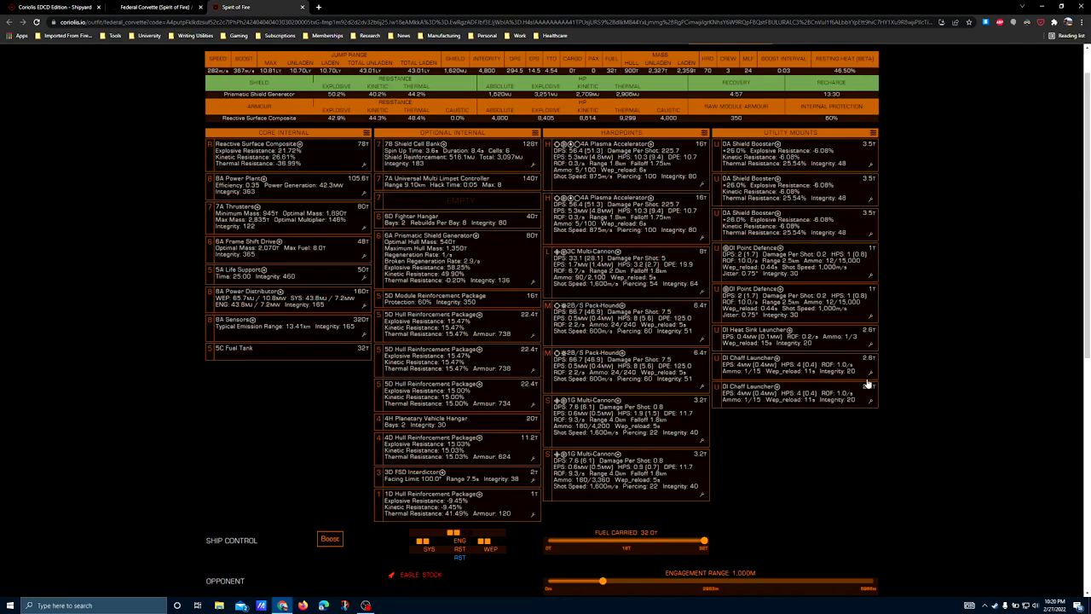
mouse_move(808, 470)
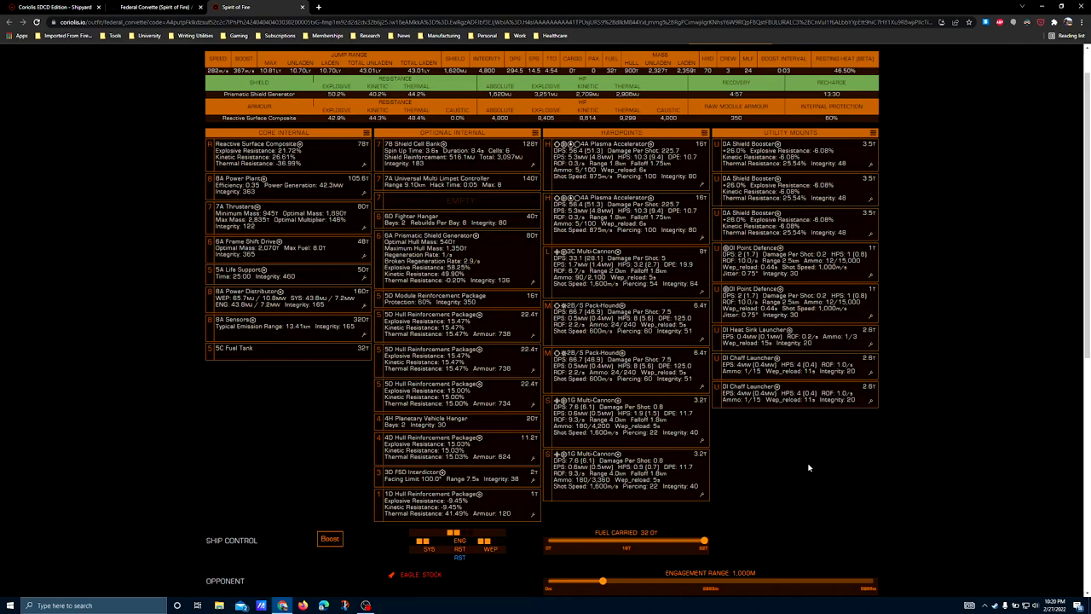
mouse_move(776, 280)
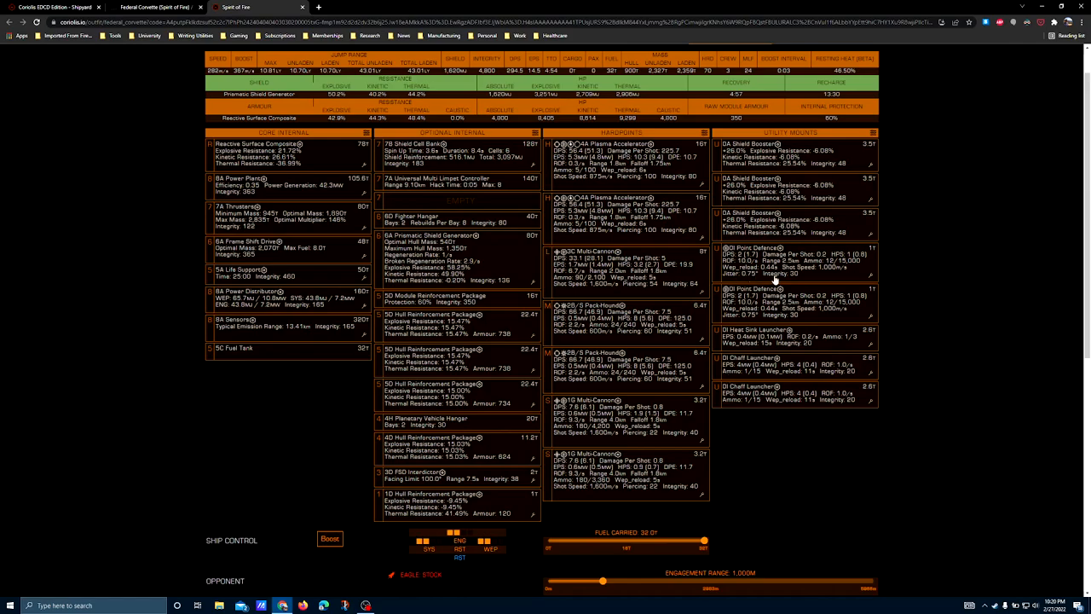
mouse_move(799, 163)
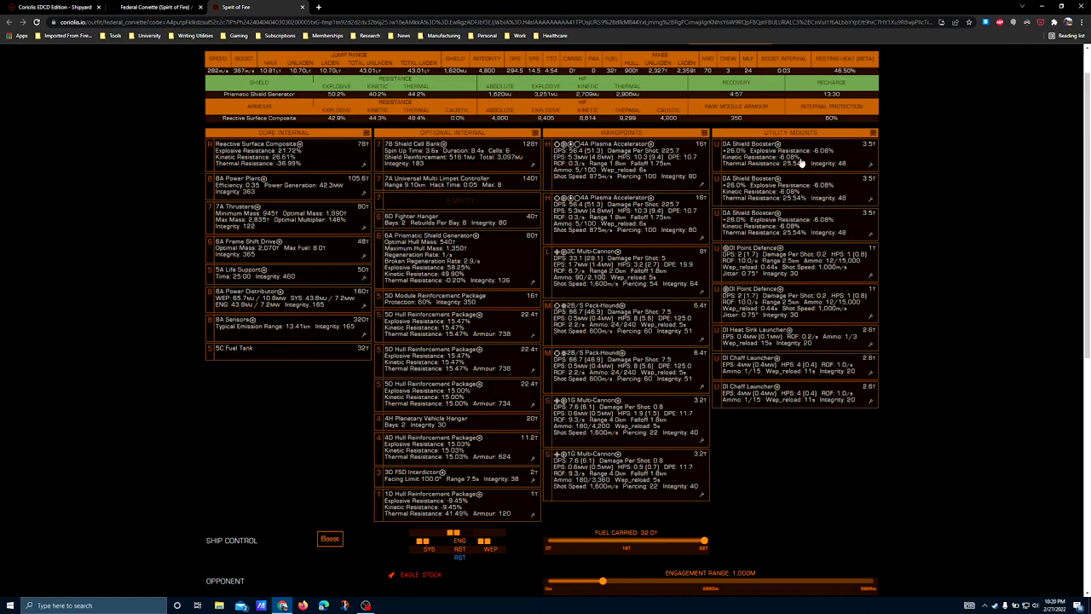
mouse_move(800, 303)
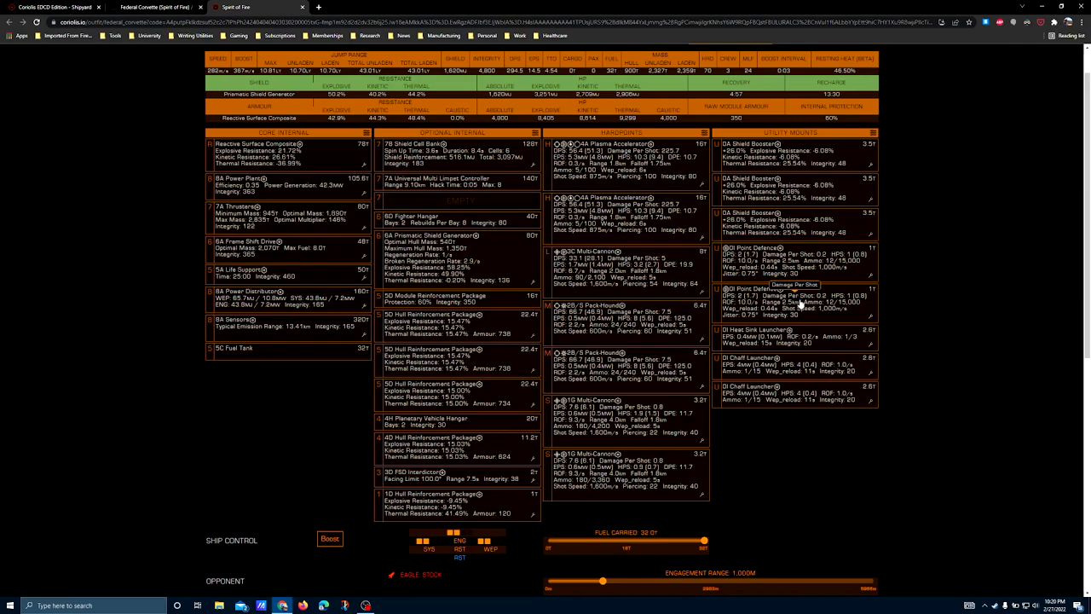
mouse_move(788, 378)
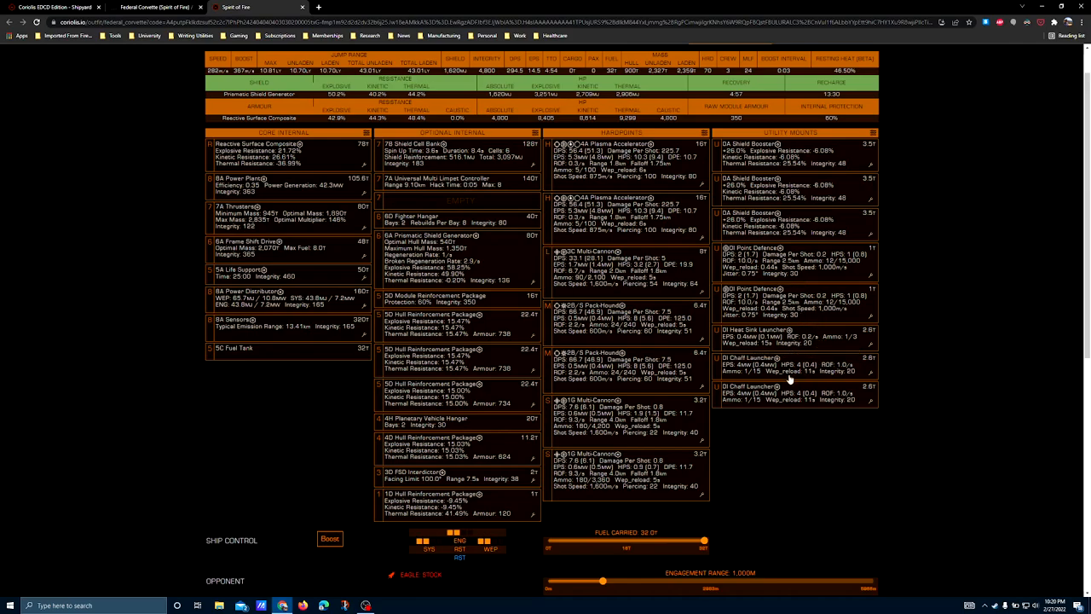
mouse_move(798, 368)
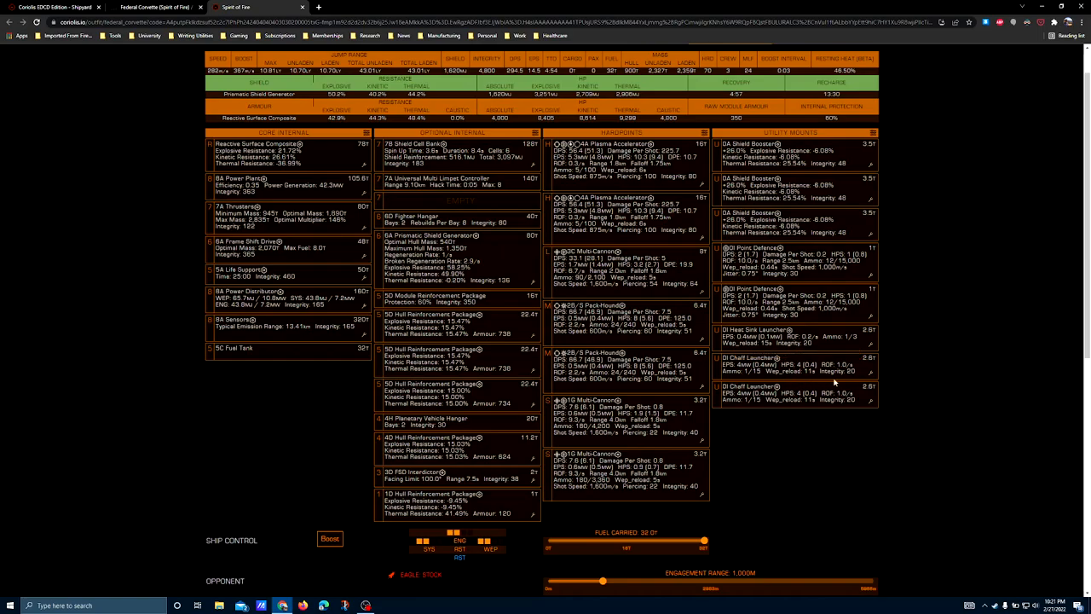
scroll(down, 3)
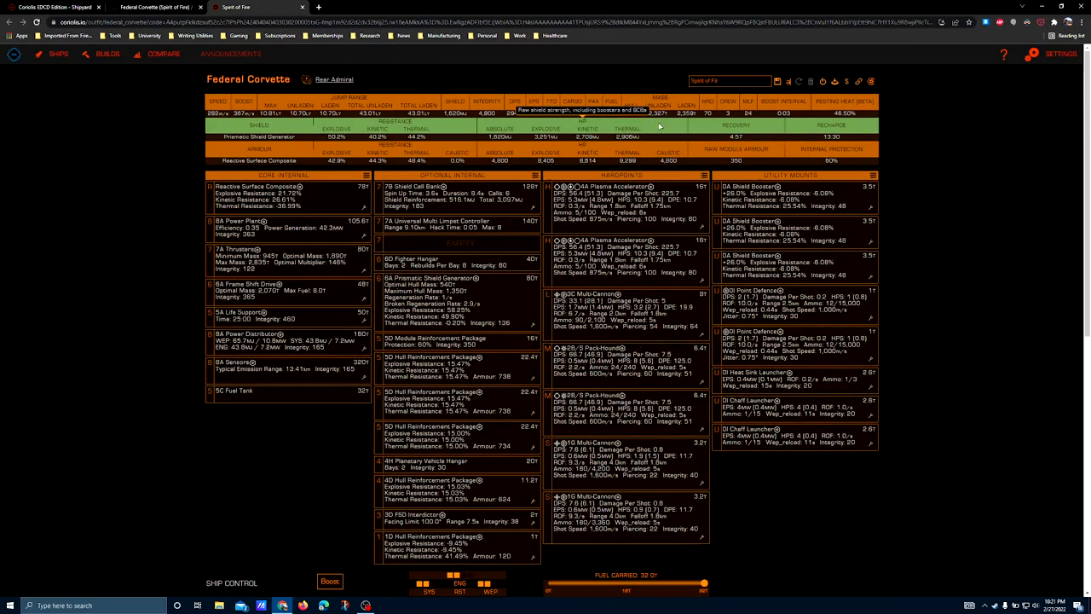
scroll(down, 3)
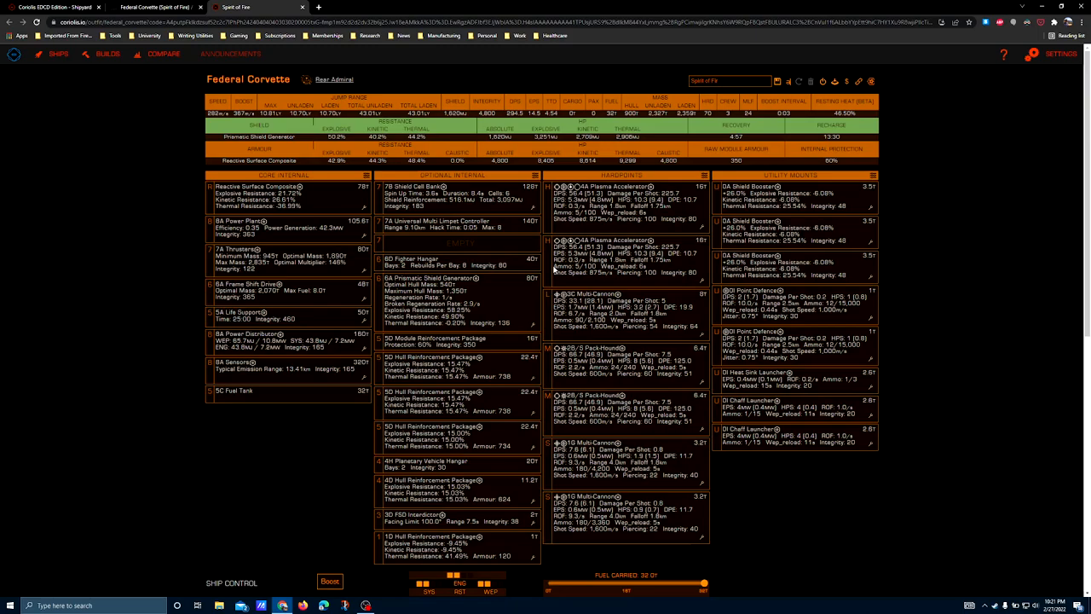
mouse_move(539, 252)
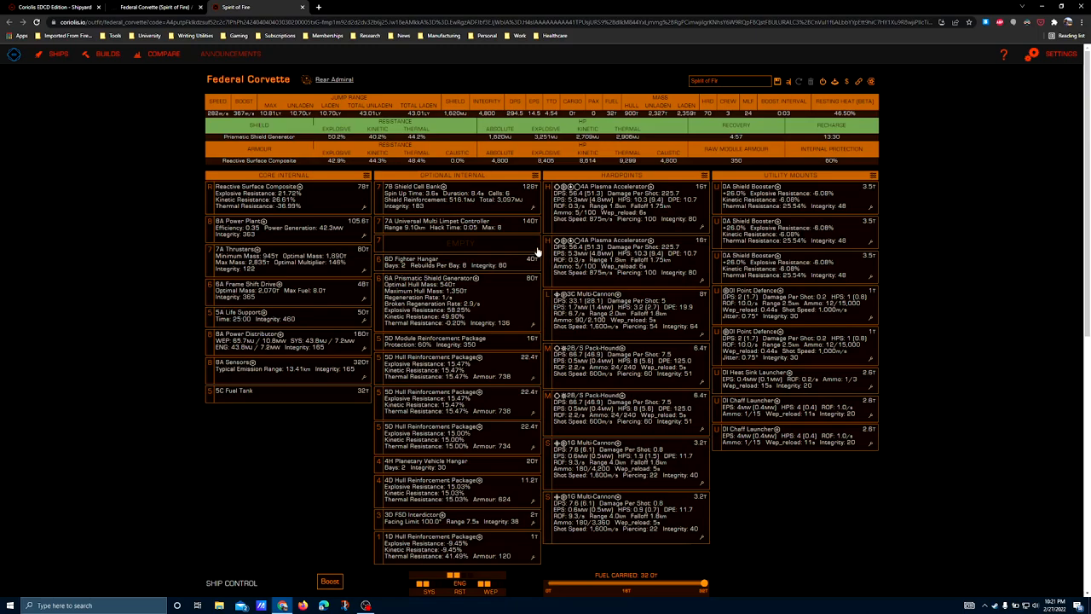
mouse_move(474, 266)
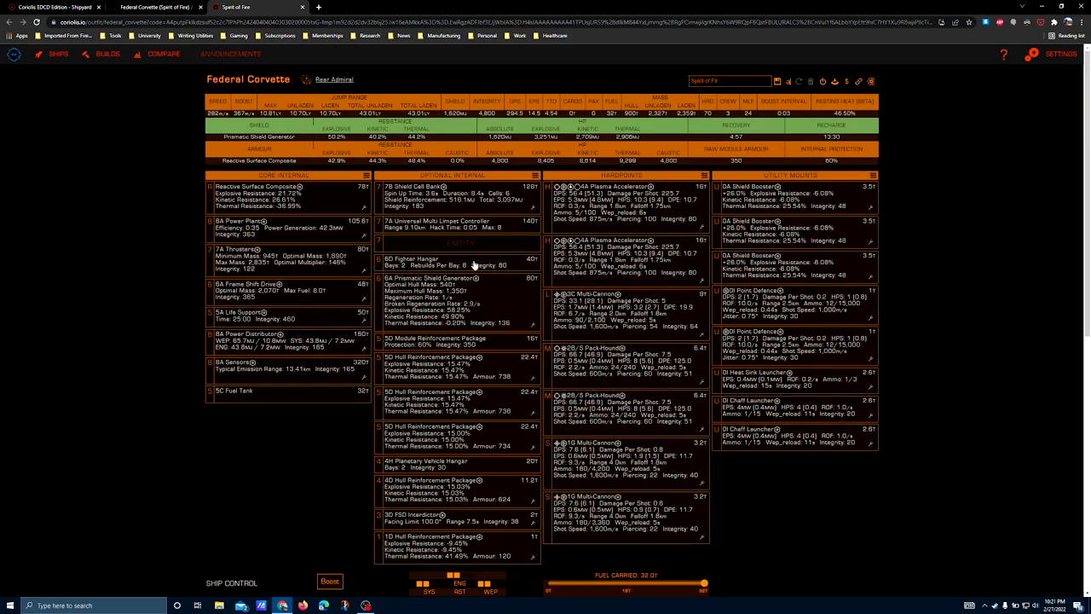
mouse_move(426, 259)
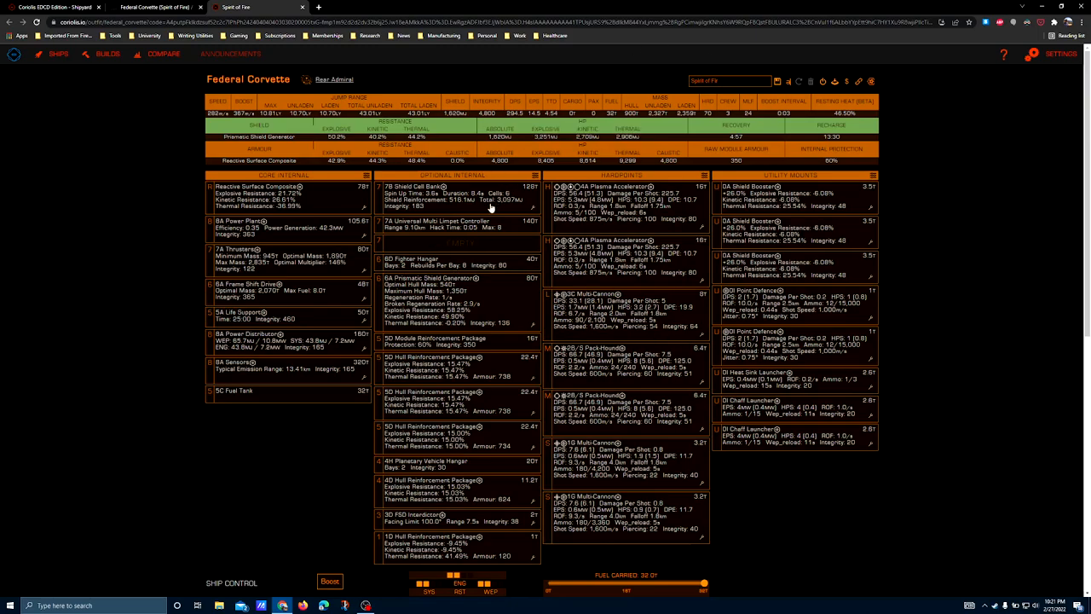
mouse_move(463, 262)
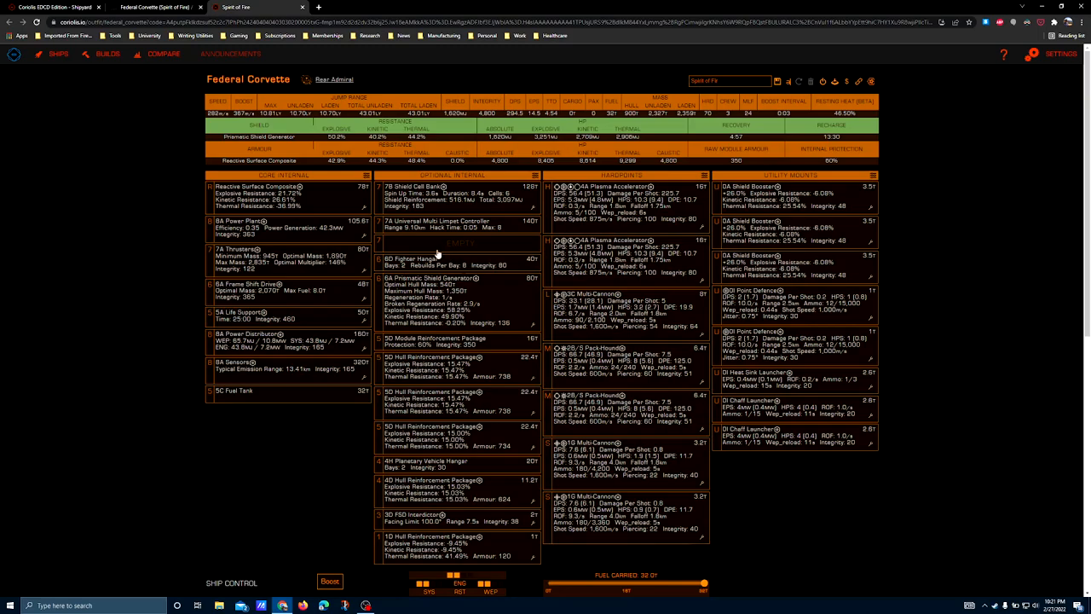
mouse_move(656, 453)
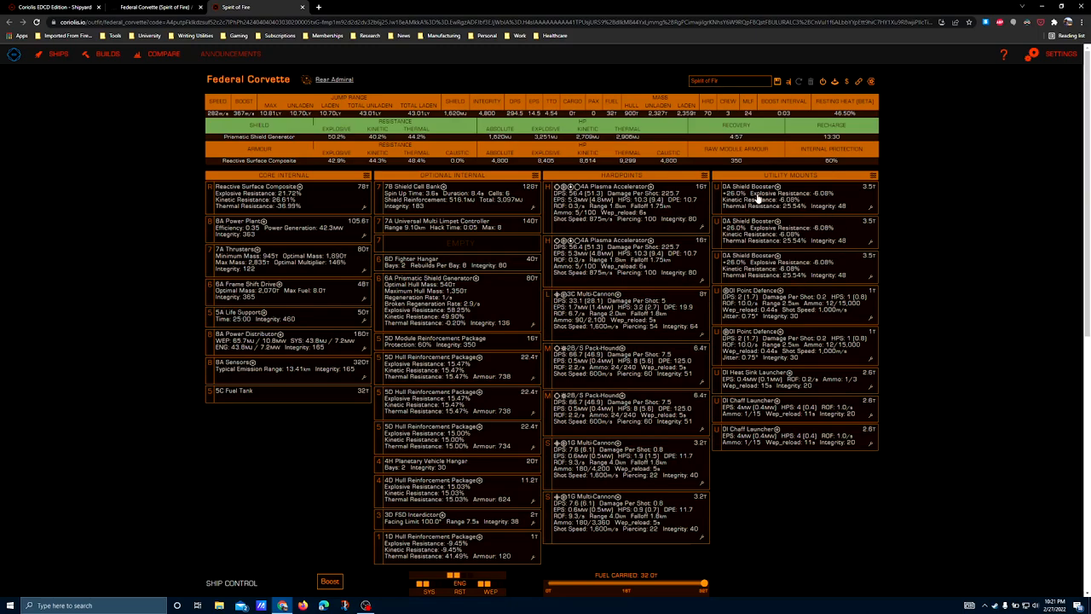
mouse_move(740, 303)
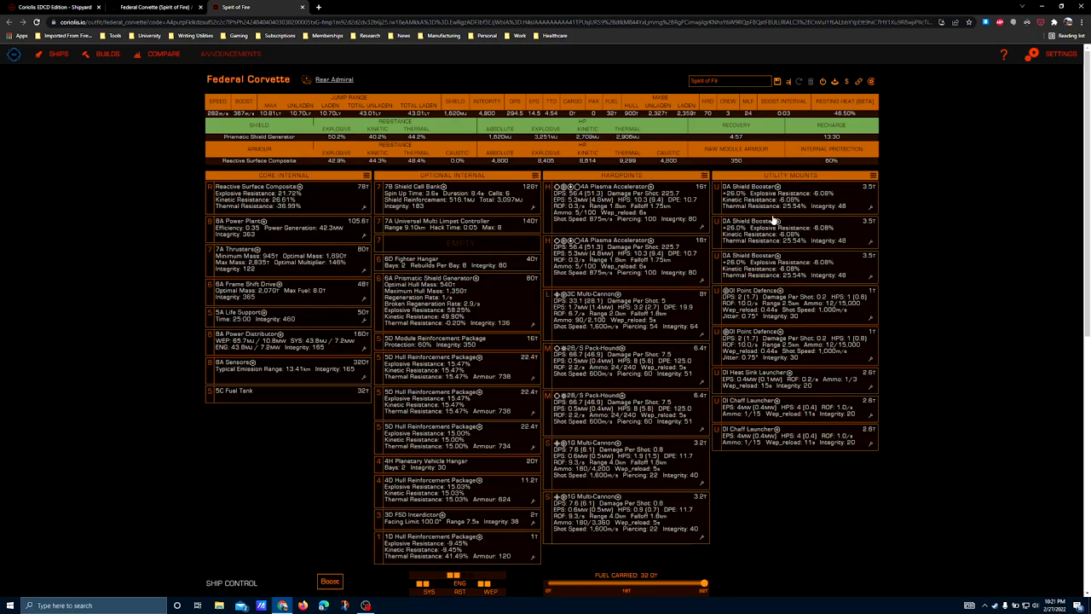
mouse_move(751, 281)
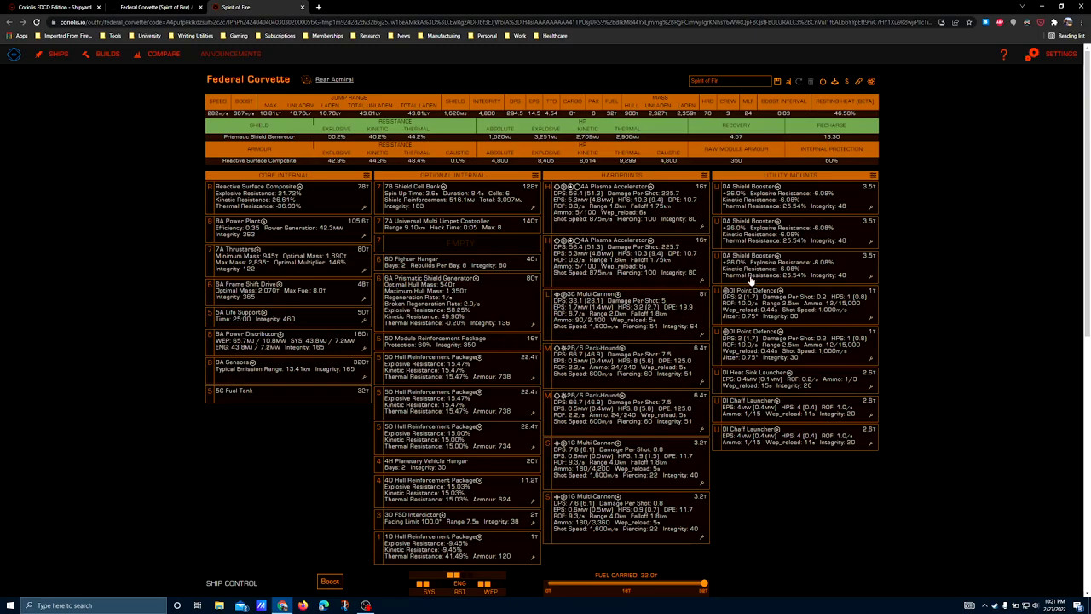
mouse_move(644, 218)
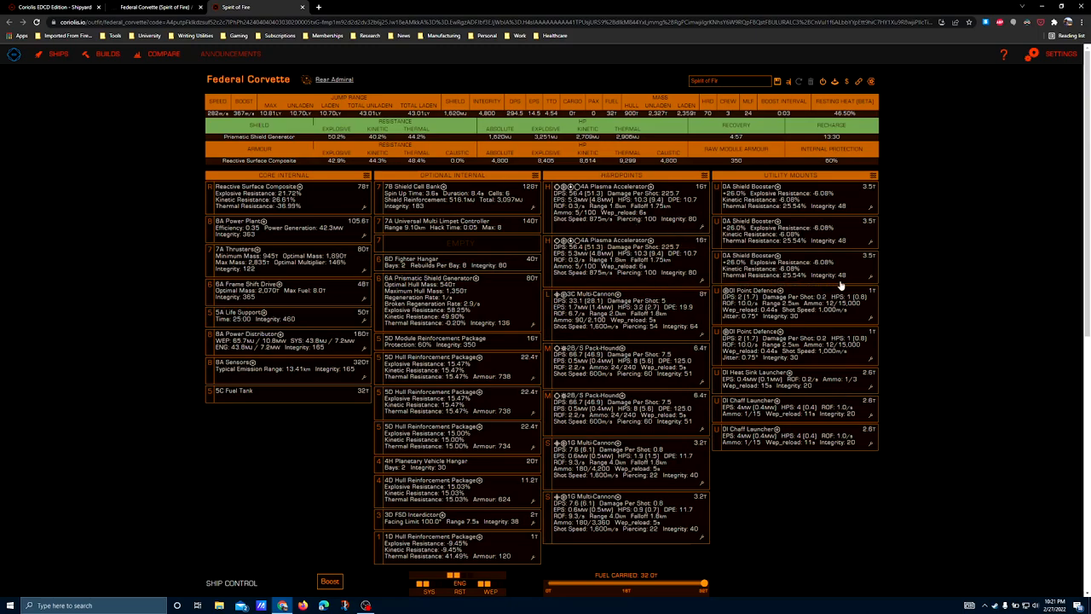
mouse_move(917, 417)
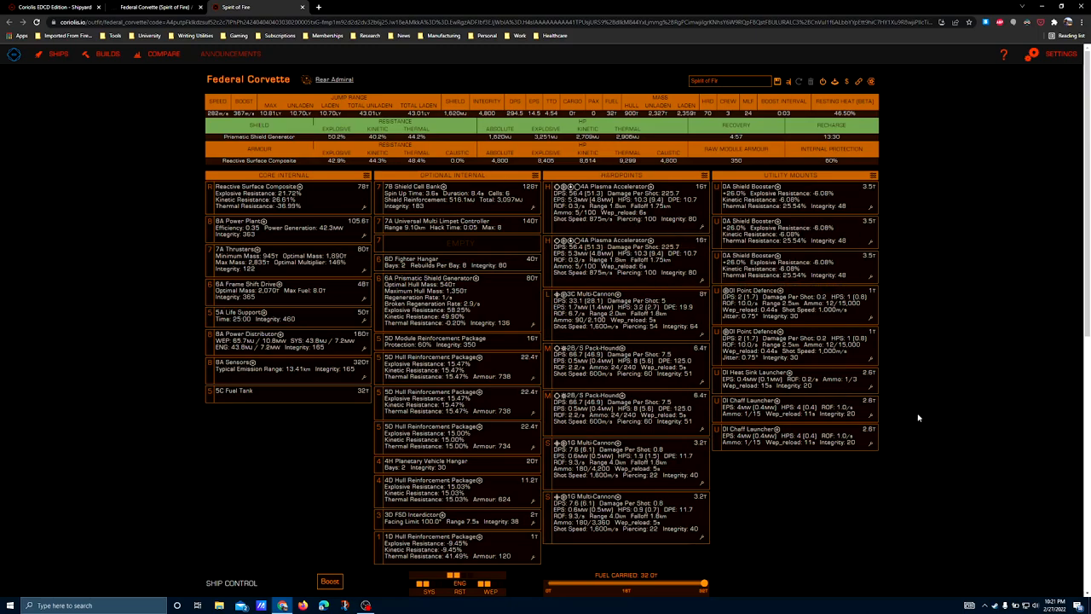
mouse_move(566, 182)
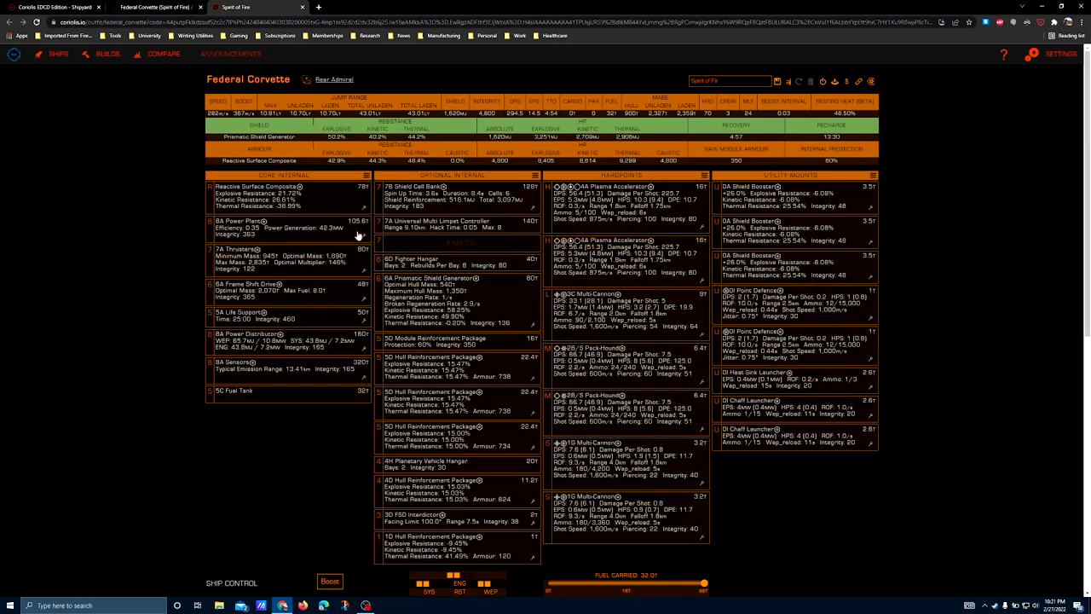
mouse_move(344, 232)
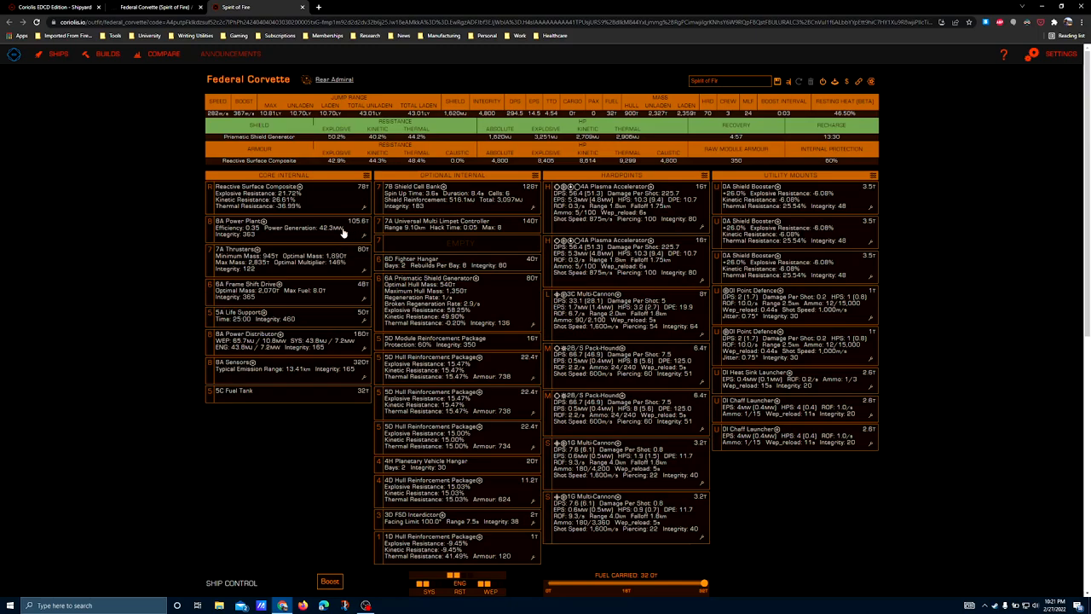
mouse_move(338, 186)
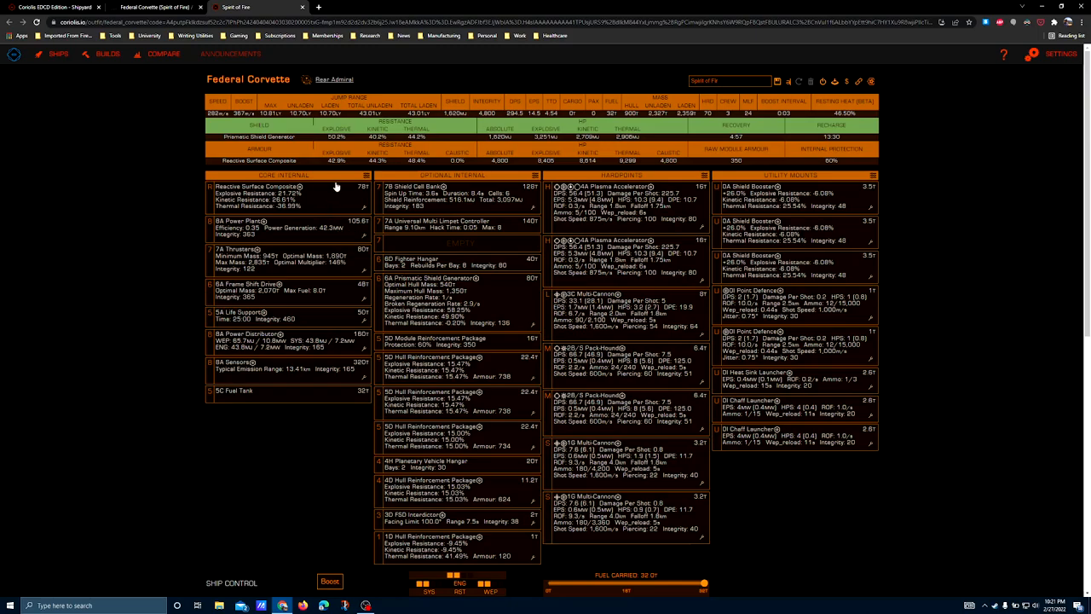
mouse_move(300, 239)
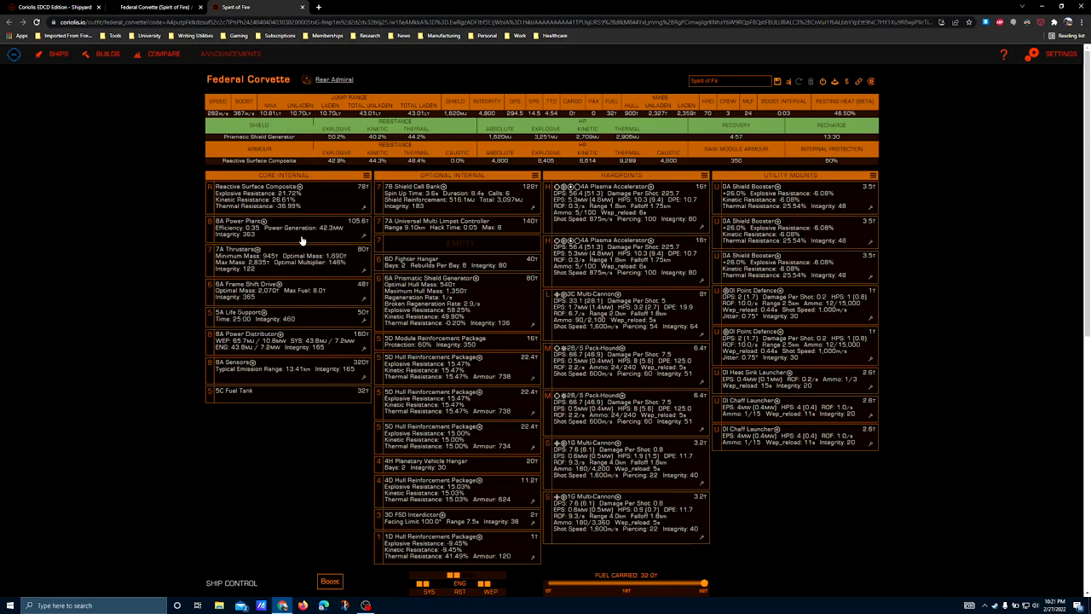
mouse_move(348, 247)
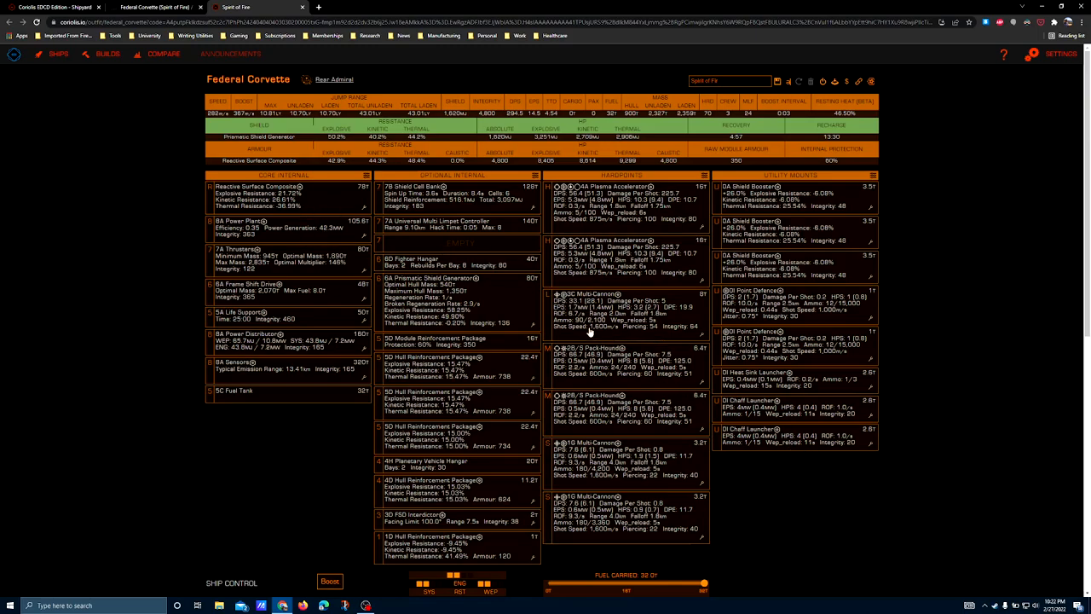
mouse_move(588, 311)
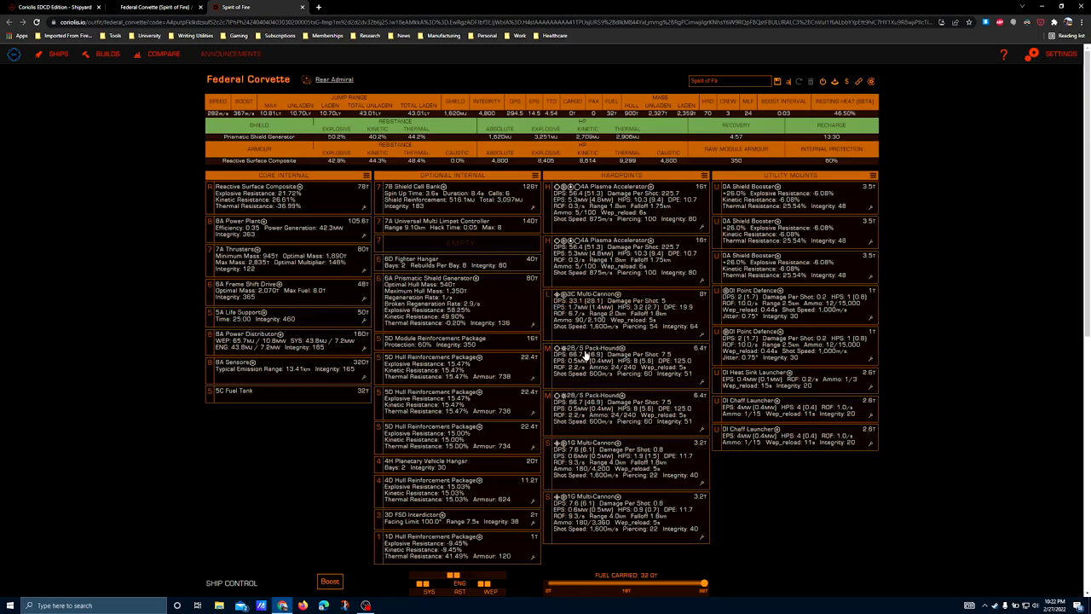
mouse_move(685, 249)
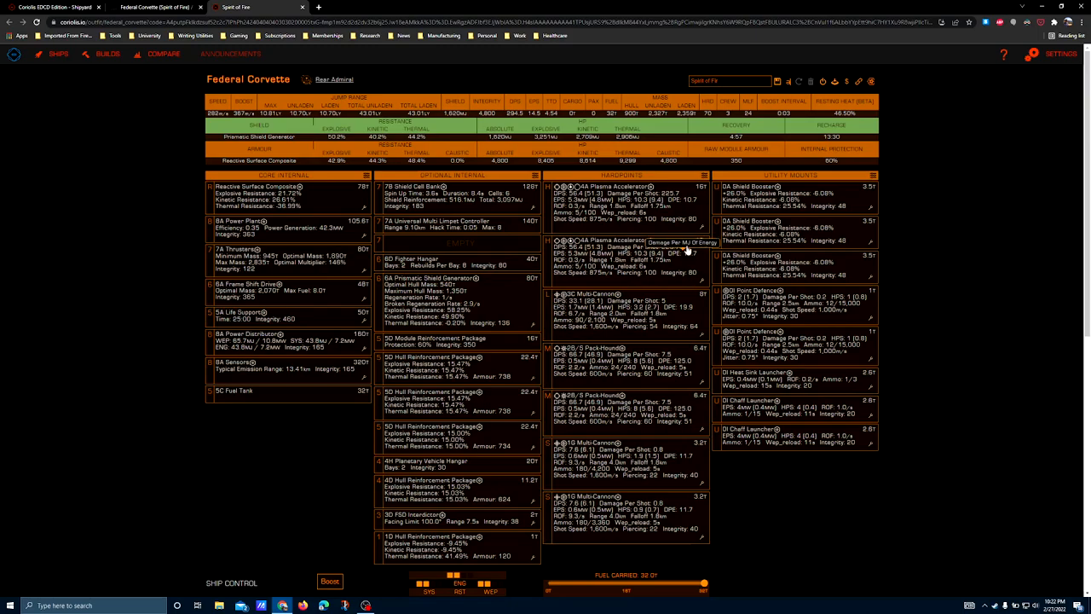
mouse_move(663, 247)
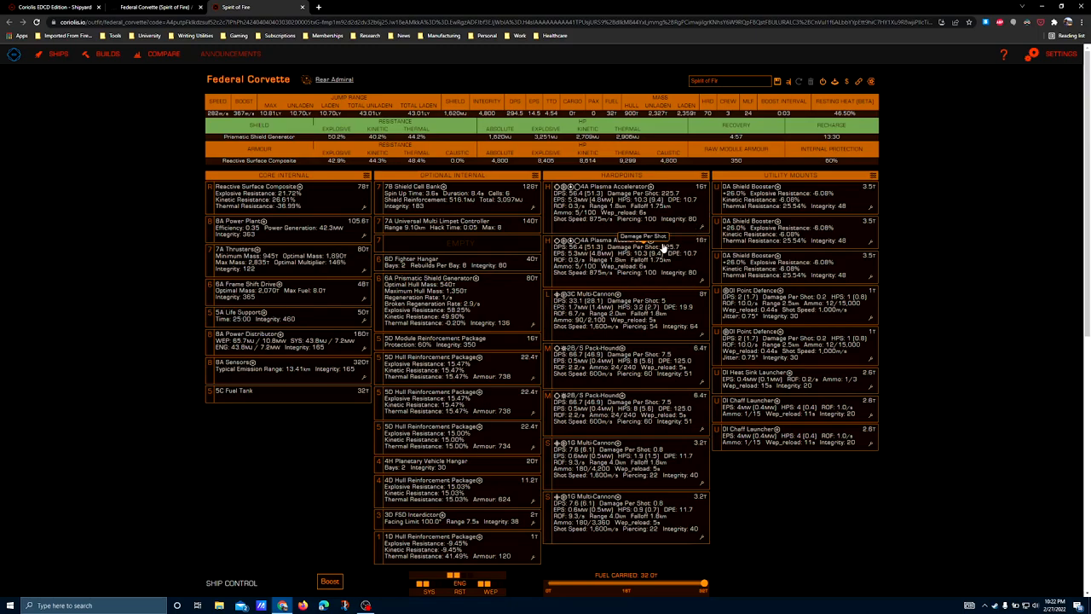